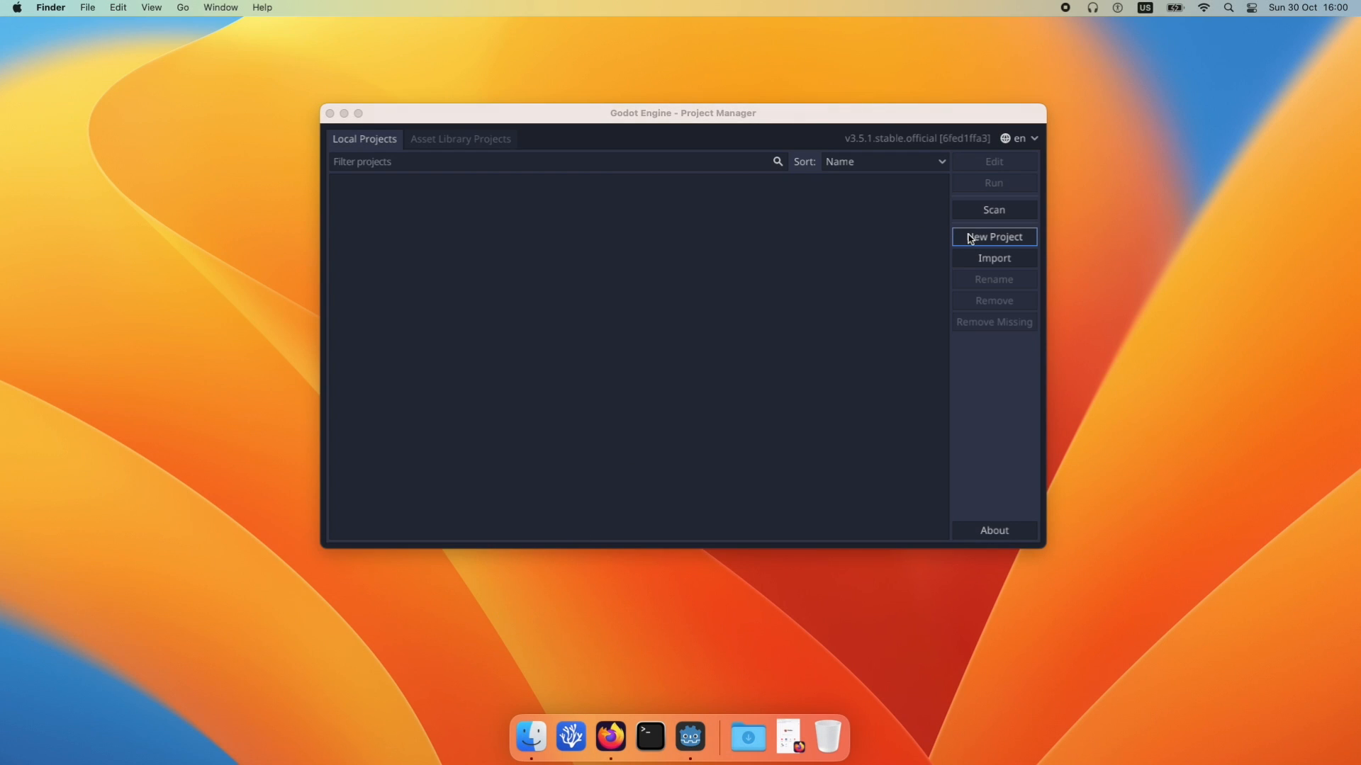
Create project hello_bevy_ecs in its own Desktop folder using the OpenGL ES 2.0 renderer
click(993, 237)
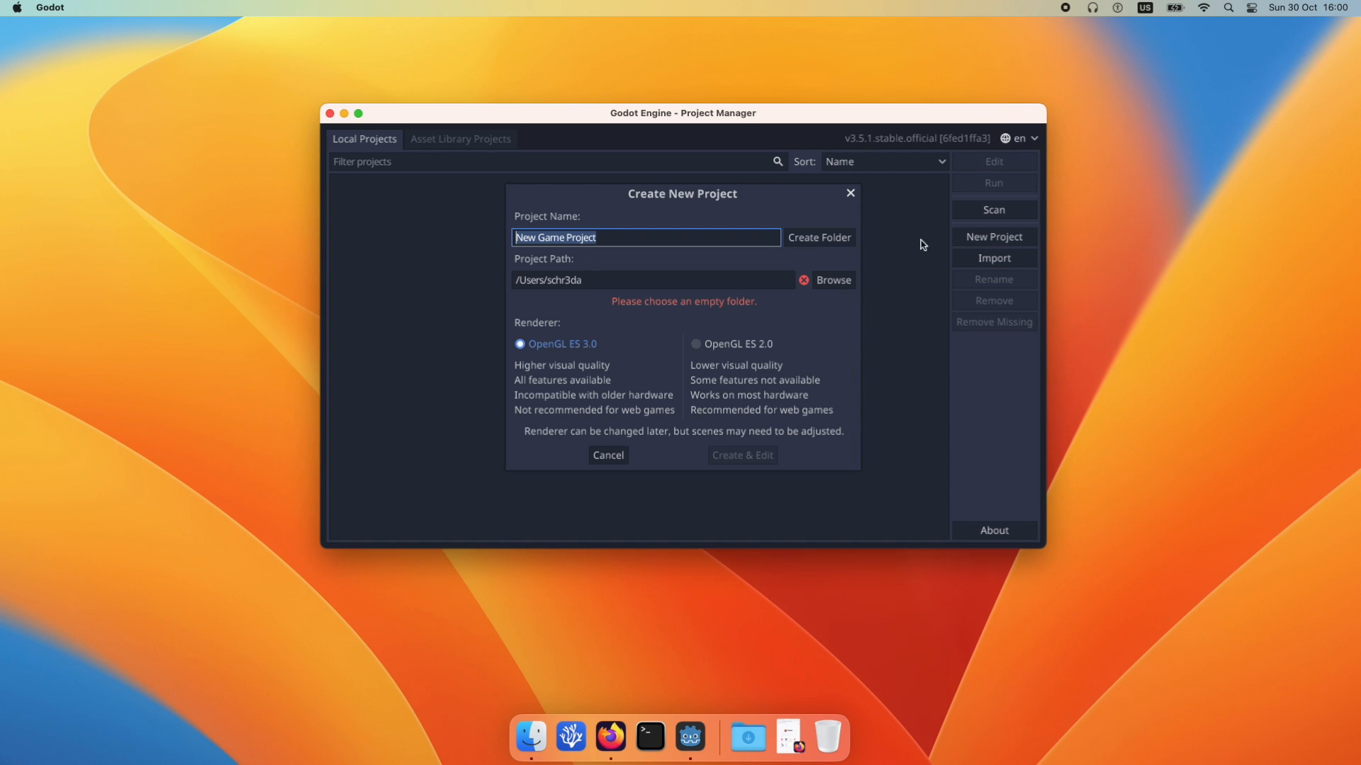
click(831, 279)
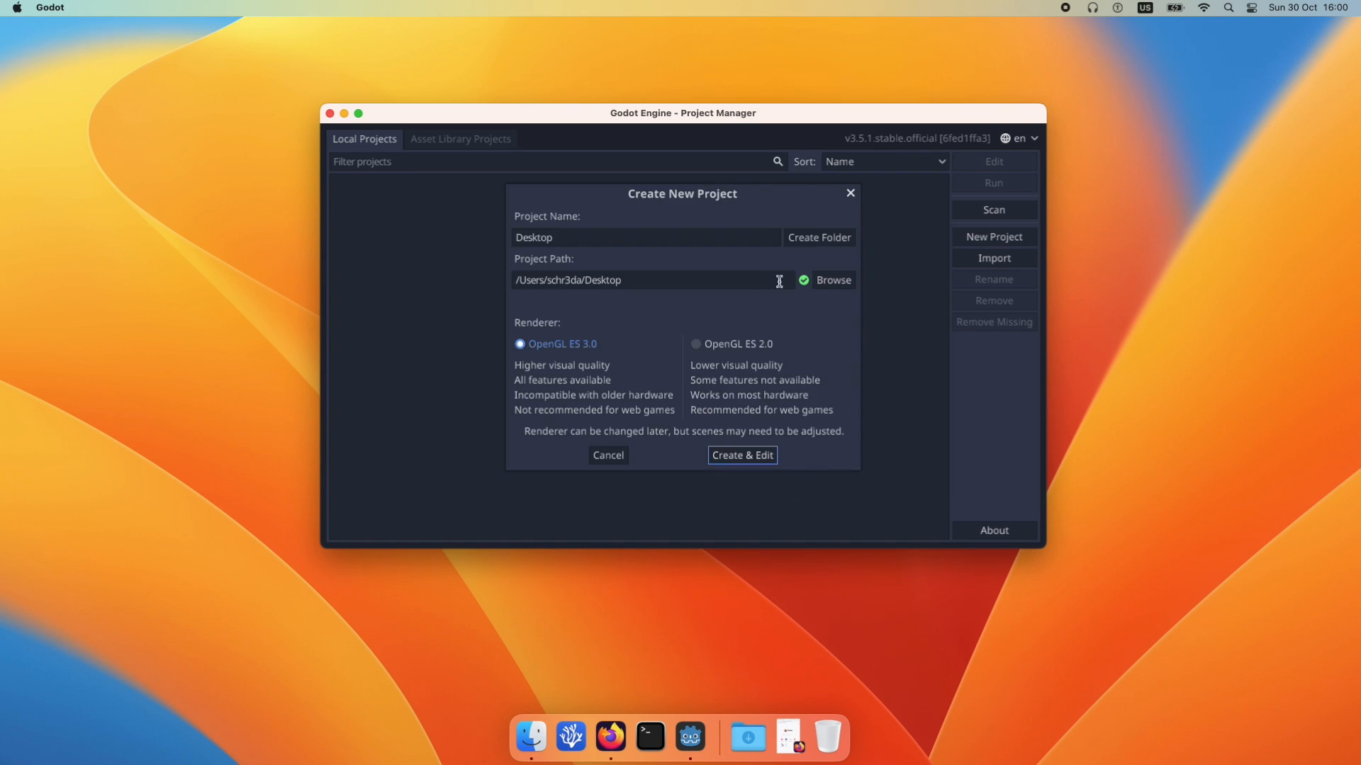
text(hel)
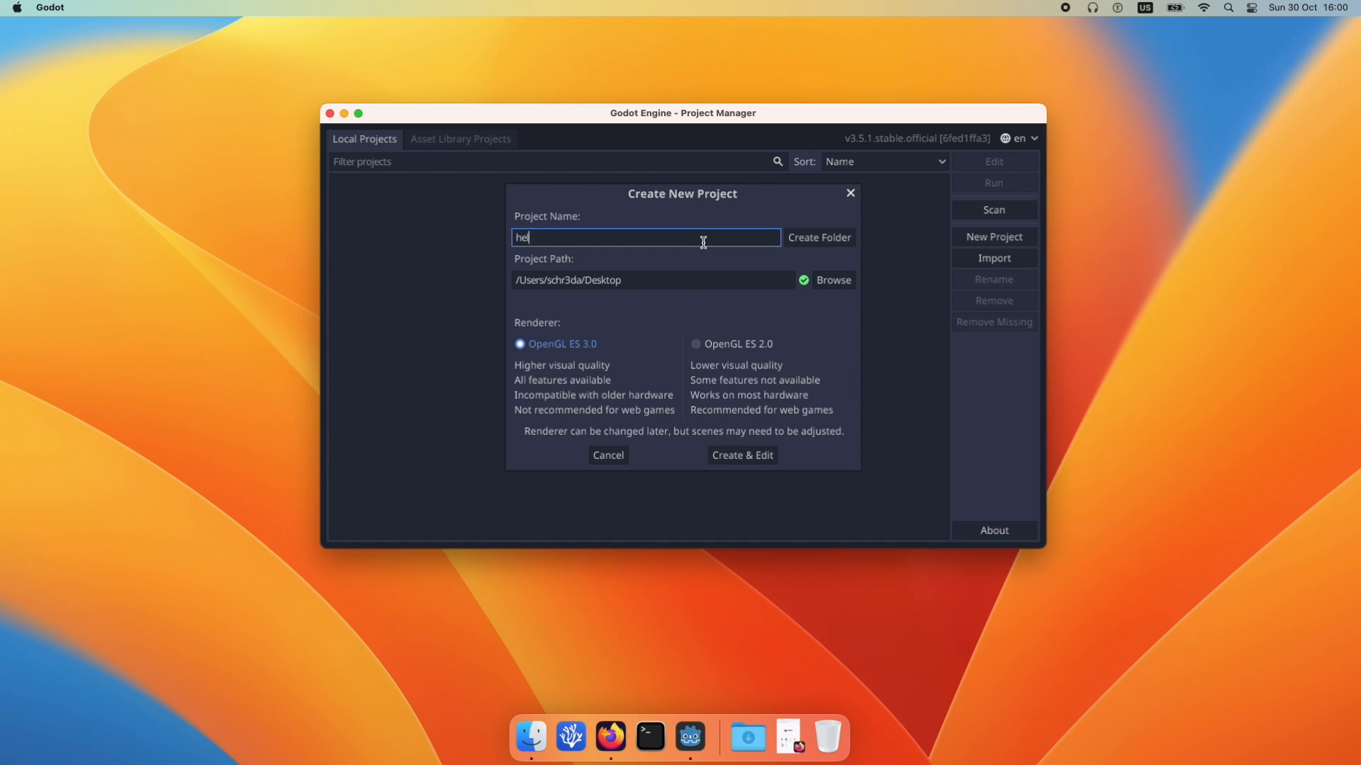
text(lo_)
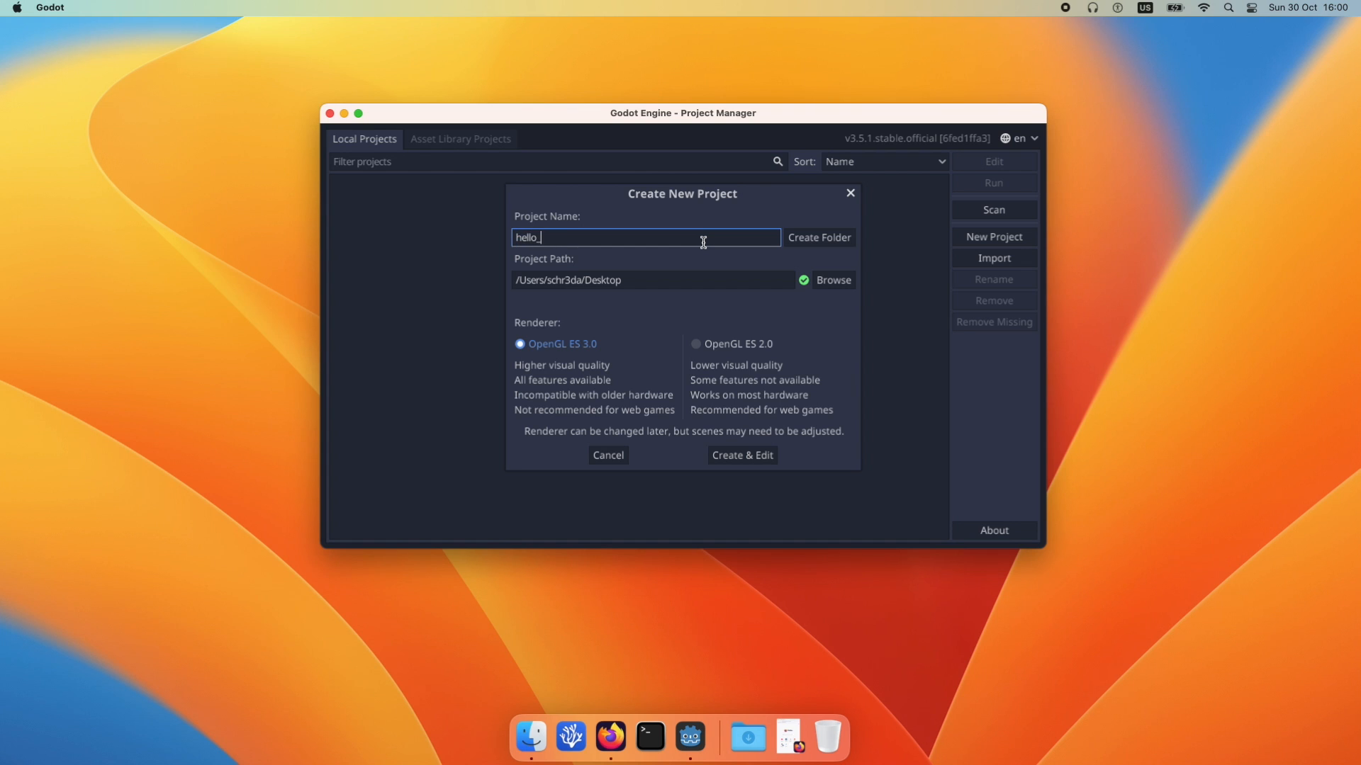
text(bevy_ecs)
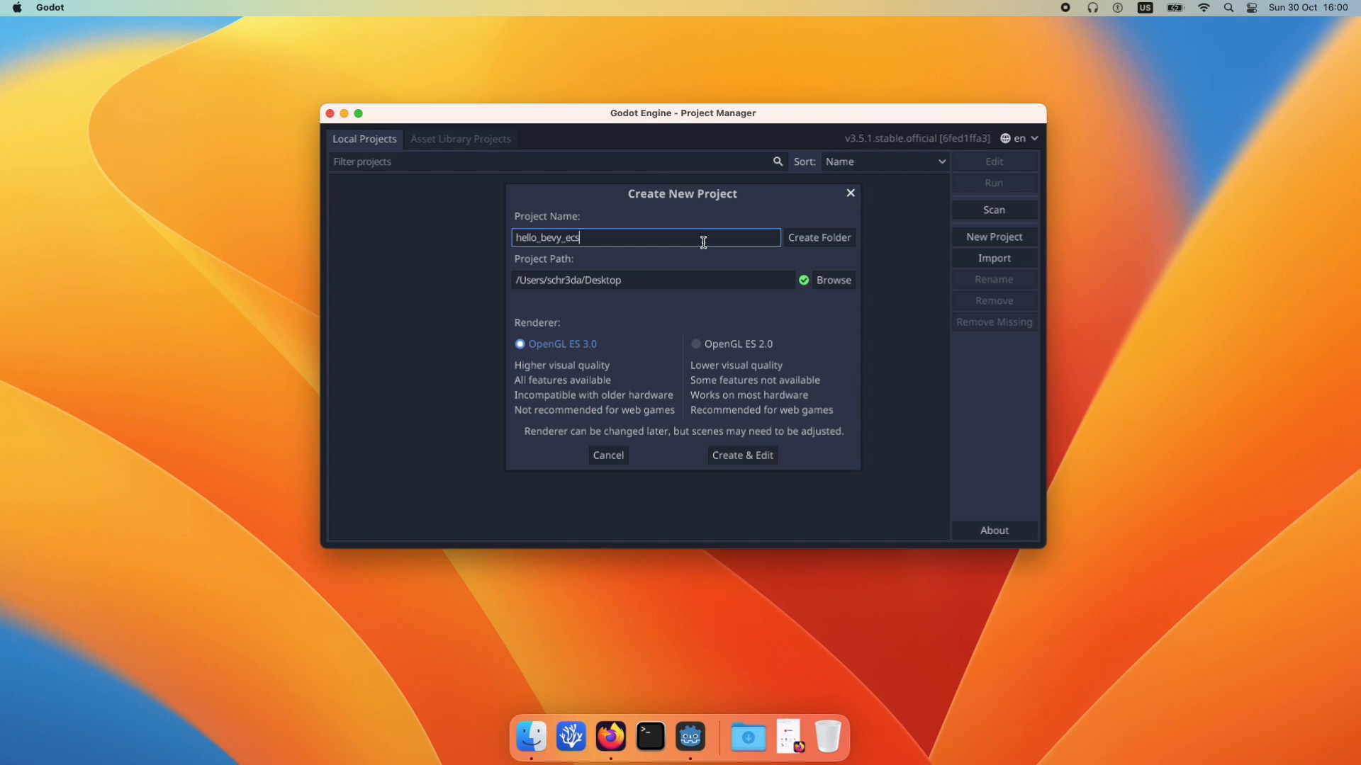
click(695, 344)
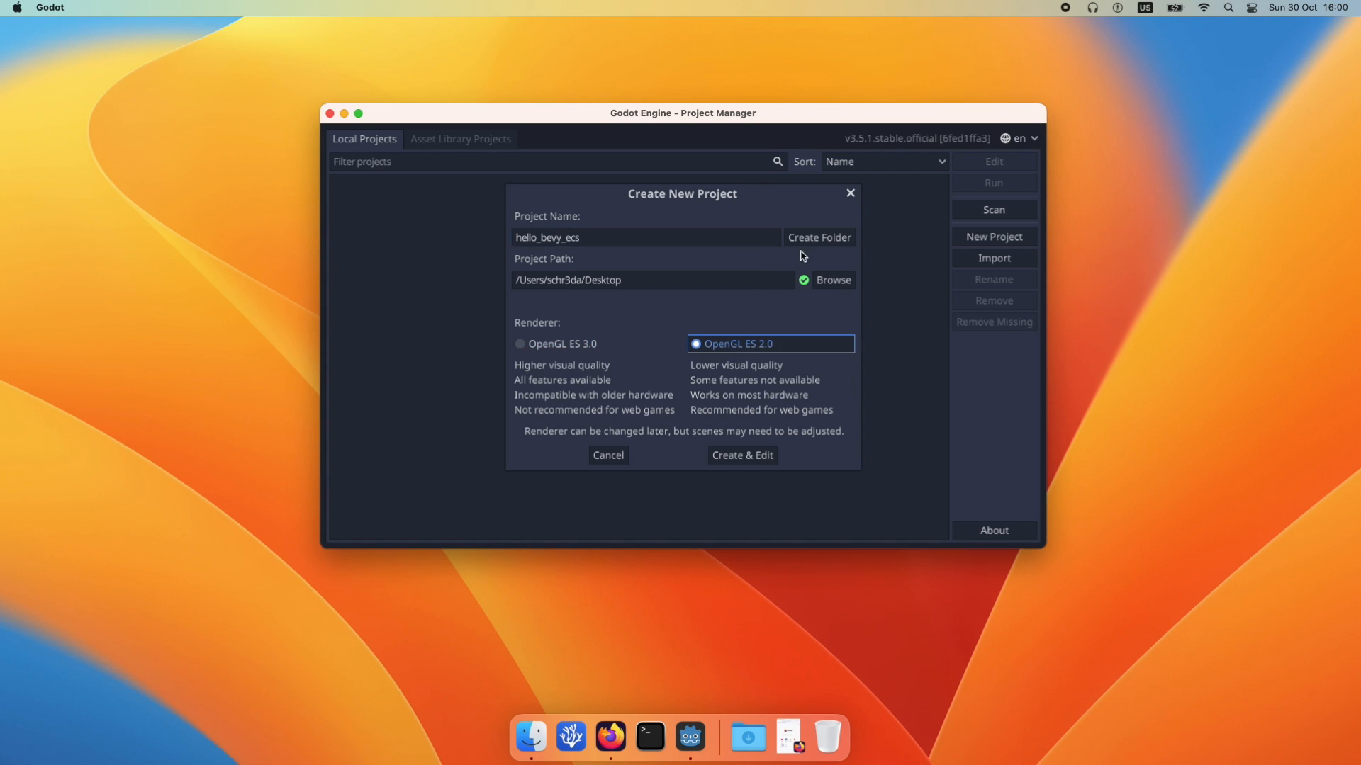
click(818, 236)
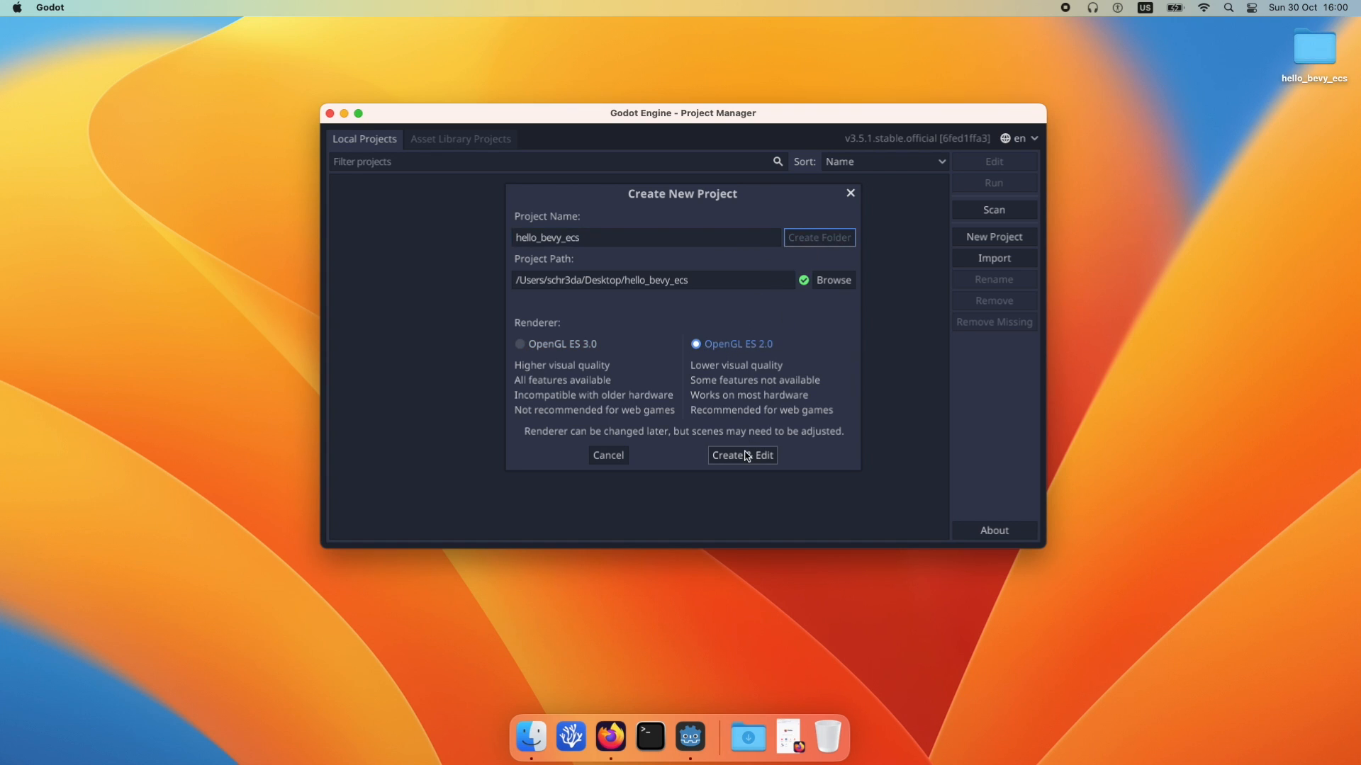
click(740, 455)
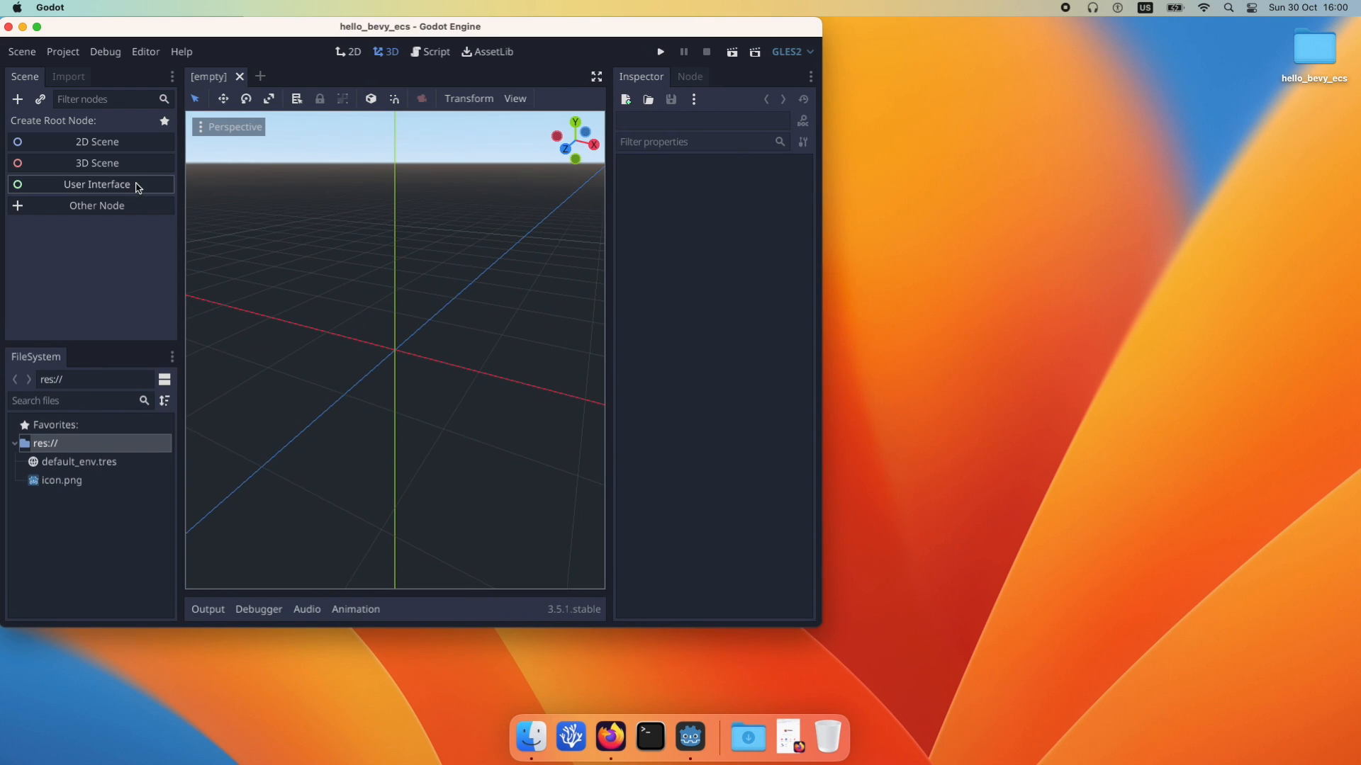
Add a 2D Scene root node, save it as scene.tscn, and run the project
click(352, 51)
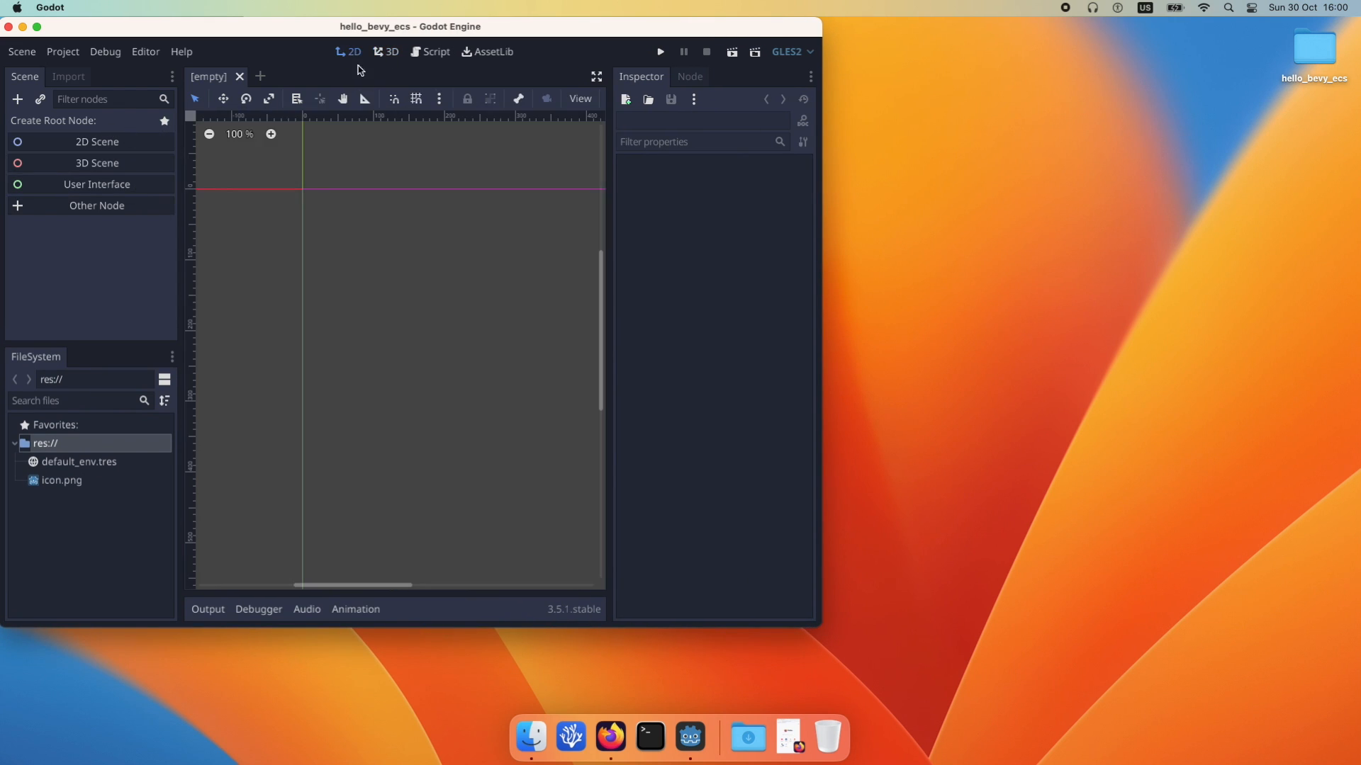
click(97, 142)
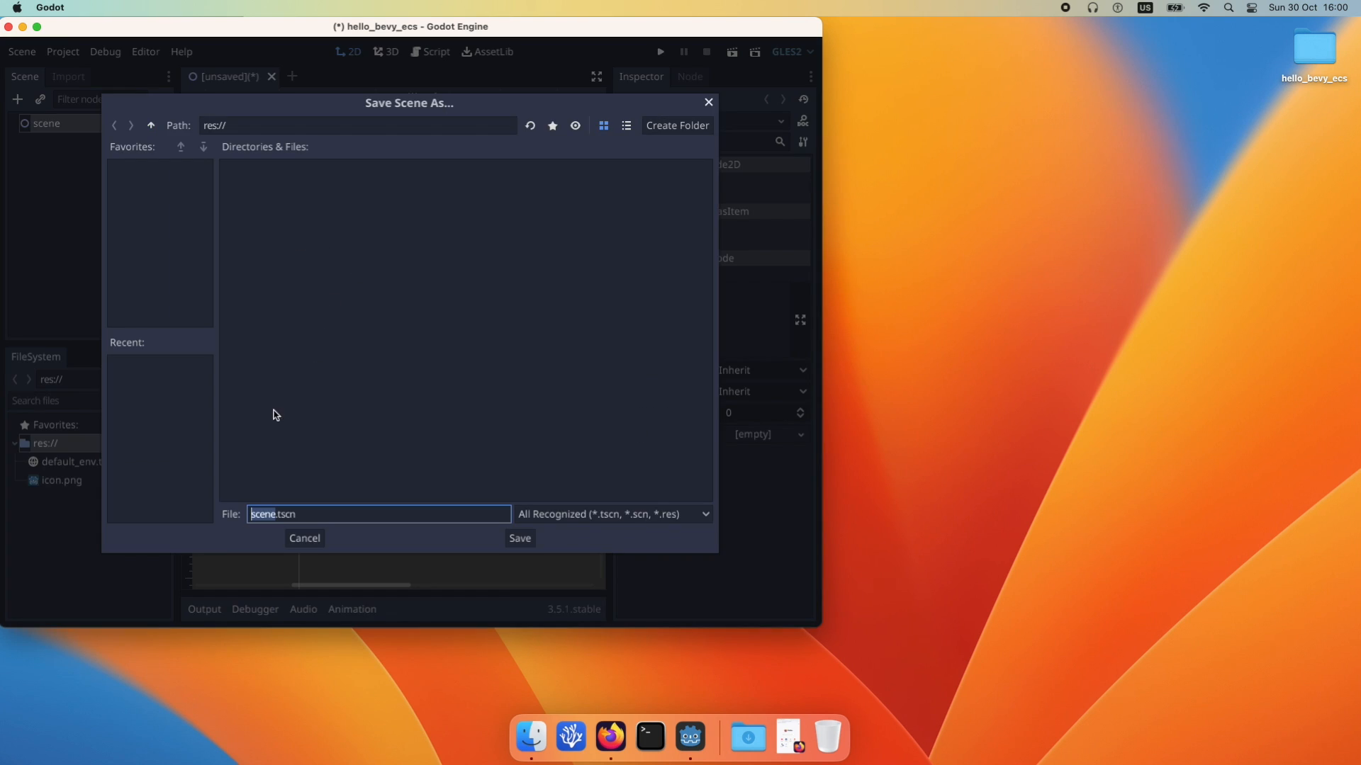
click(518, 538)
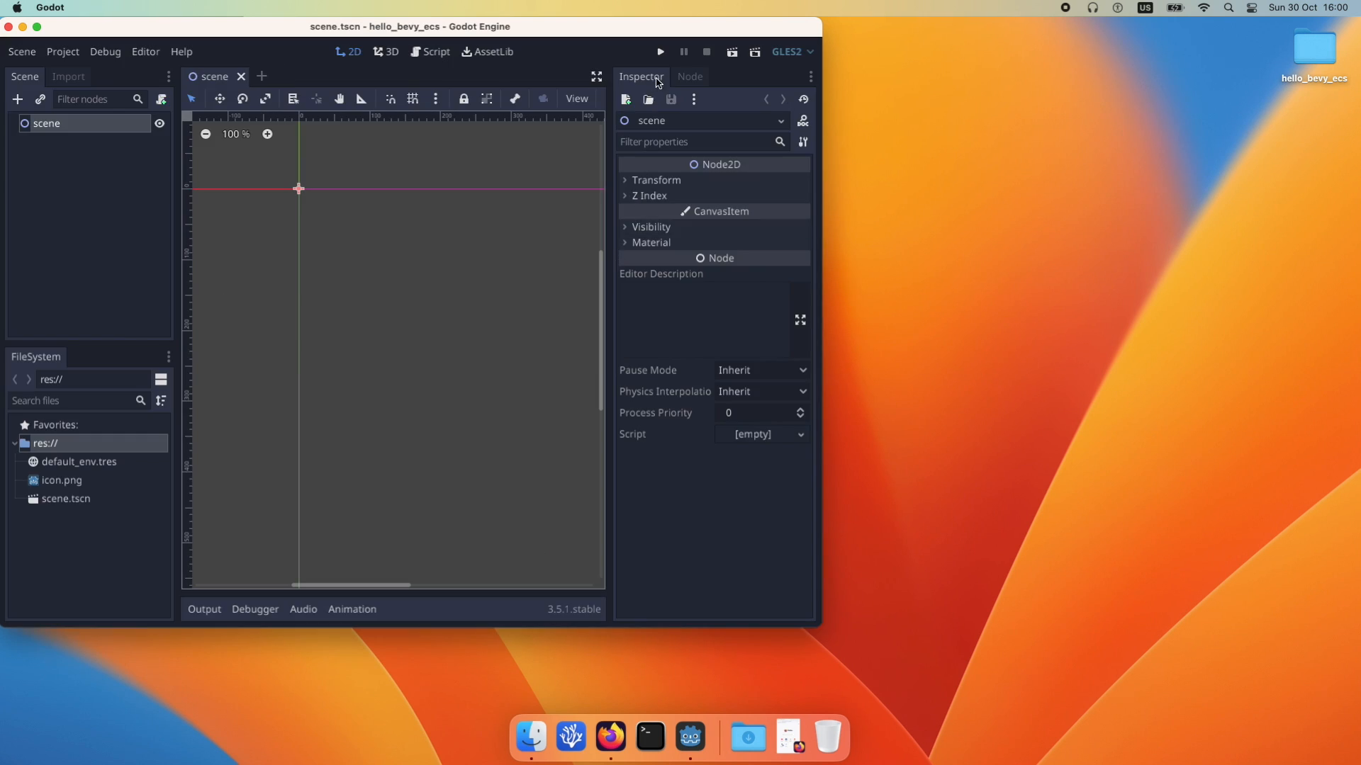
click(660, 52)
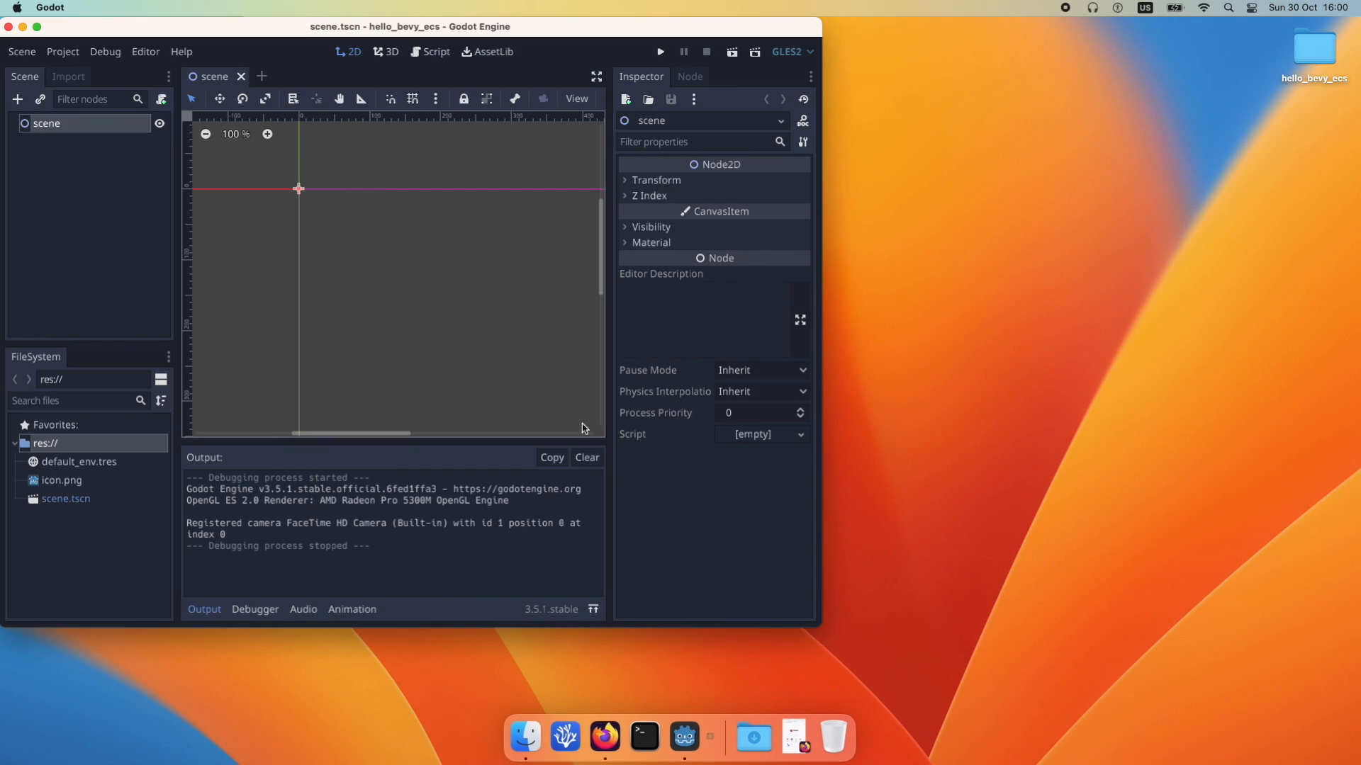
mouse_move(569, 737)
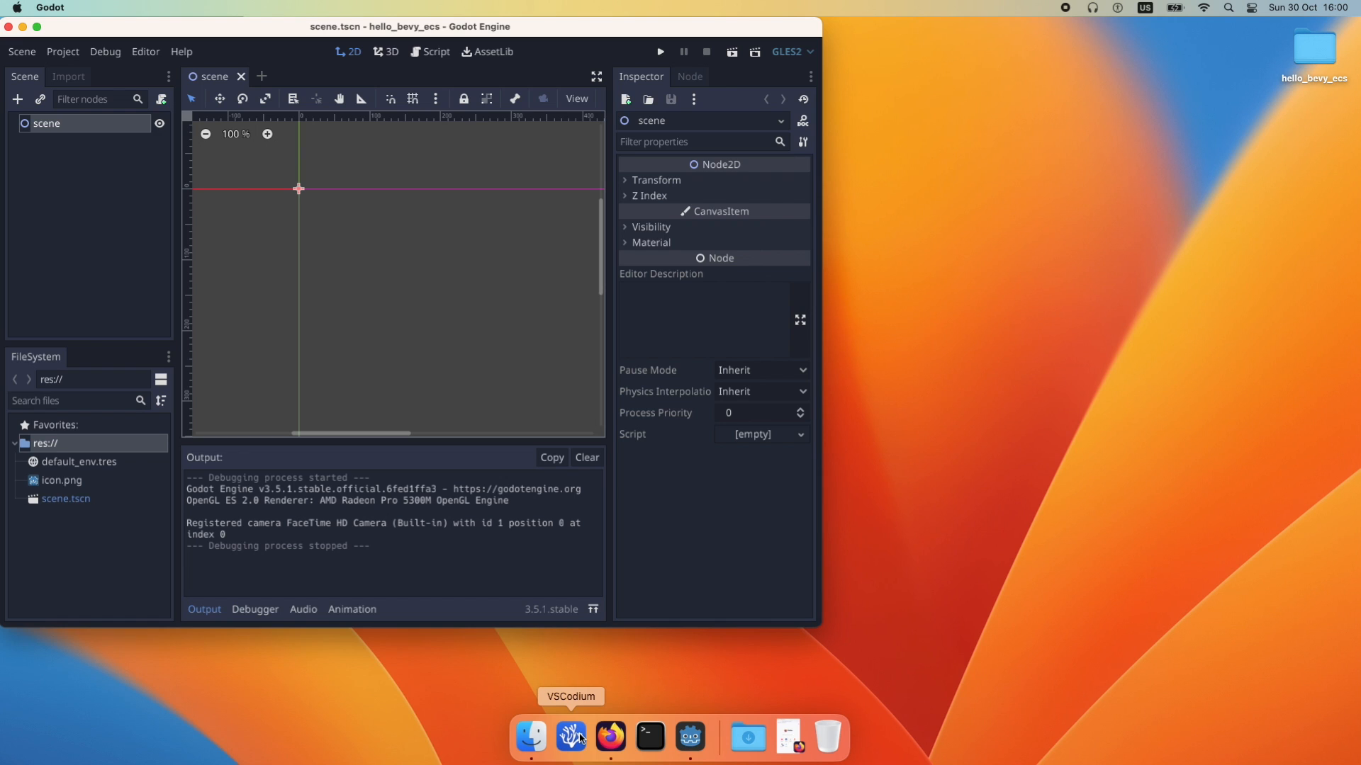
Run cargo new --lib scripts in VSCodium's terminal to create the scripts crate
click(571, 737)
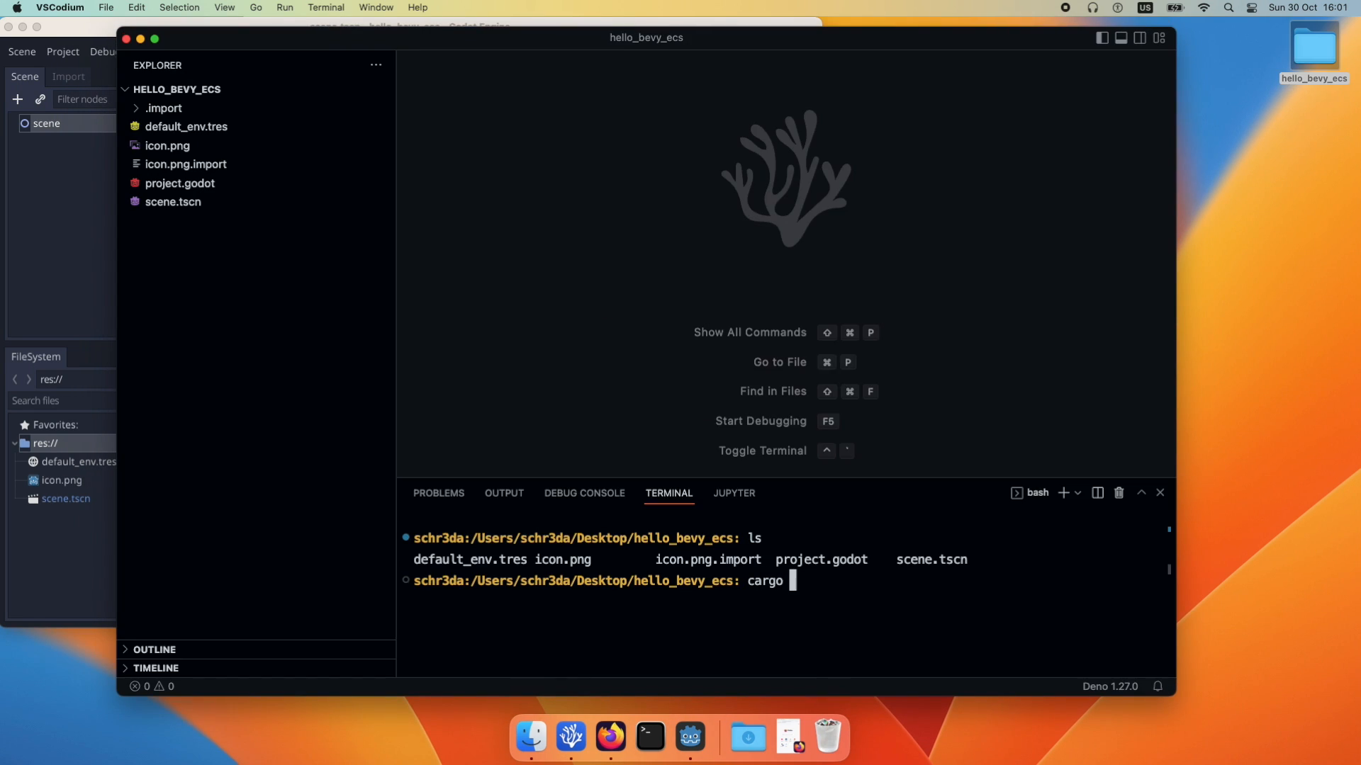
text(new)
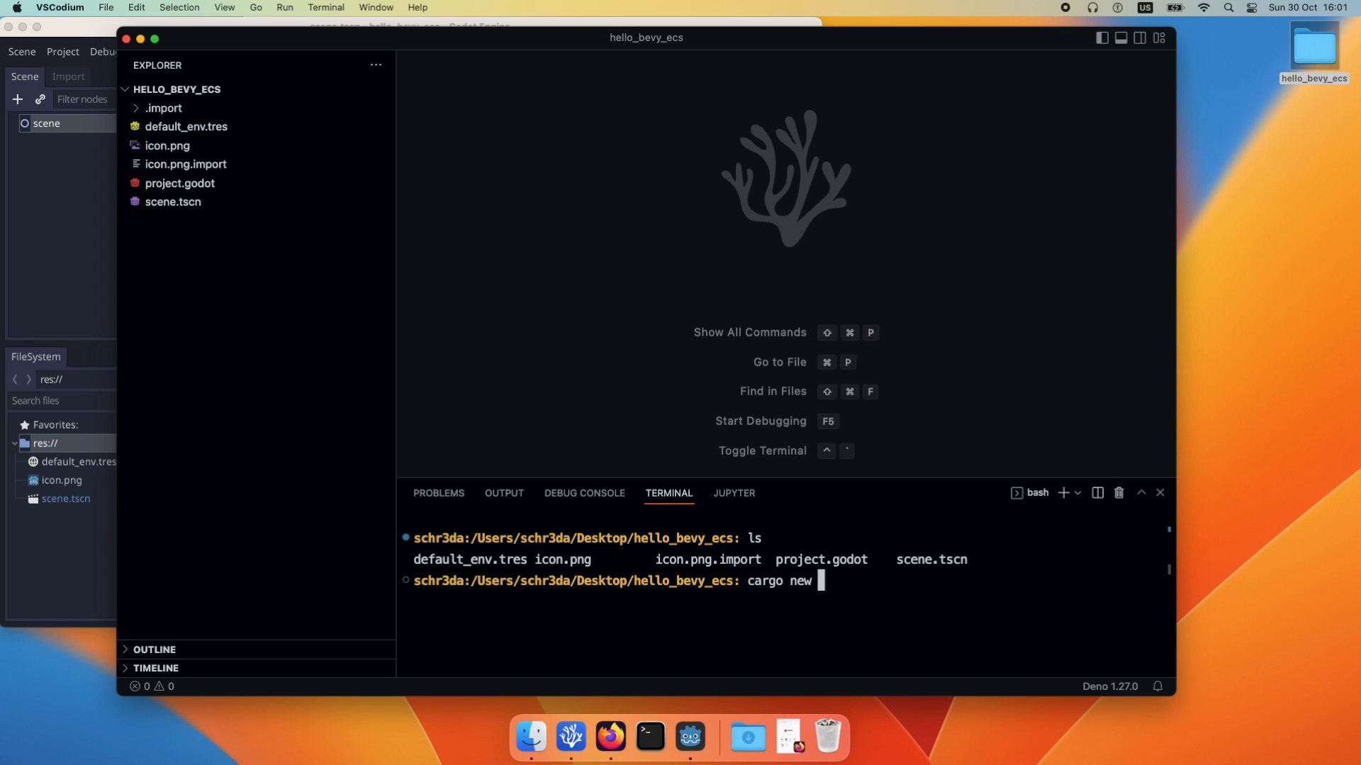
text(--l)
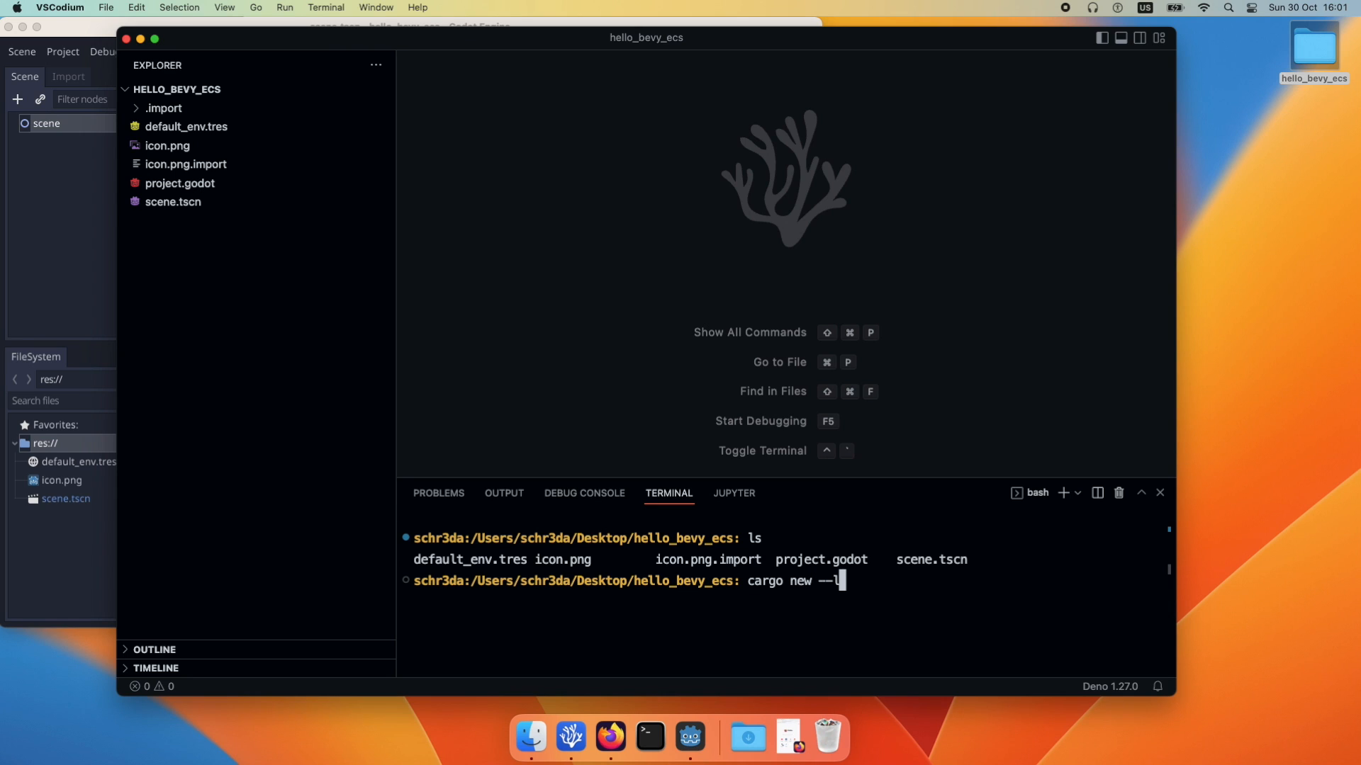
text(ib)
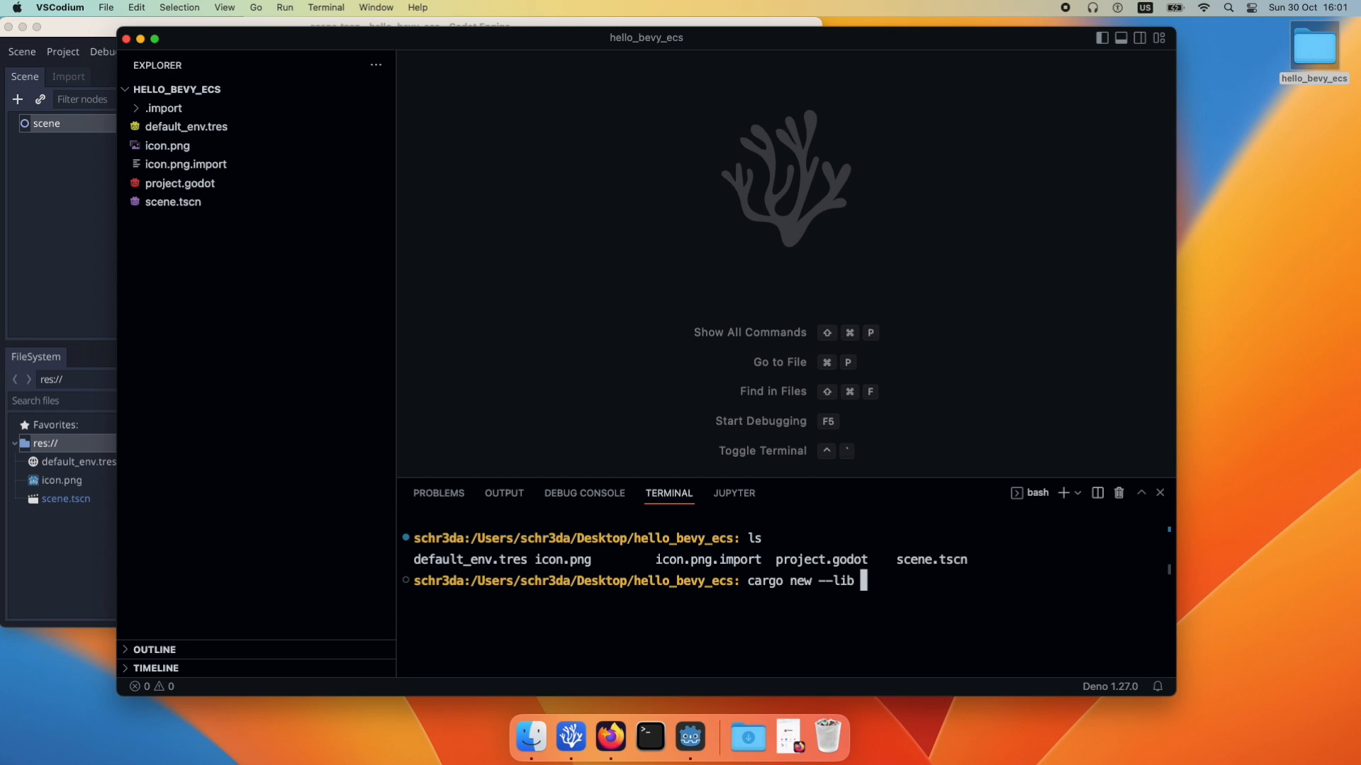
text(scripts)
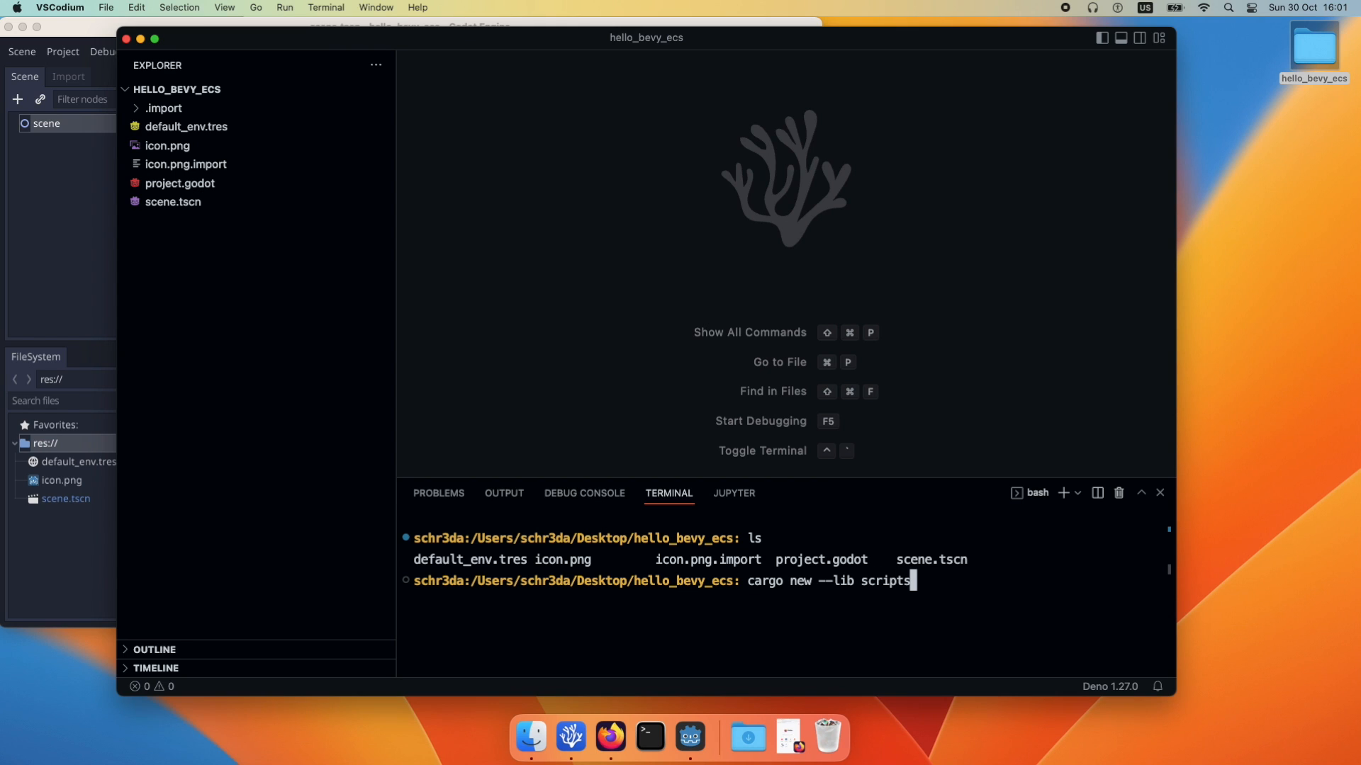
key(Return)
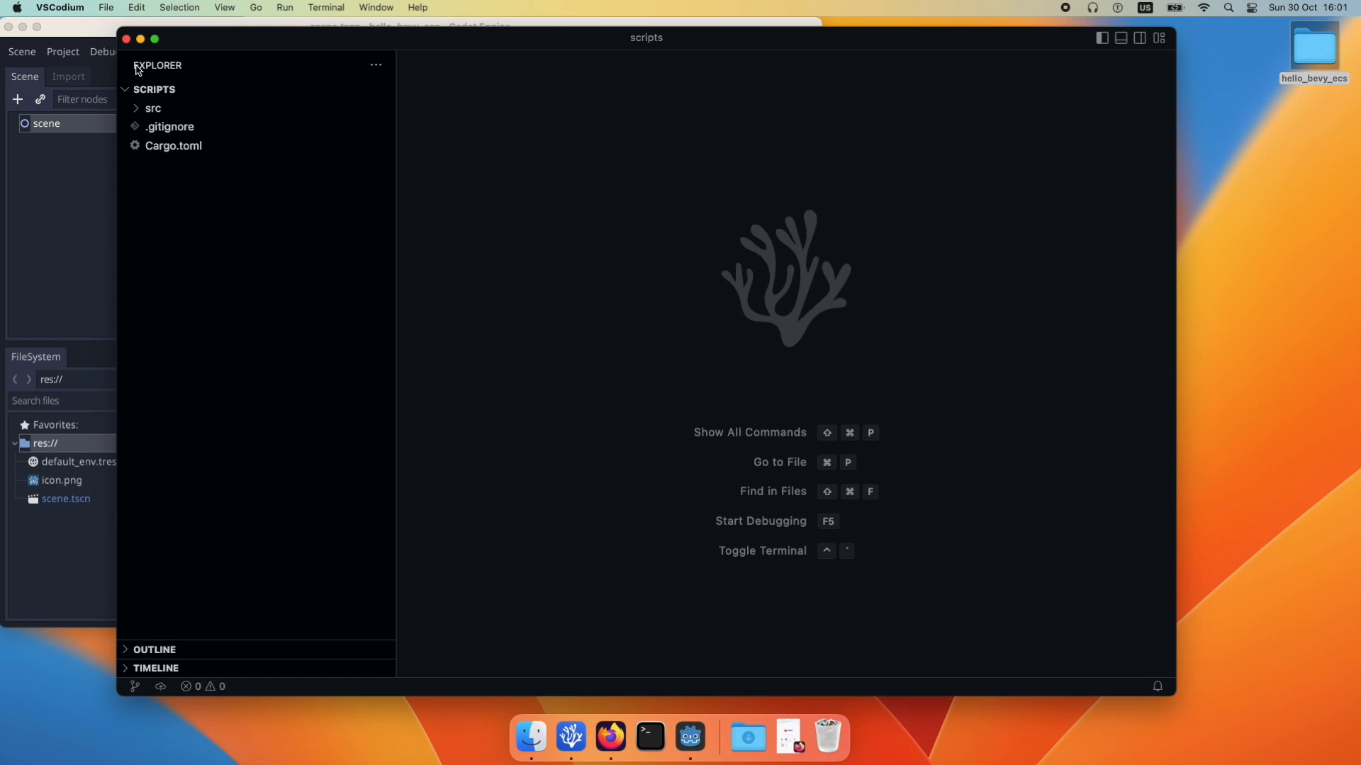
Add gdnative = "0.11" under [dependencies] in the scripts crate's Cargo.toml
click(153, 107)
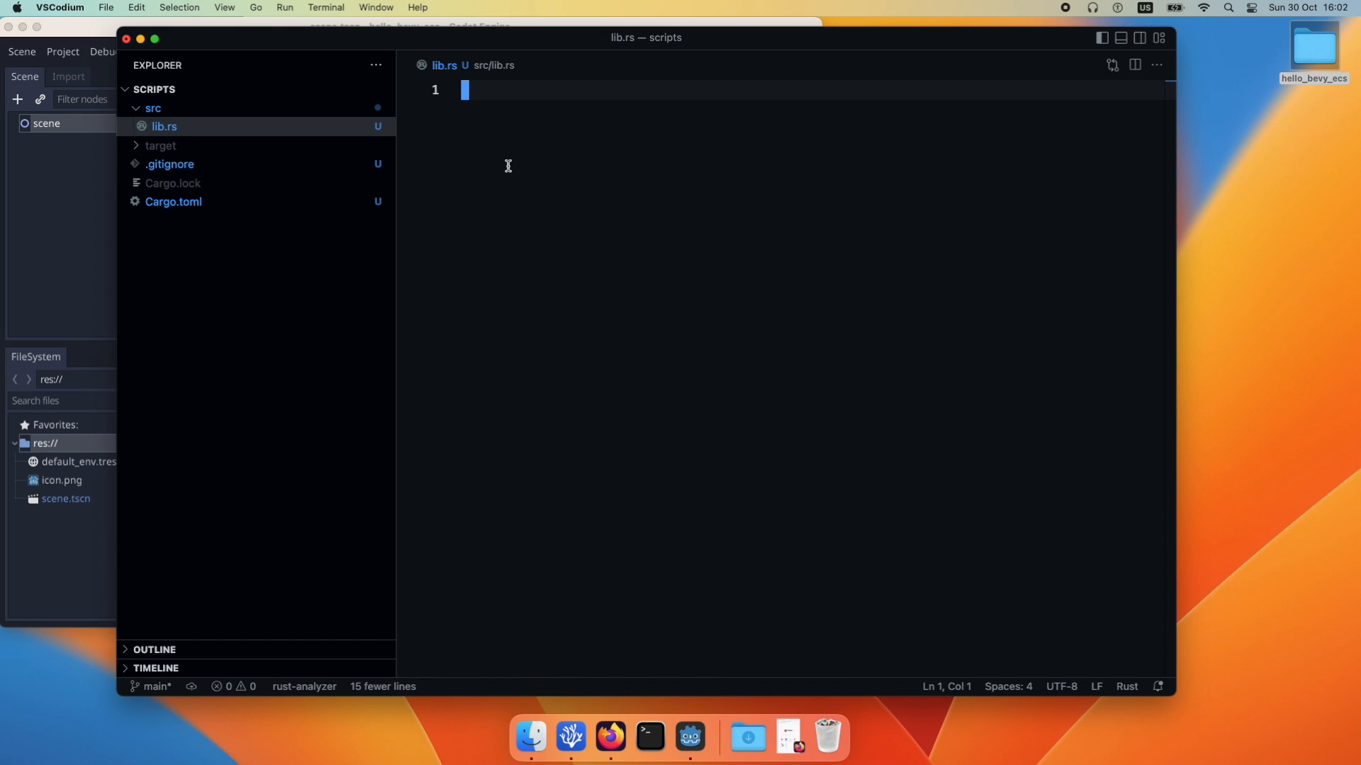
click(173, 201)
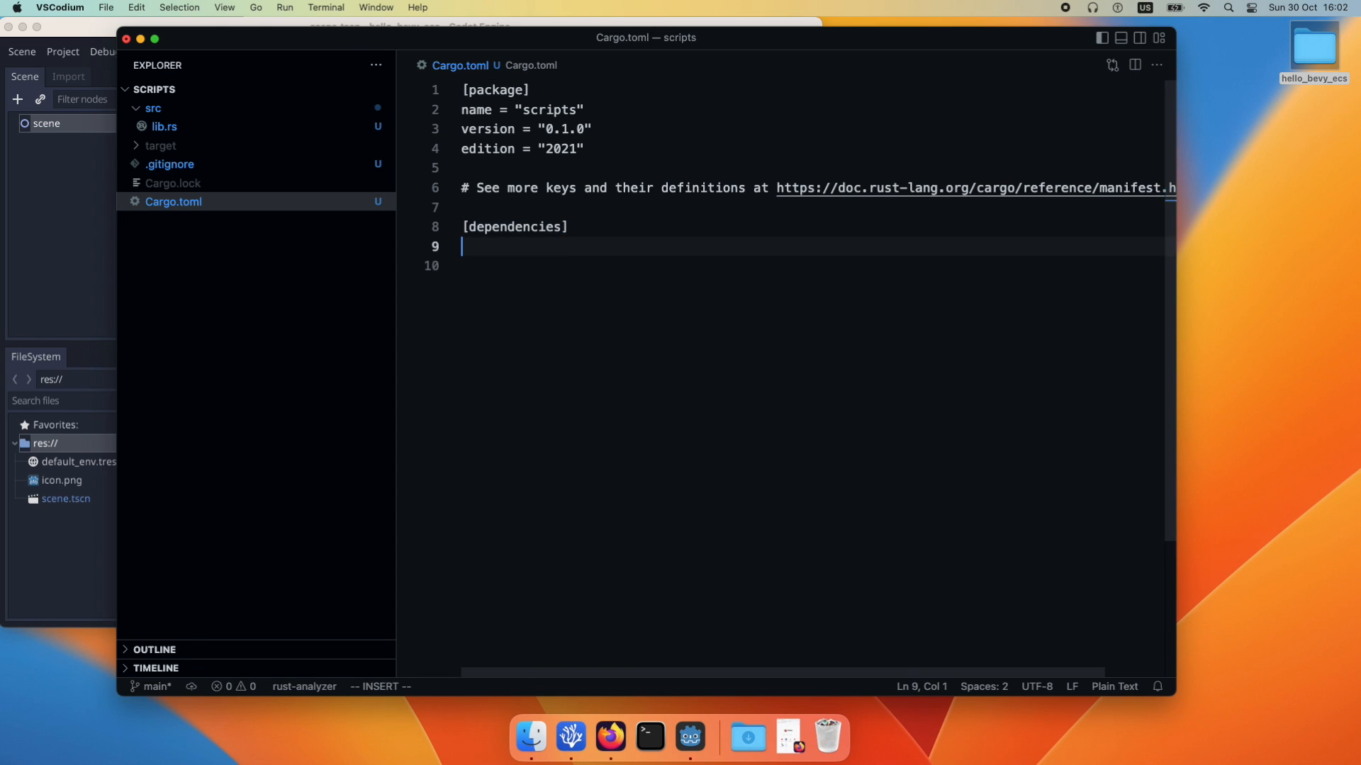
text(gdnativ)
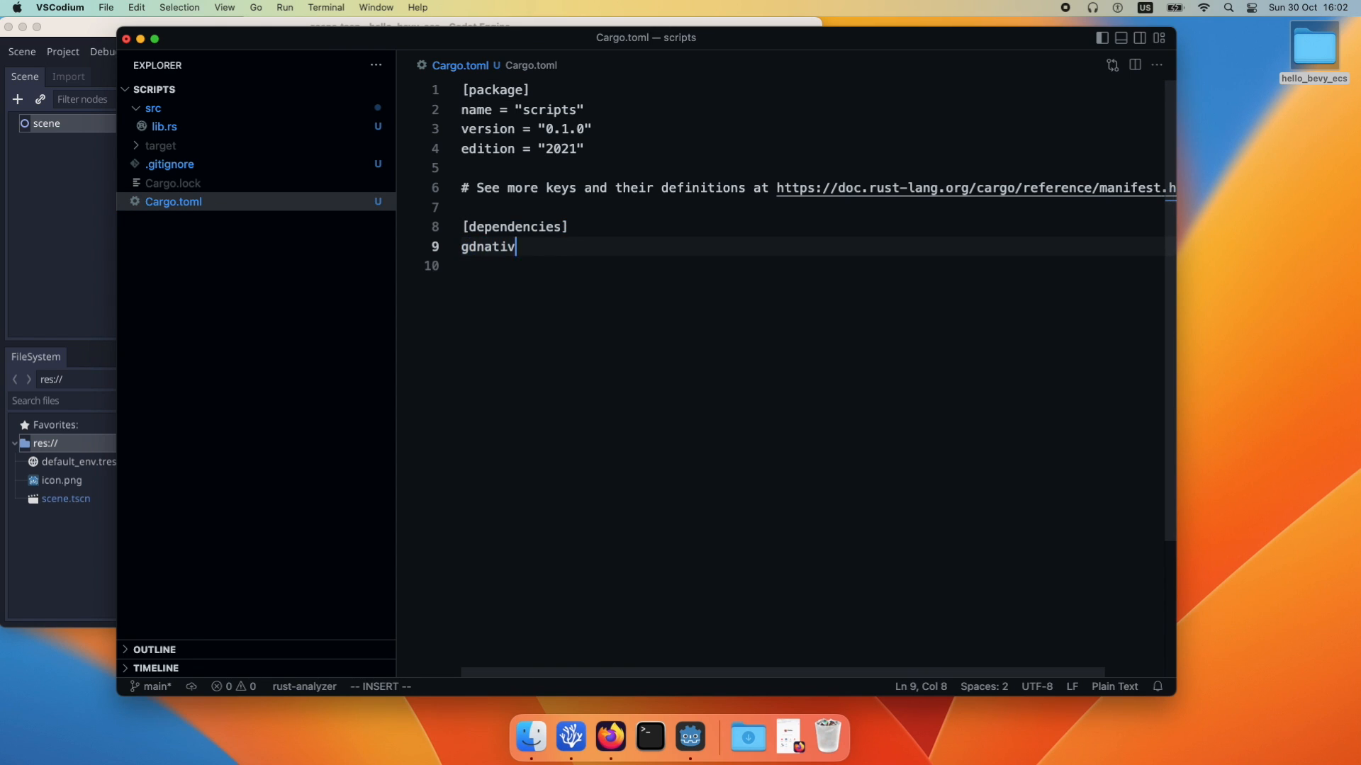
text(e = ")
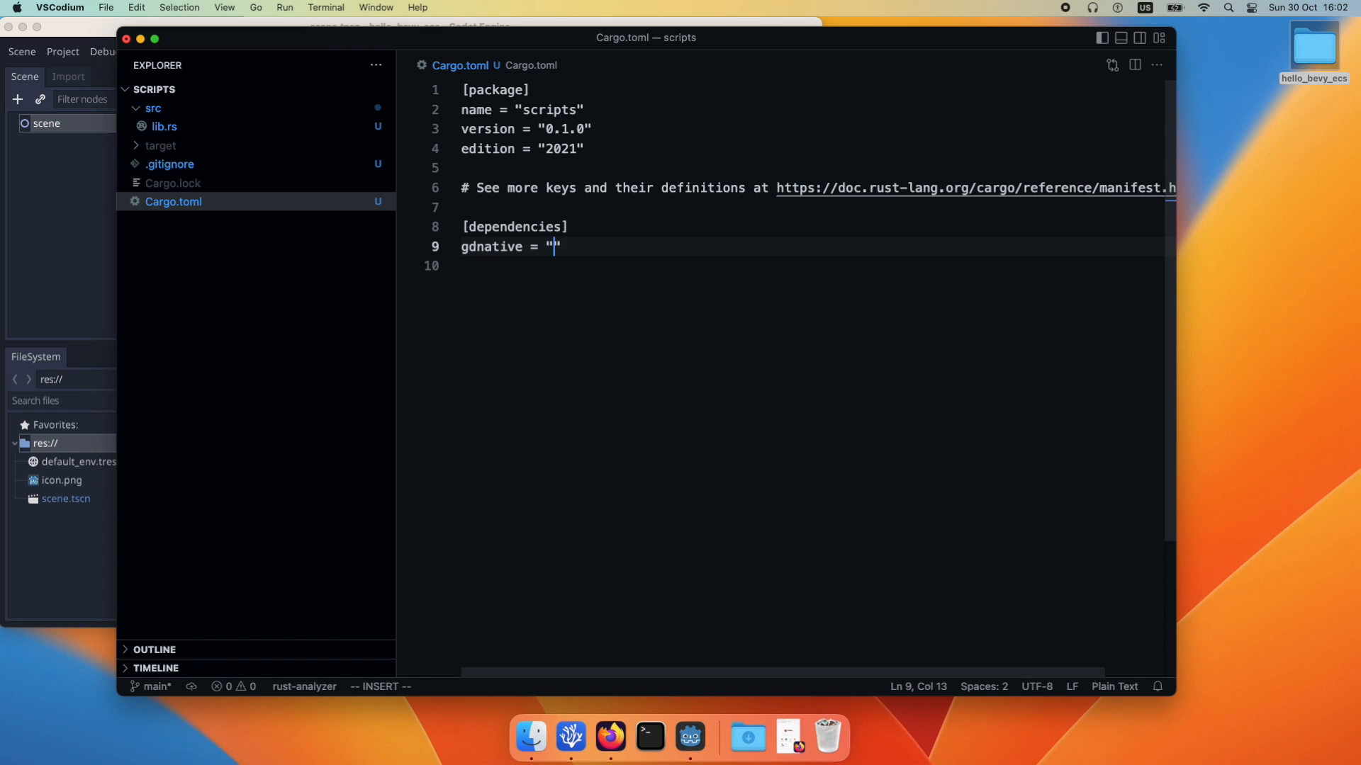
text(0.11)
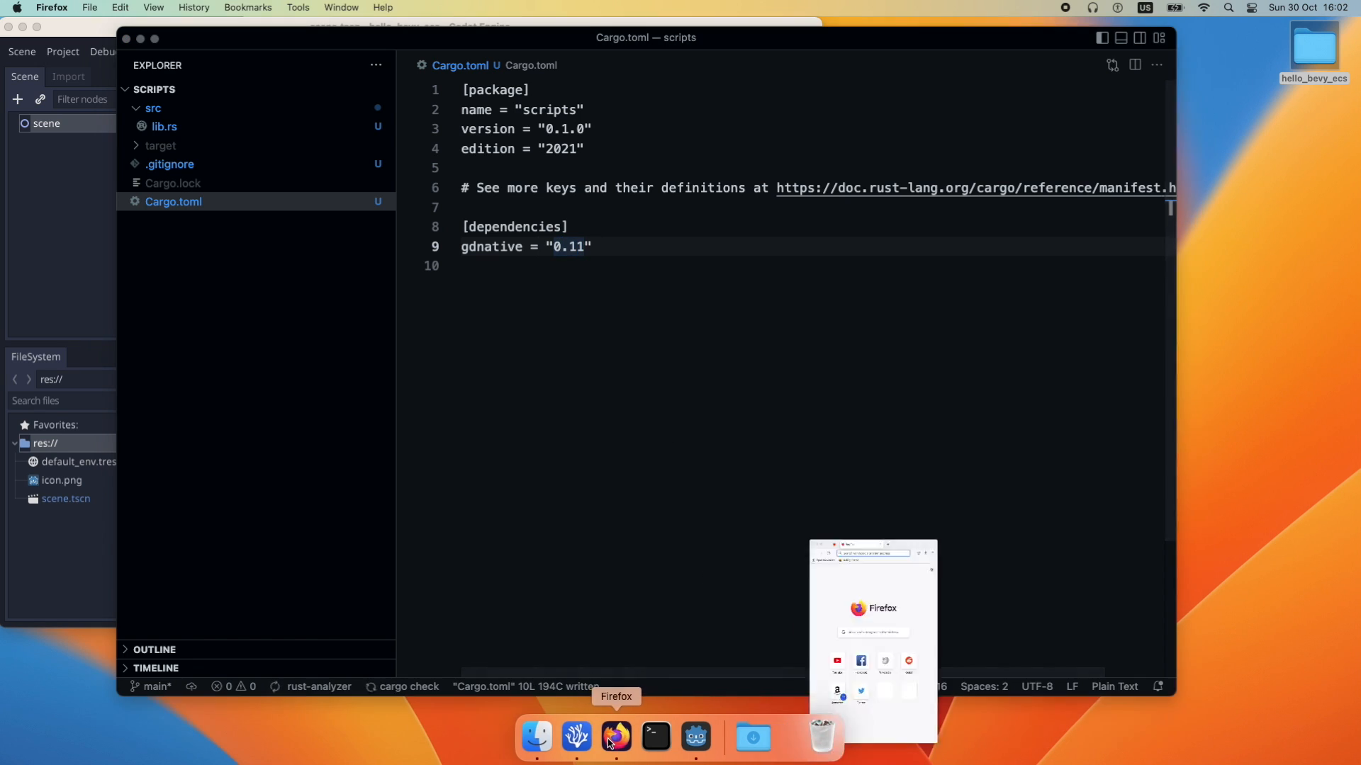
Search 'gdnative rust' in Firefox and read the godot-rust GitHub README
click(615, 739)
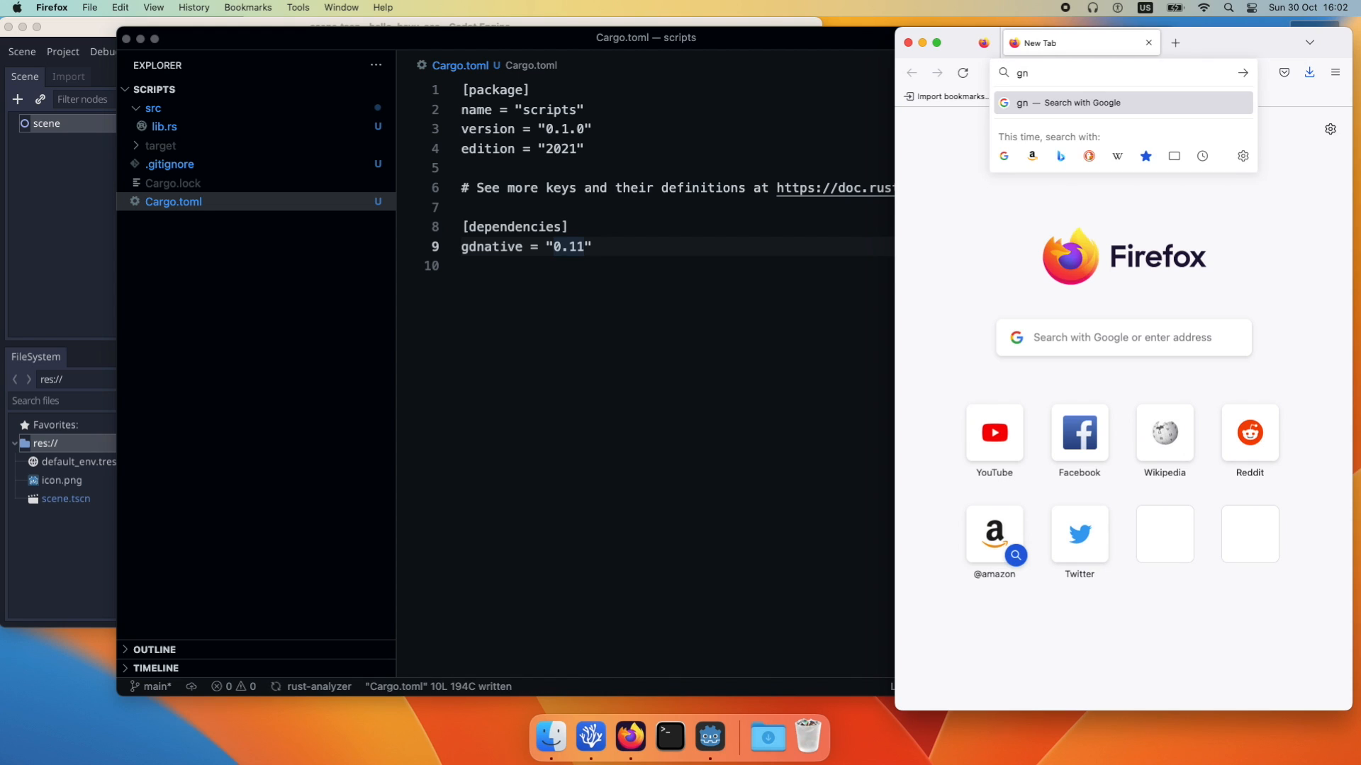
text(dnative)
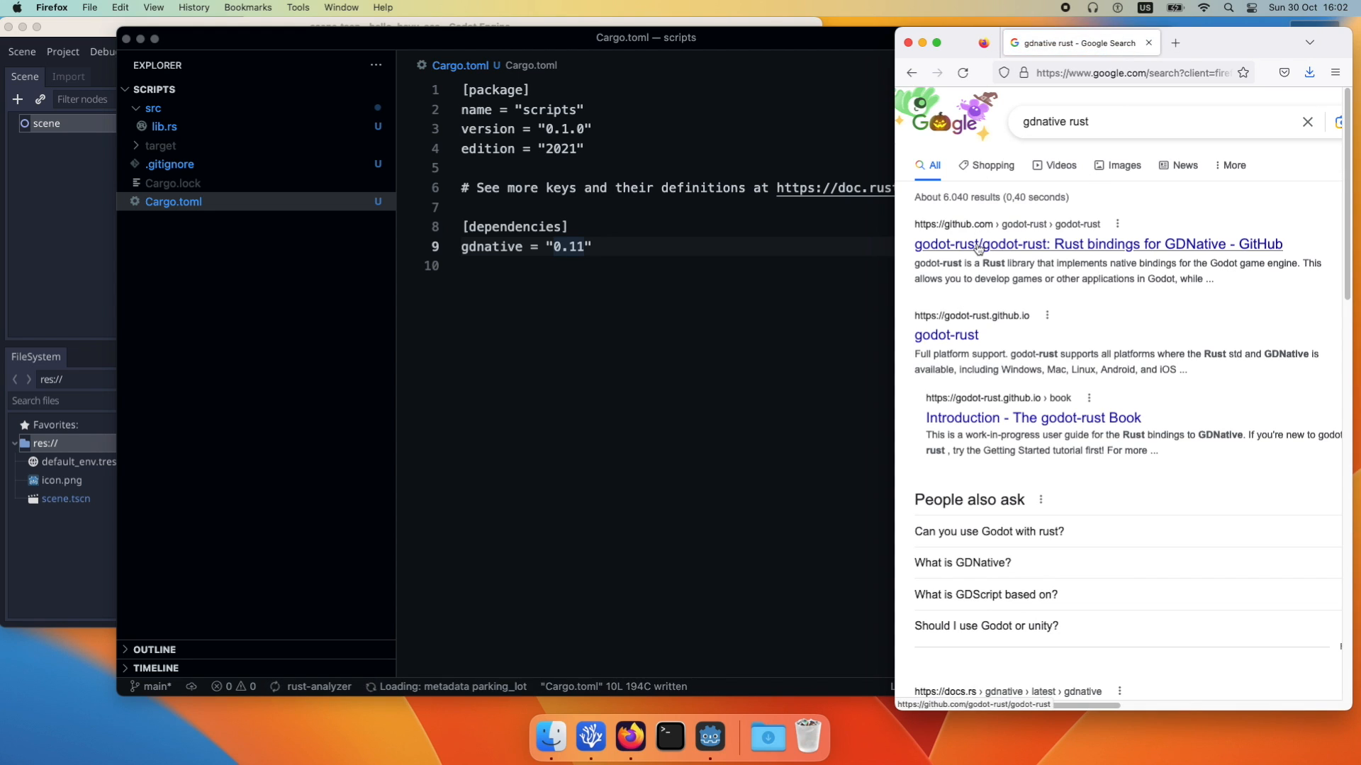
click(1096, 244)
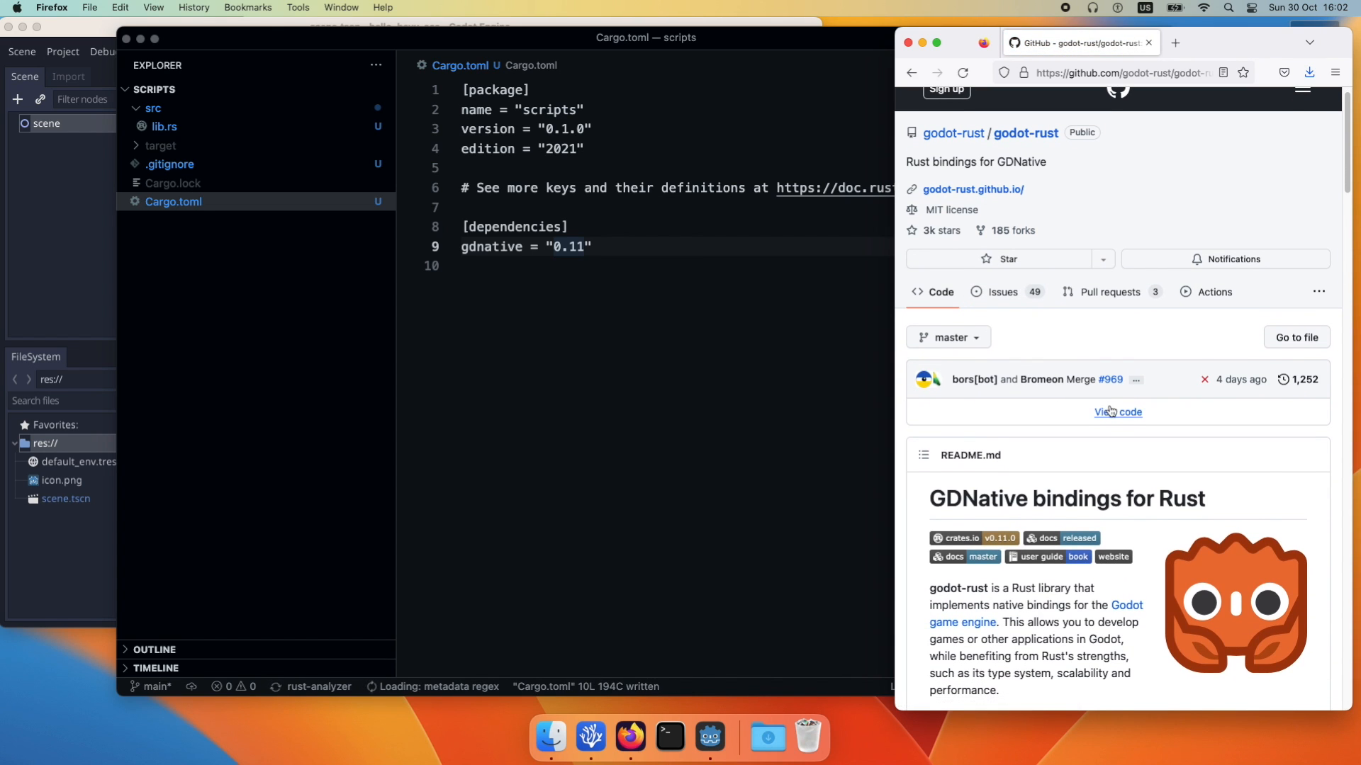
scroll(down, 3)
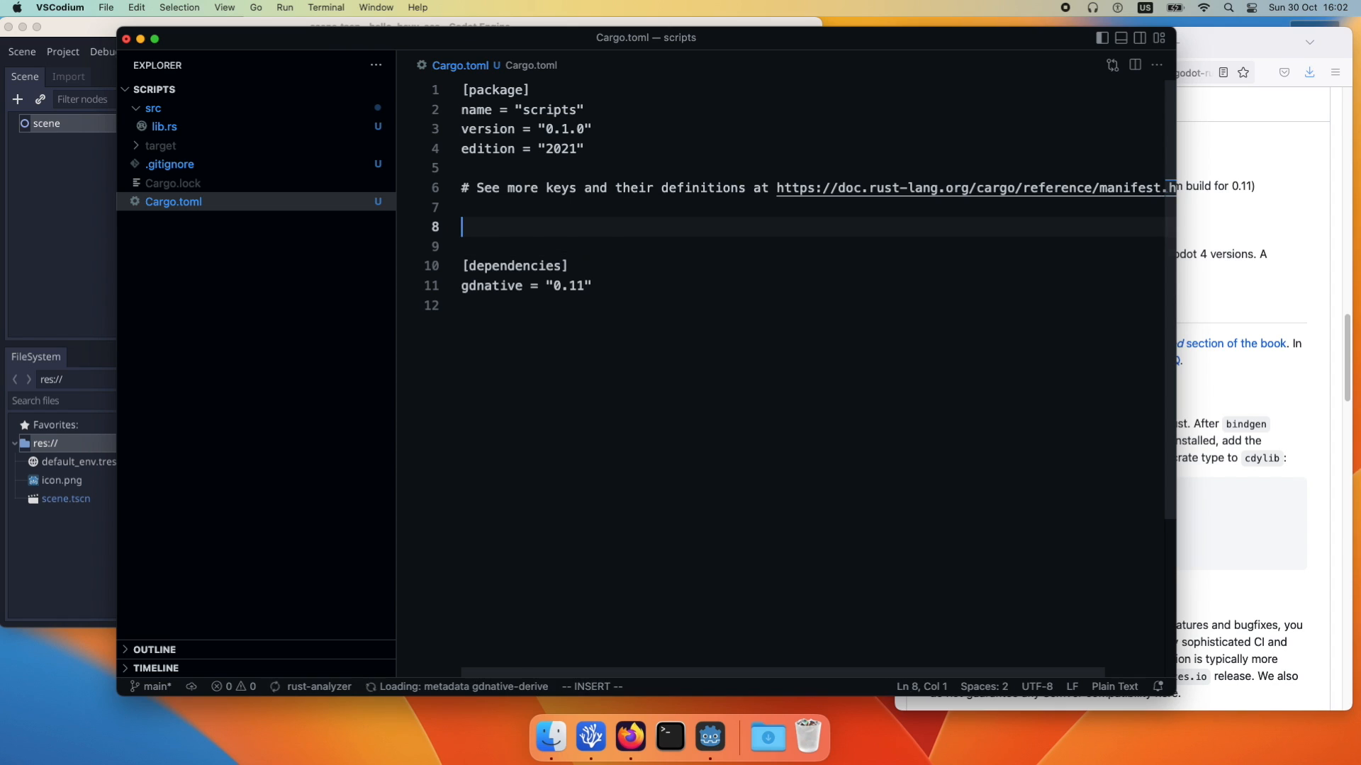
Add a [lib] section with crate-type = ["cdylib"] to Cargo.toml and build the crate
text([lib])
click(812, 245)
text(crate-type = ["cdylib"])
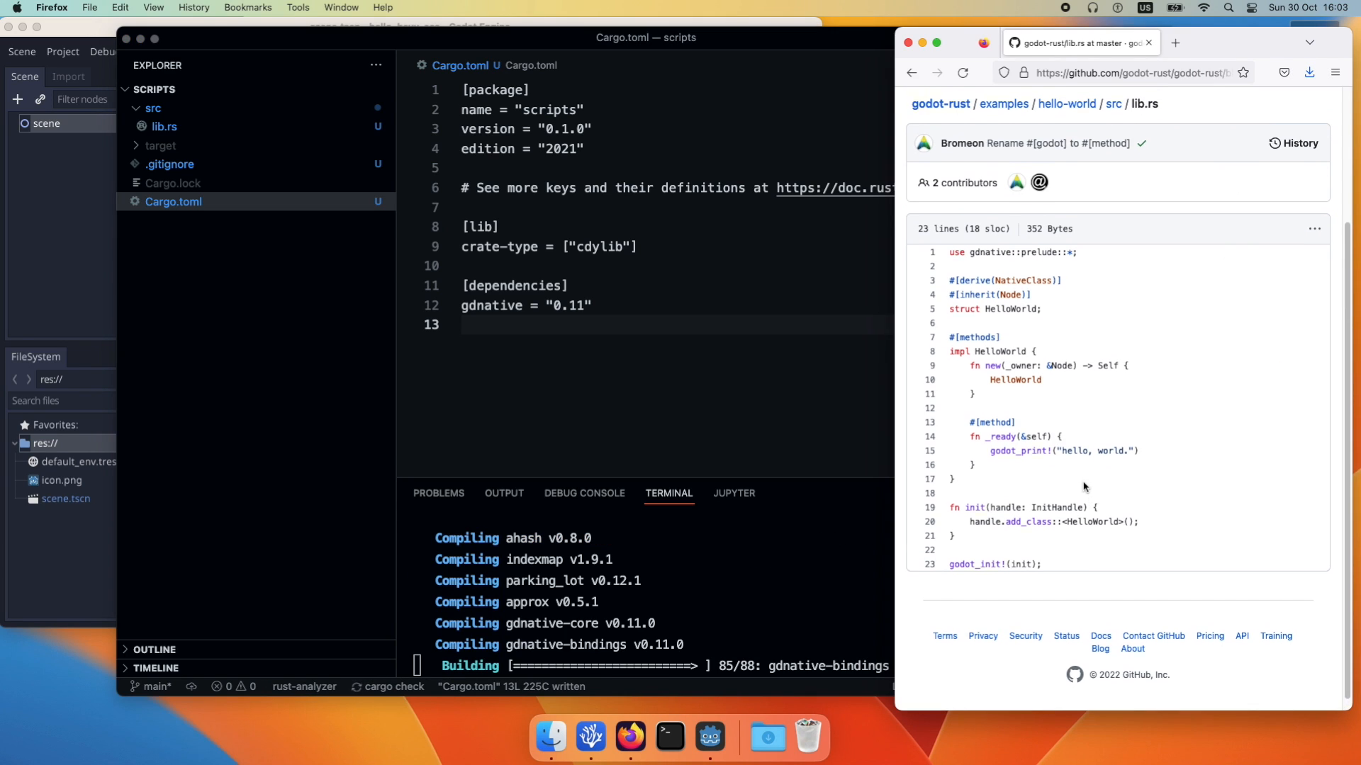
click(581, 304)
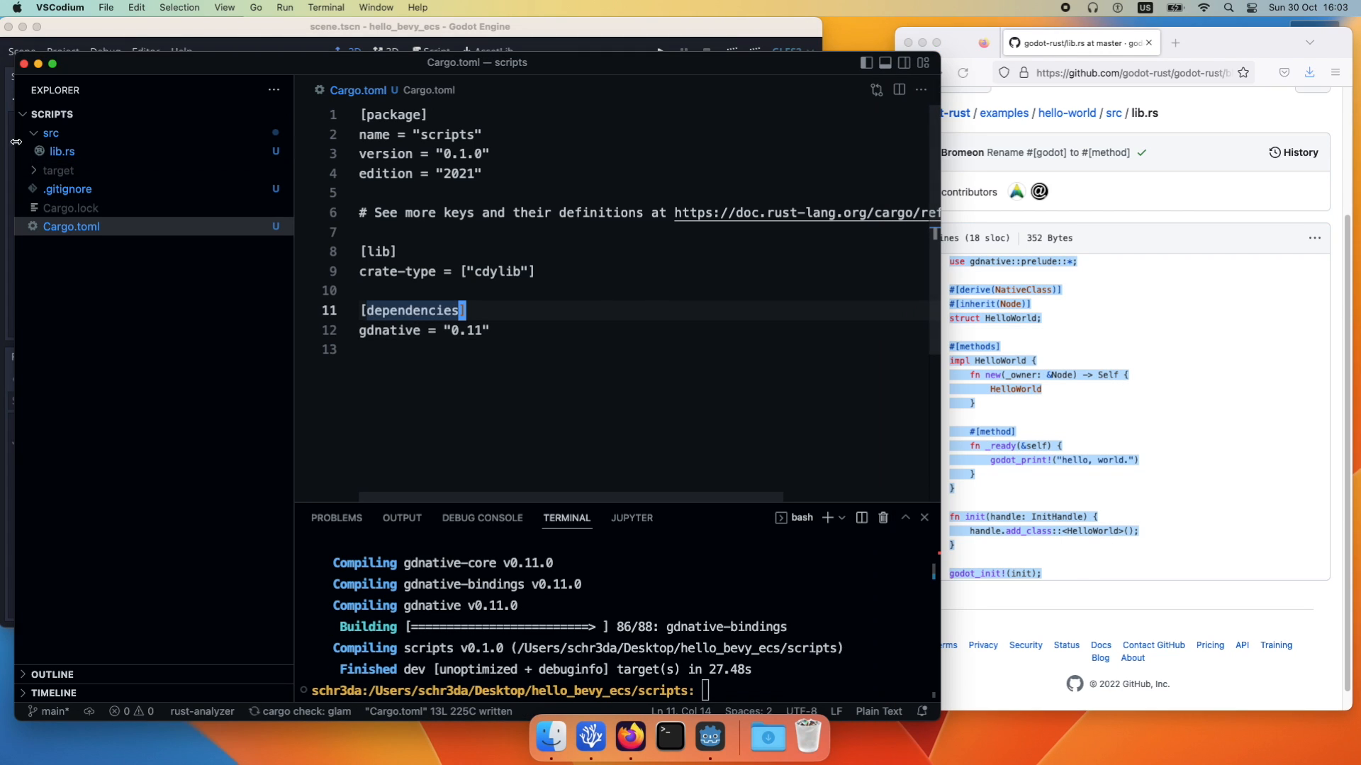
click(62, 151)
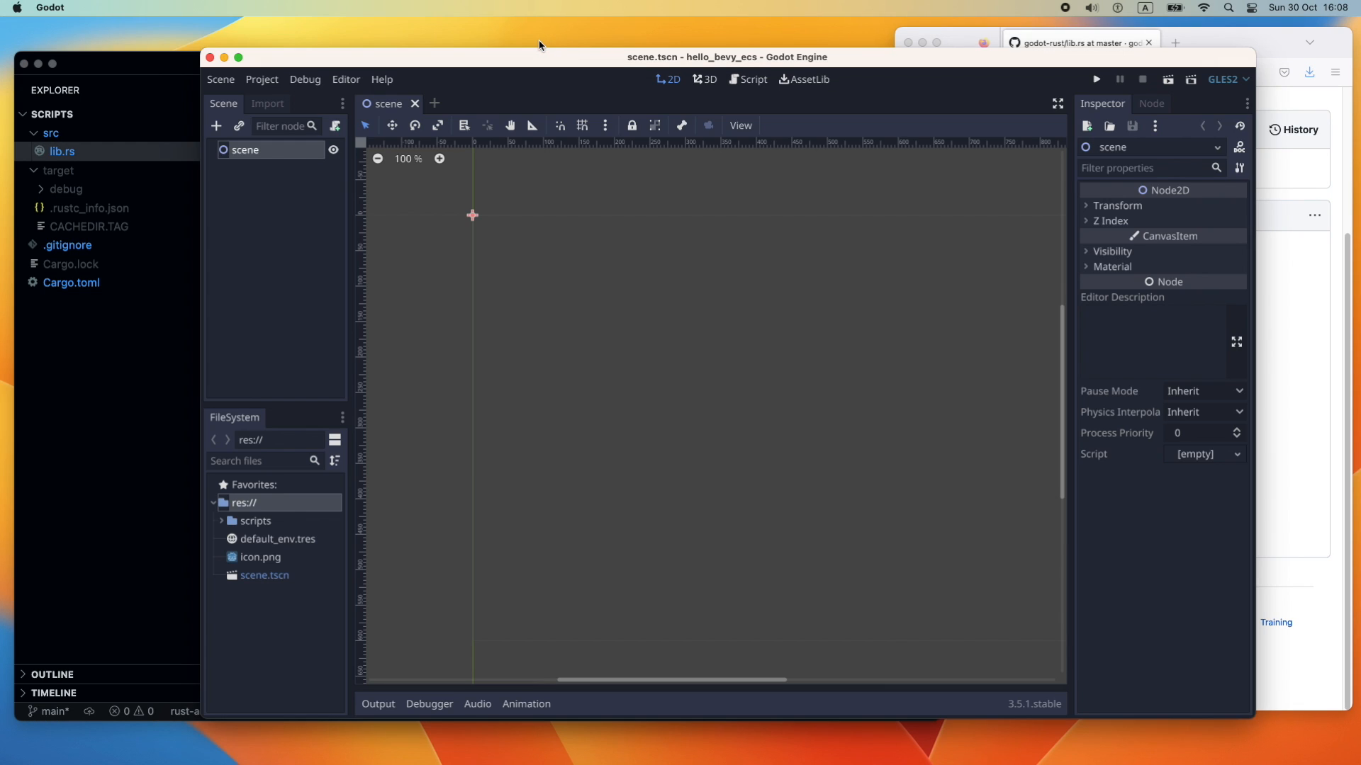
mouse_move(950, 441)
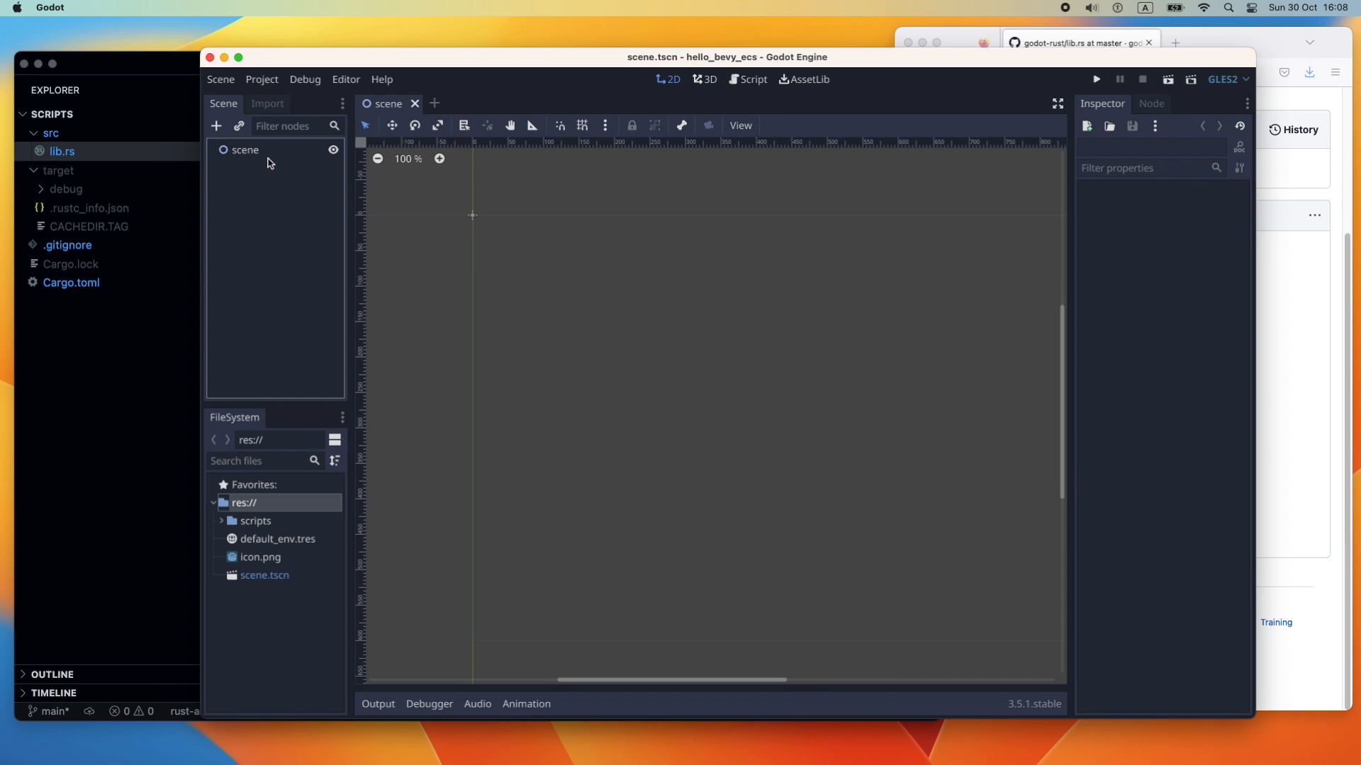
Select the scene root node and choose New Script for its Script property
click(1206, 454)
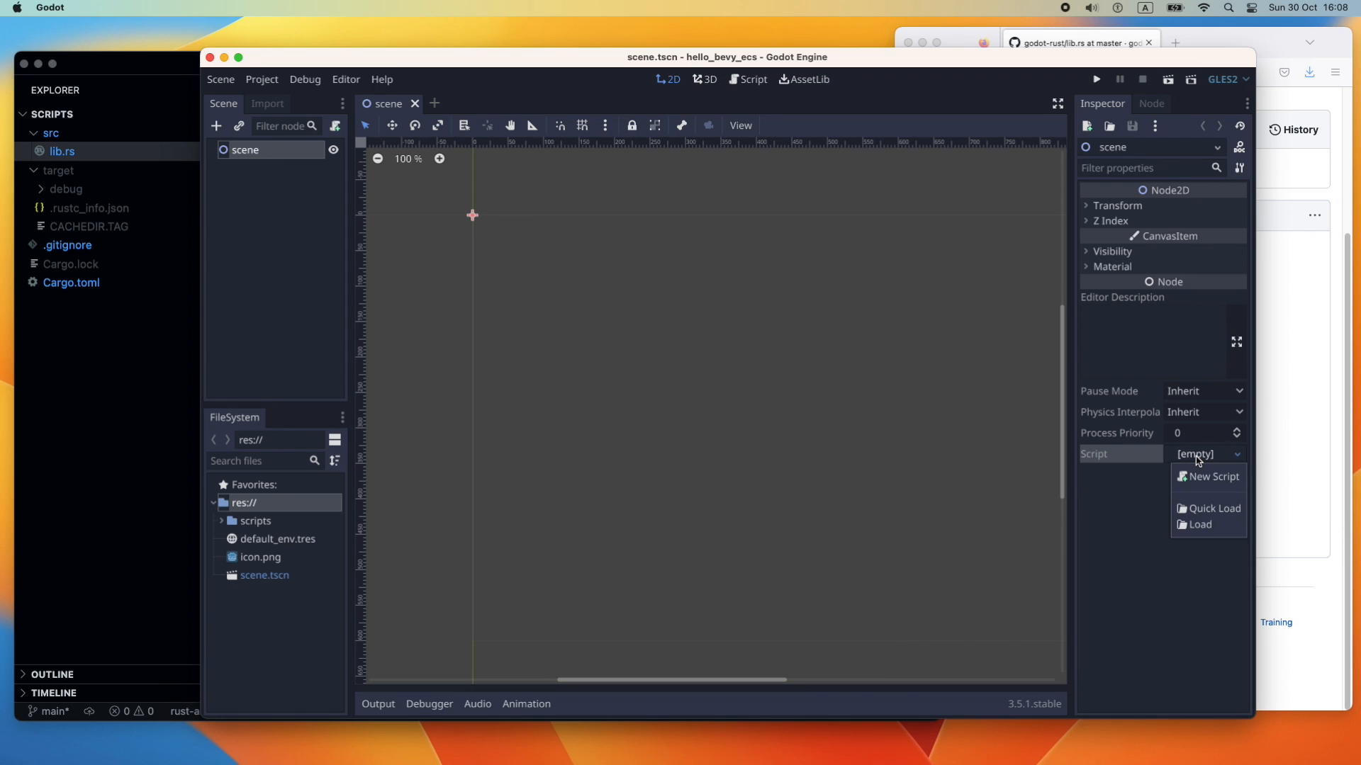
click(1211, 477)
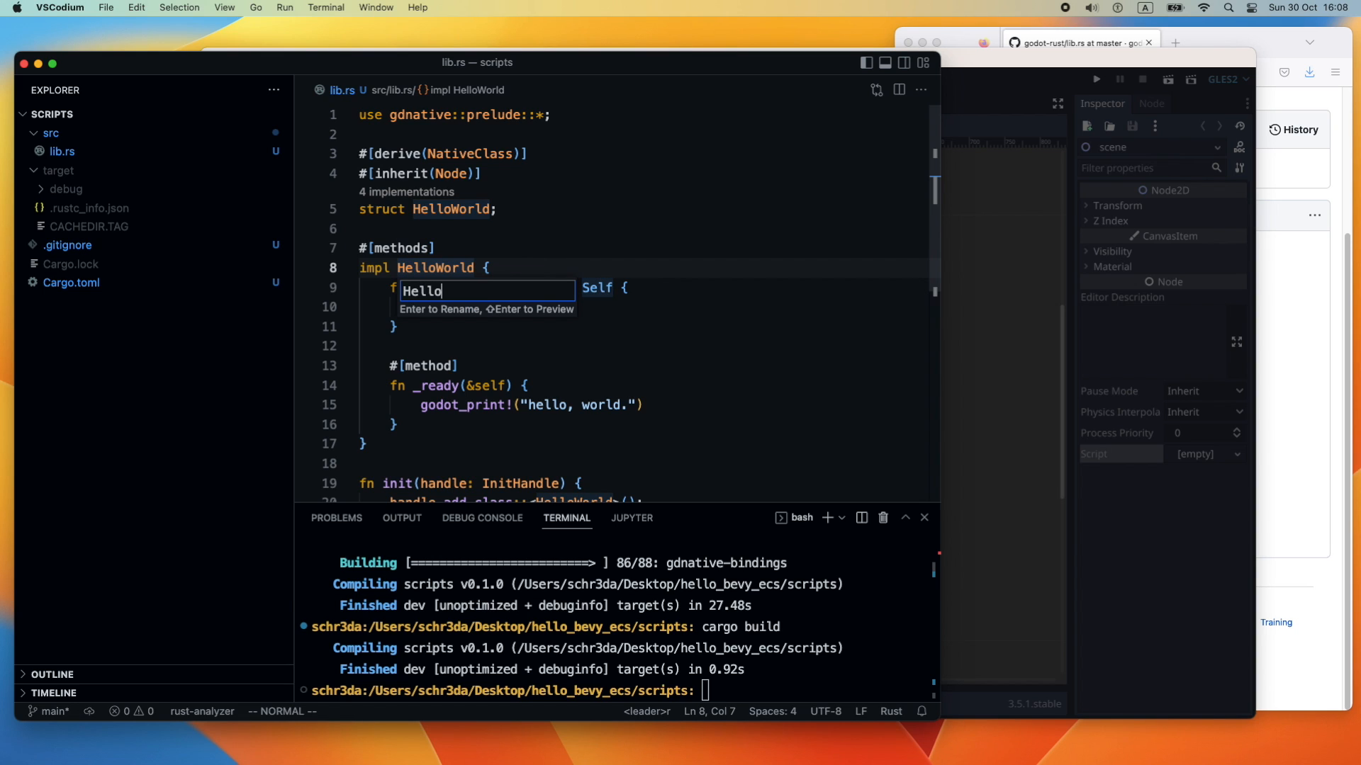
Type HelloBevy as the new name for the HelloWorld struct, correcting a typo
text(Be)
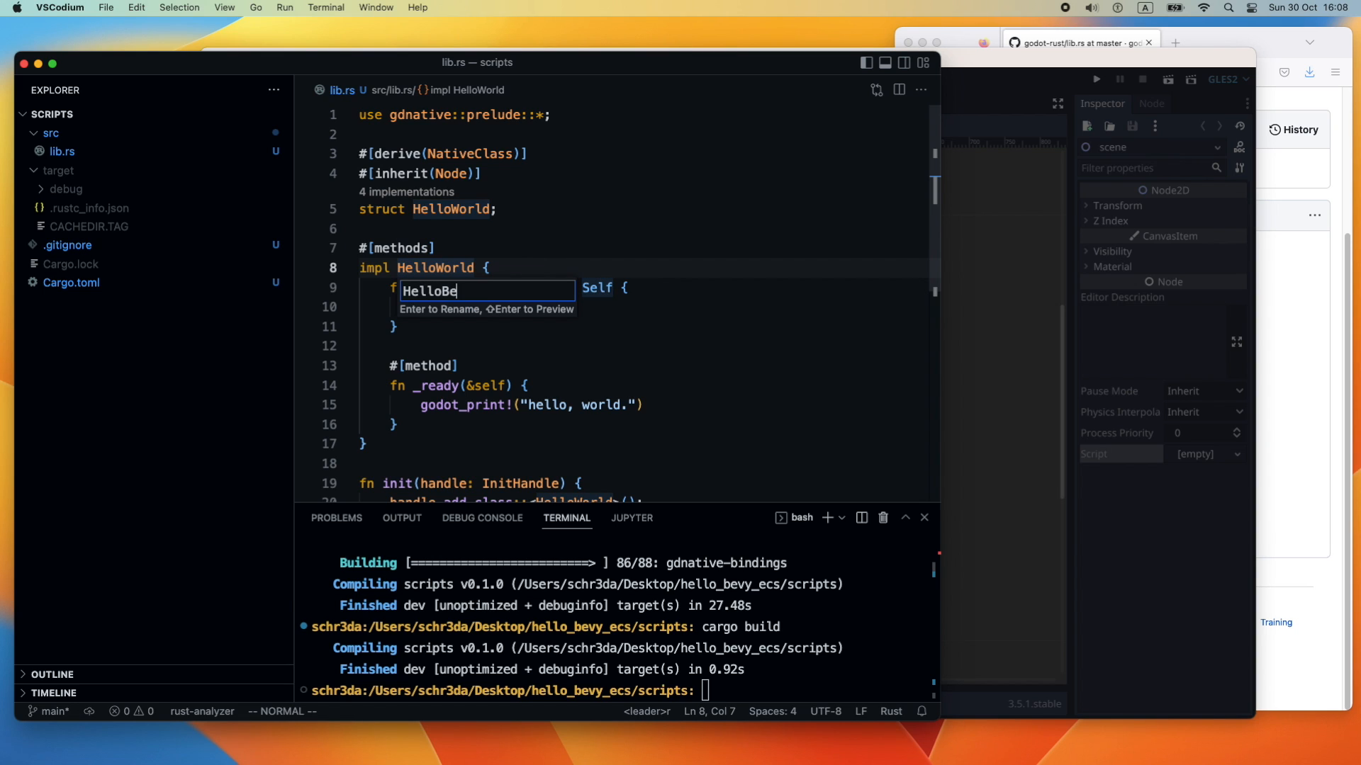
key(Backspace)
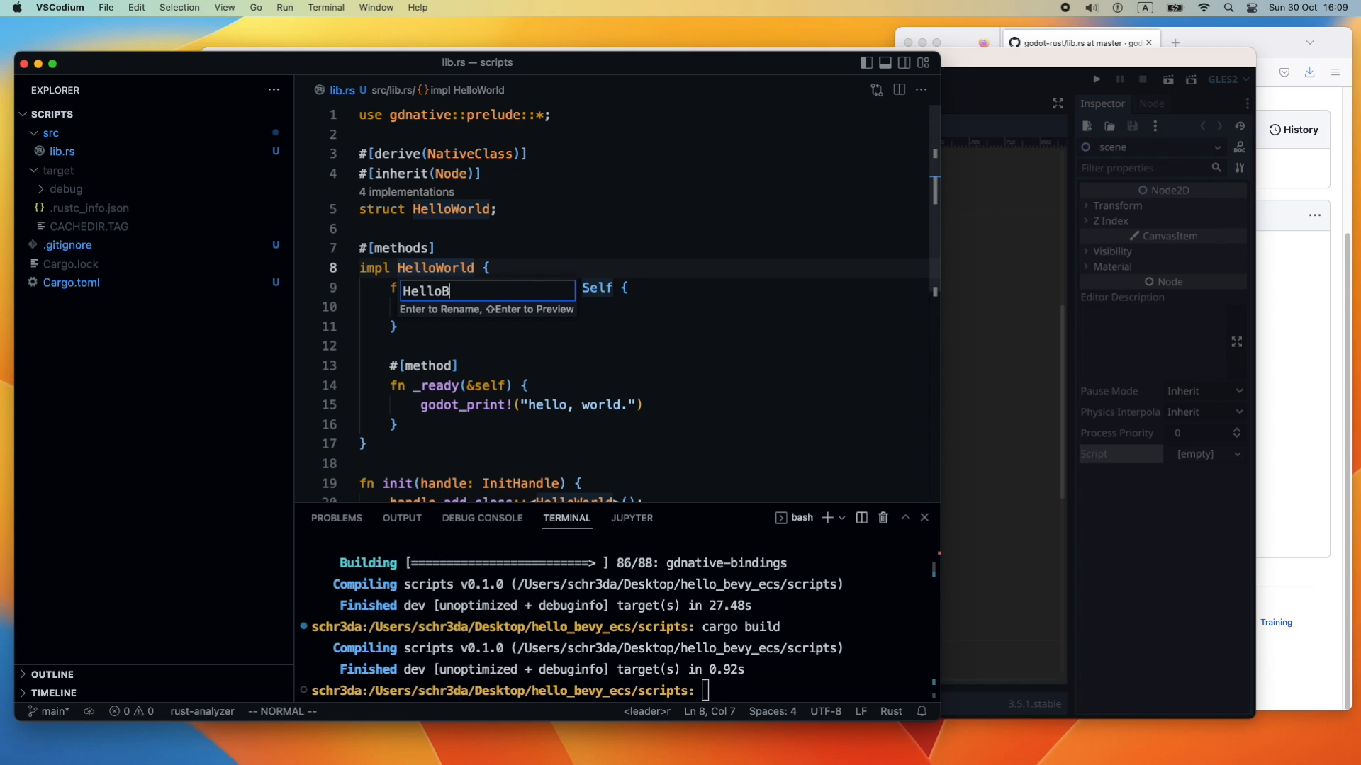
text(evy)
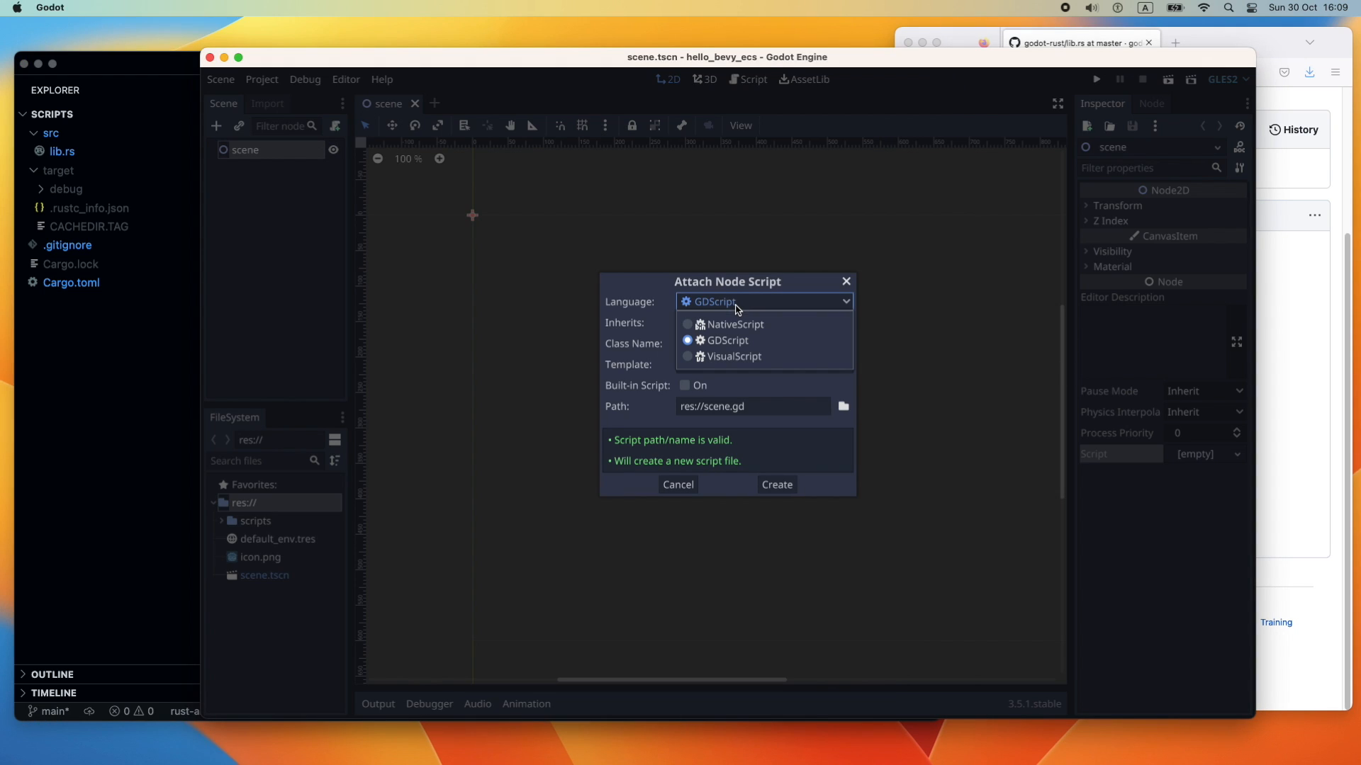
Create the HelloBevy NativeScript scene.gdns and assign it a new GDNativeLibrary
click(733, 324)
text(HelloBevy)
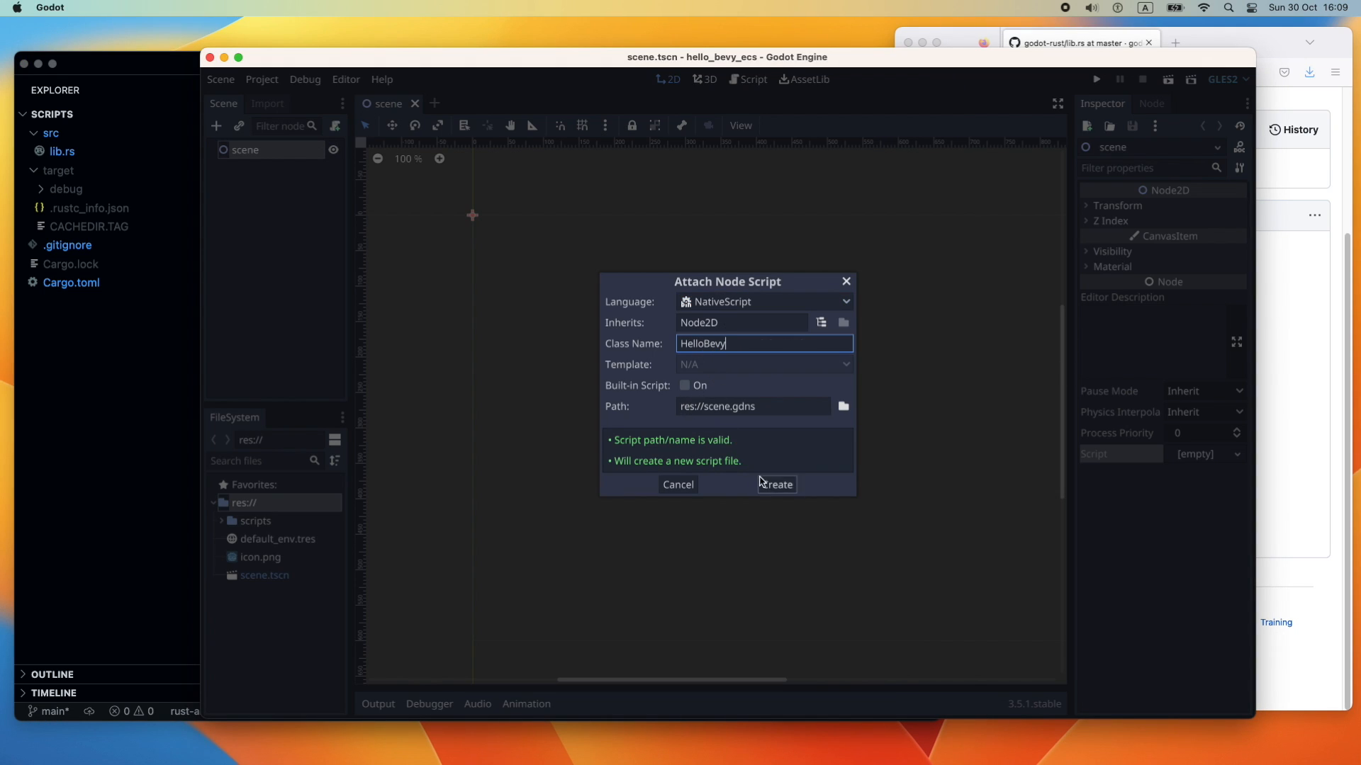
click(774, 484)
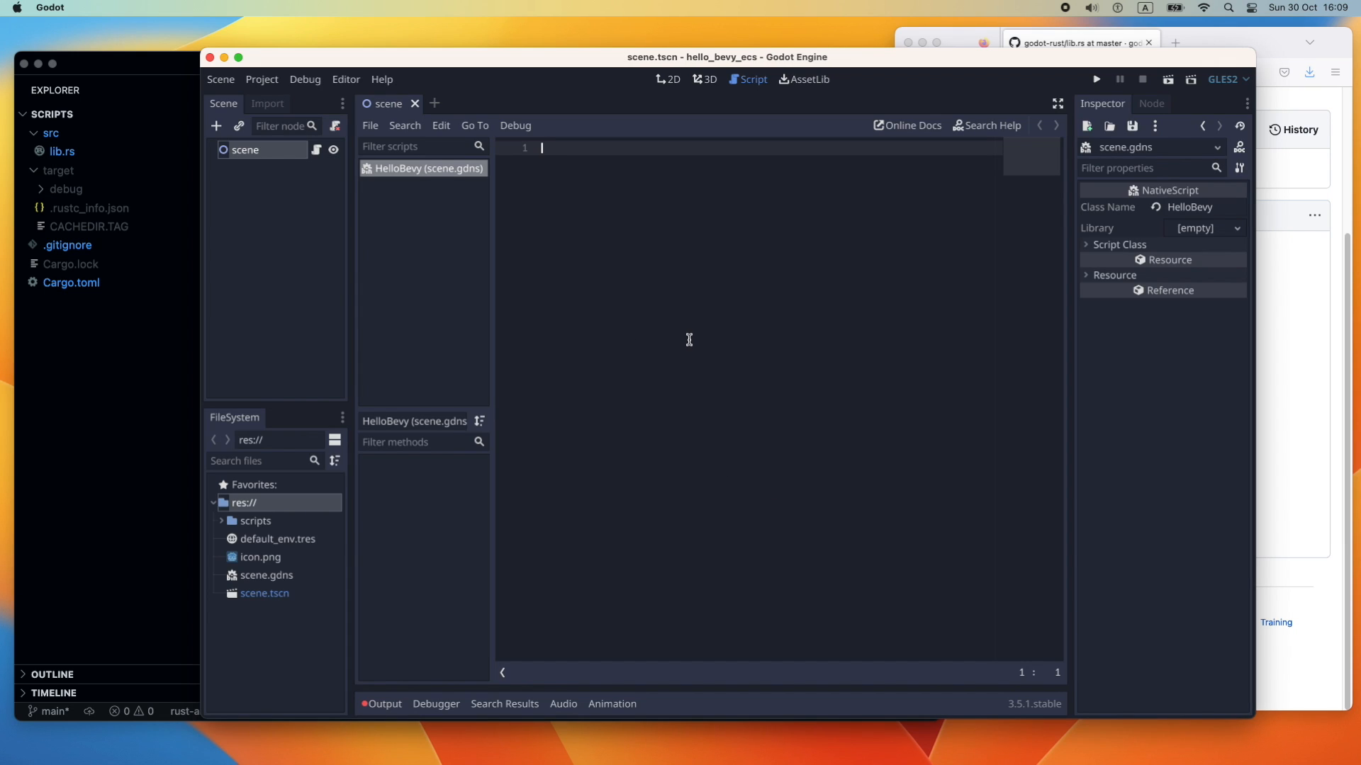
click(1206, 228)
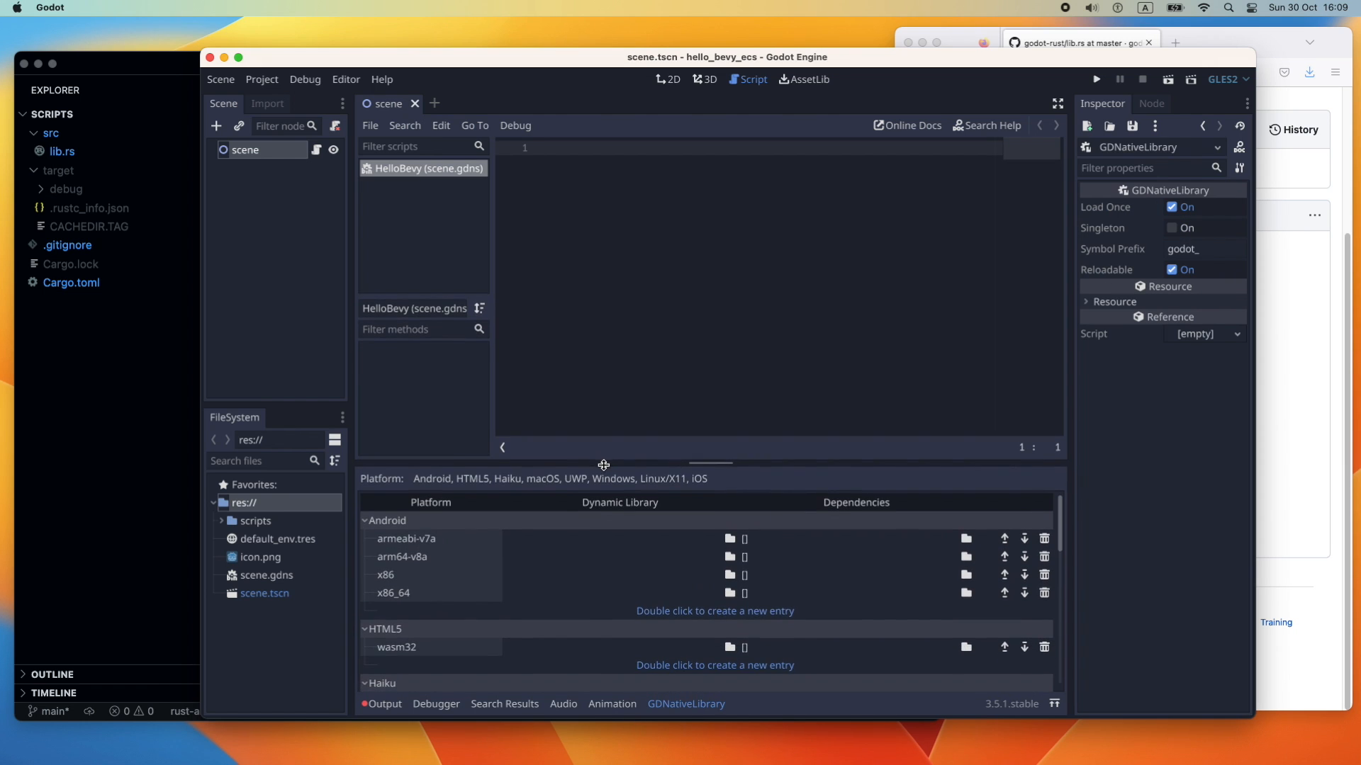
scroll(down, 3)
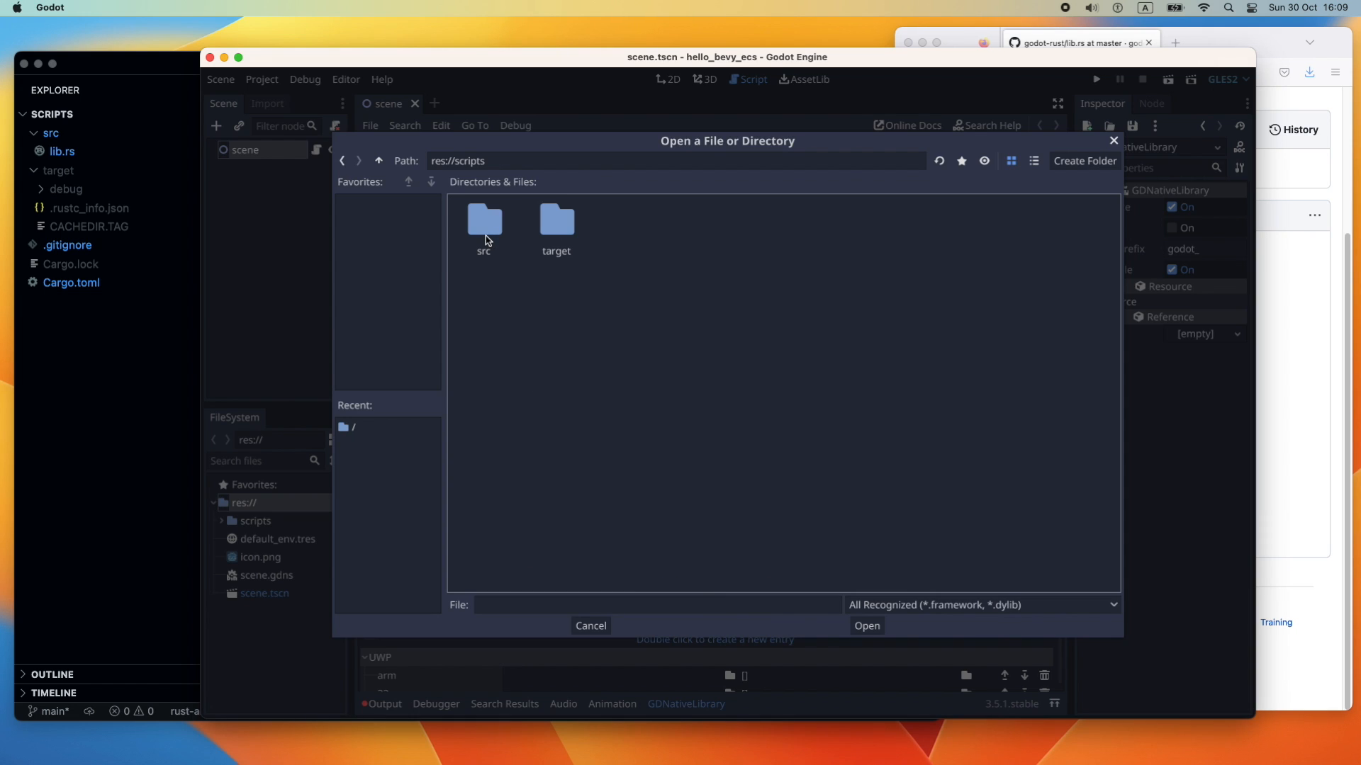
mouse_move(557, 221)
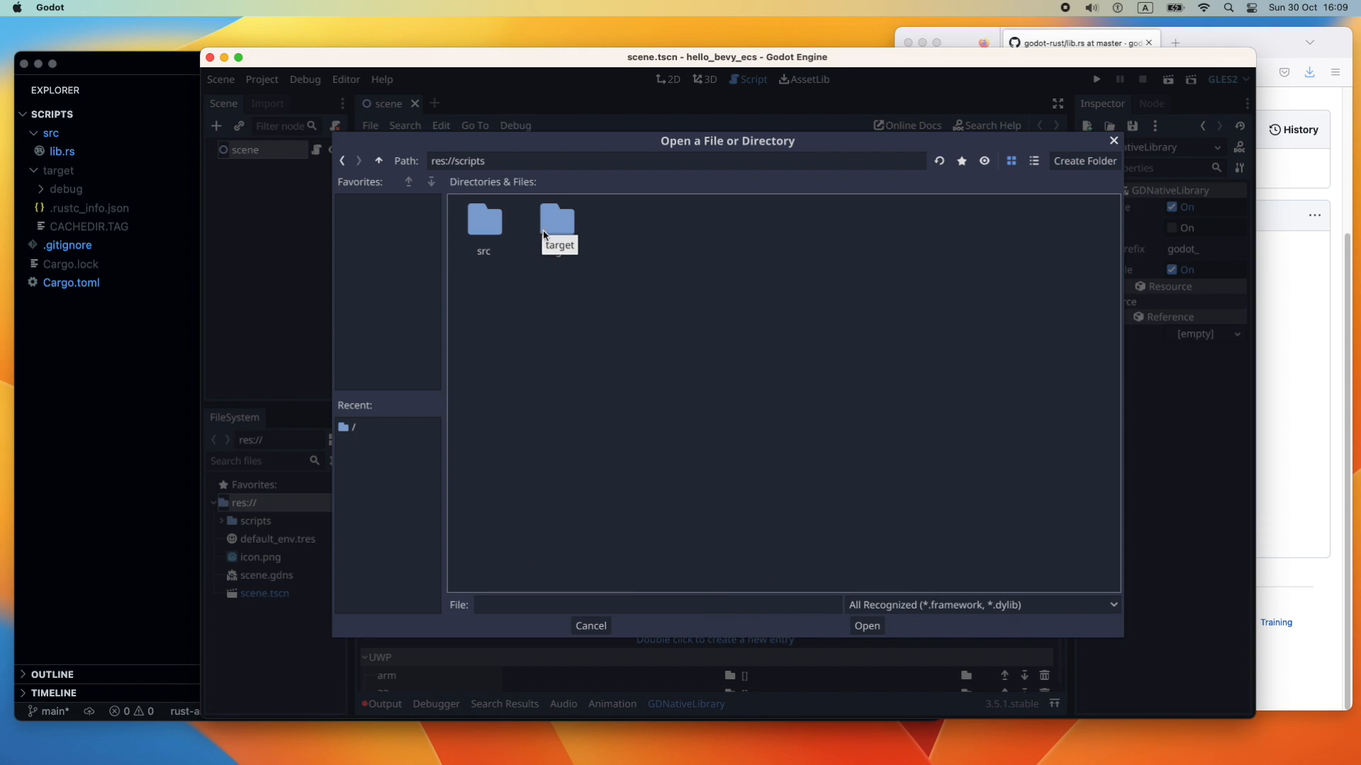
Set the library's macOS binary to scripts/target/debug/libscripts.dylib and rerun cargo build
double_click(557, 221)
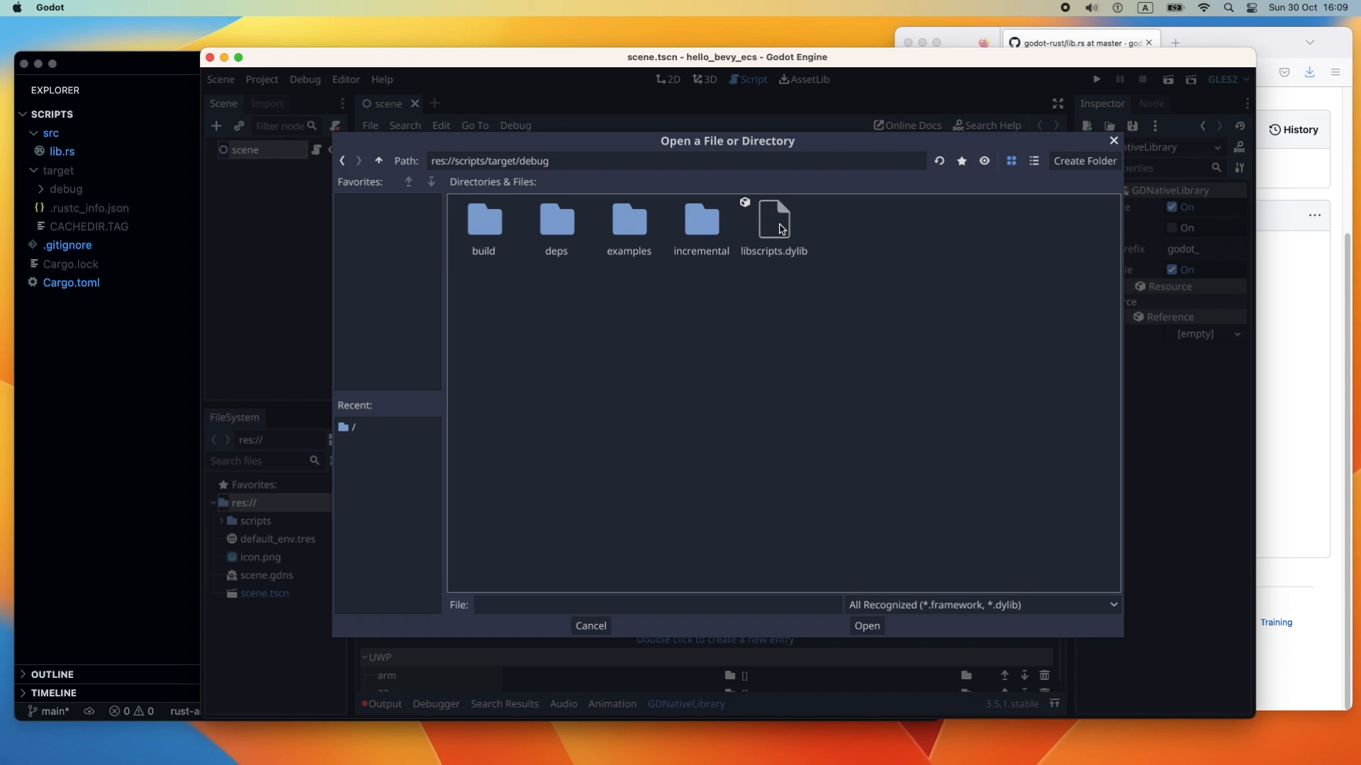
click(865, 626)
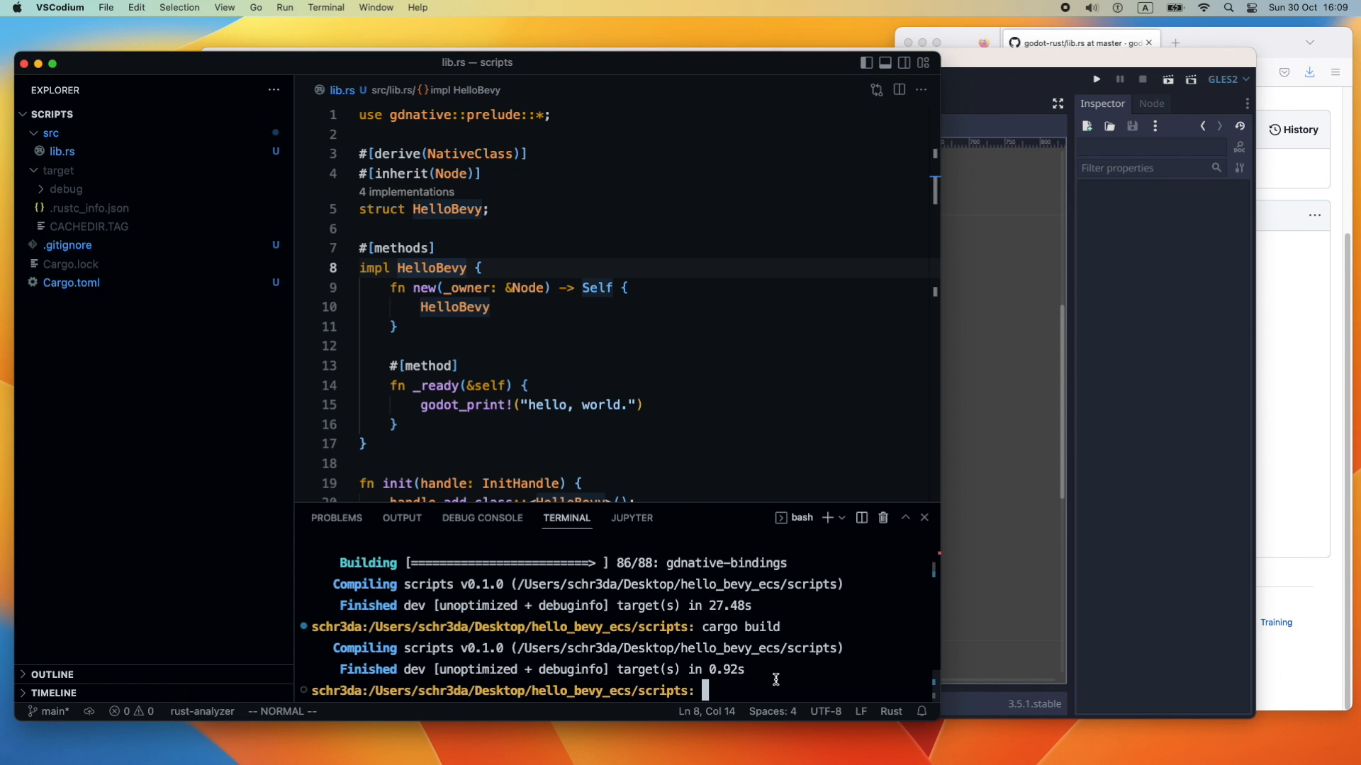
text(cargo bul)
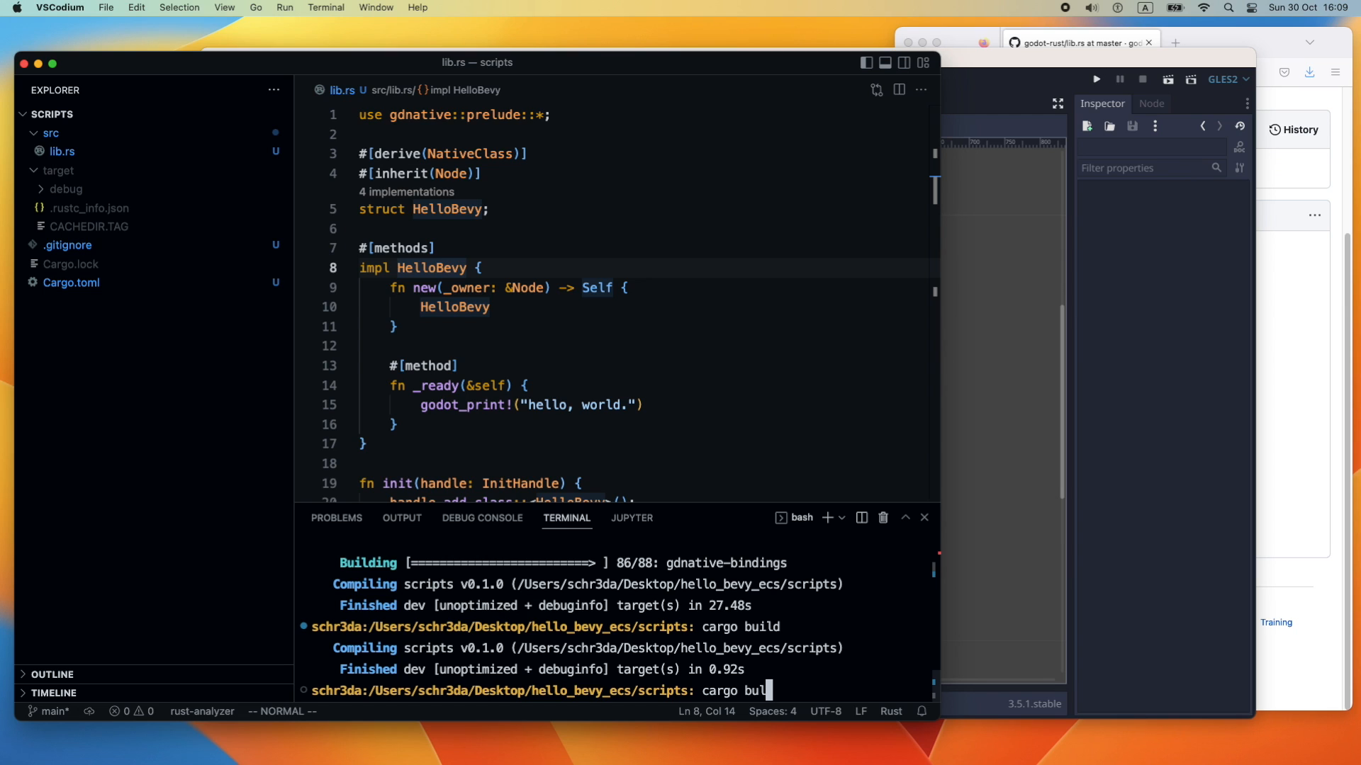
key(Return)
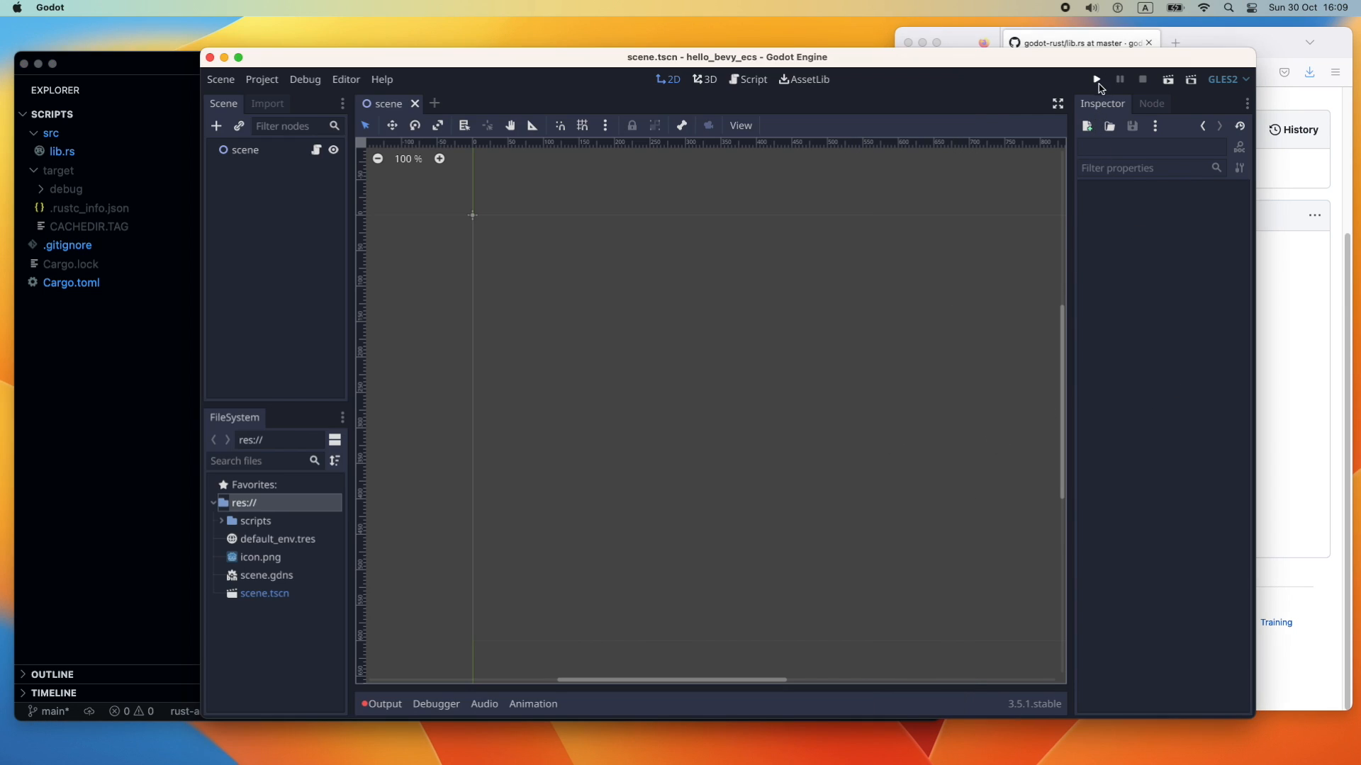
Run the Godot project to test the HelloBevy script
click(1094, 79)
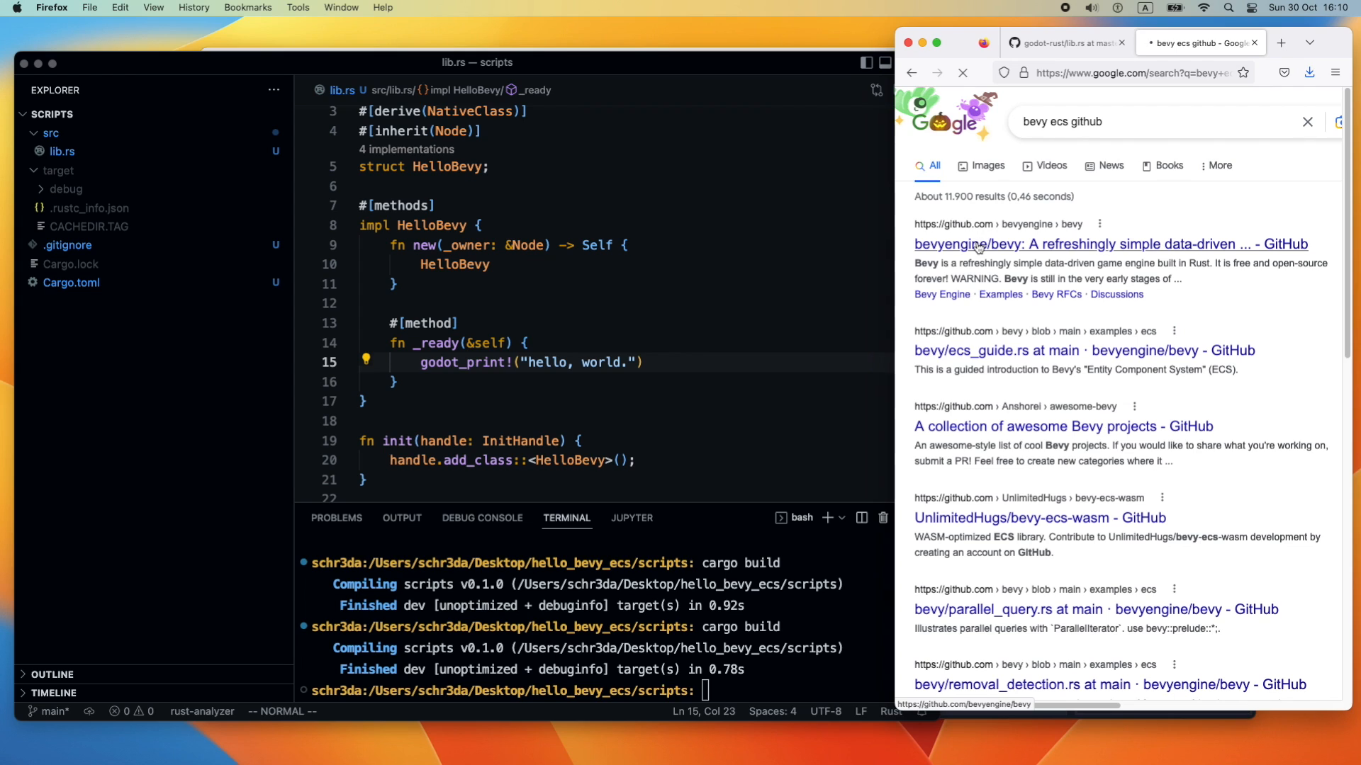
mouse_move(983, 251)
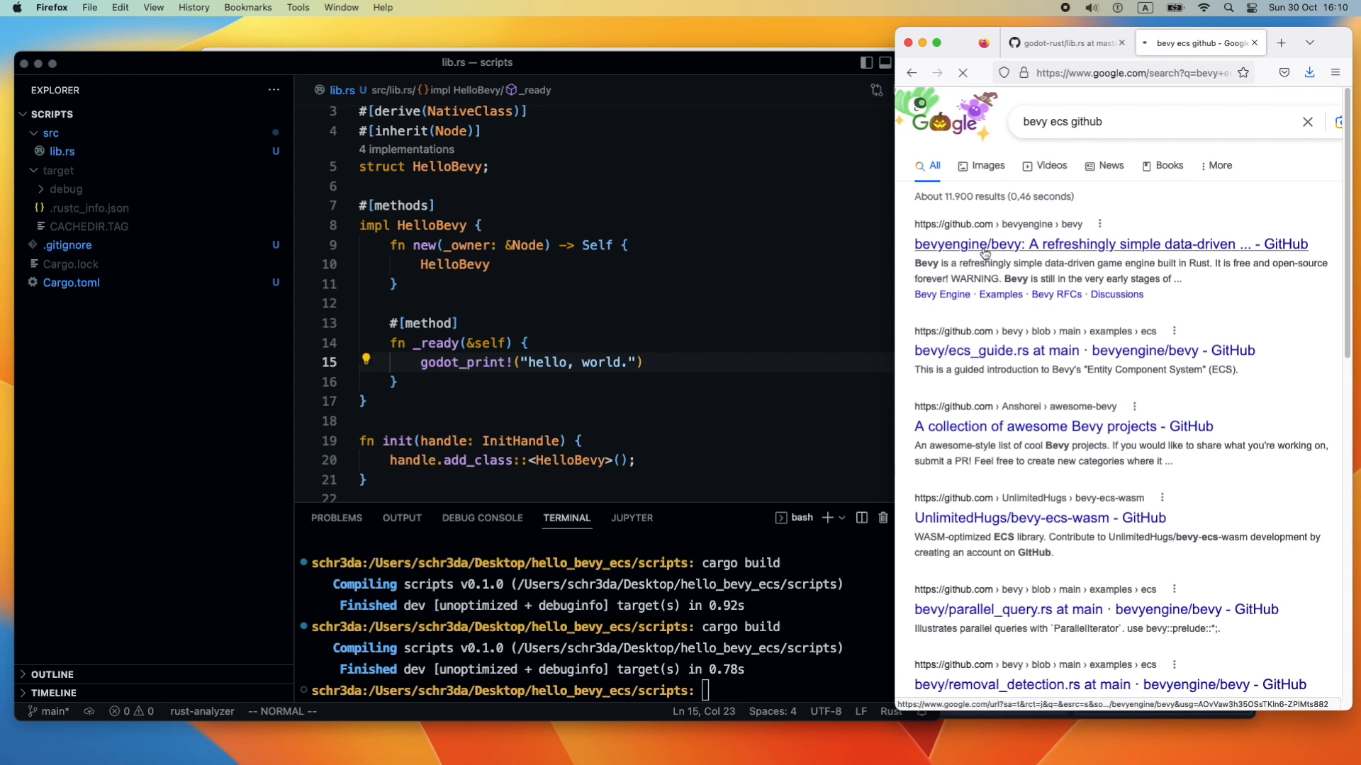
Browse the bevyengine/bevy GitHub repository to examples/ecs/timers.rs
click(1109, 244)
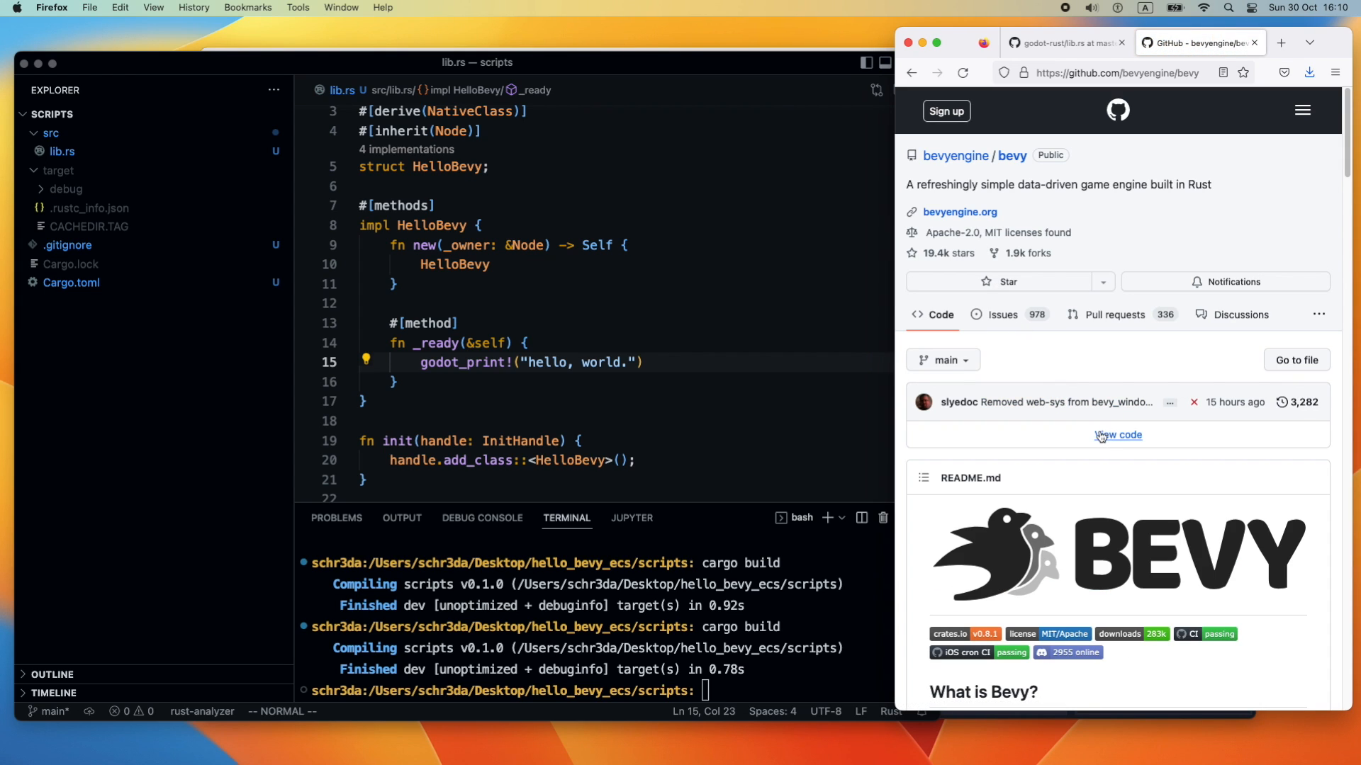
scroll(down, 3)
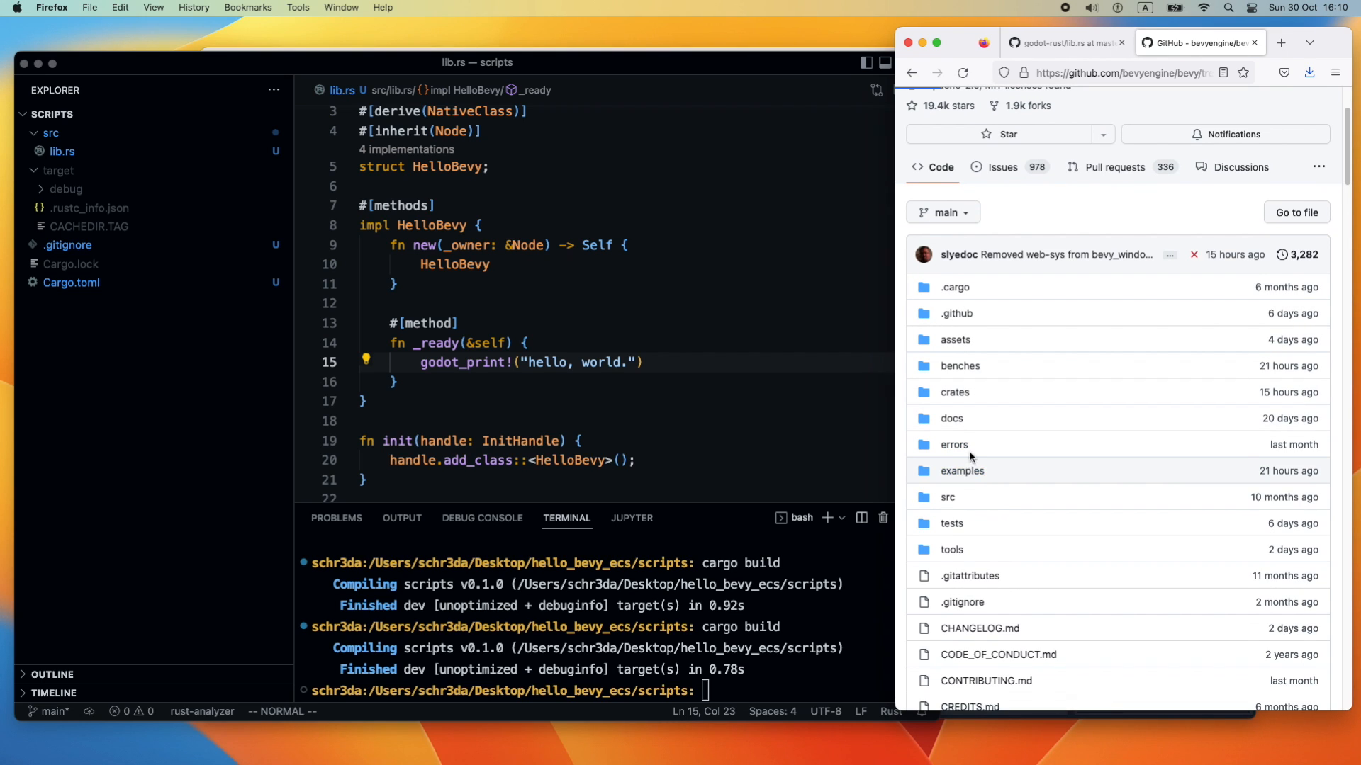
click(962, 470)
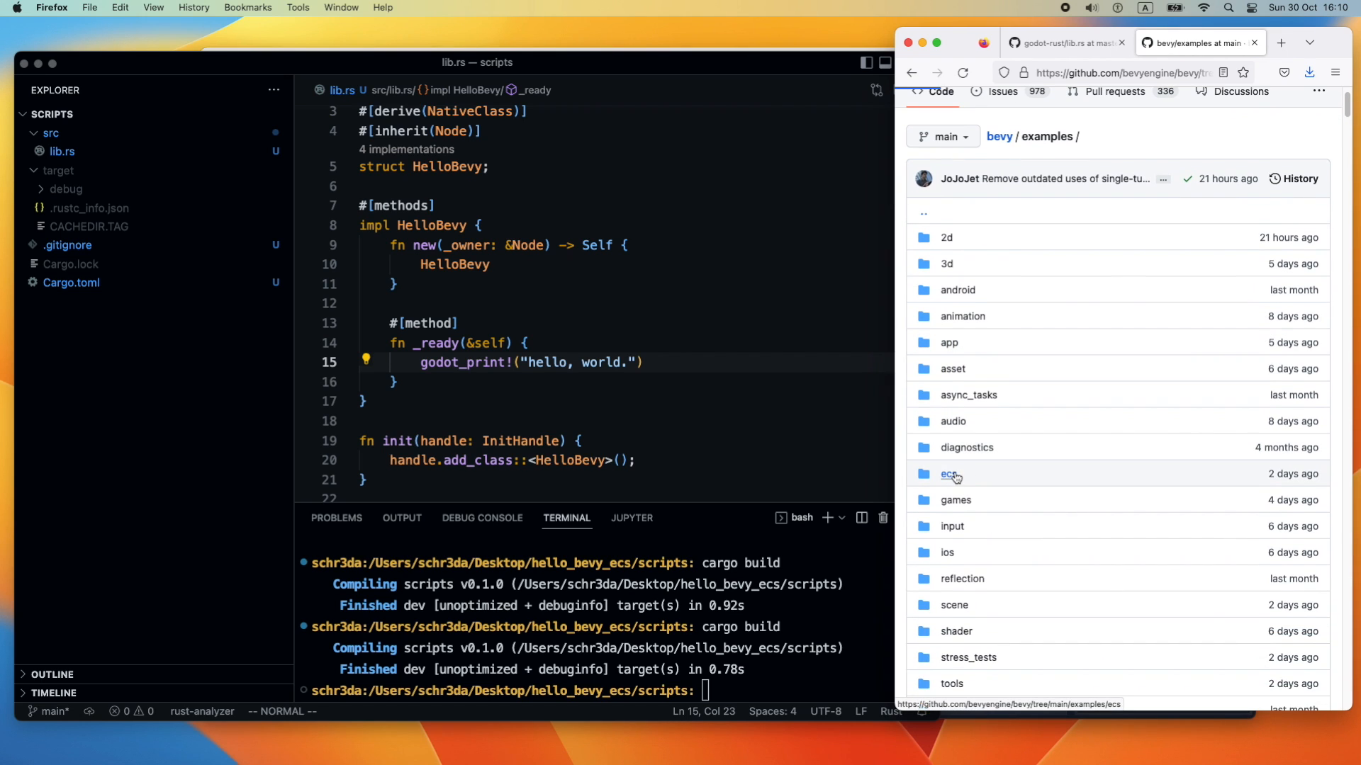
click(948, 474)
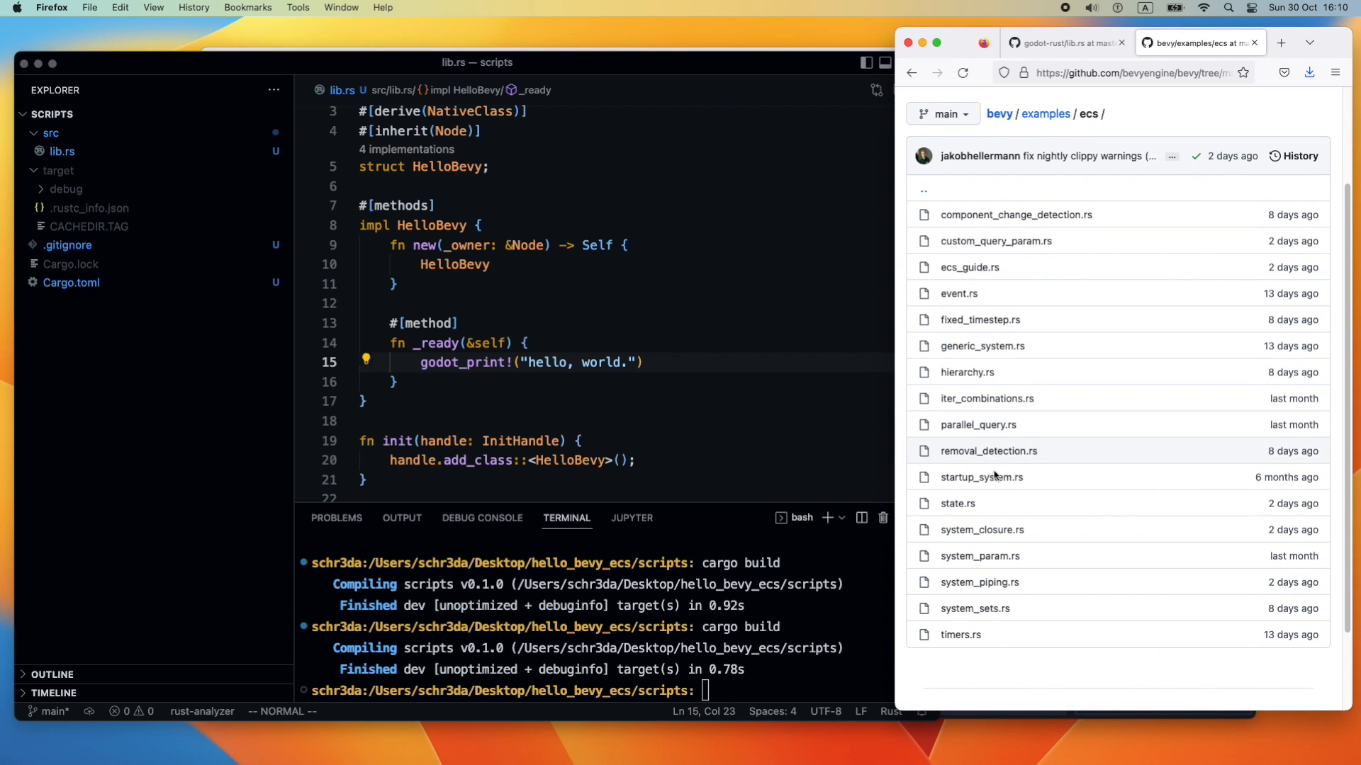
click(960, 634)
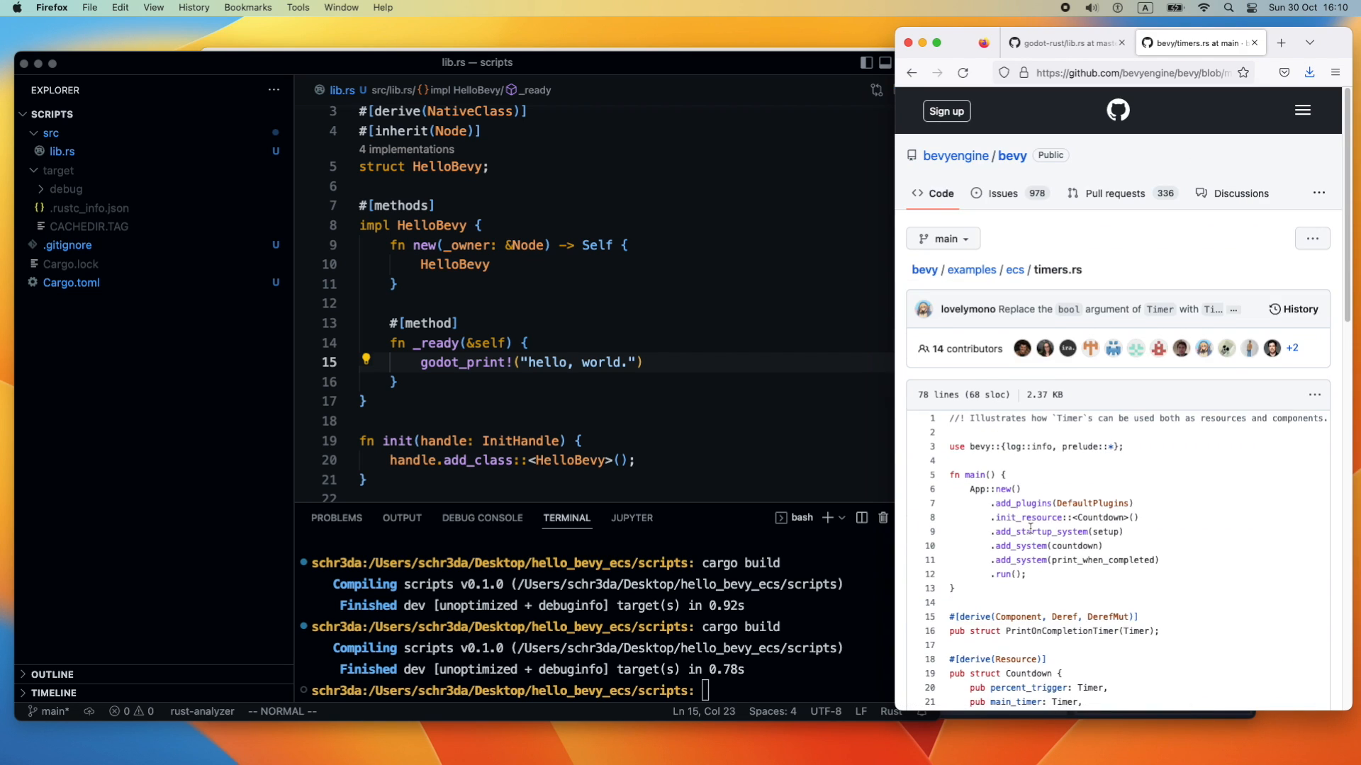
right_click(50, 132)
text(e)
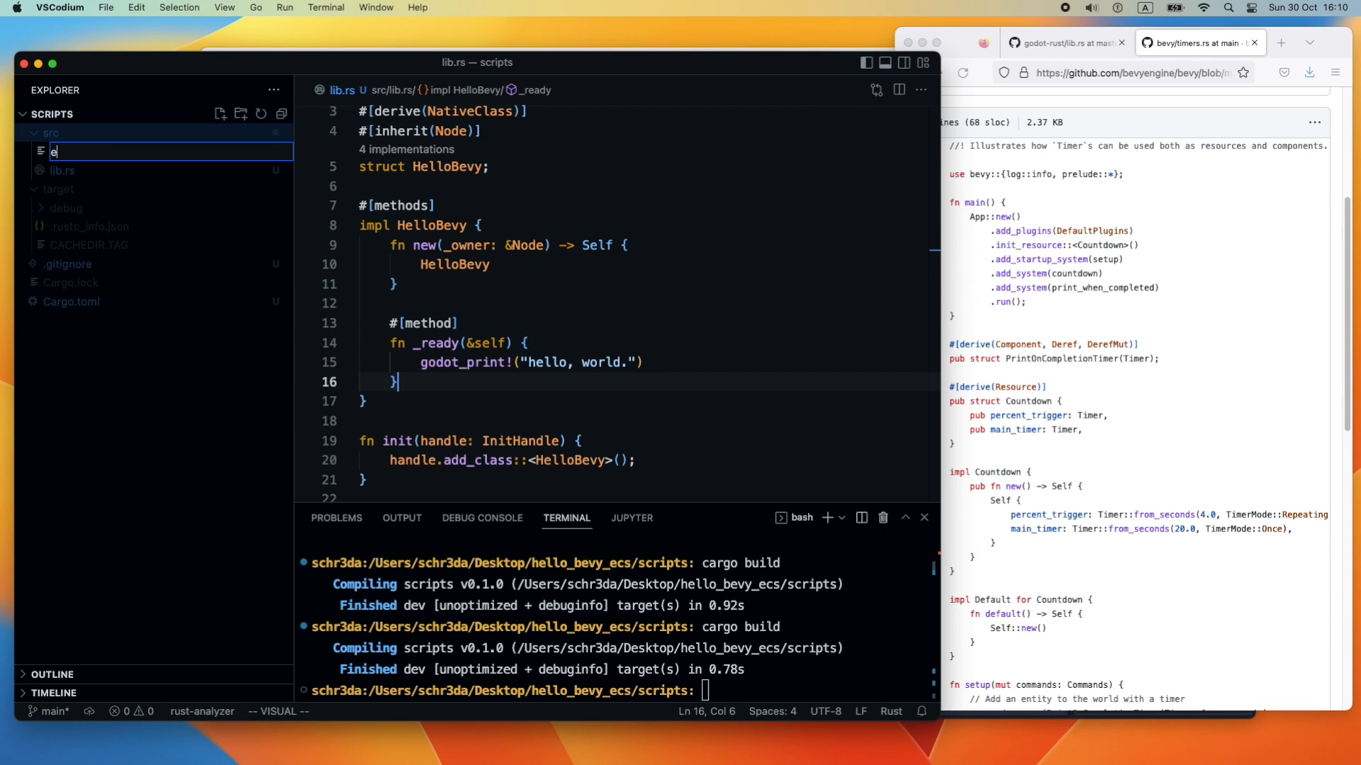
Create src/ecs.rs holding an empty struct Ecs, then return to lib.rs
text(cs.rs)
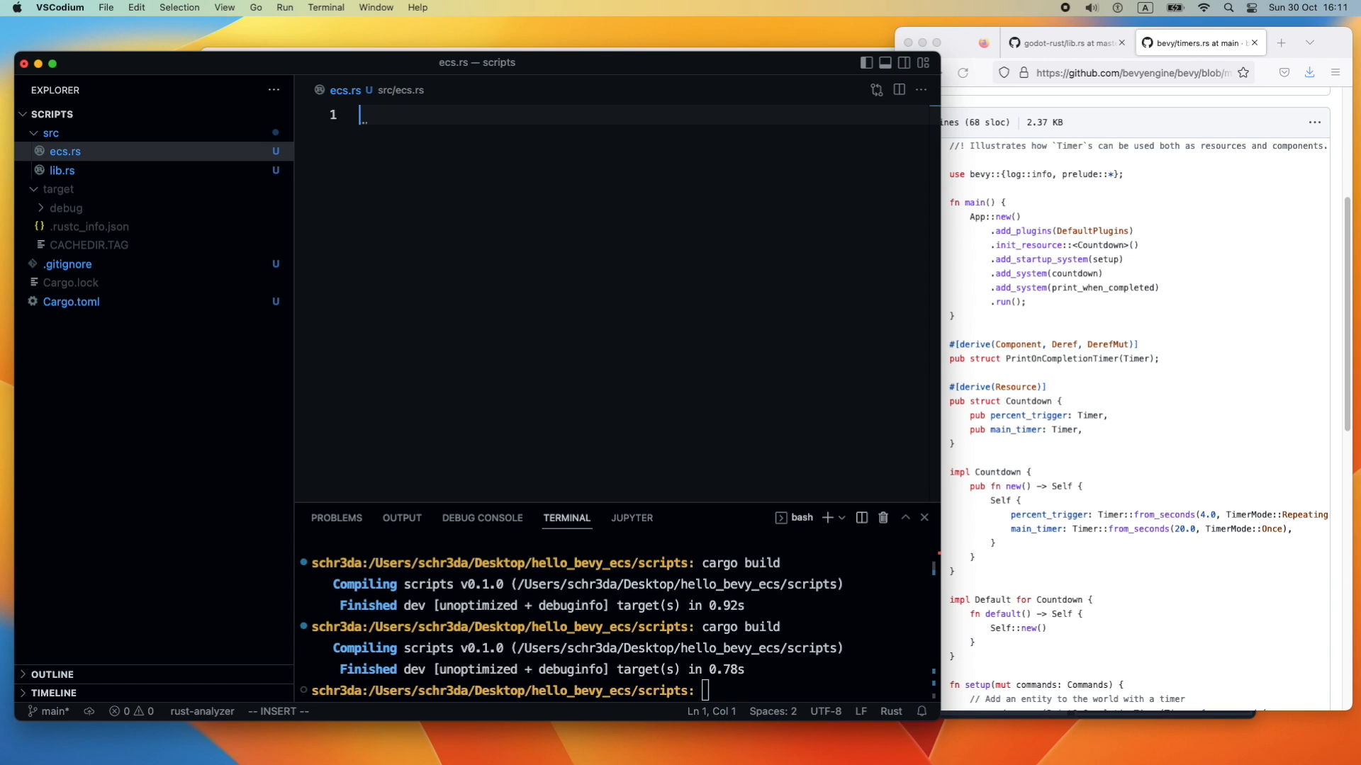
text(struct E)
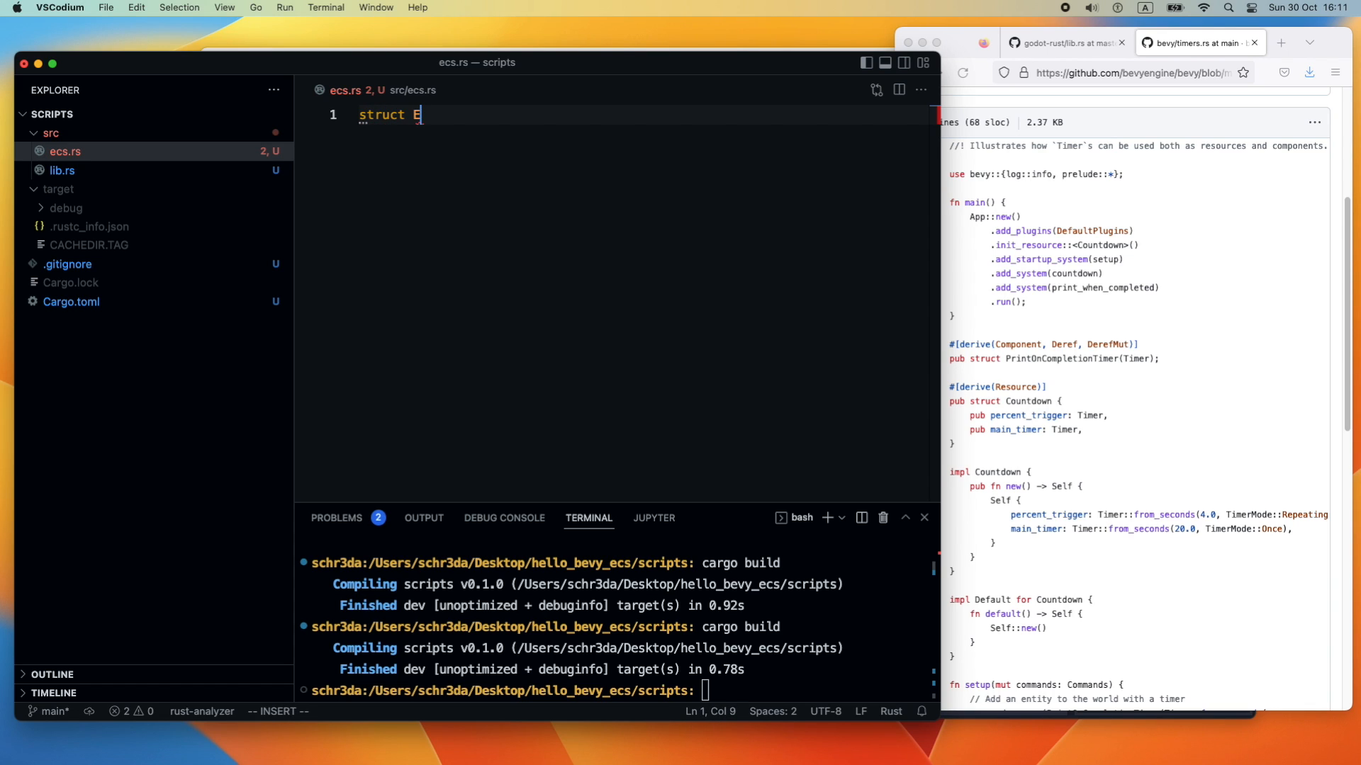
text(cs {)
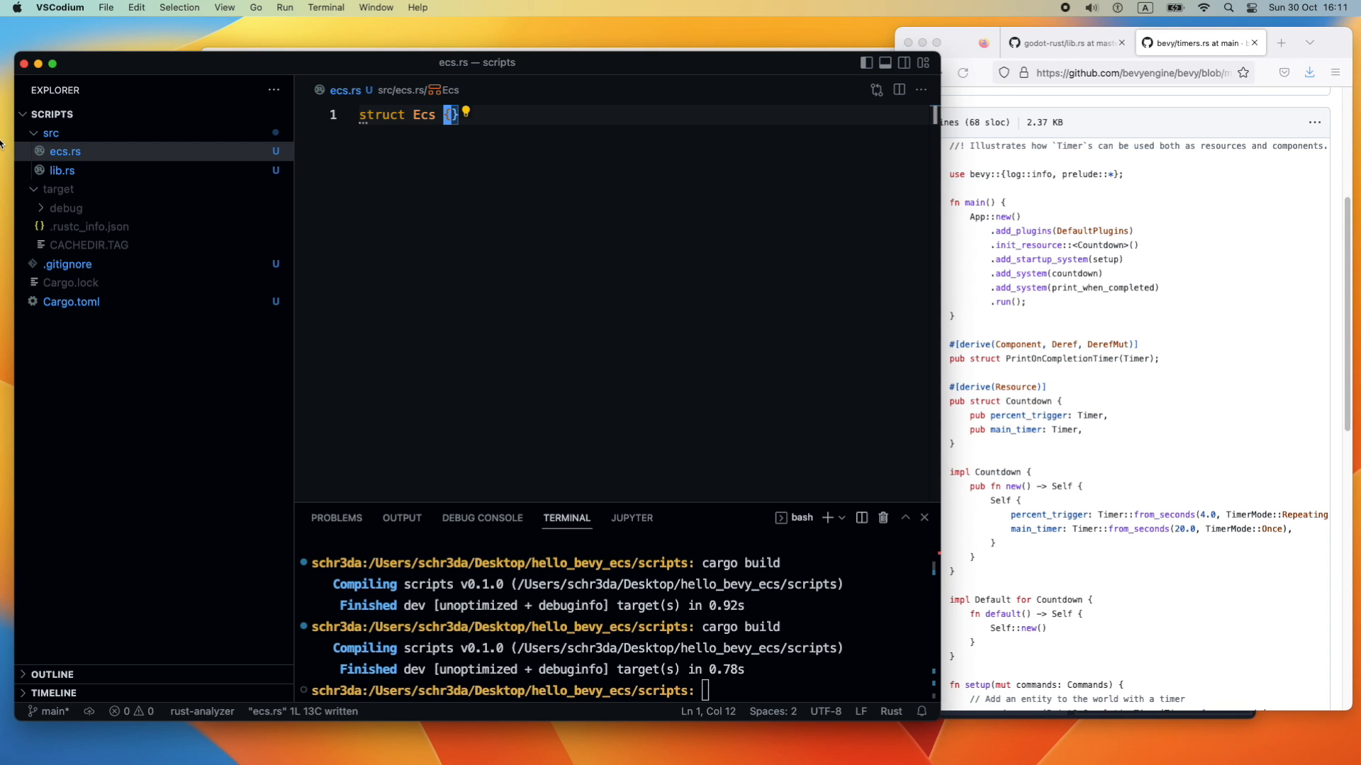
click(63, 170)
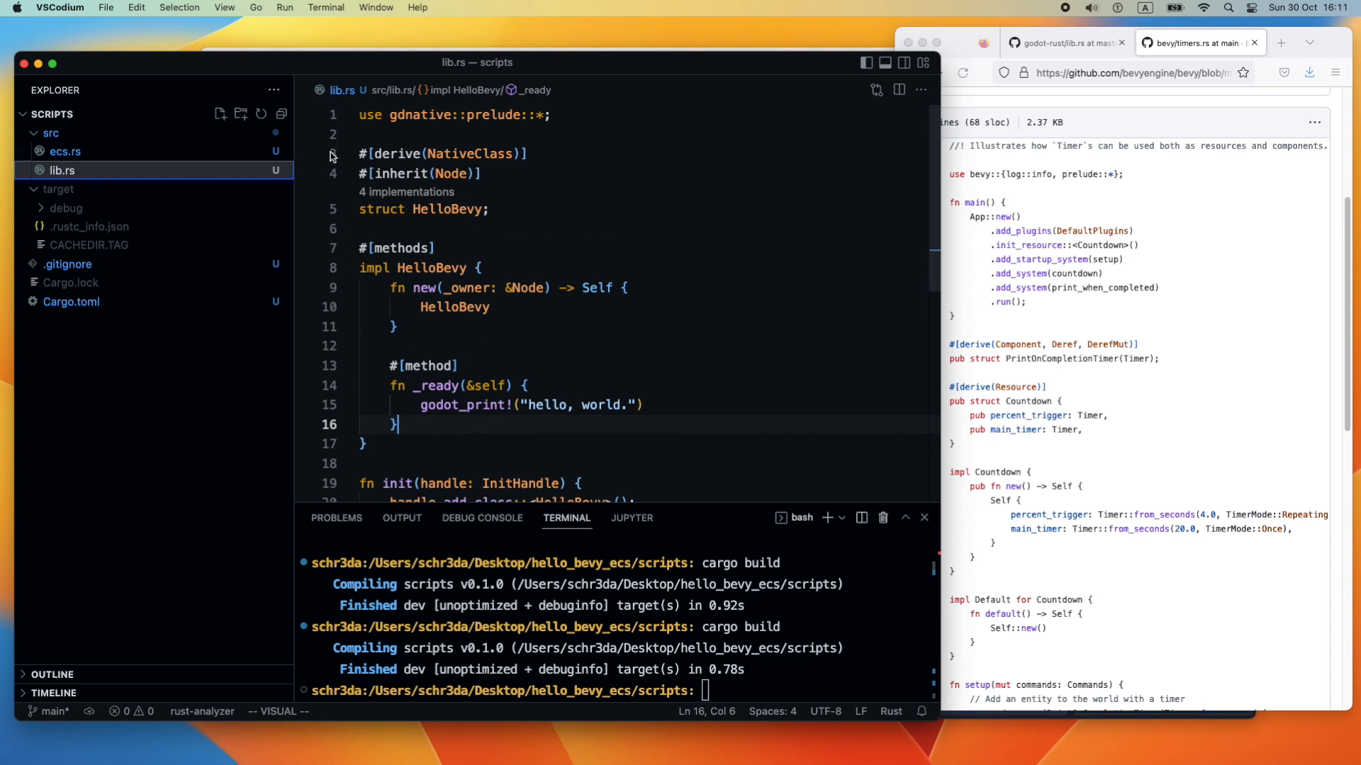
Move the HelloBevy struct and impl from lib.rs into a new src/scene.rs
right_click(50, 133)
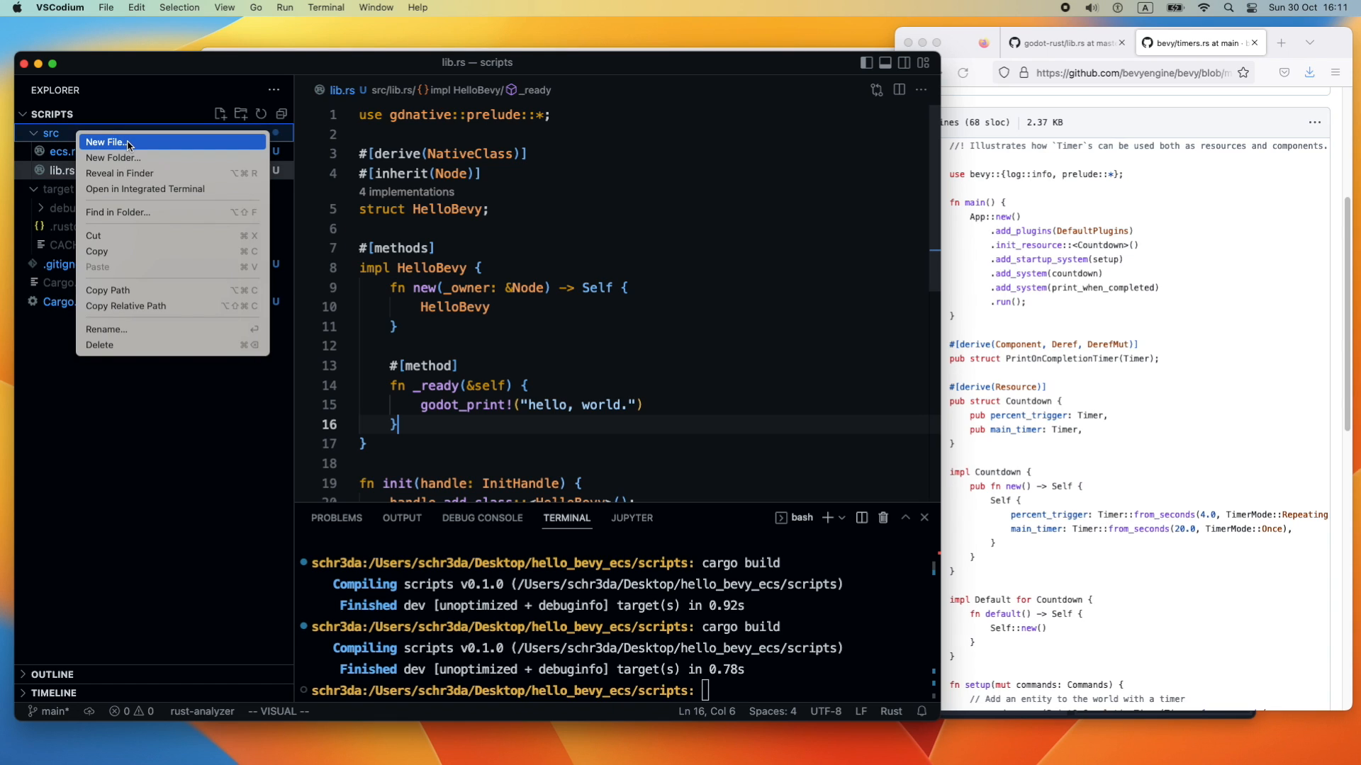
click(106, 142)
text(scene.rs)
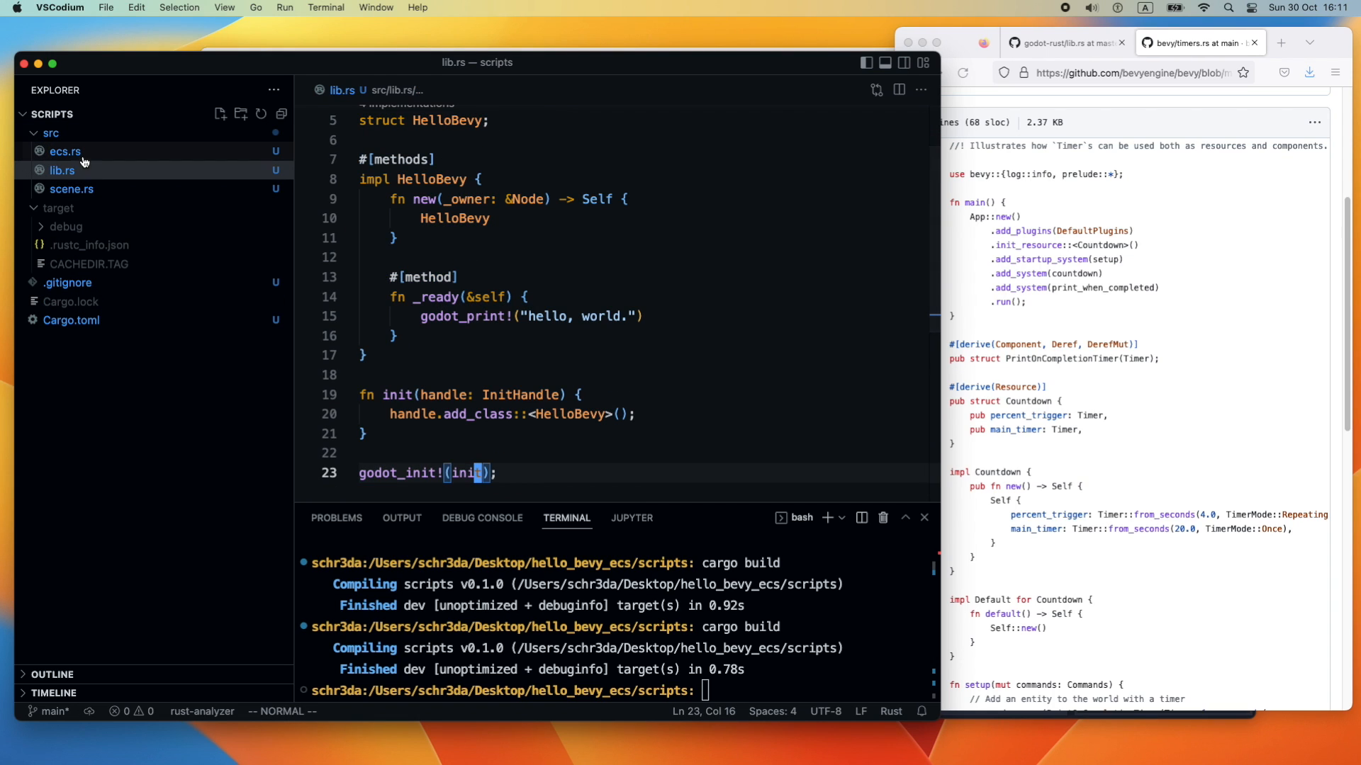
click(72, 190)
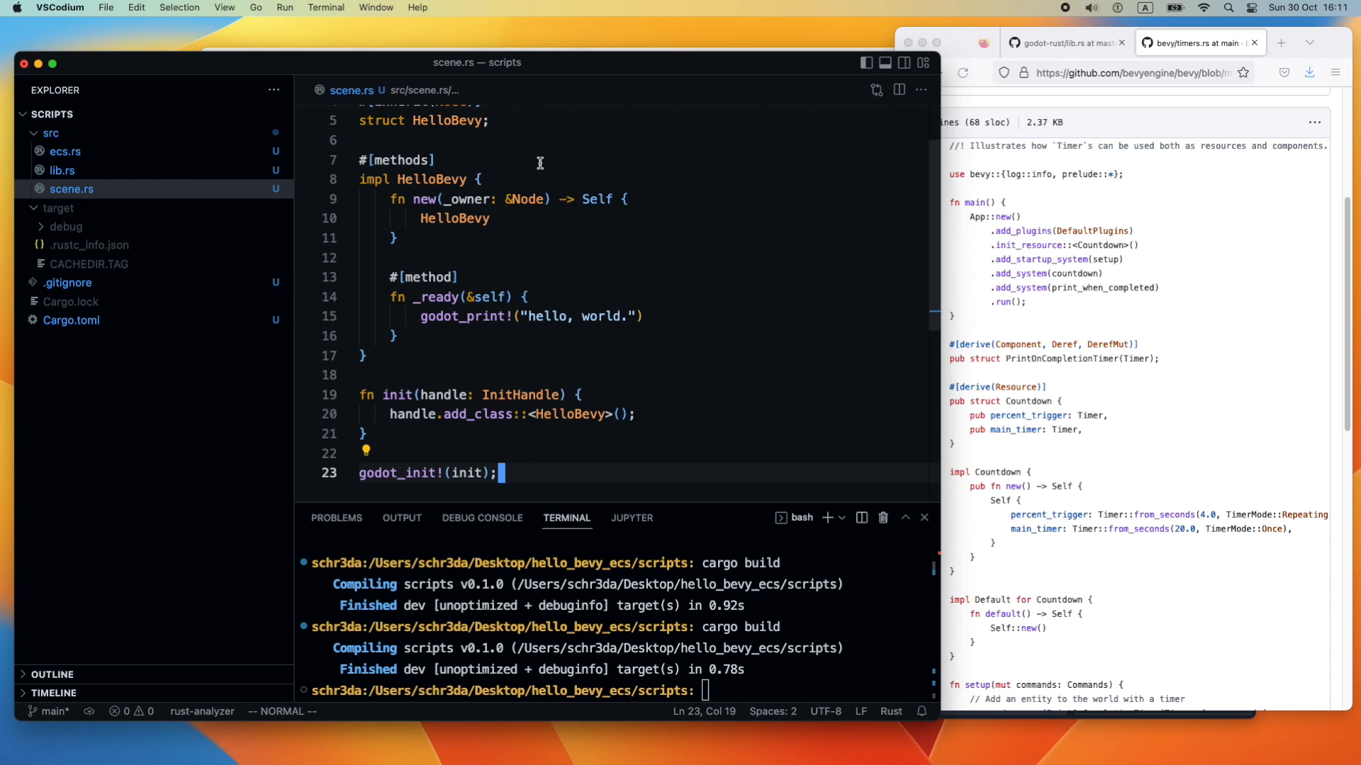
click(924, 517)
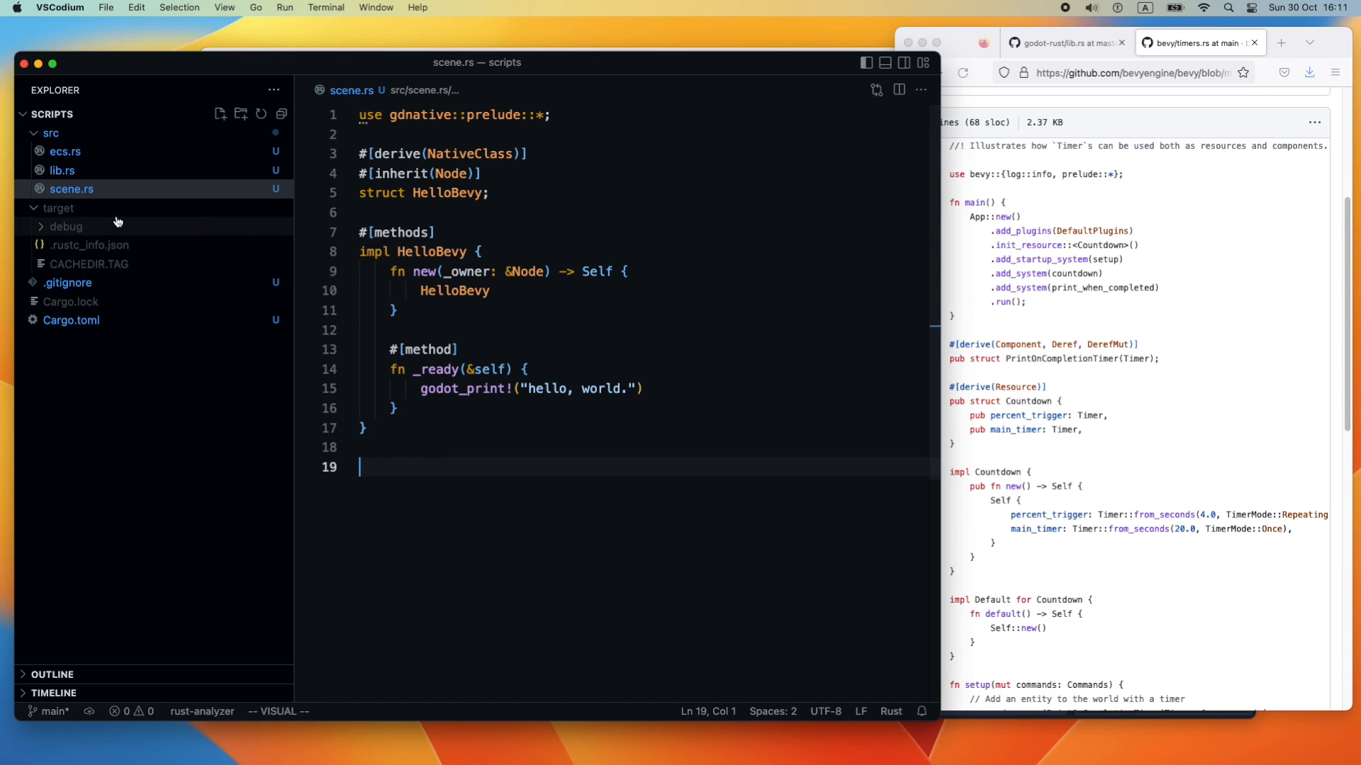
click(61, 170)
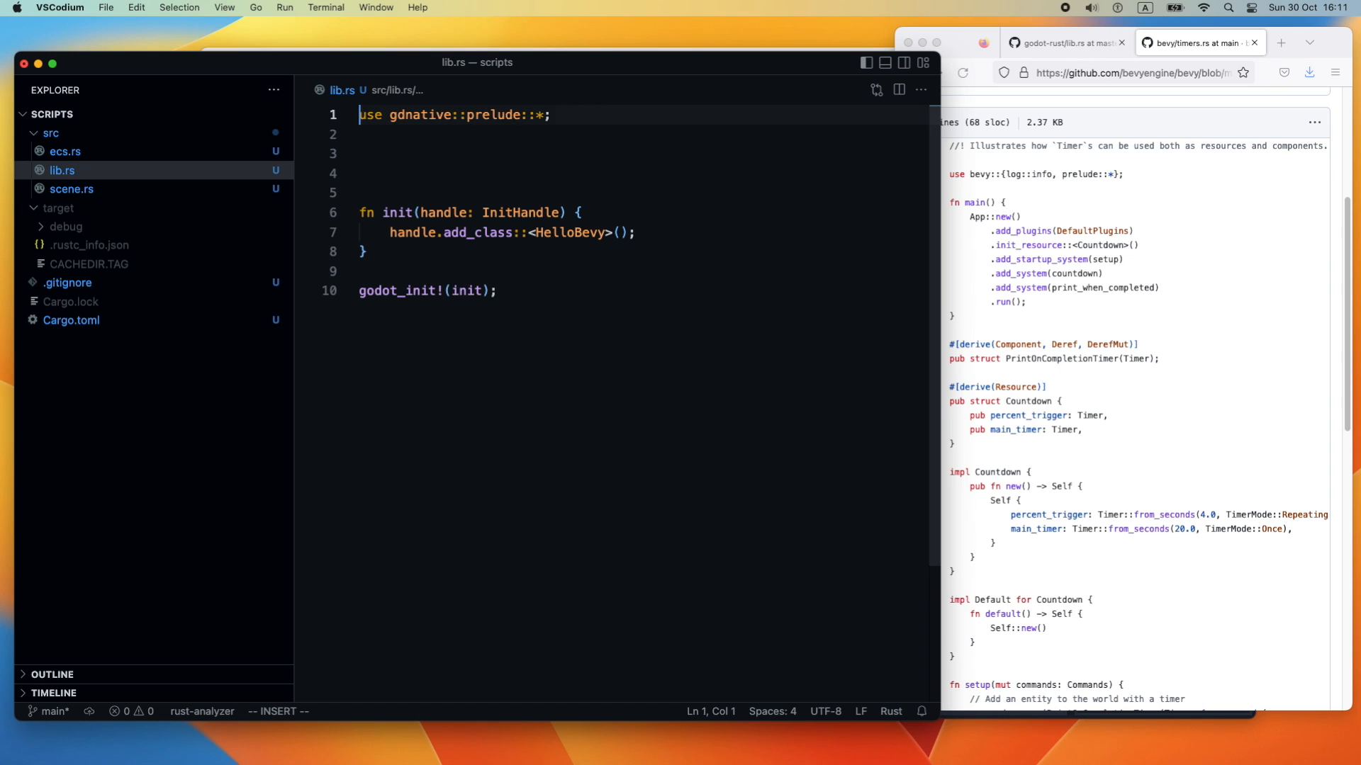
Declare 'mod scene;' and add 'use crate::scene::*;' in lib.rs
text(mo)
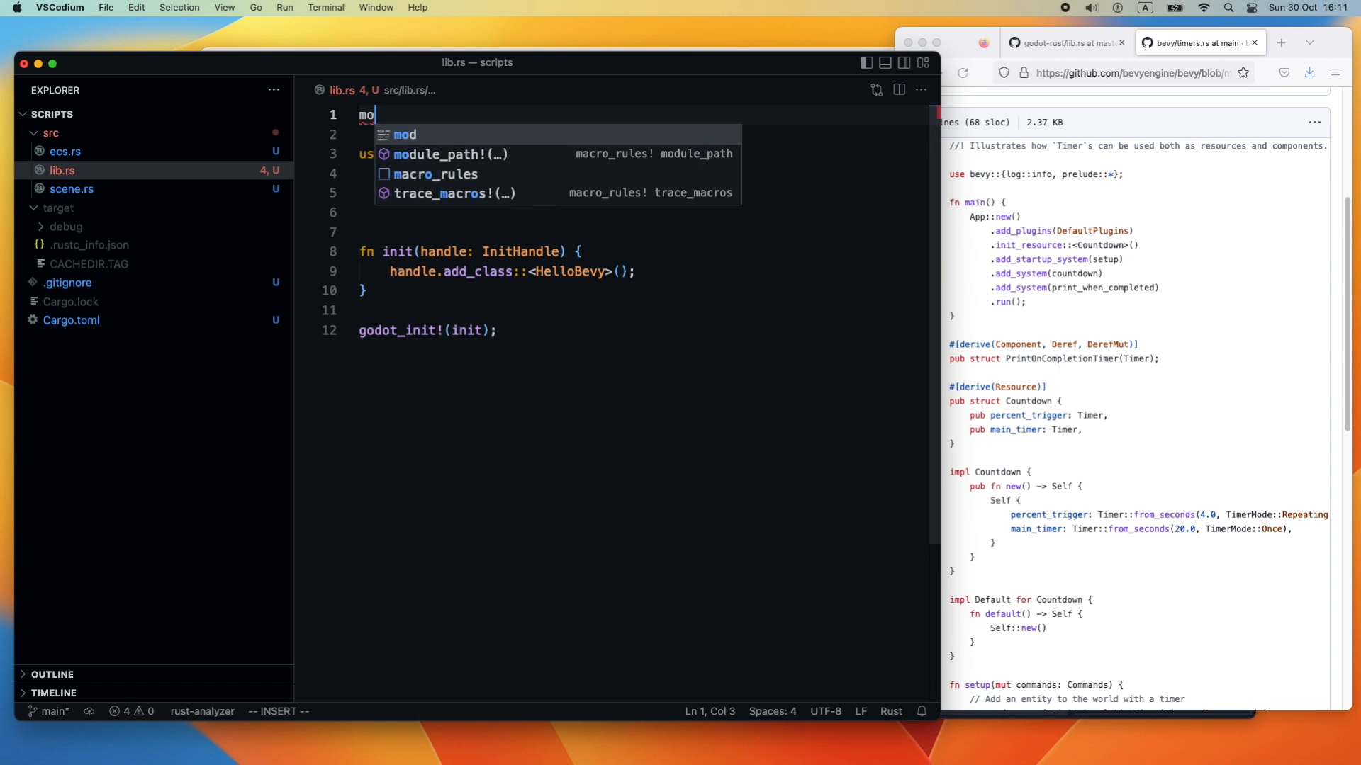
text(d.s)
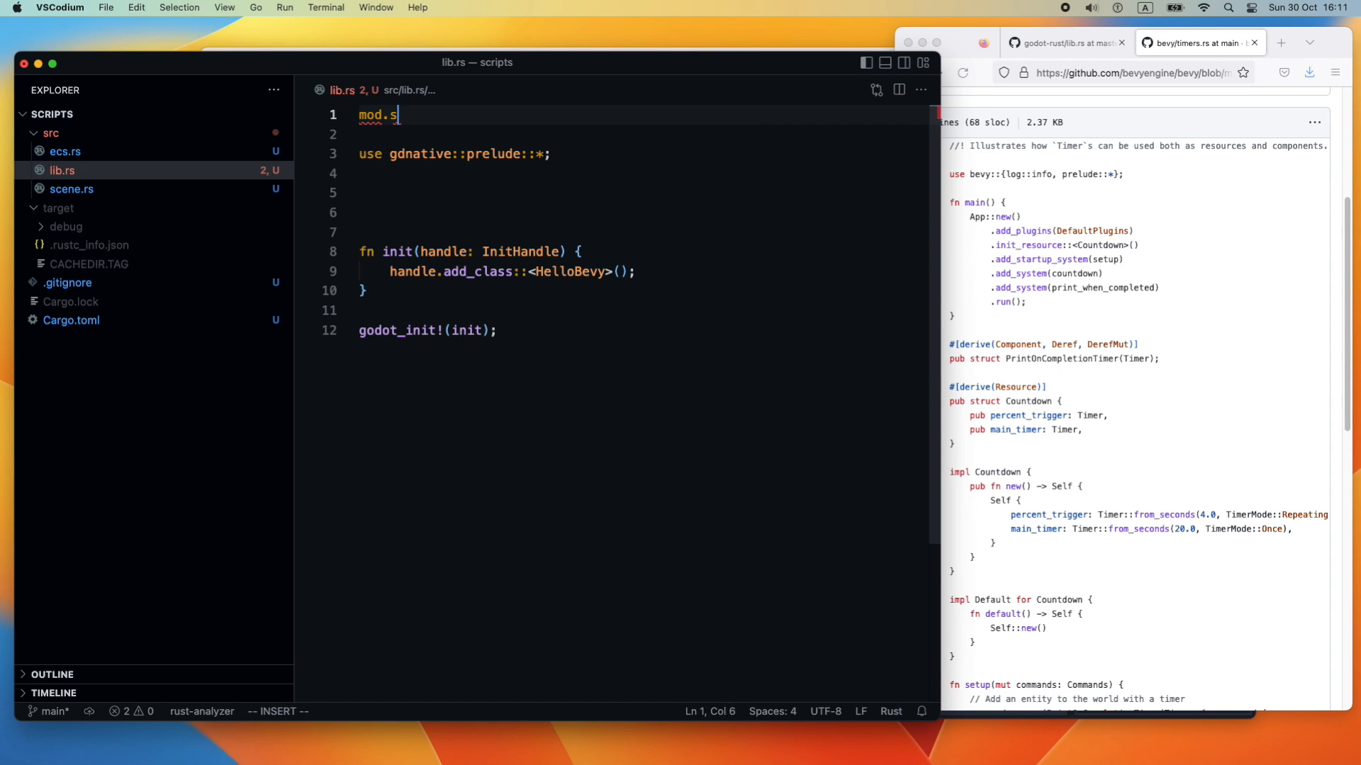
text(cene;)
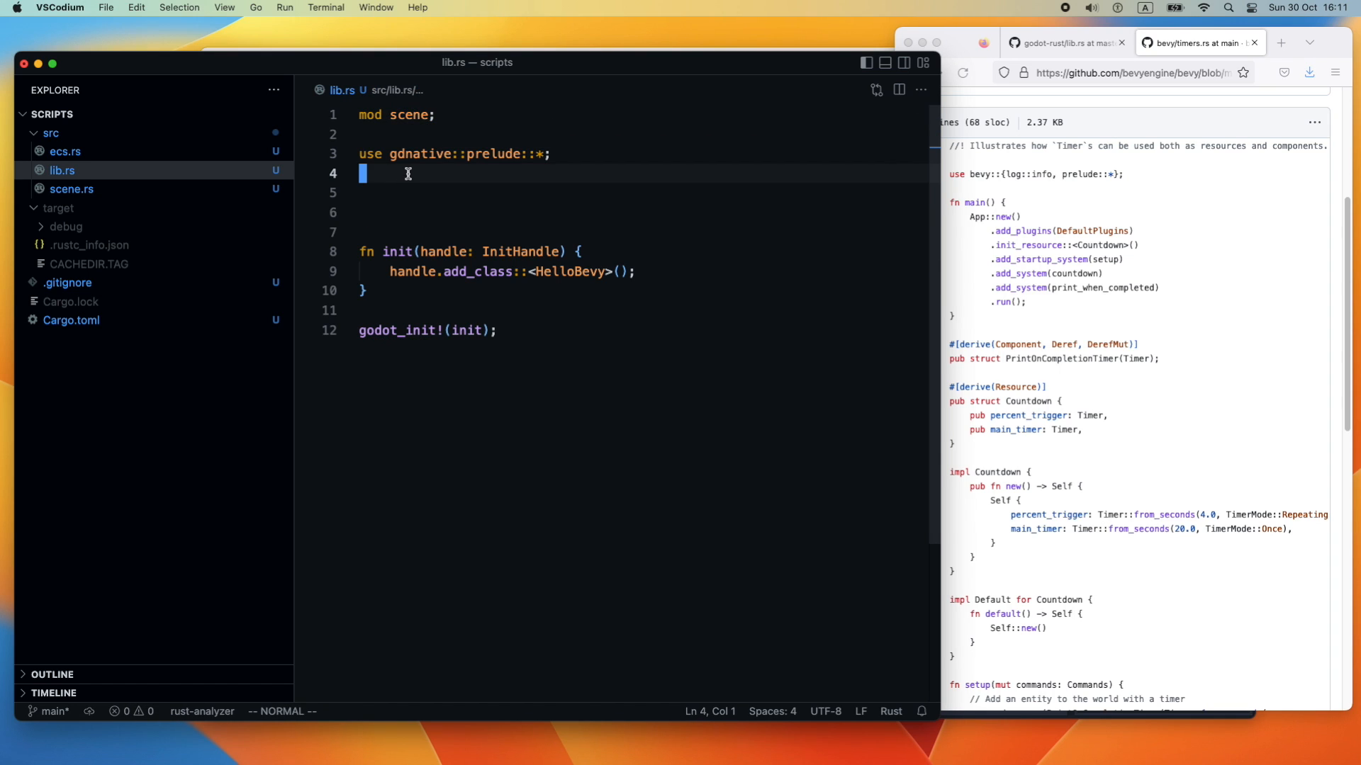
text(use scene)
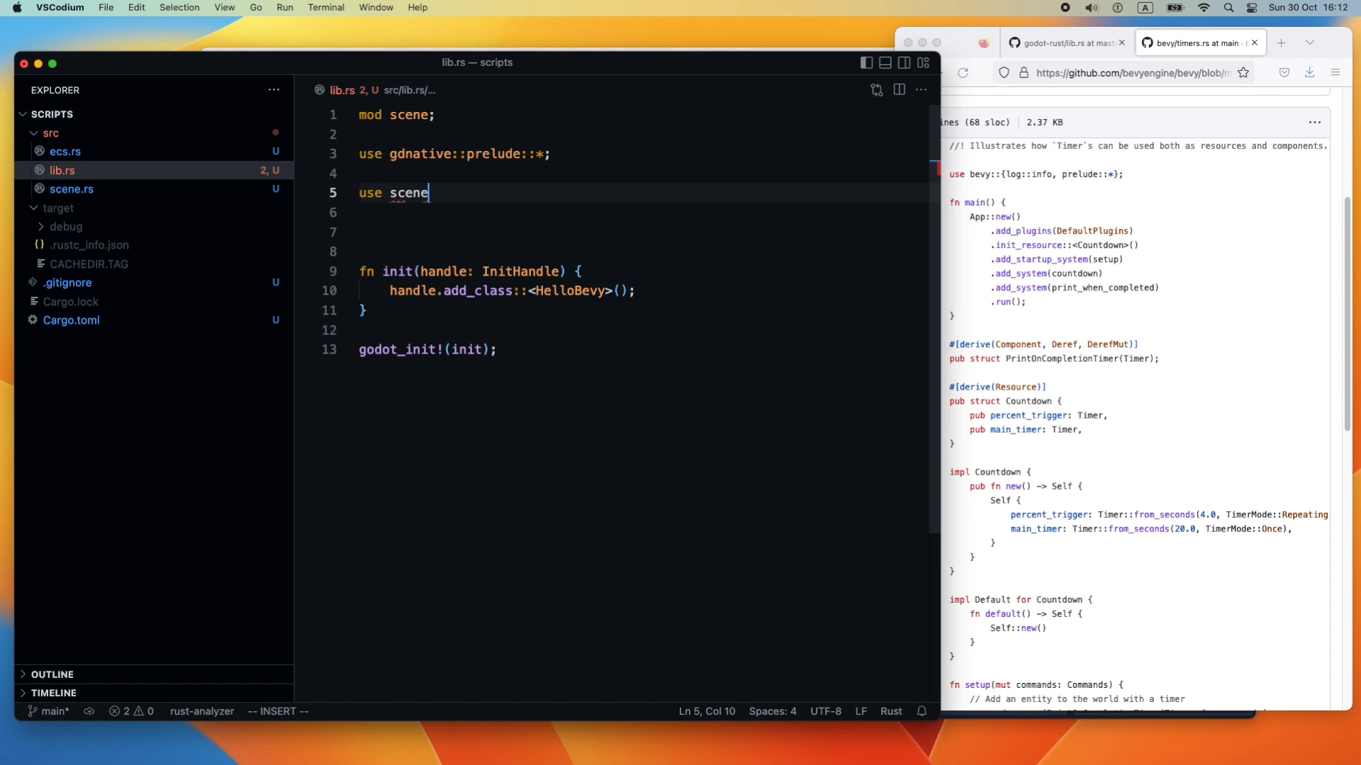
text(::)
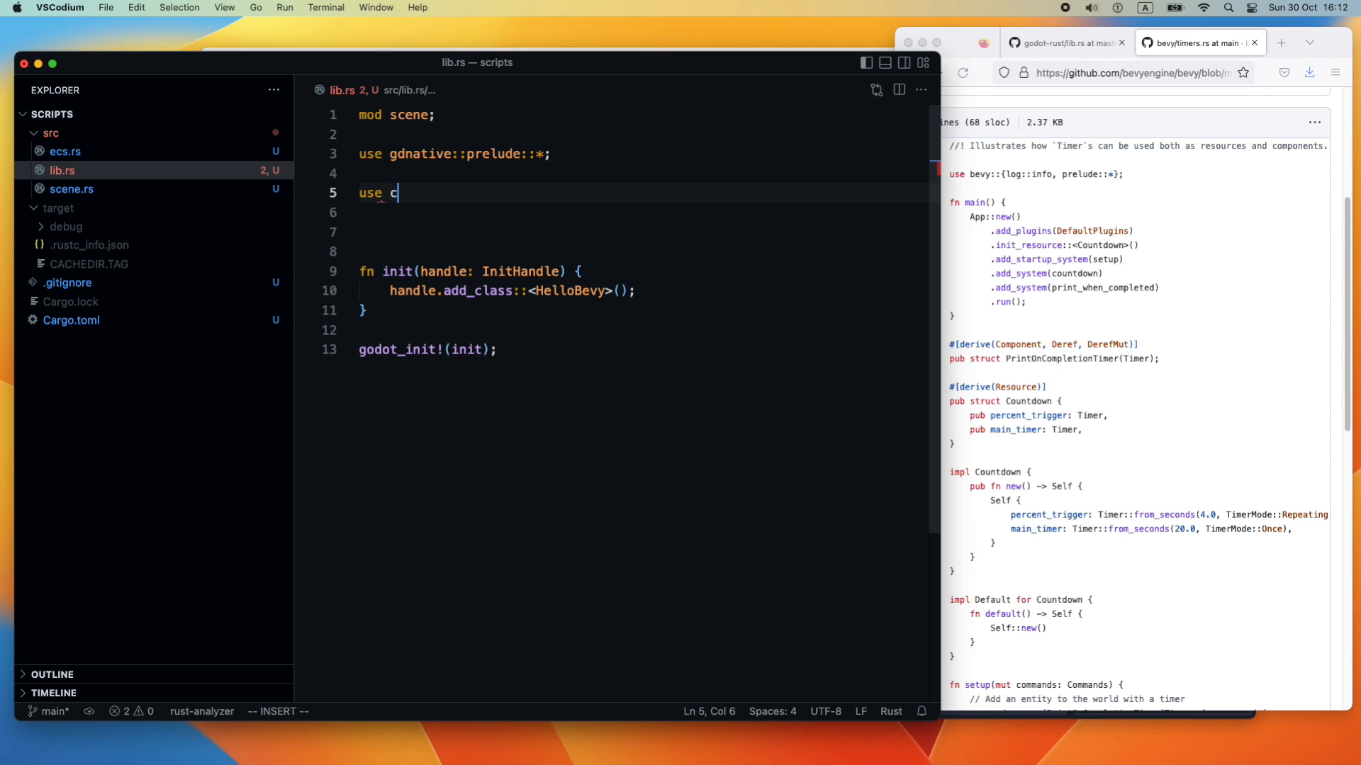
text(rate::scene::*;)
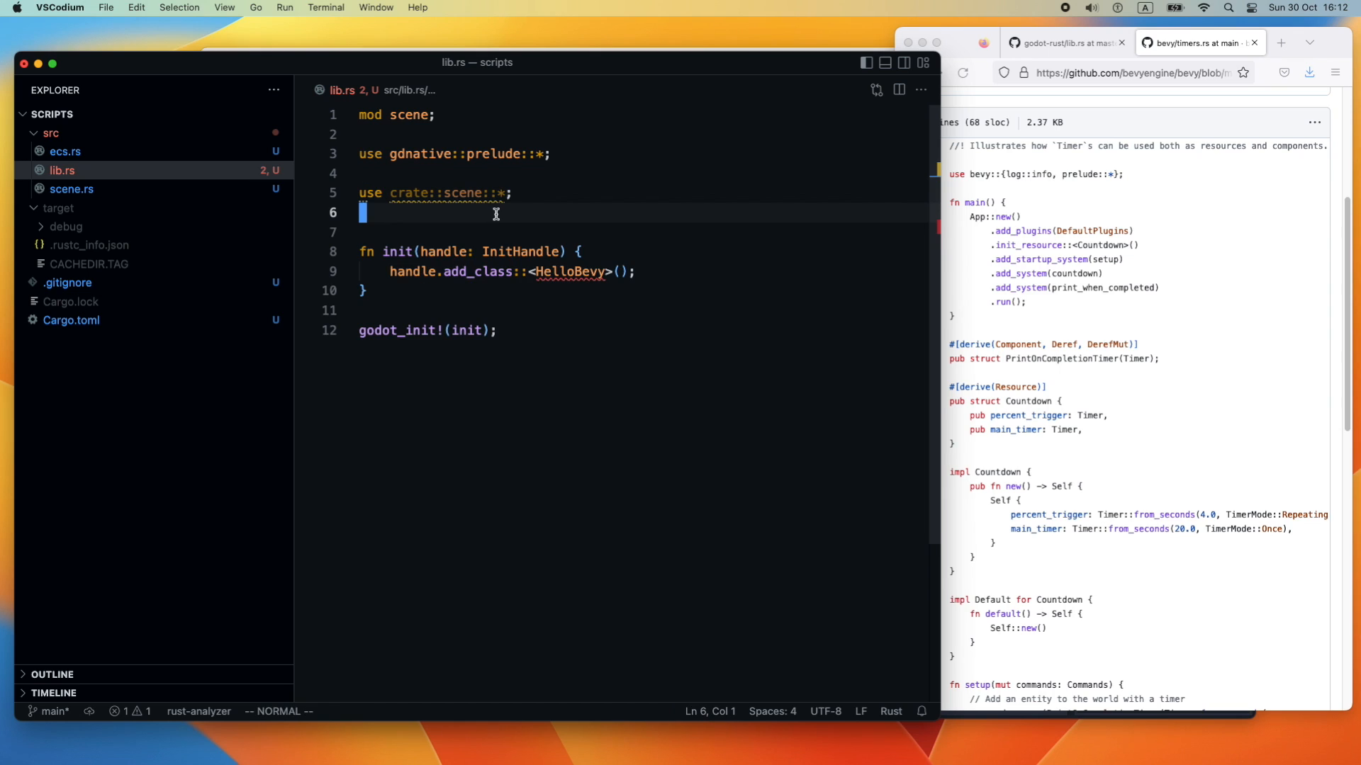
mouse_move(469, 193)
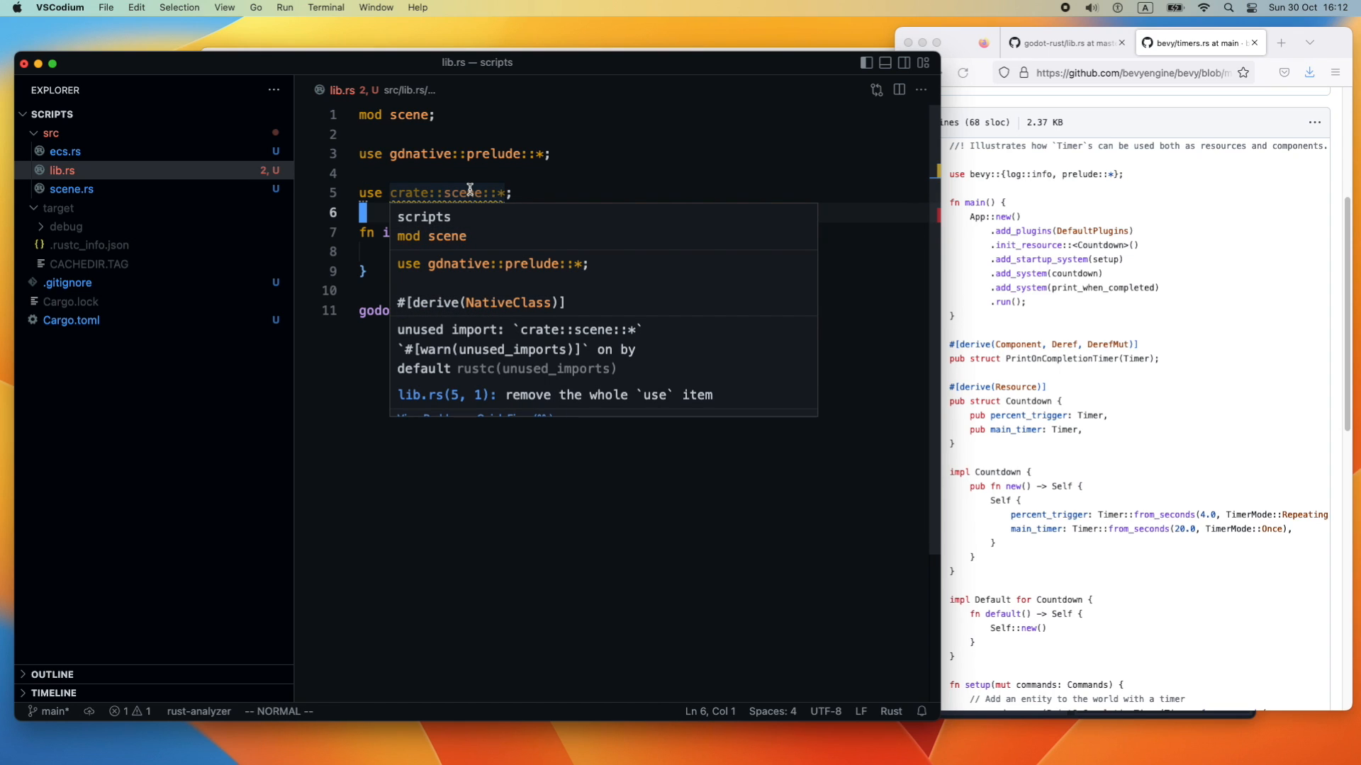
Make the HelloBevy struct public in scene.rs and return to lib.rs
click(73, 189)
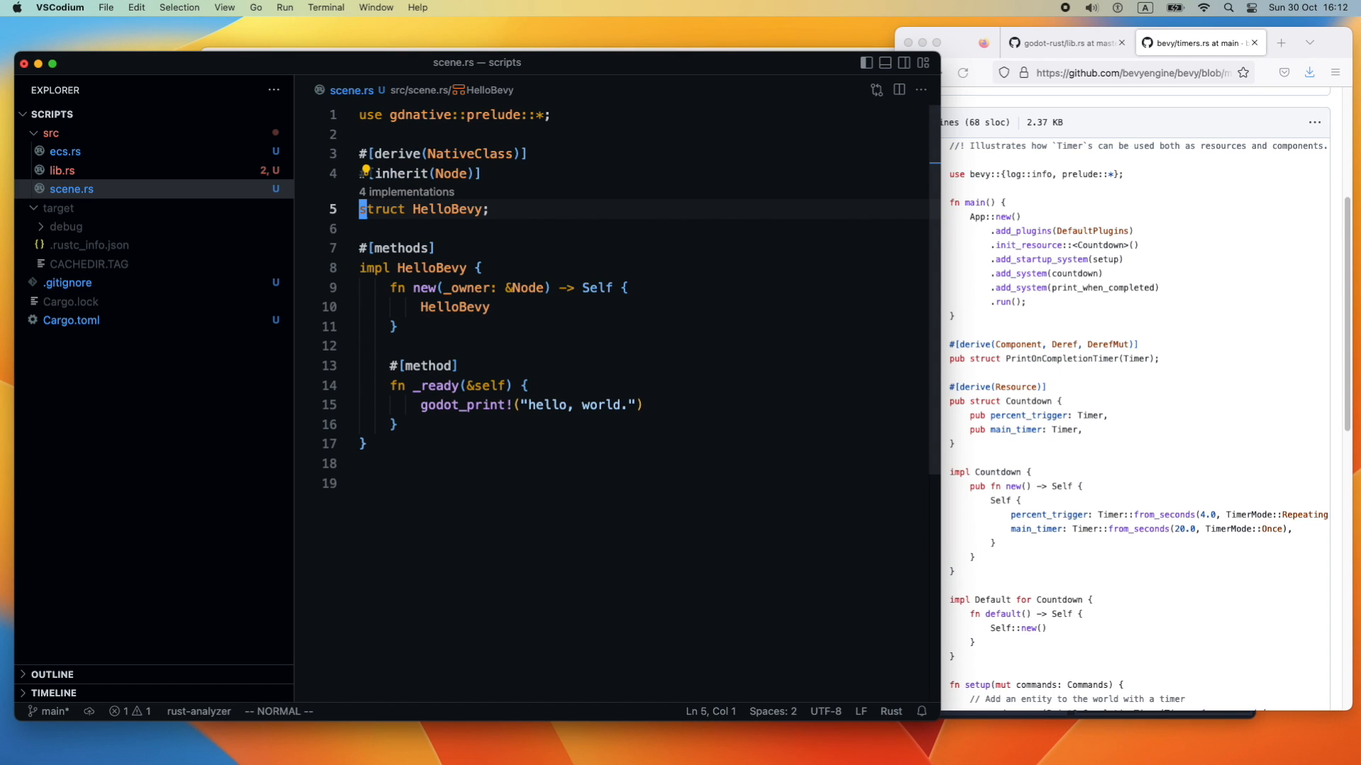
text(pub)
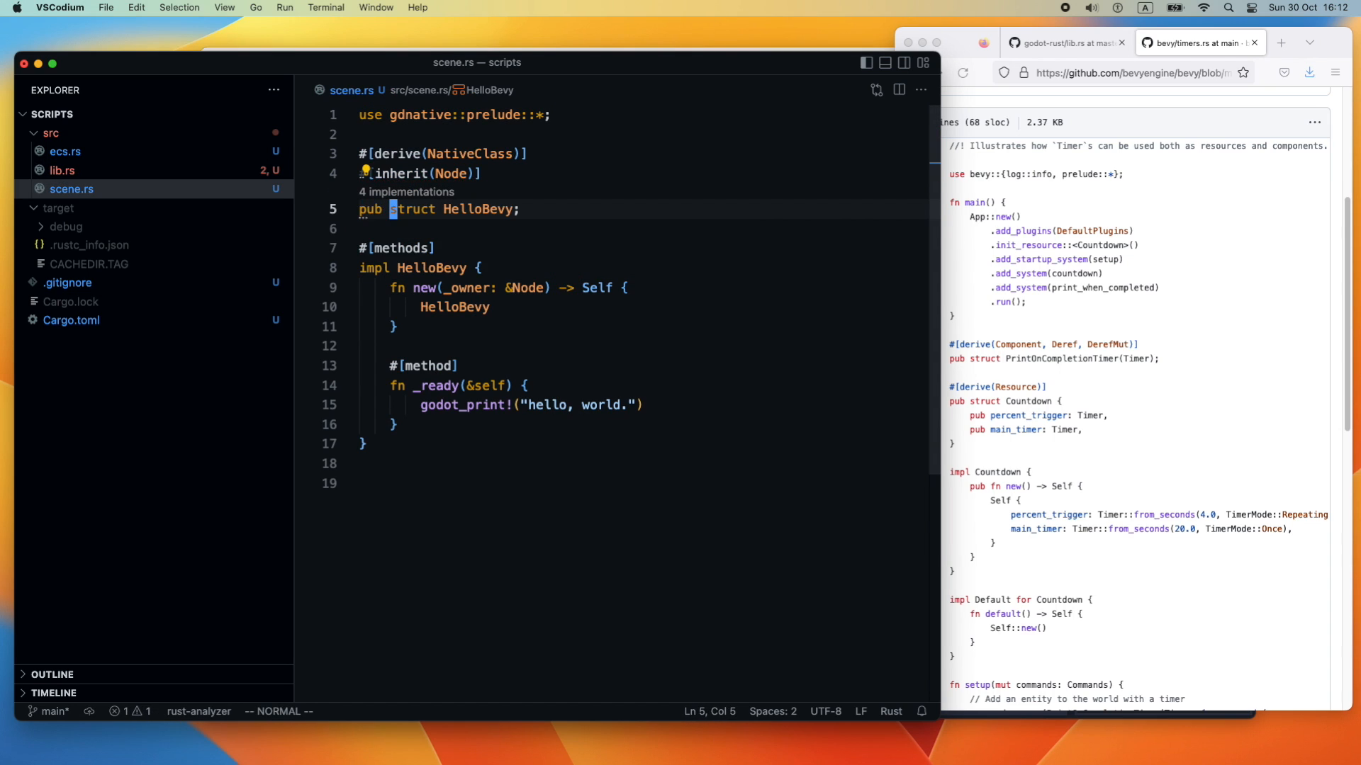
click(61, 171)
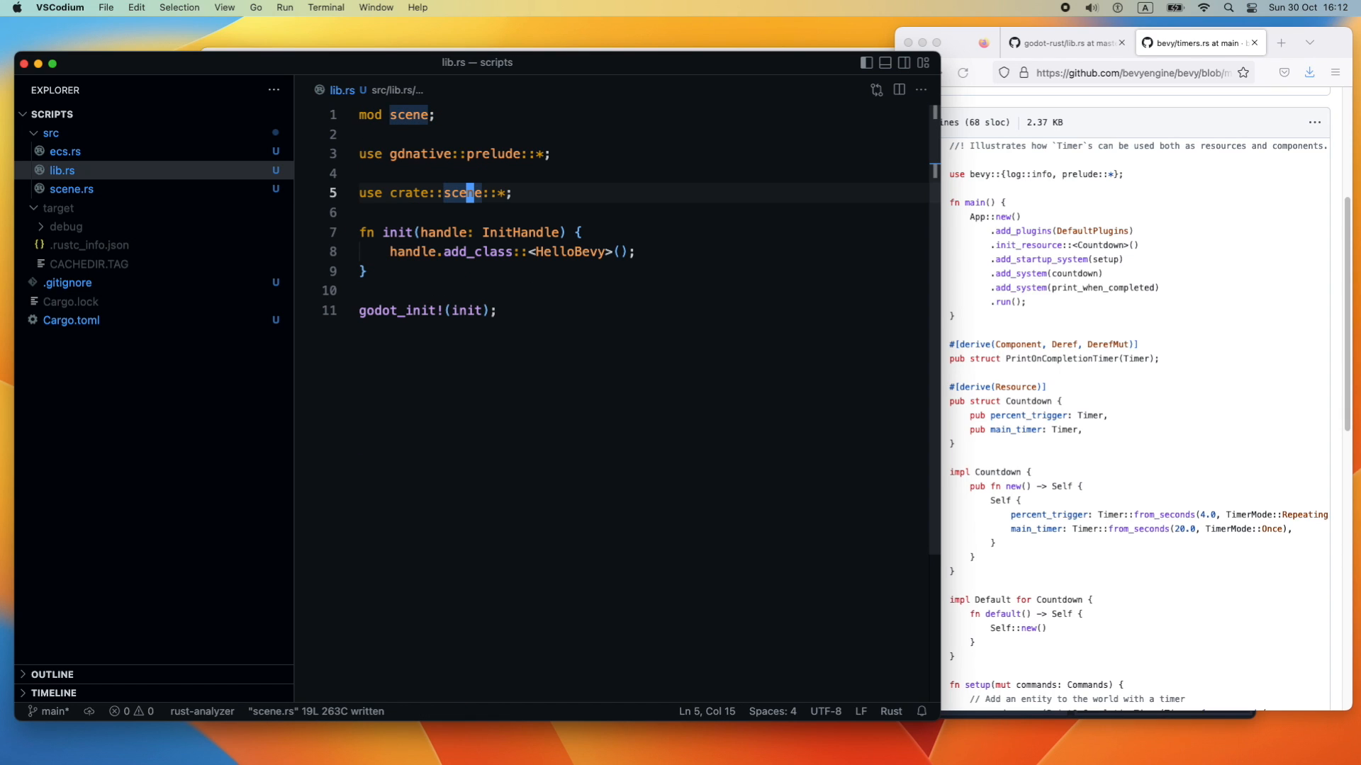
click(367, 272)
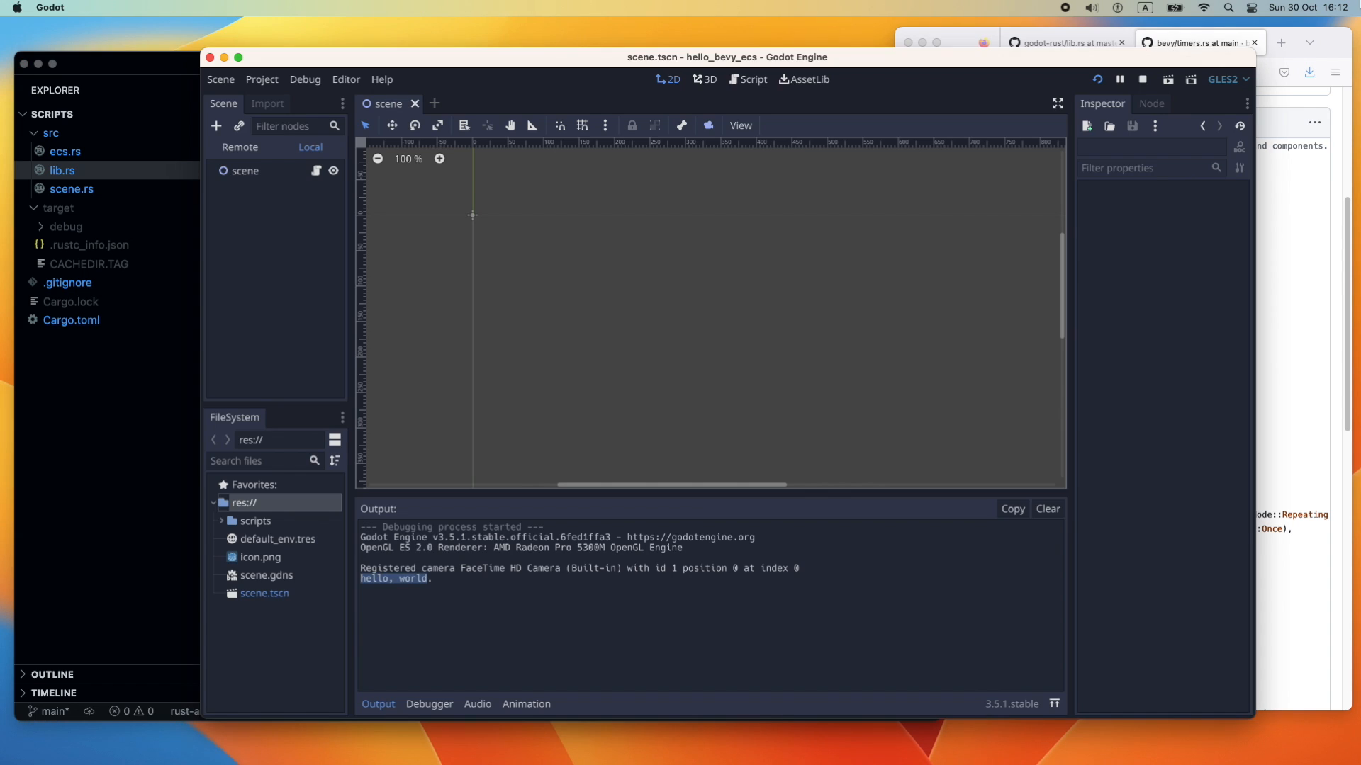
Stop the Godot test run and reopen ecs.rs in VSCodium
click(1141, 79)
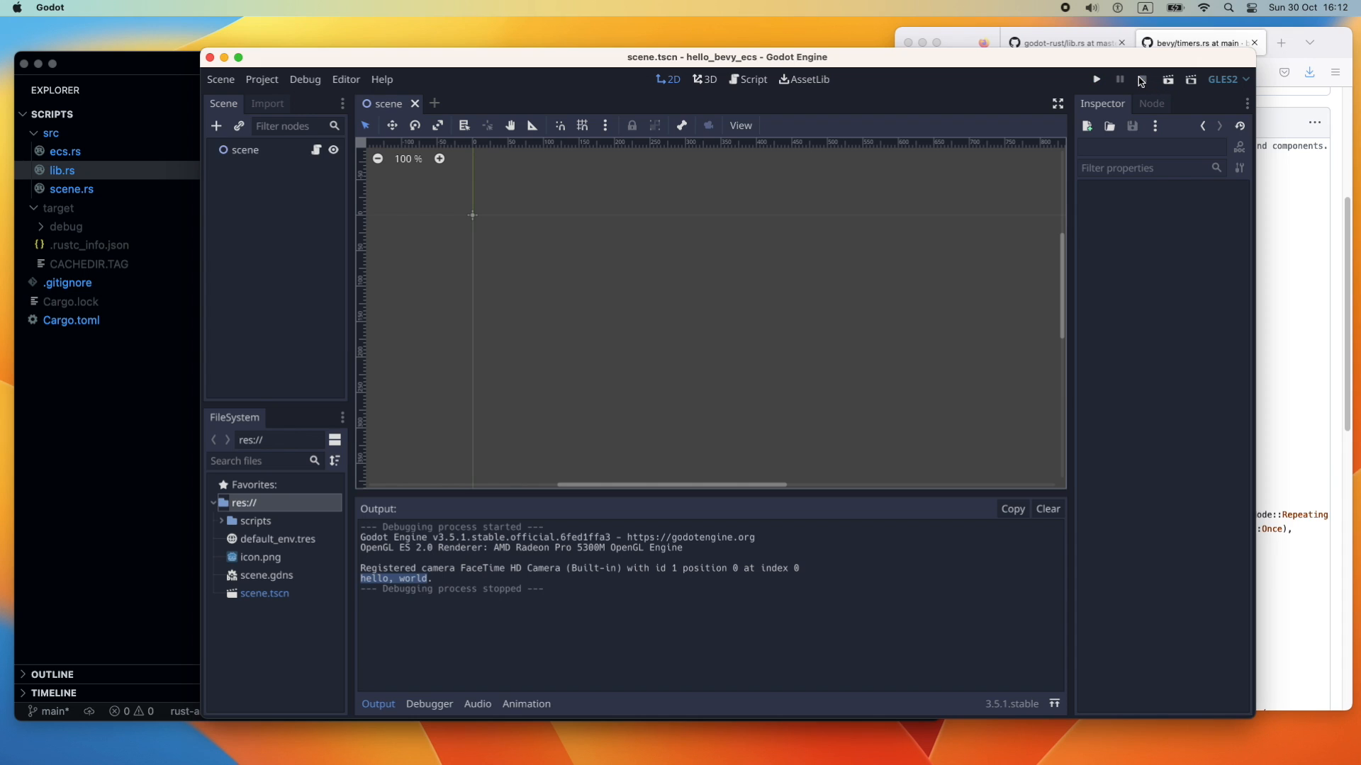
click(1095, 78)
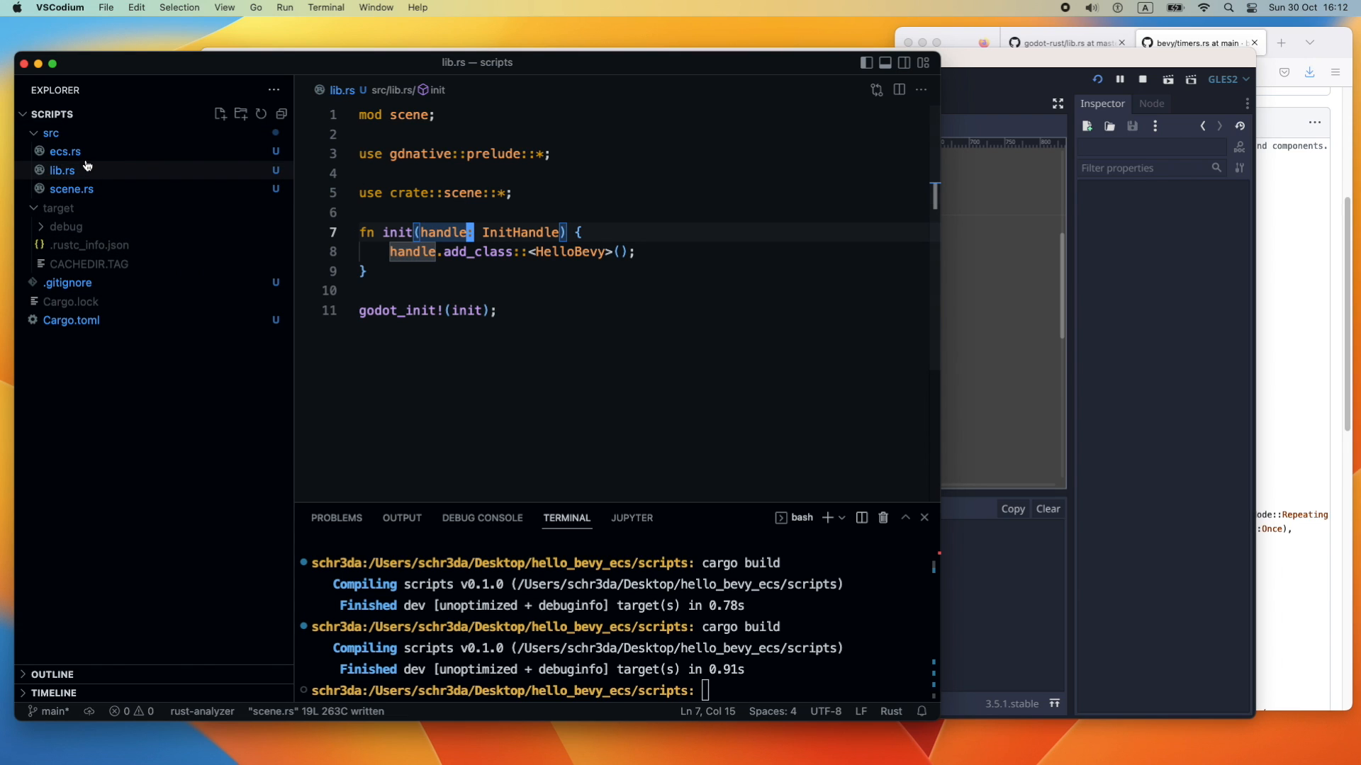
click(65, 151)
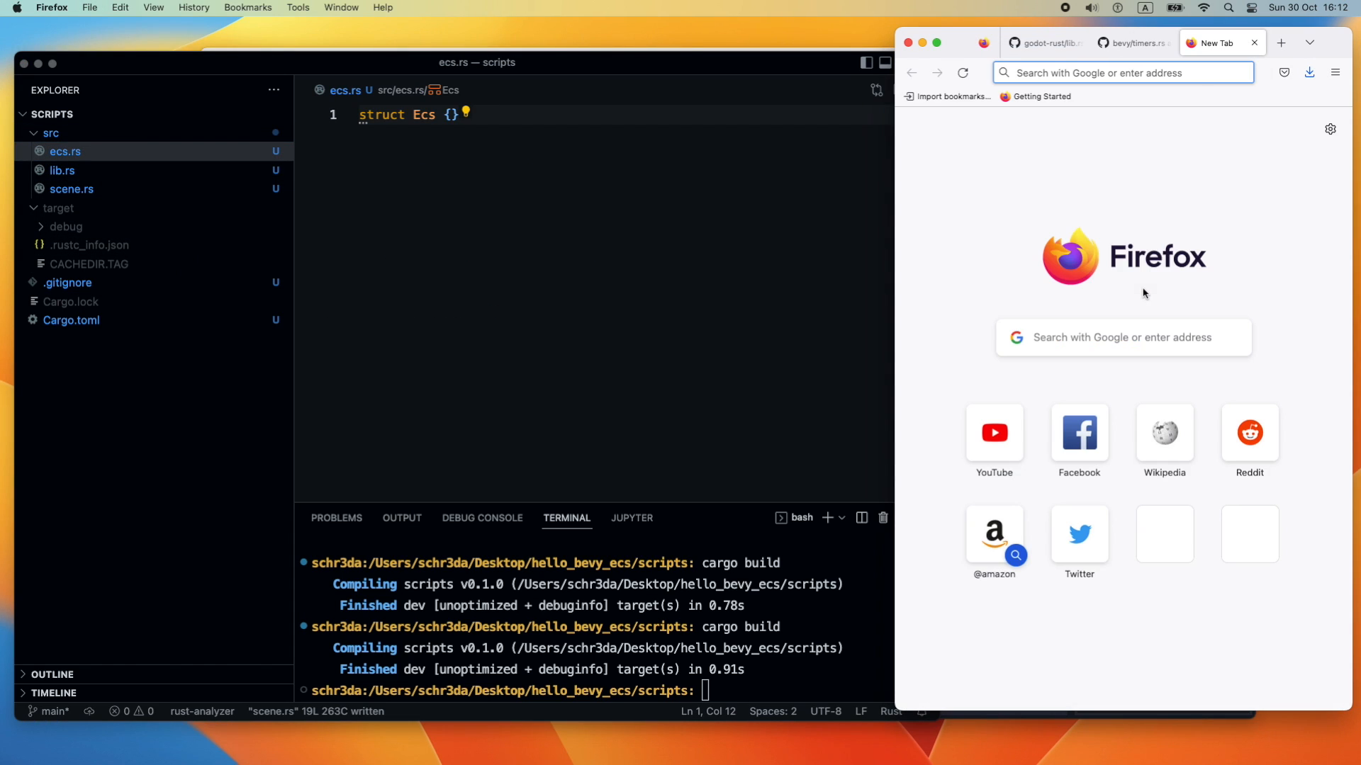
Search crates.io for 'bevy ecs' and read through the bevy_ecs crate page
text(crat)
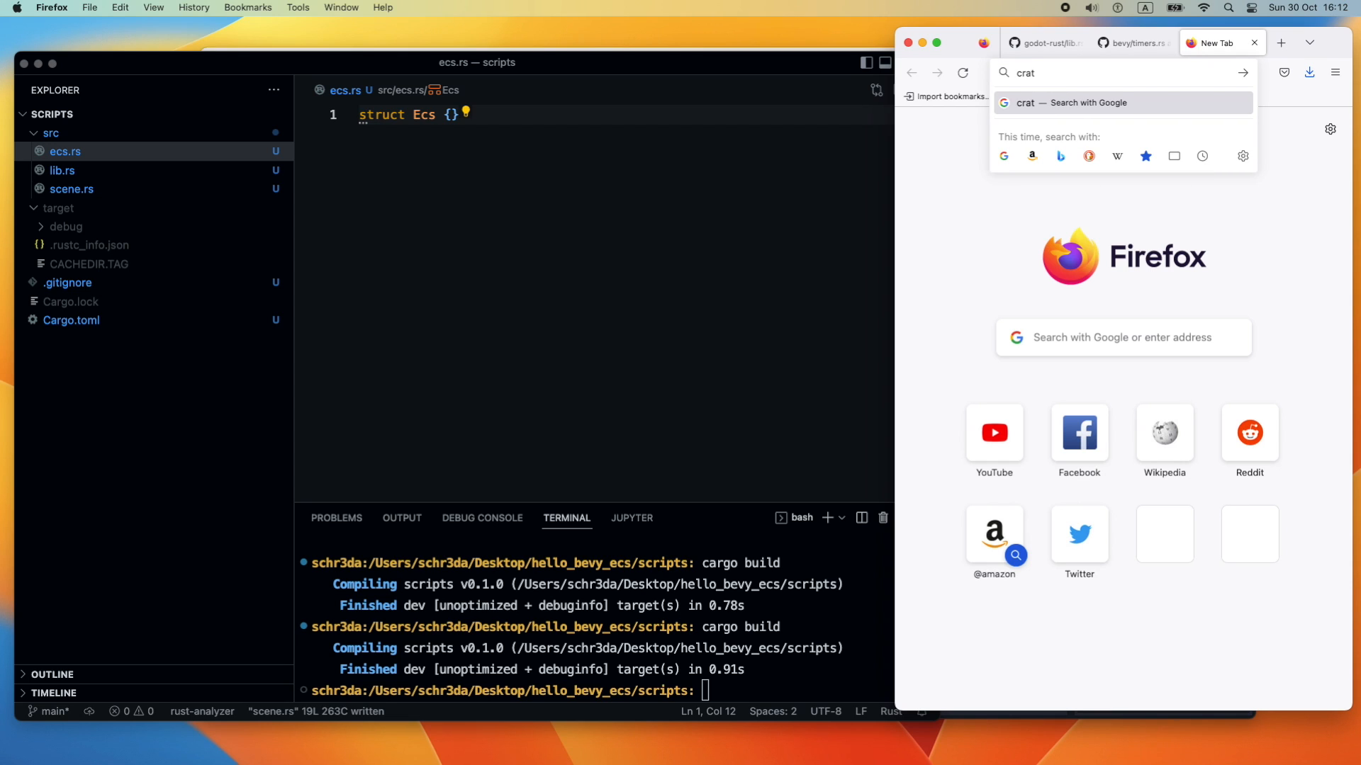
text(es.io)
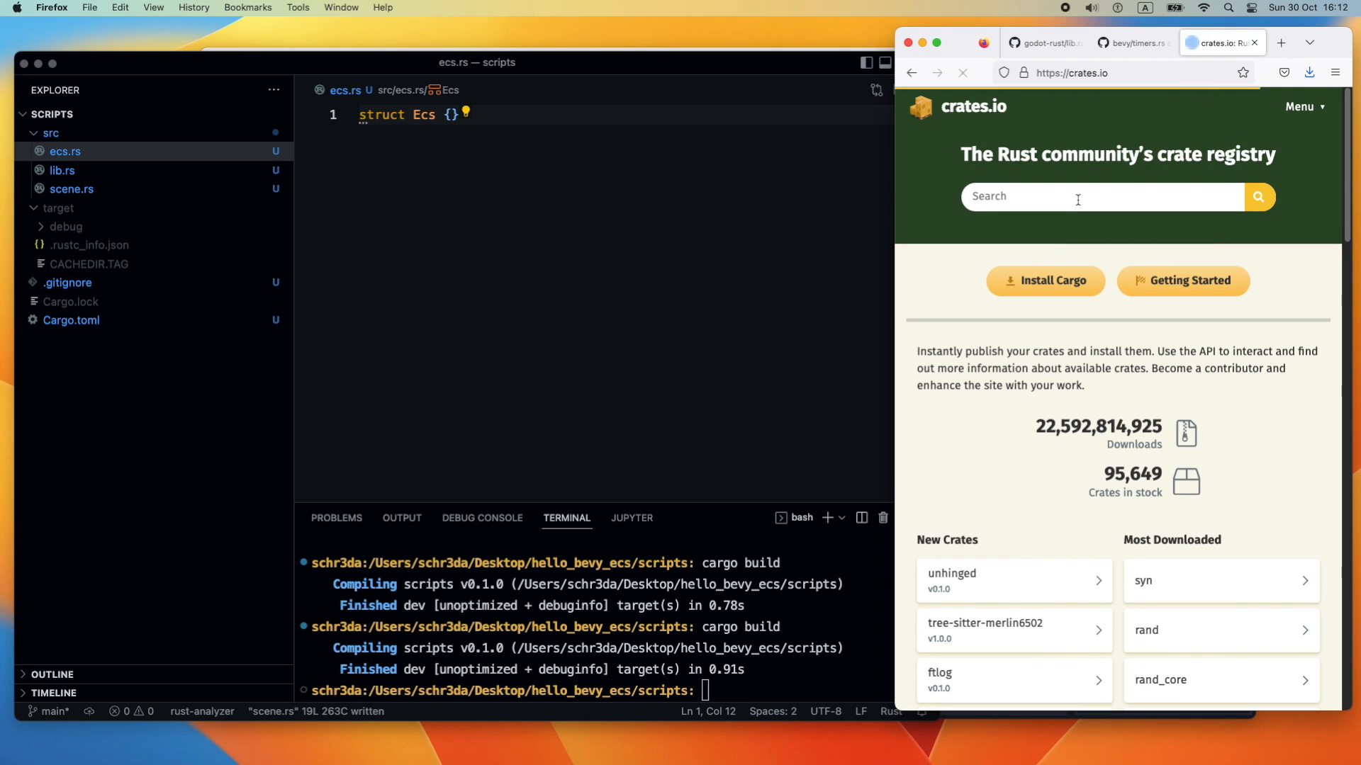
text(bevy ecs)
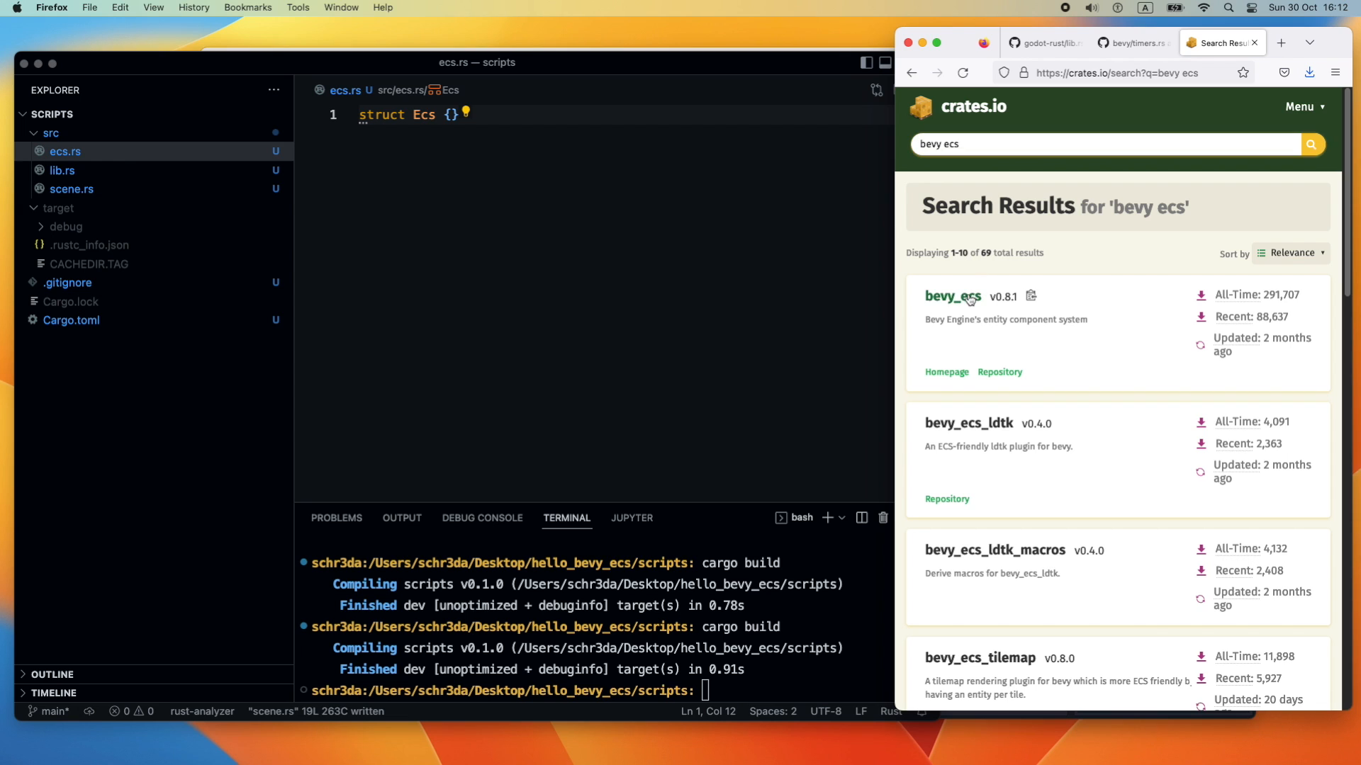
click(952, 297)
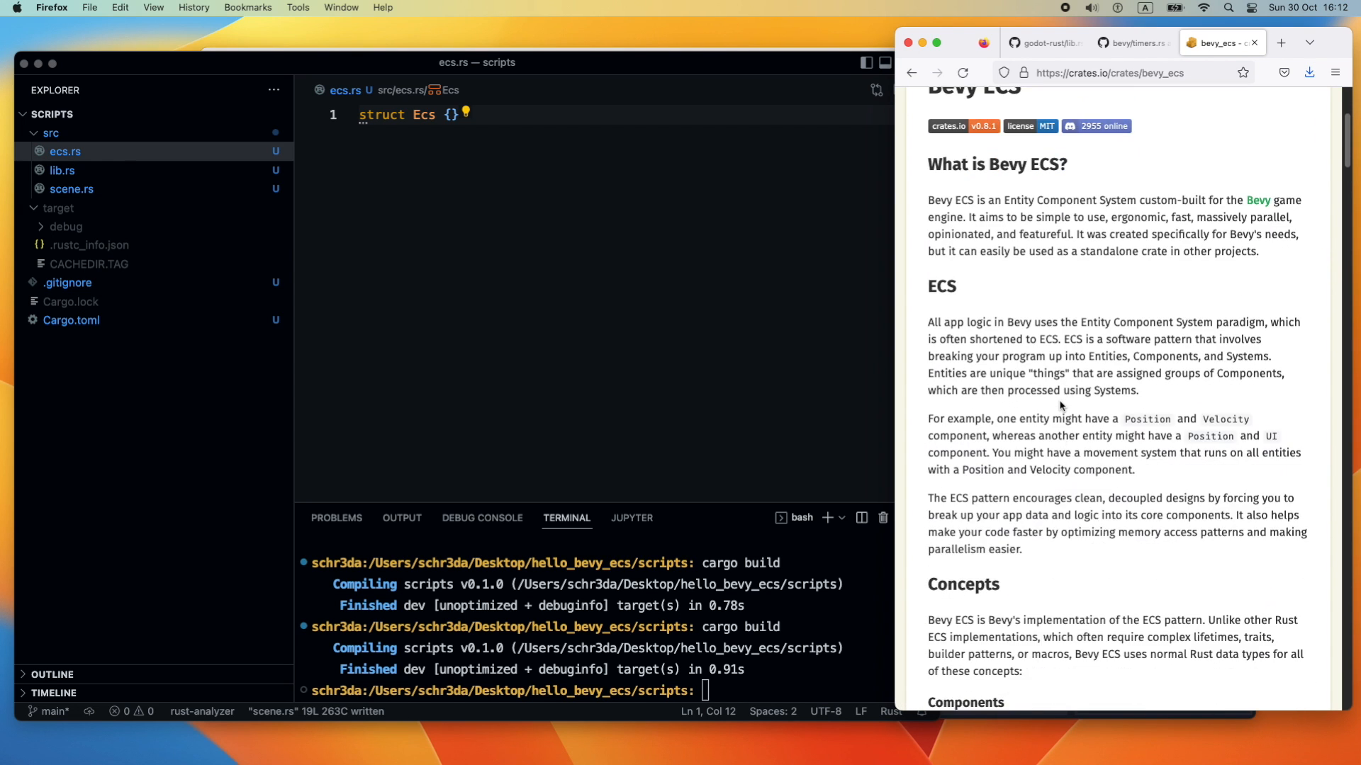
scroll(down, 3)
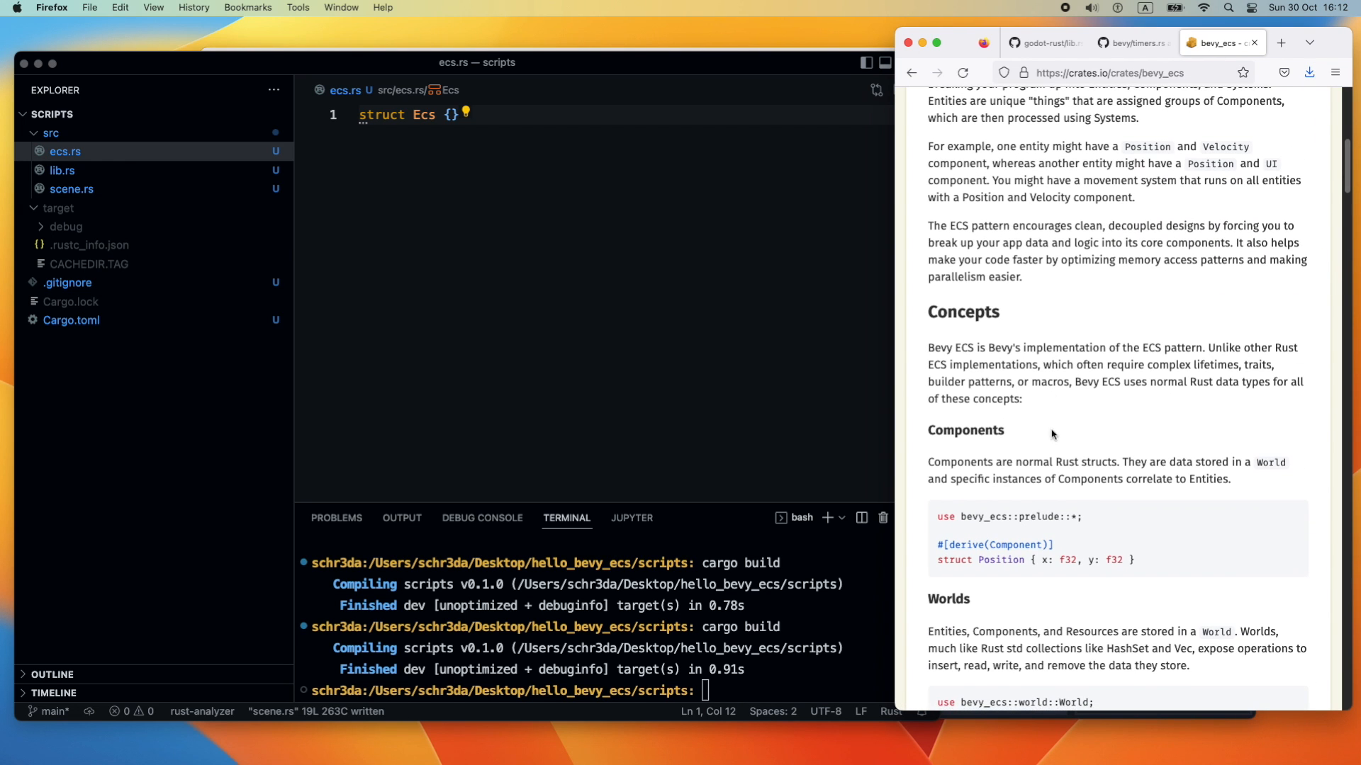
scroll(down, 3)
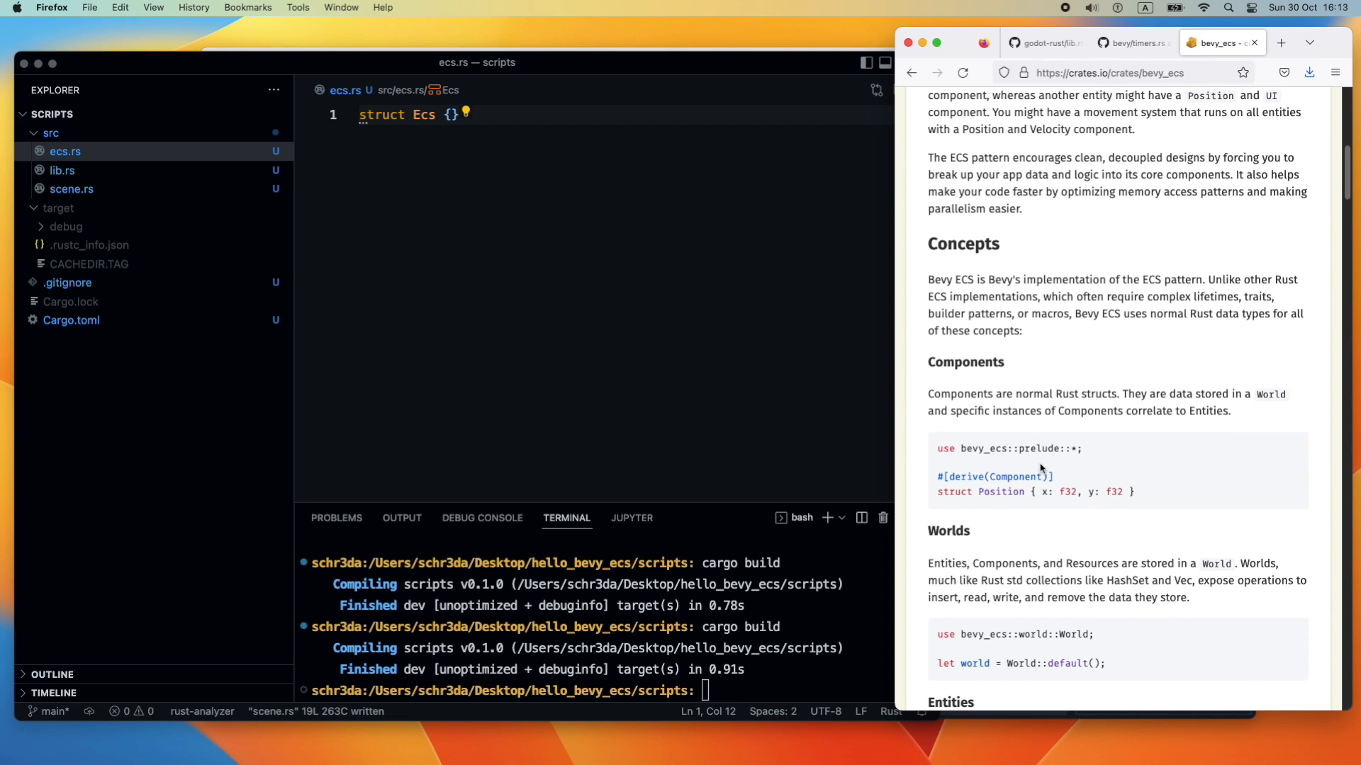
scroll(down, 3)
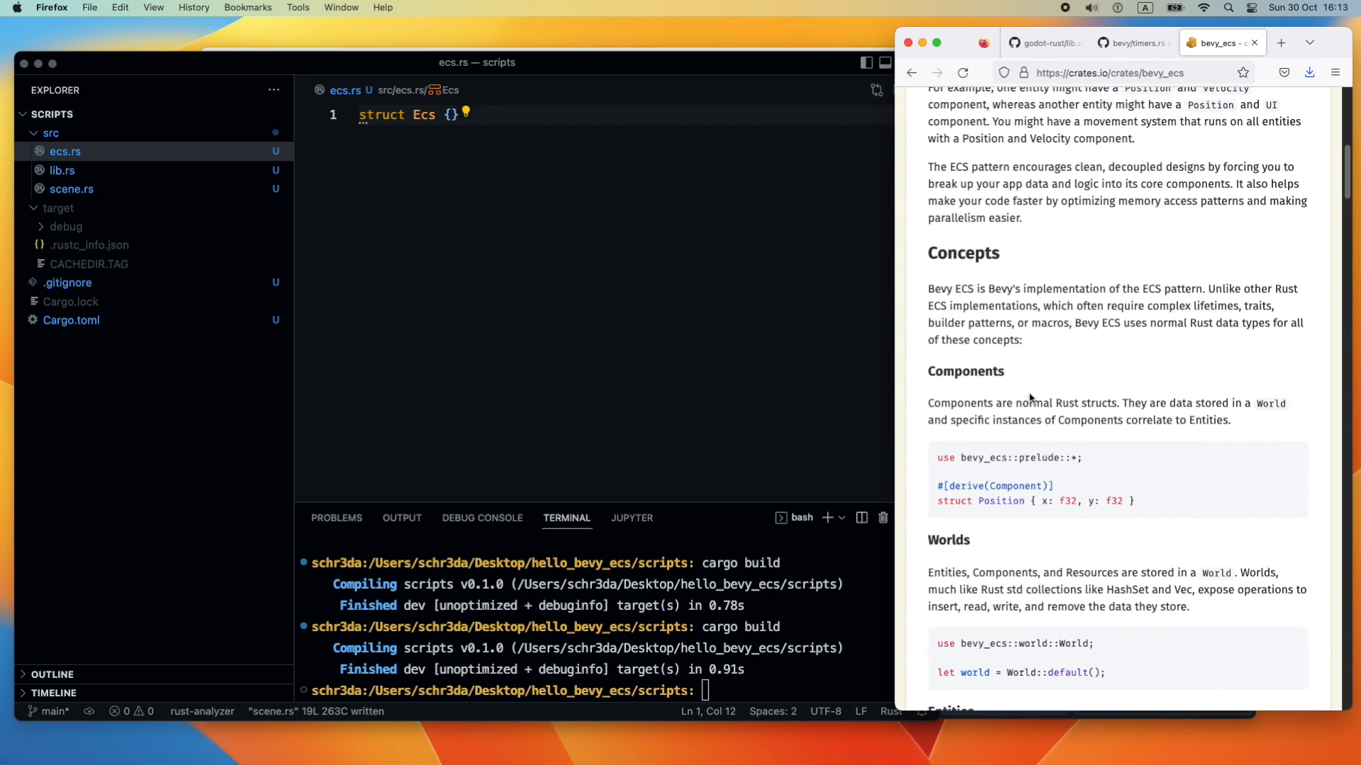
Add bevy_ecs = "0.8.1" under [dependencies] in Cargo.toml
text(bevy_e)
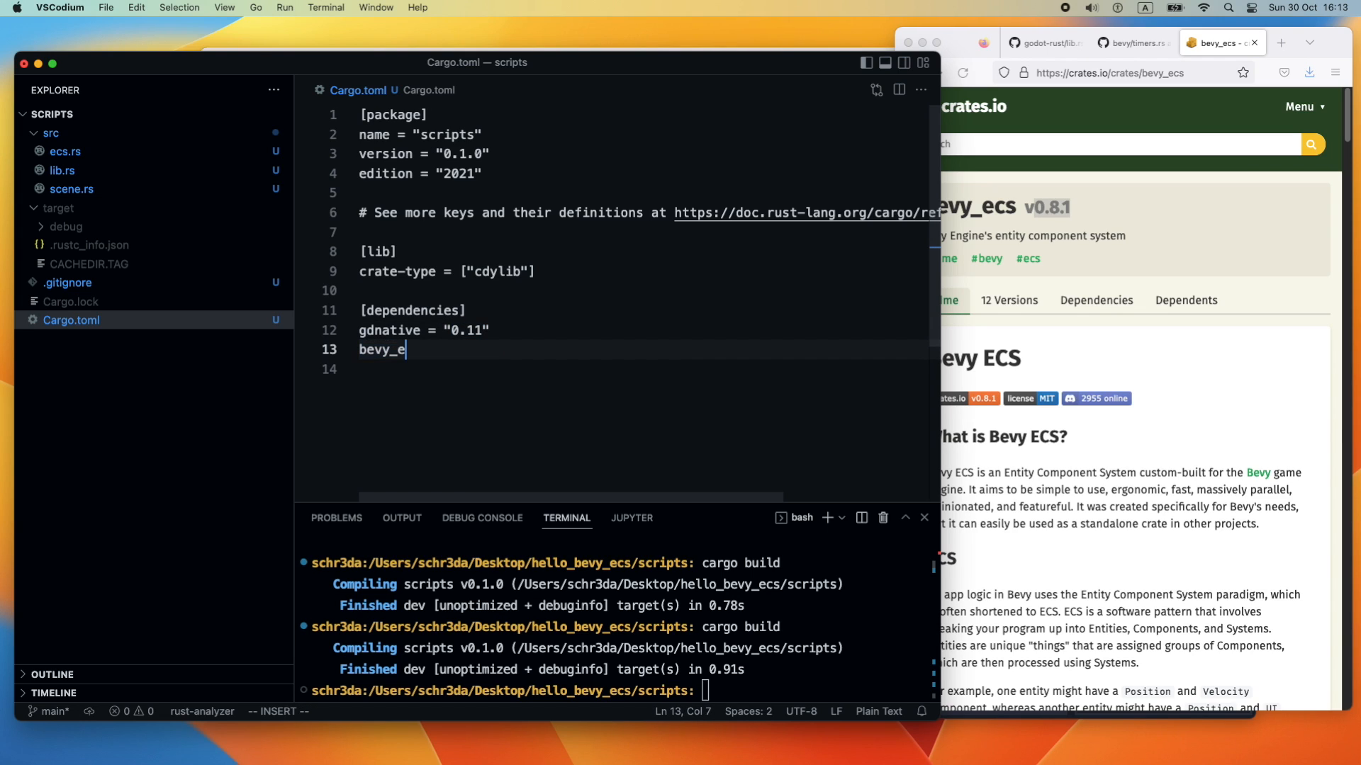
text(cs)
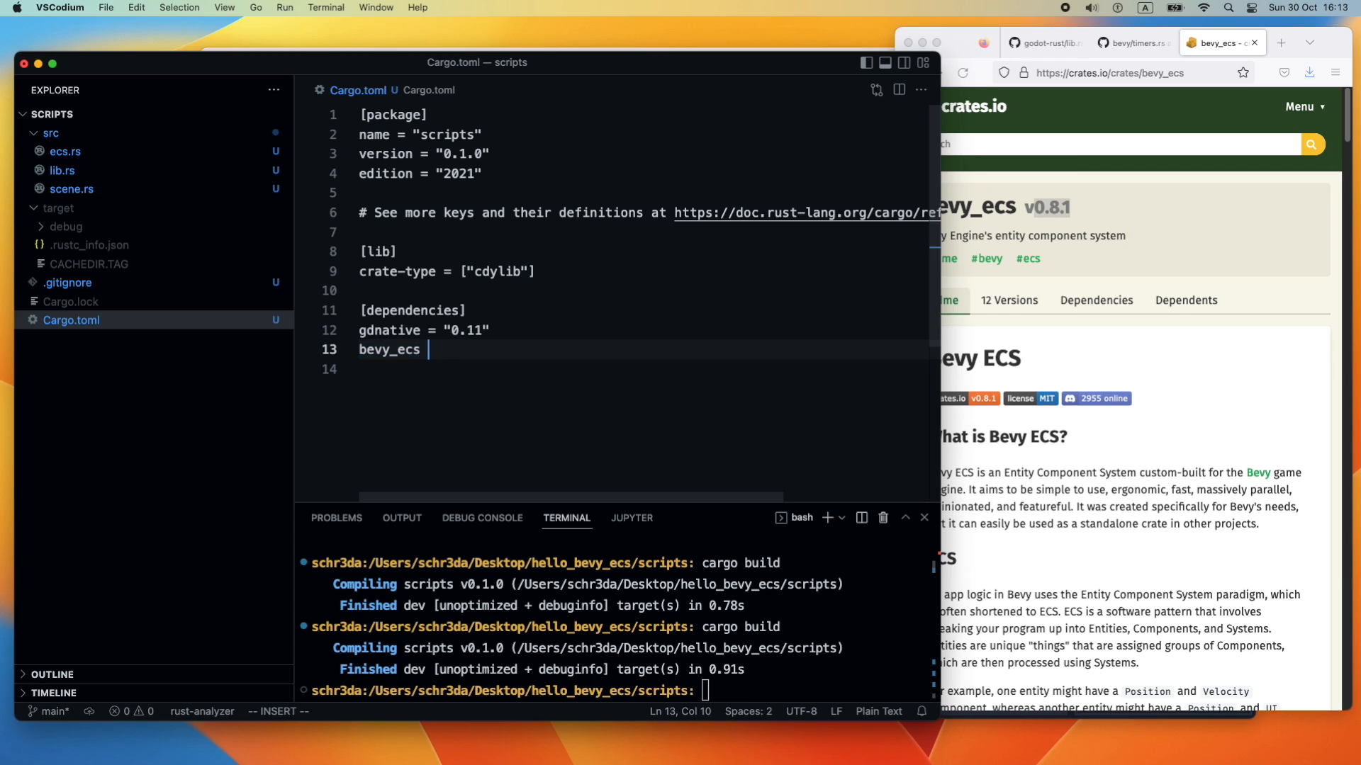
text(= "")
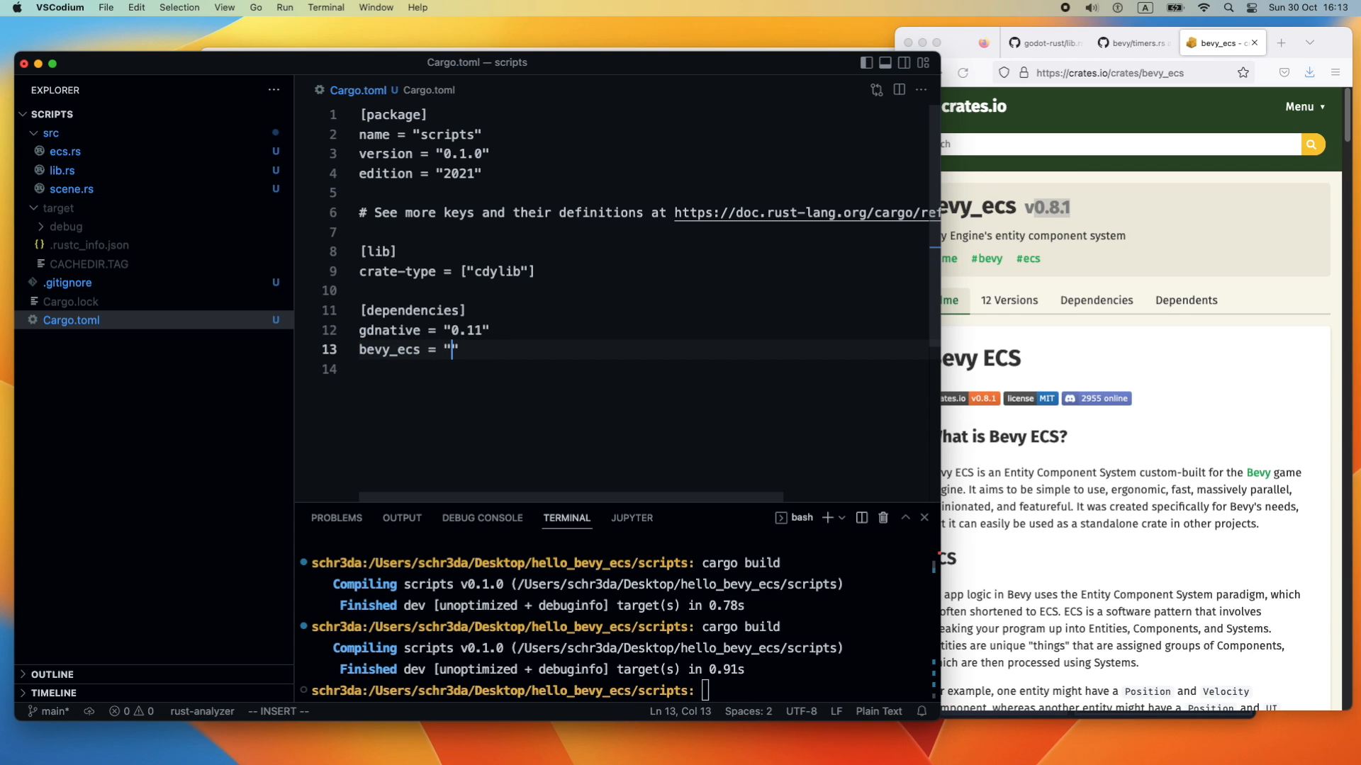
text(0.8.1)
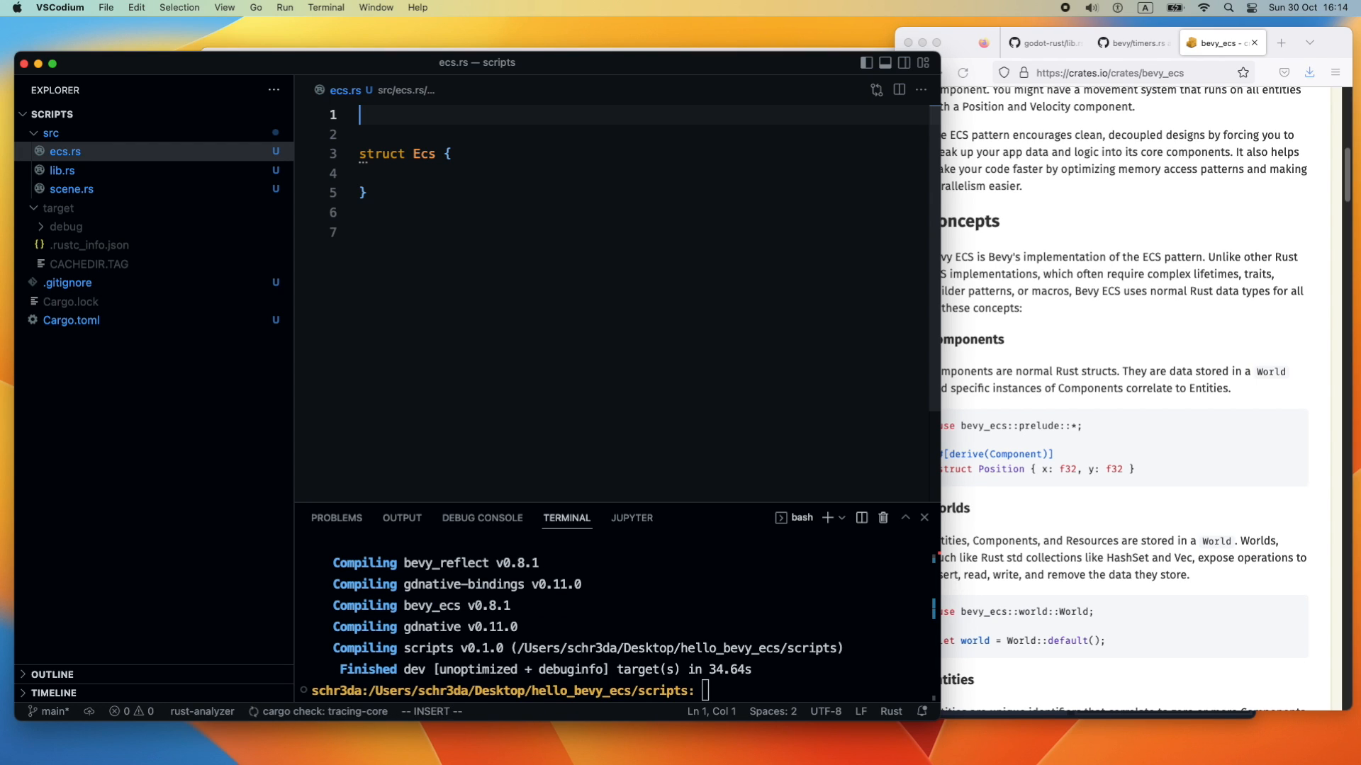
Import bevy_ecs::prelude at the top of ecs.rs
text(use be)
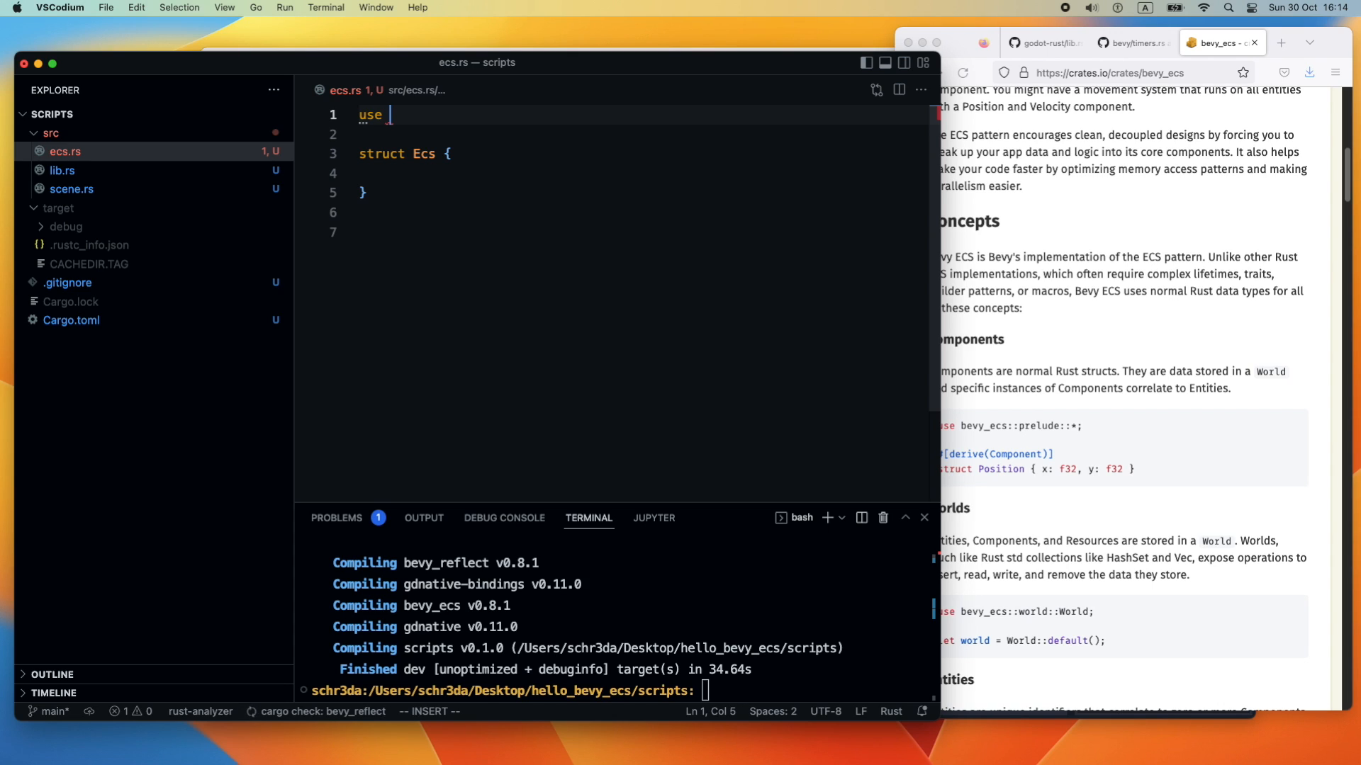
text(bev)
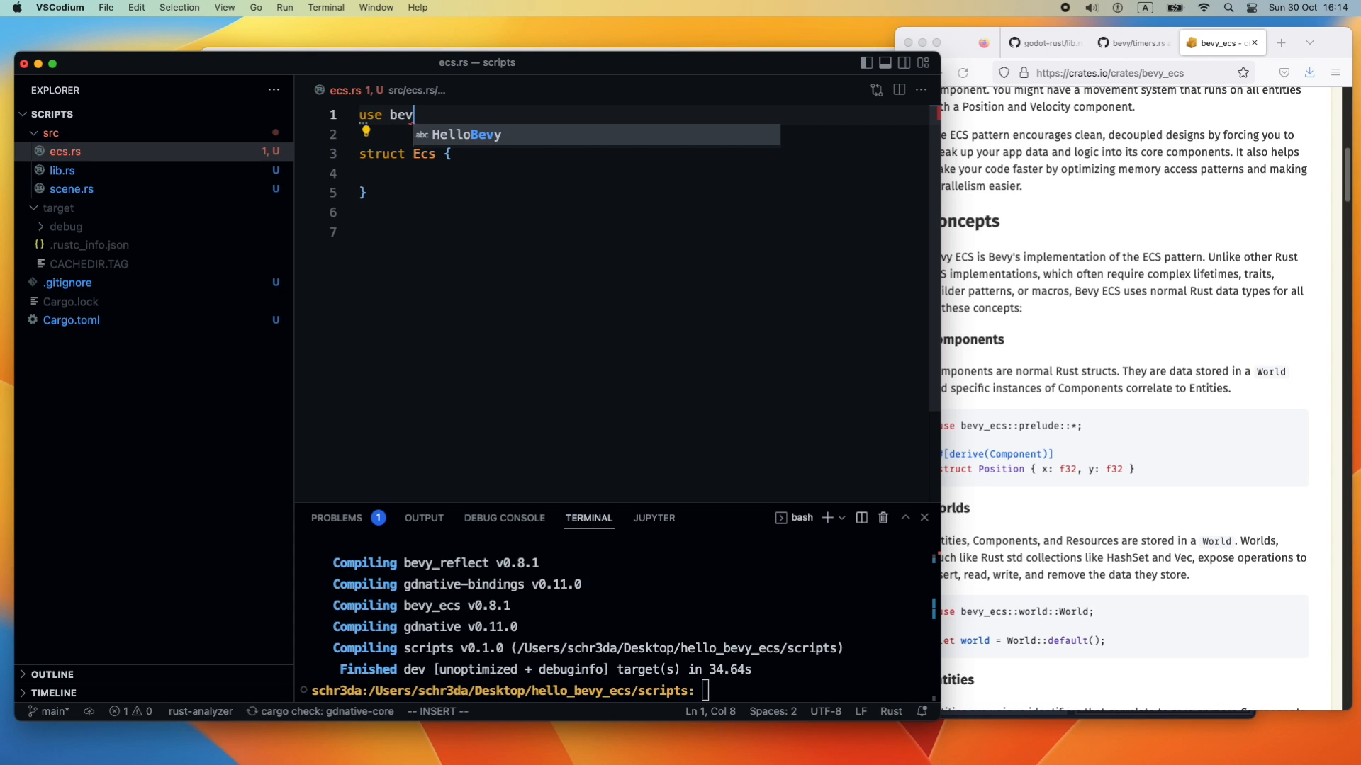
text(y_)
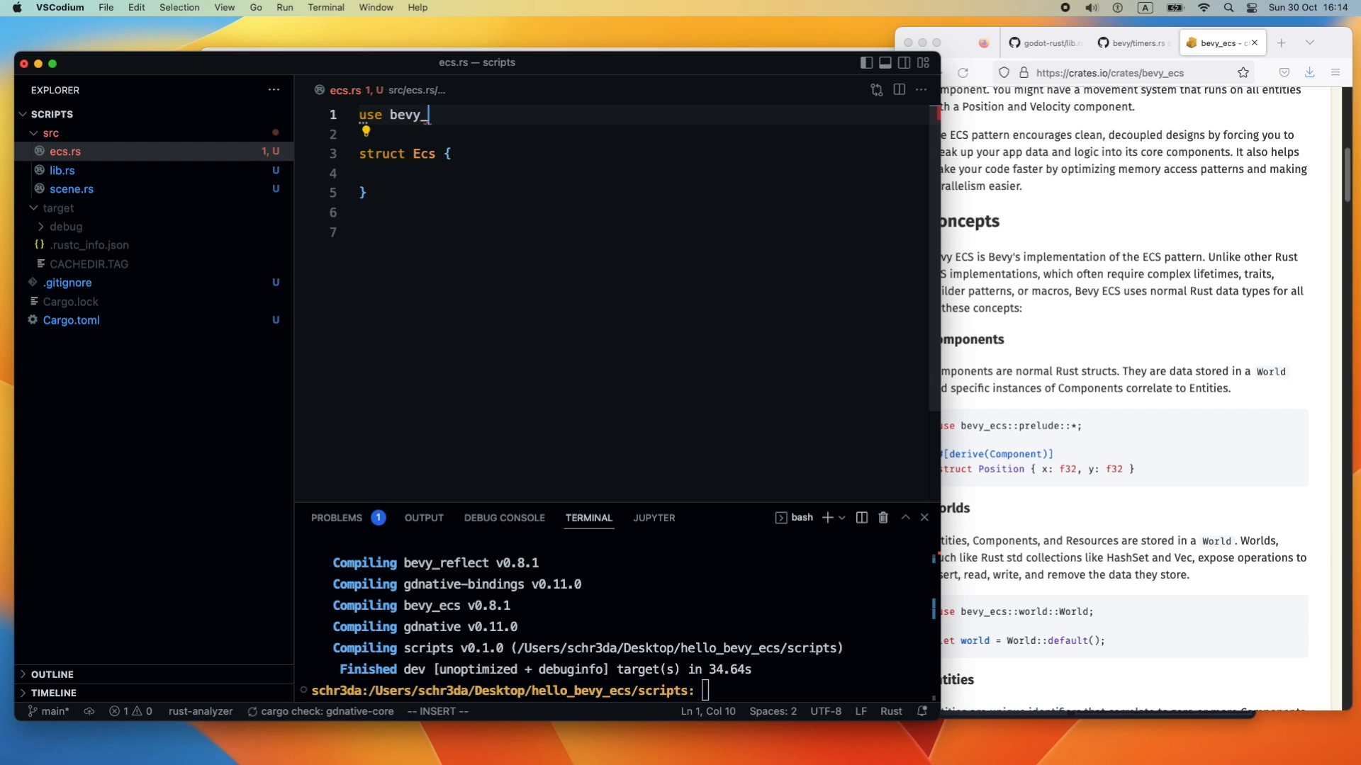
text(ecs)
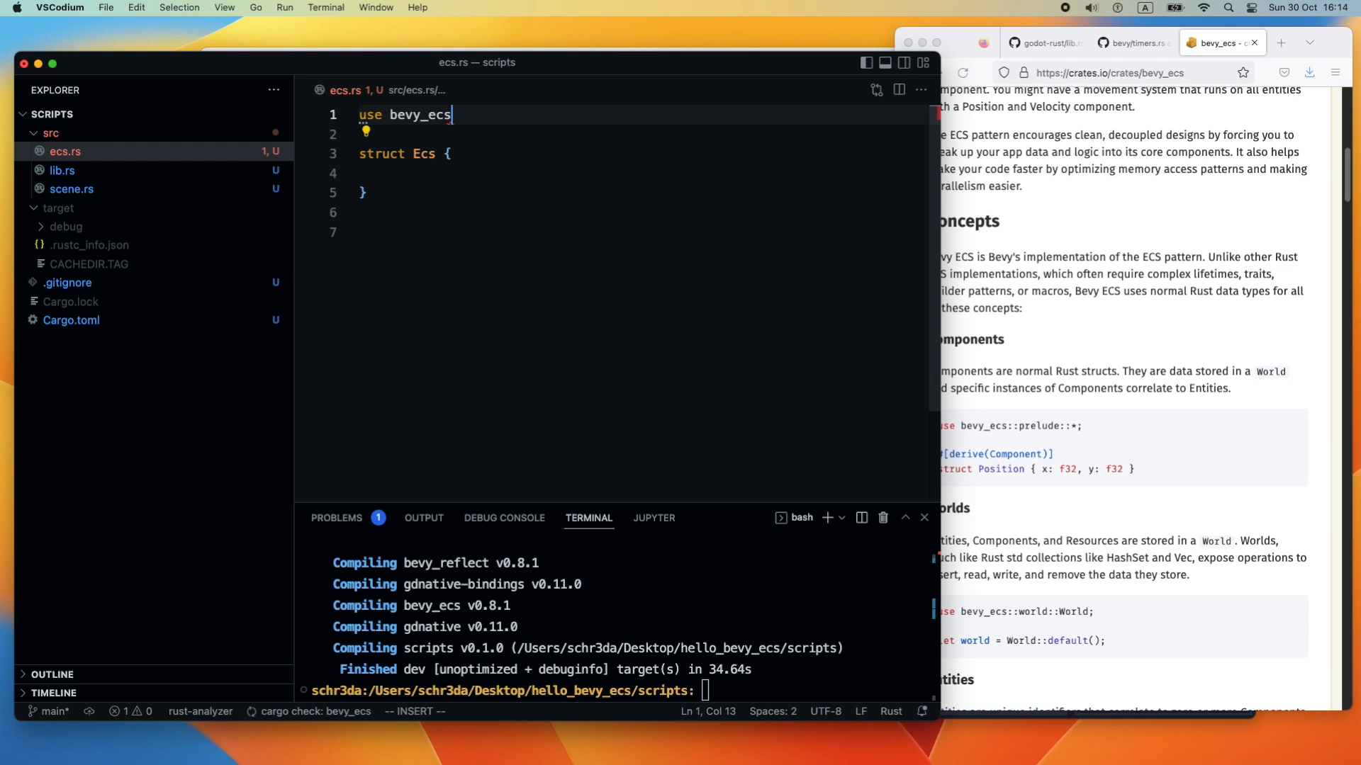
text(::prelude::*;)
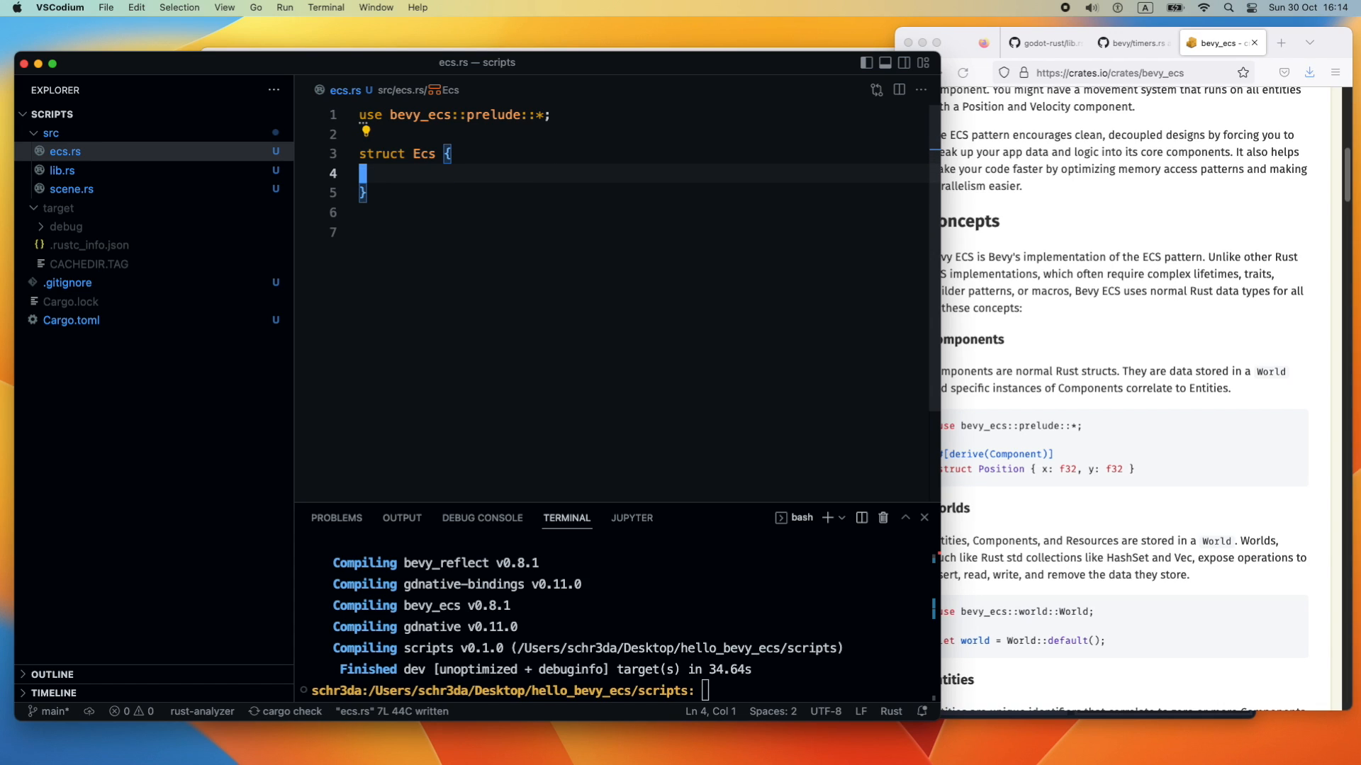
Give struct Ecs a world: World field
text(world:)
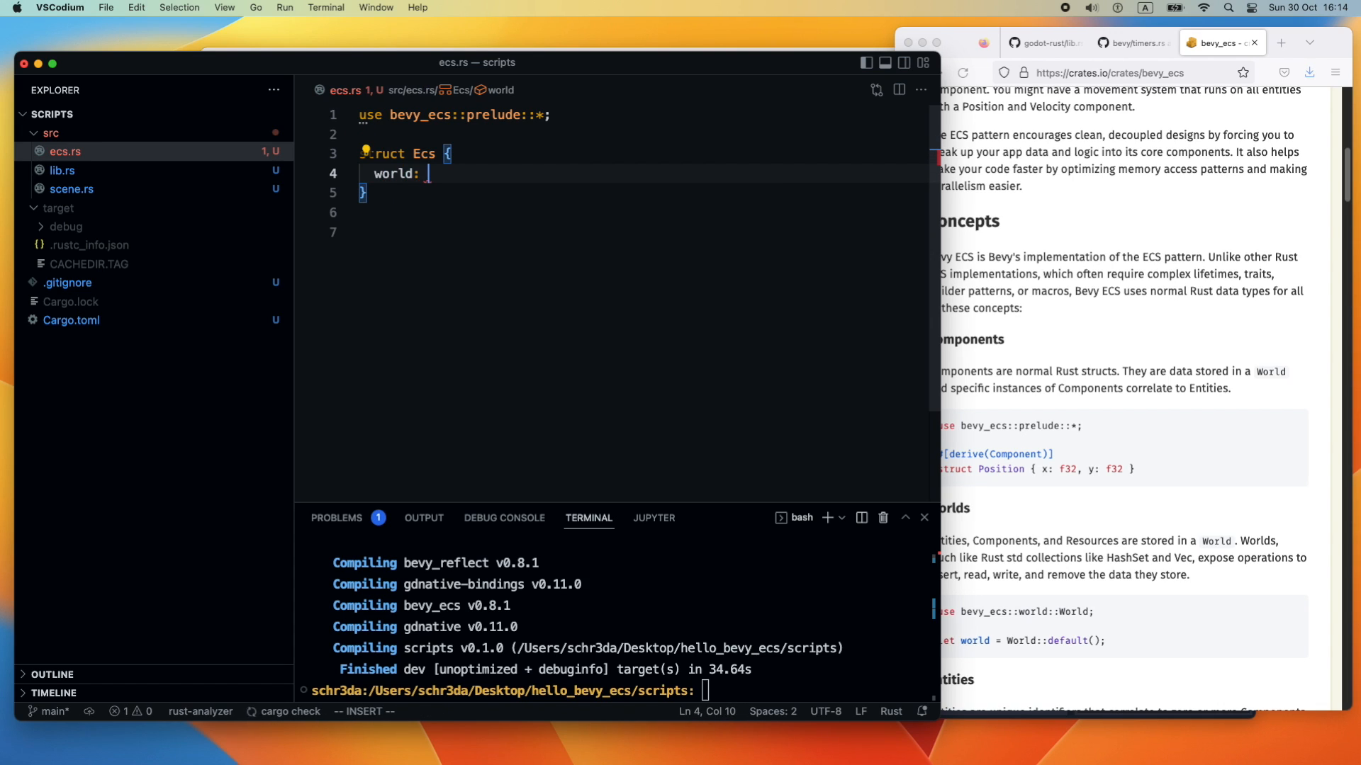
text(Wo)
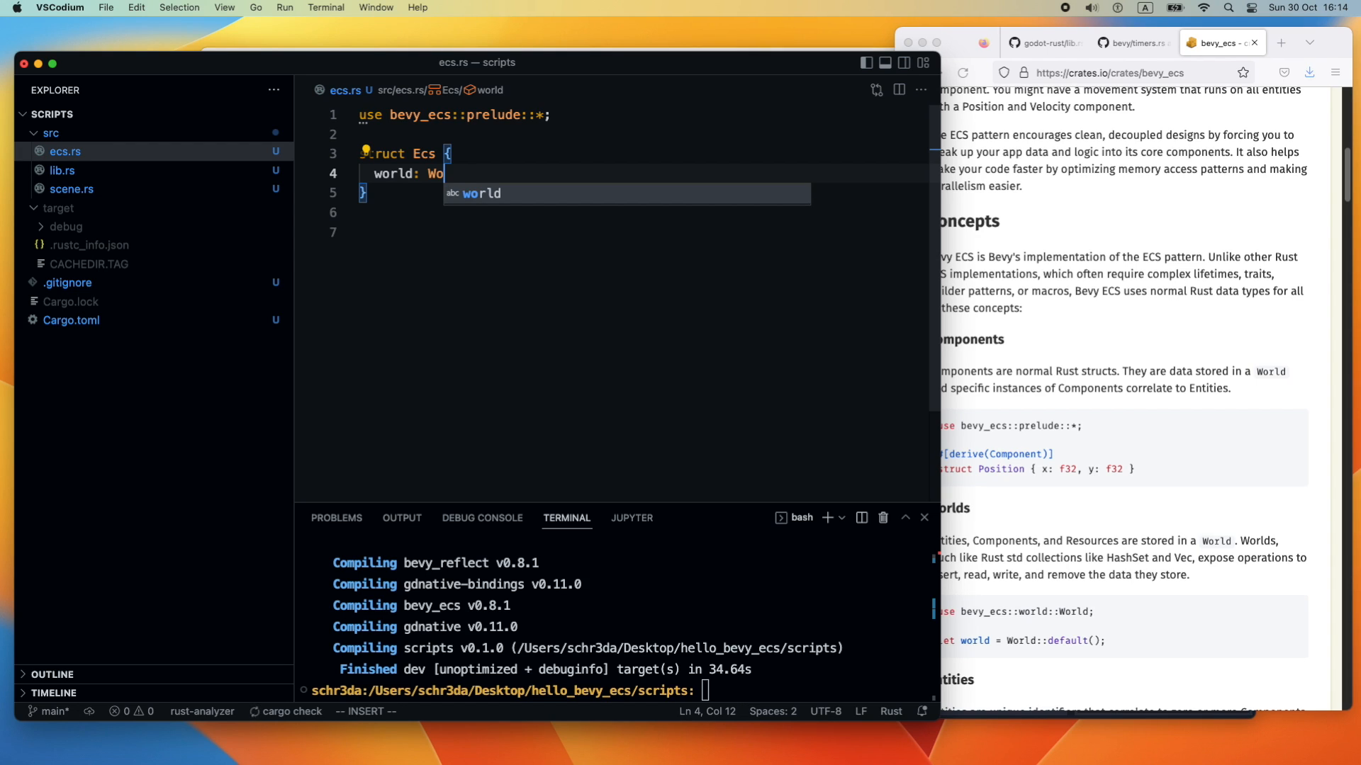
text(rld)
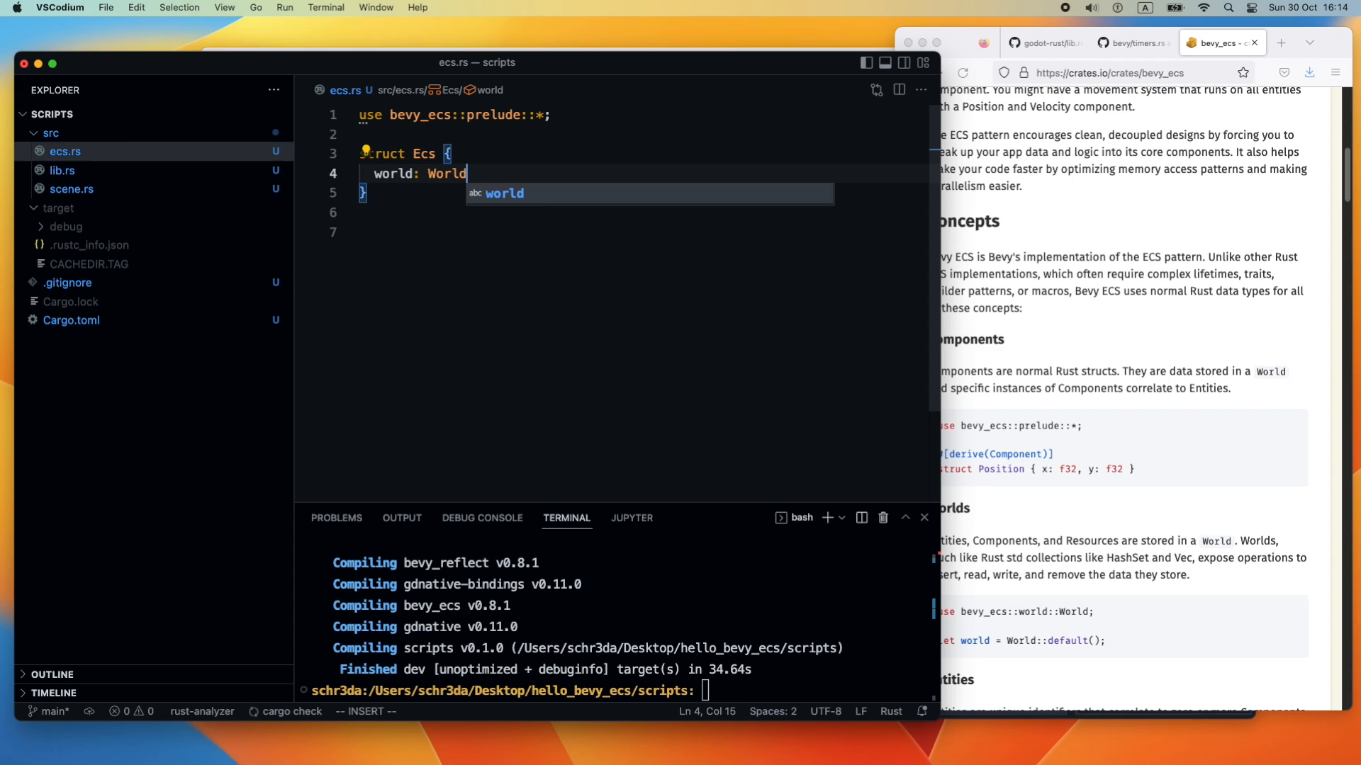
key(Escape)
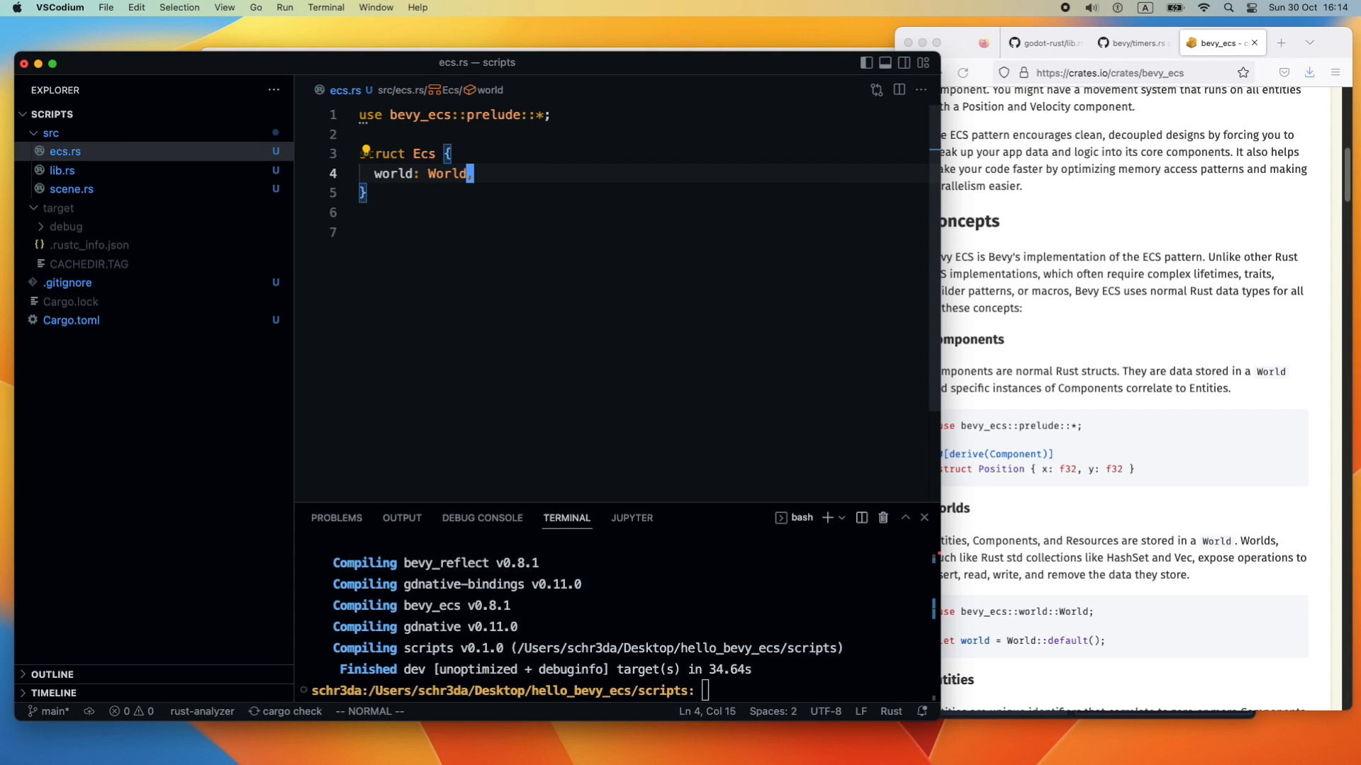
text(impl)
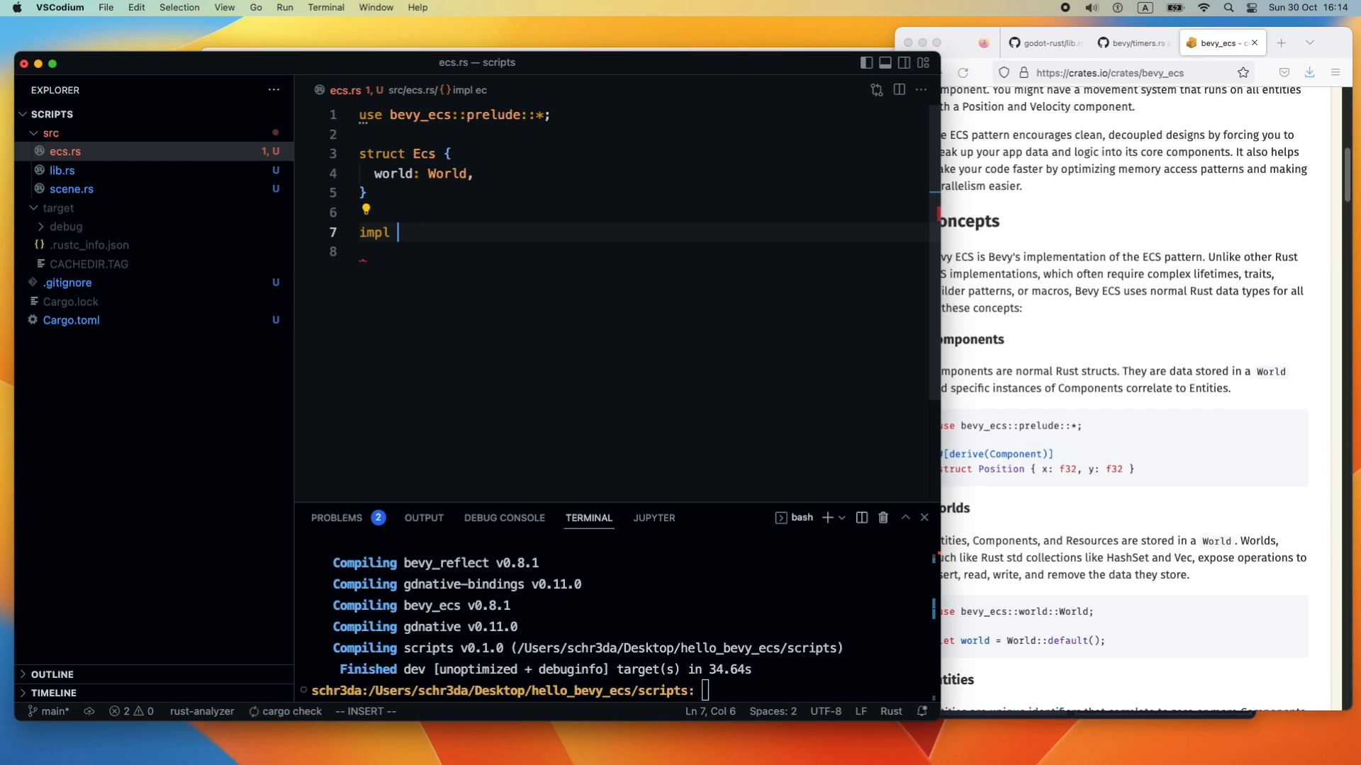
Write impl Ecs with fn default() -> Self returning Ecs { world: World::default() }
text(Ecs)
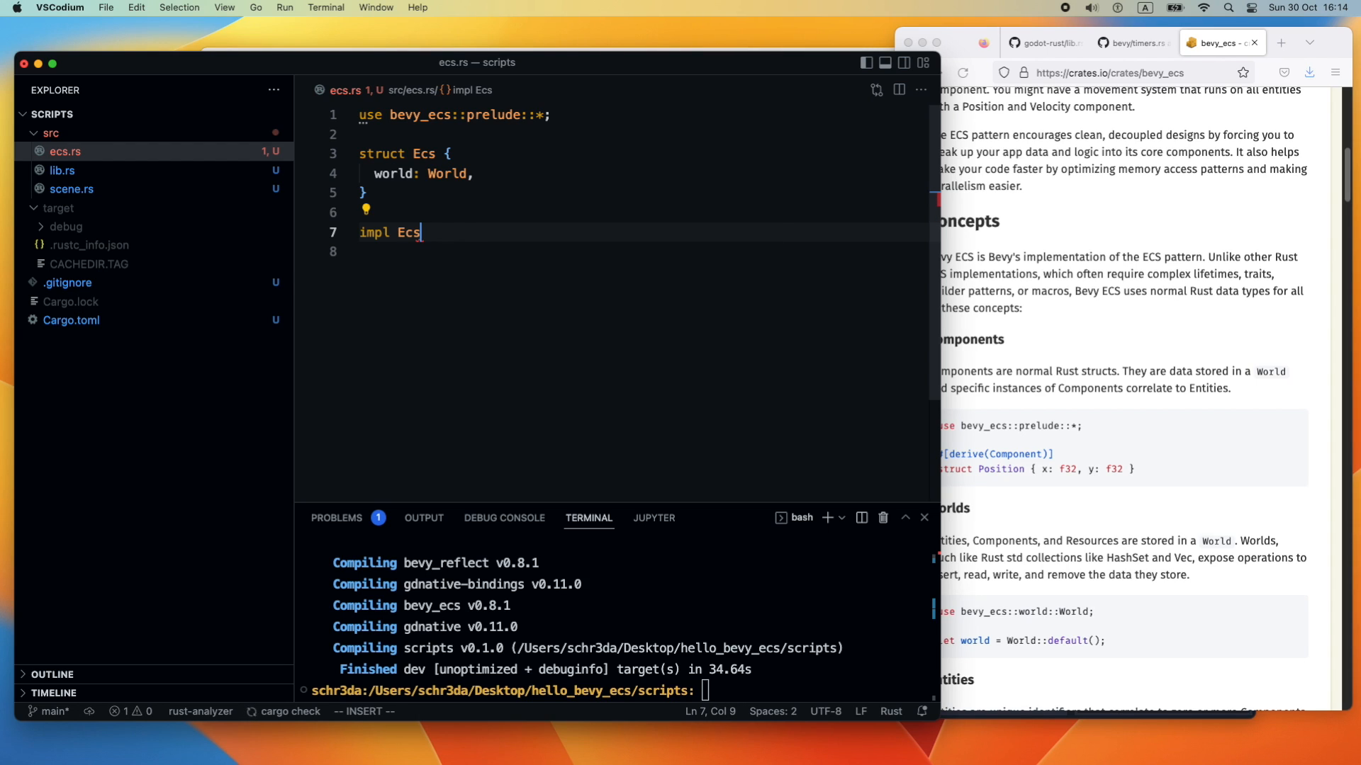
text({)
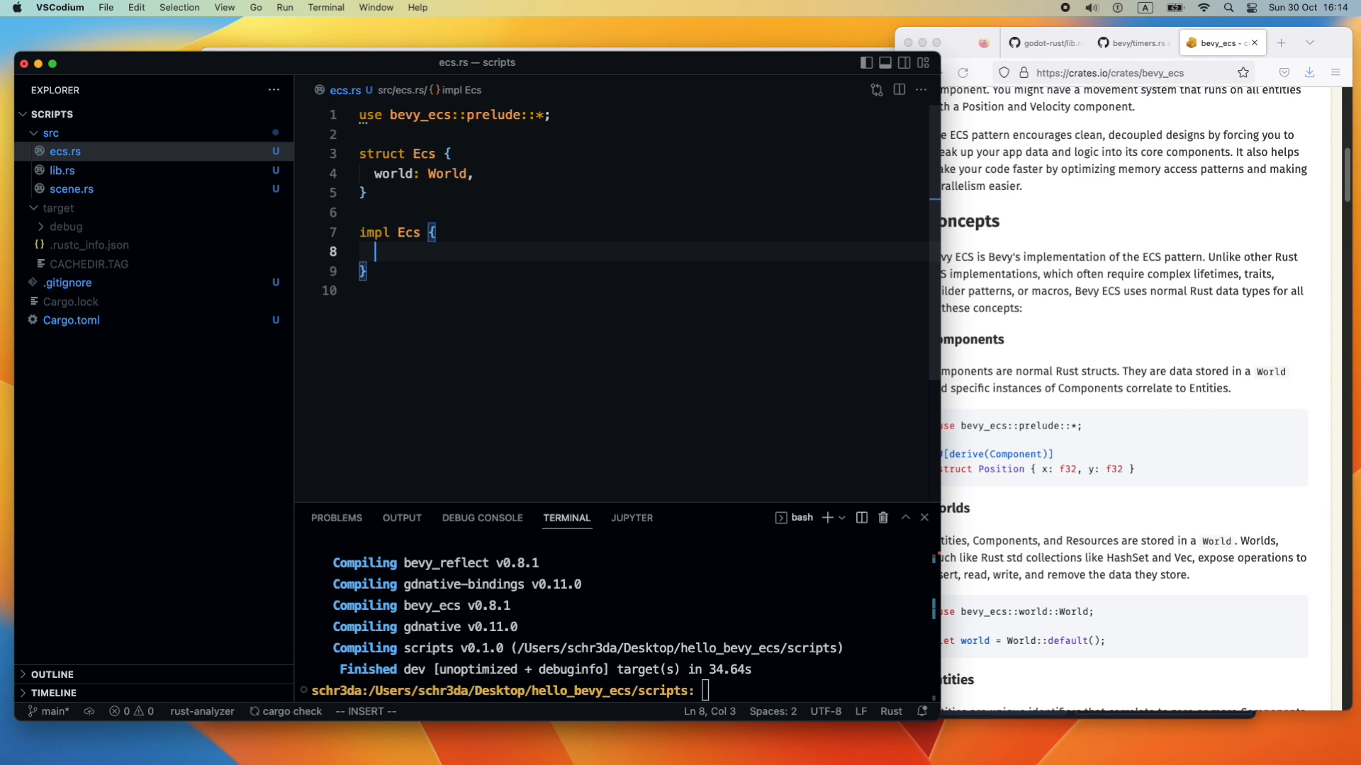
text(fn default)
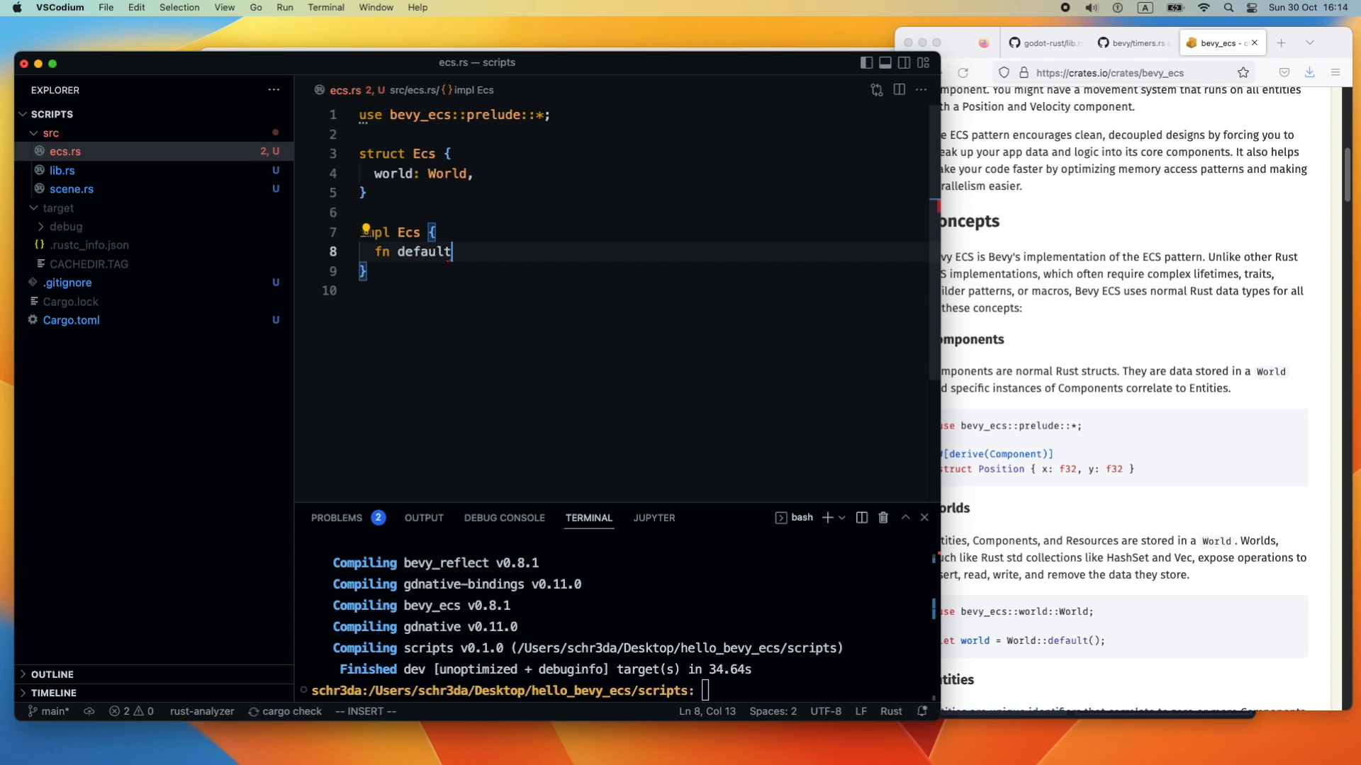
text(() -> Self)
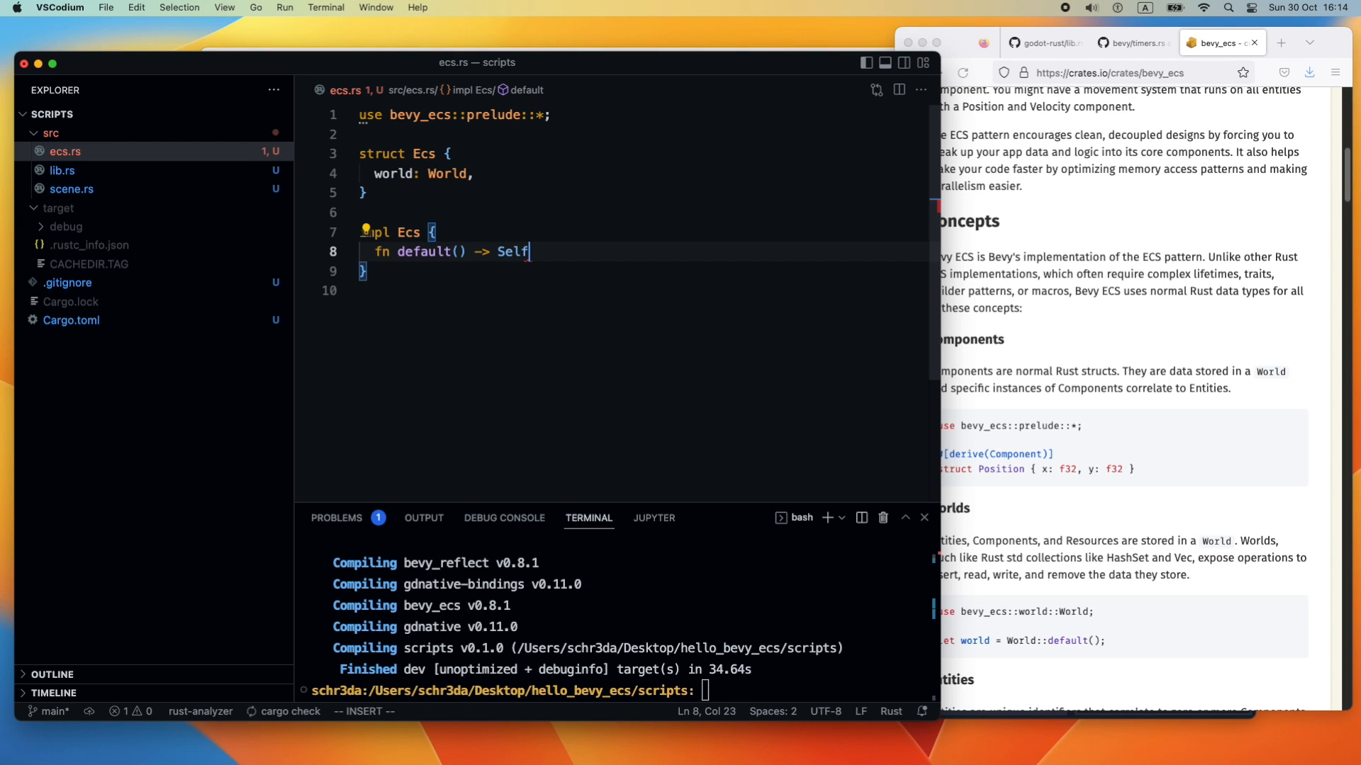
text({)
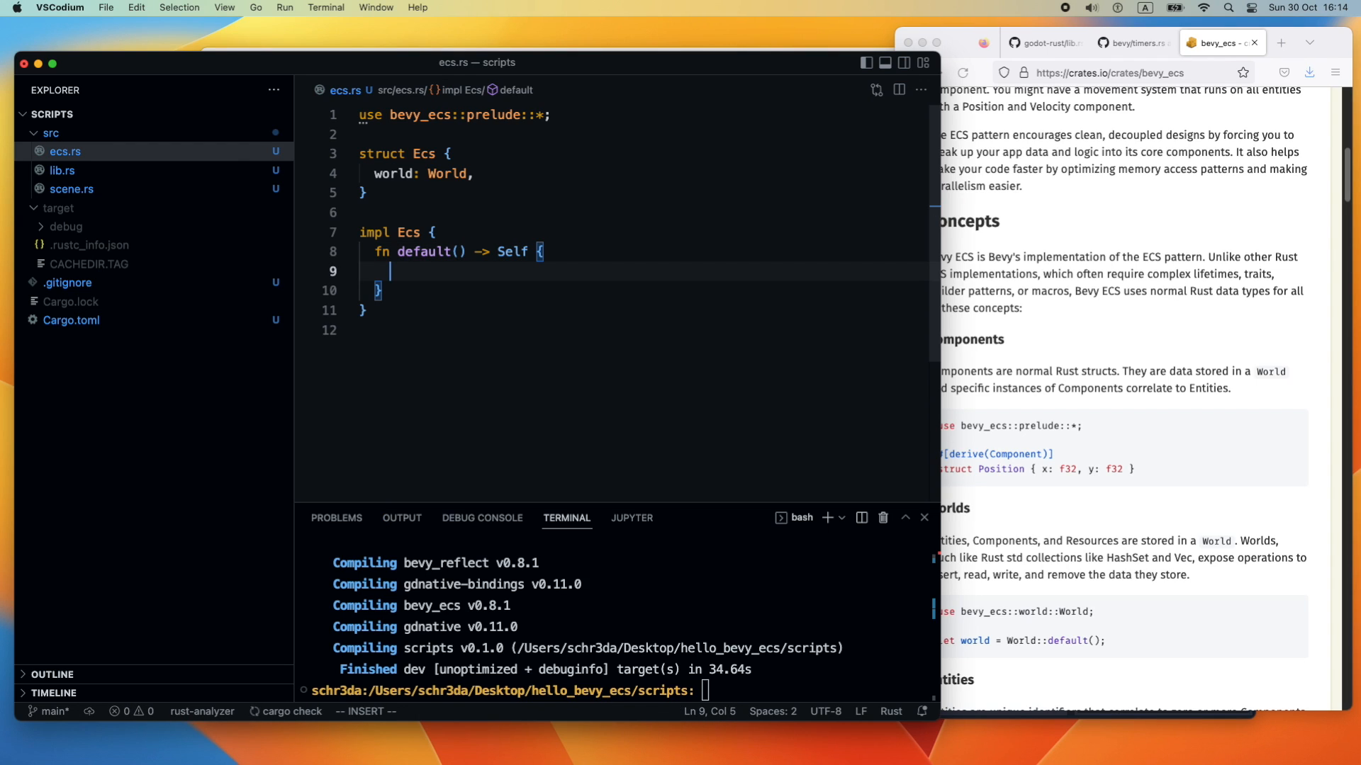
text(Ecs {)
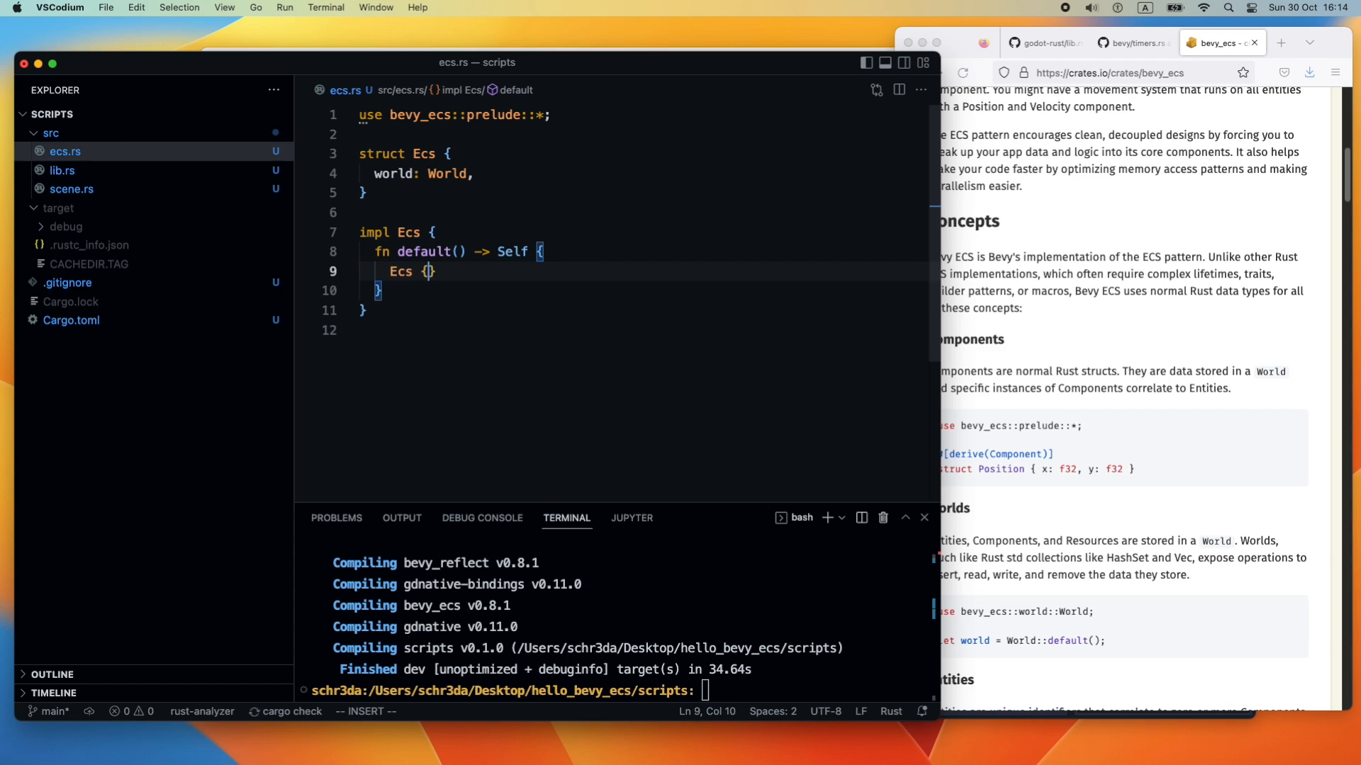
text(world)
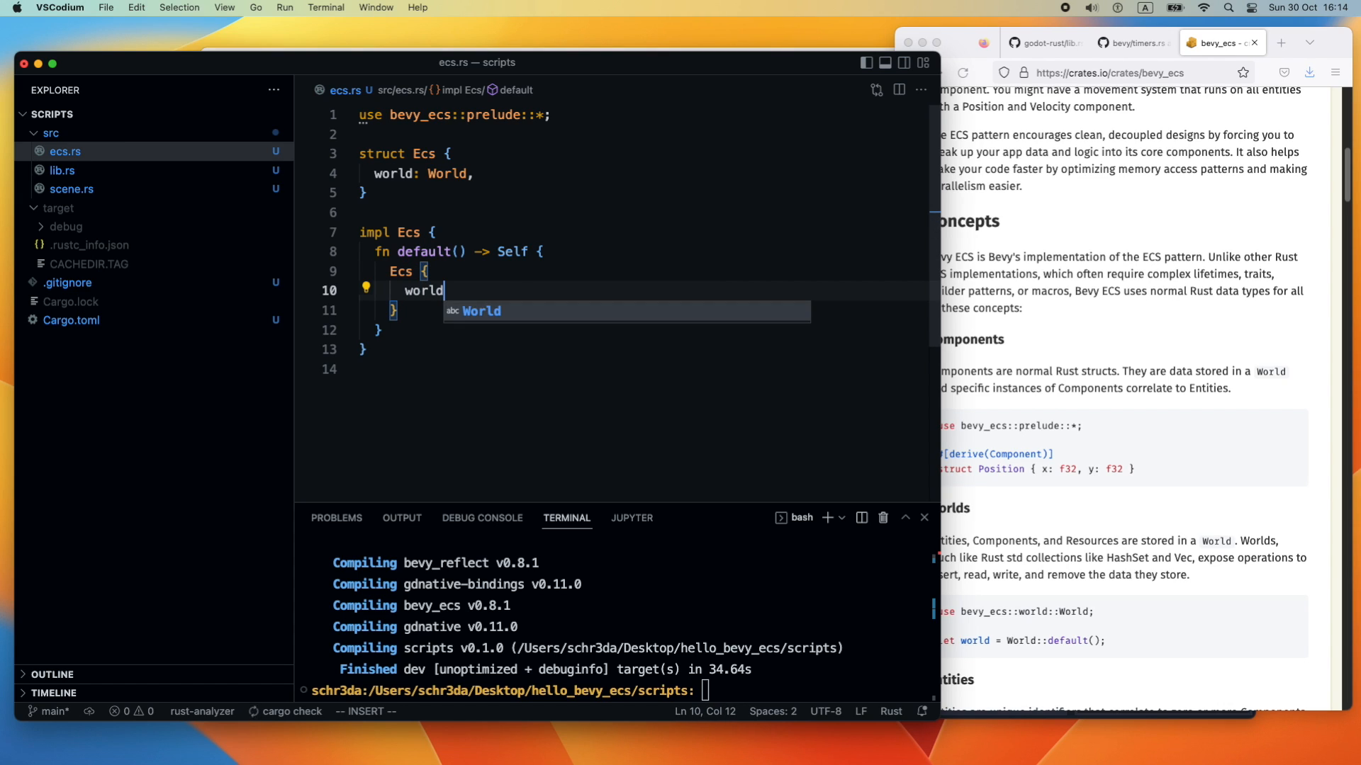
text(: World::)
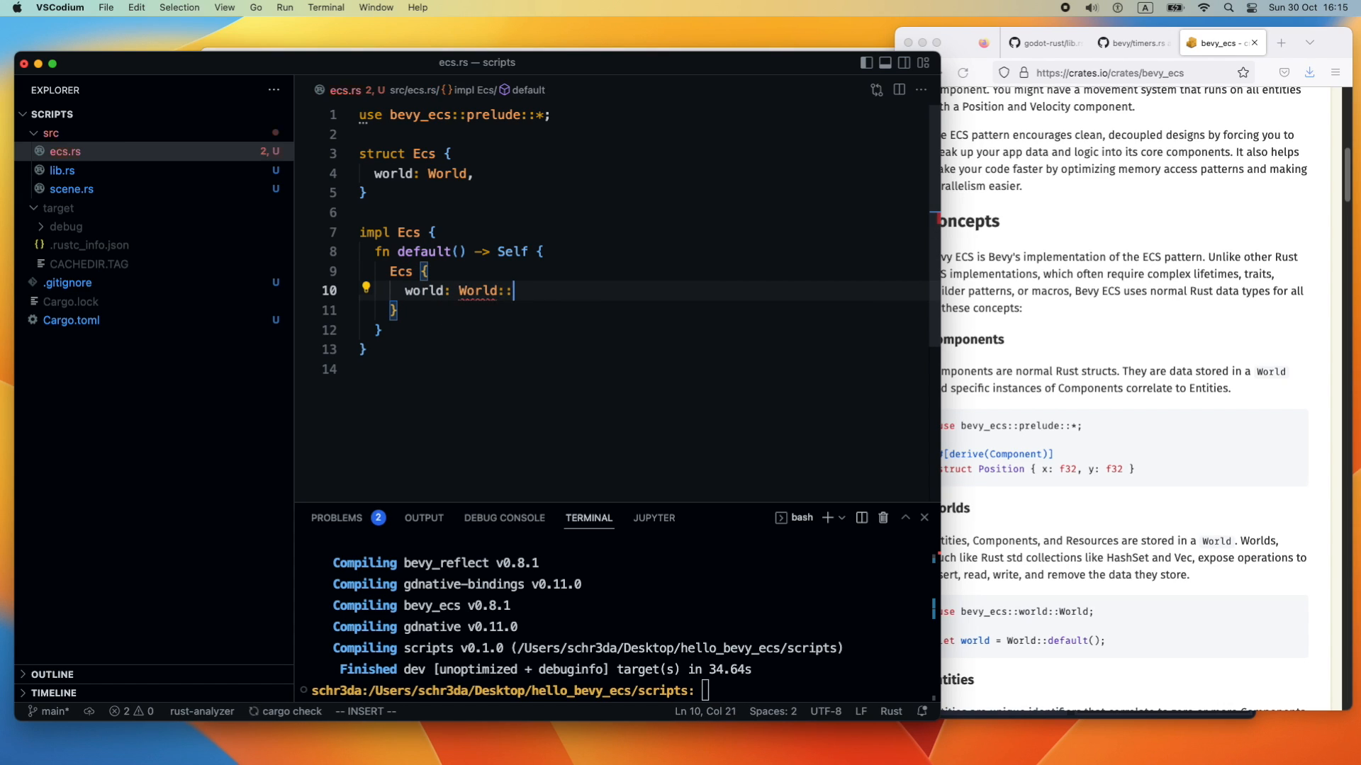
text(default();)
click(617, 691)
text(cargo build)
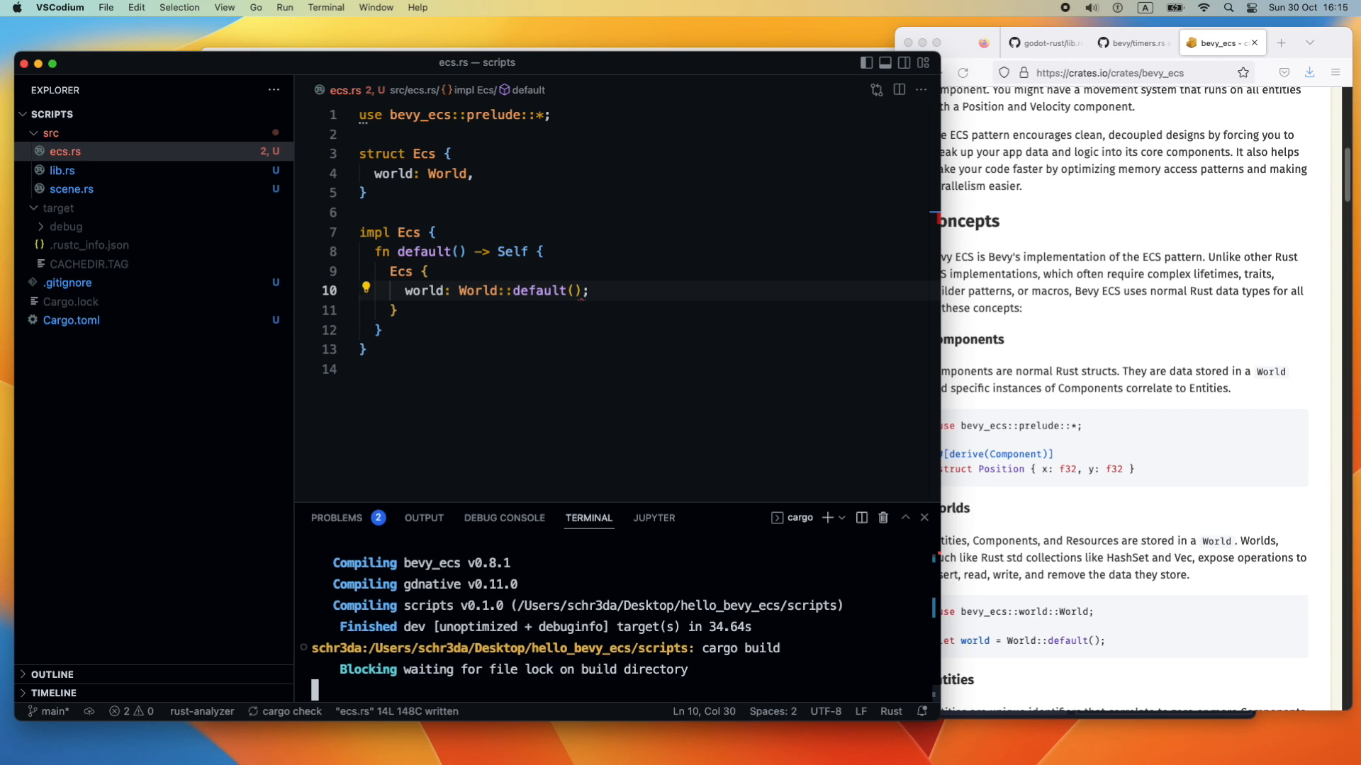
Add 'use crate::ecs;' to scene.rs and declare a lowercase 'mod ecs;' below 'mod scene;' in lib.rs
click(62, 170)
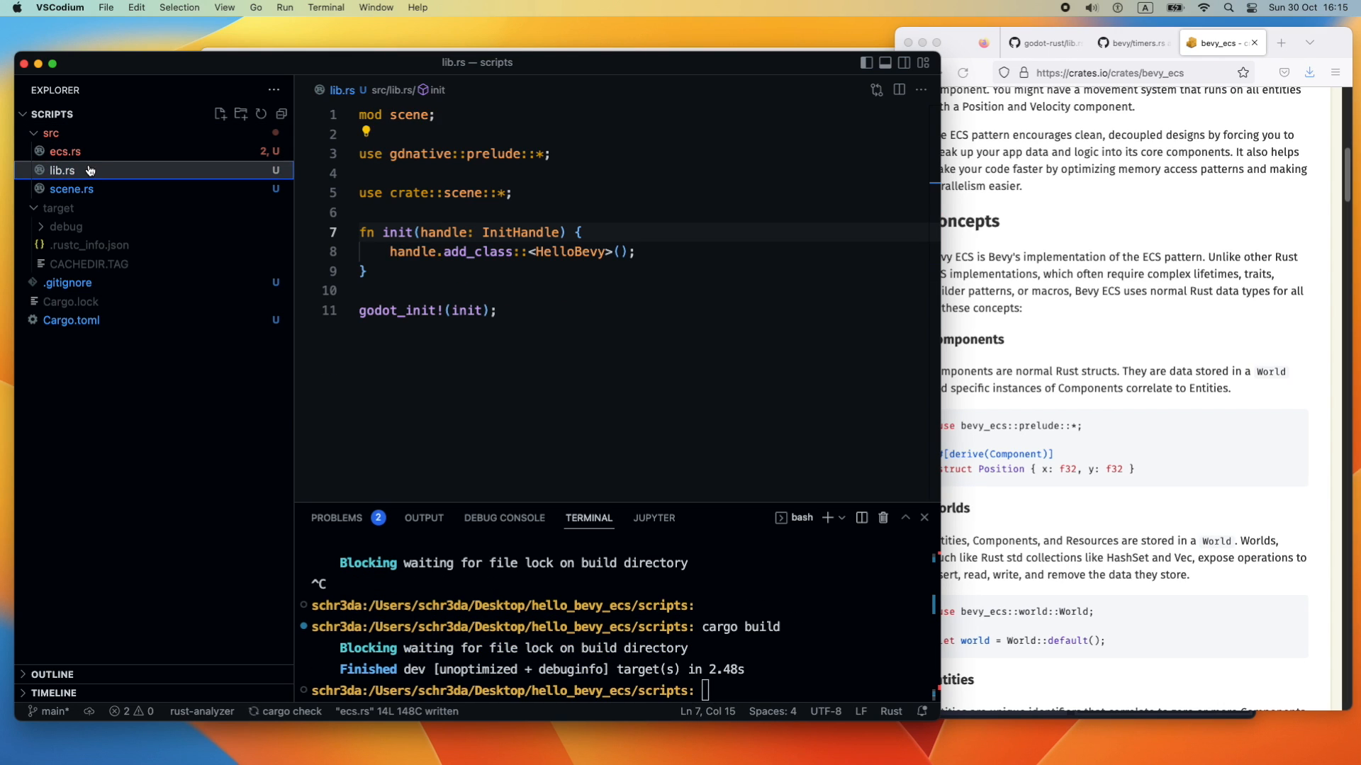
click(71, 190)
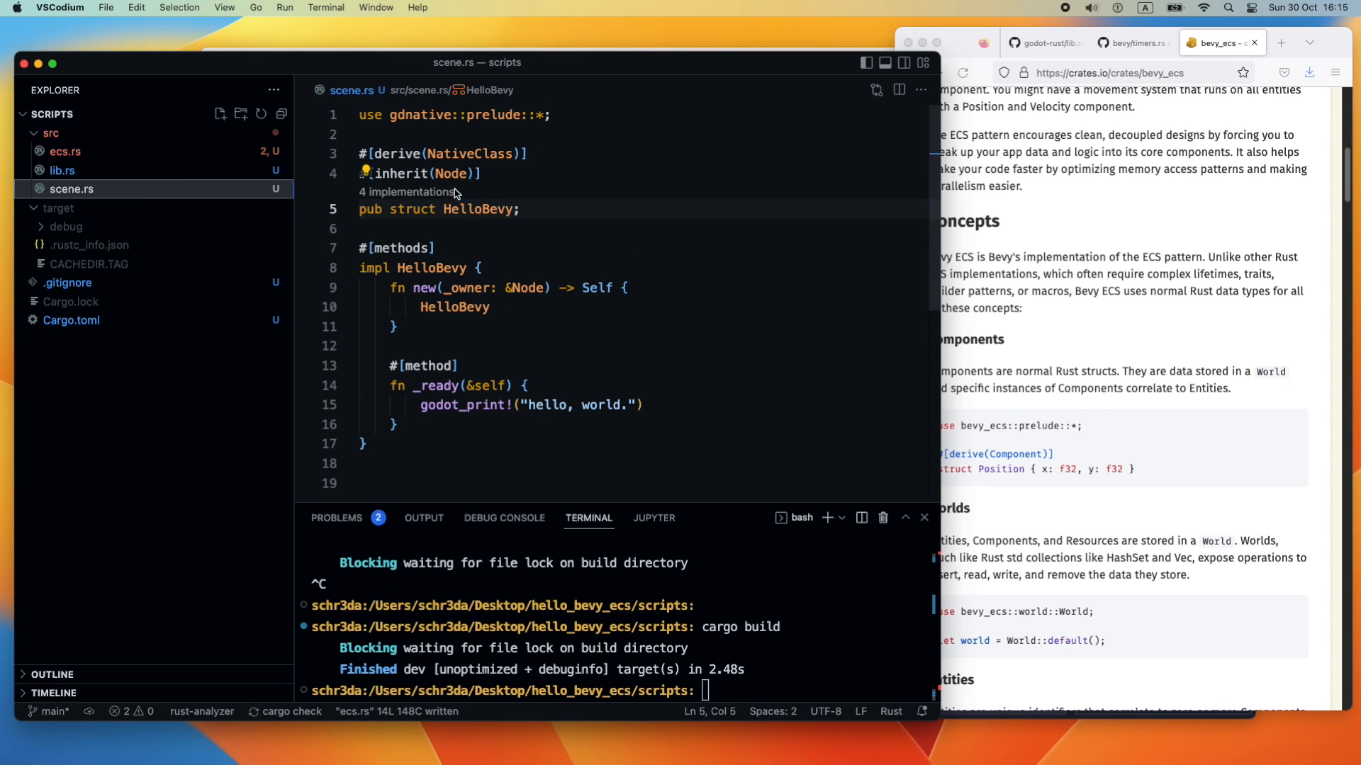
click(517, 209)
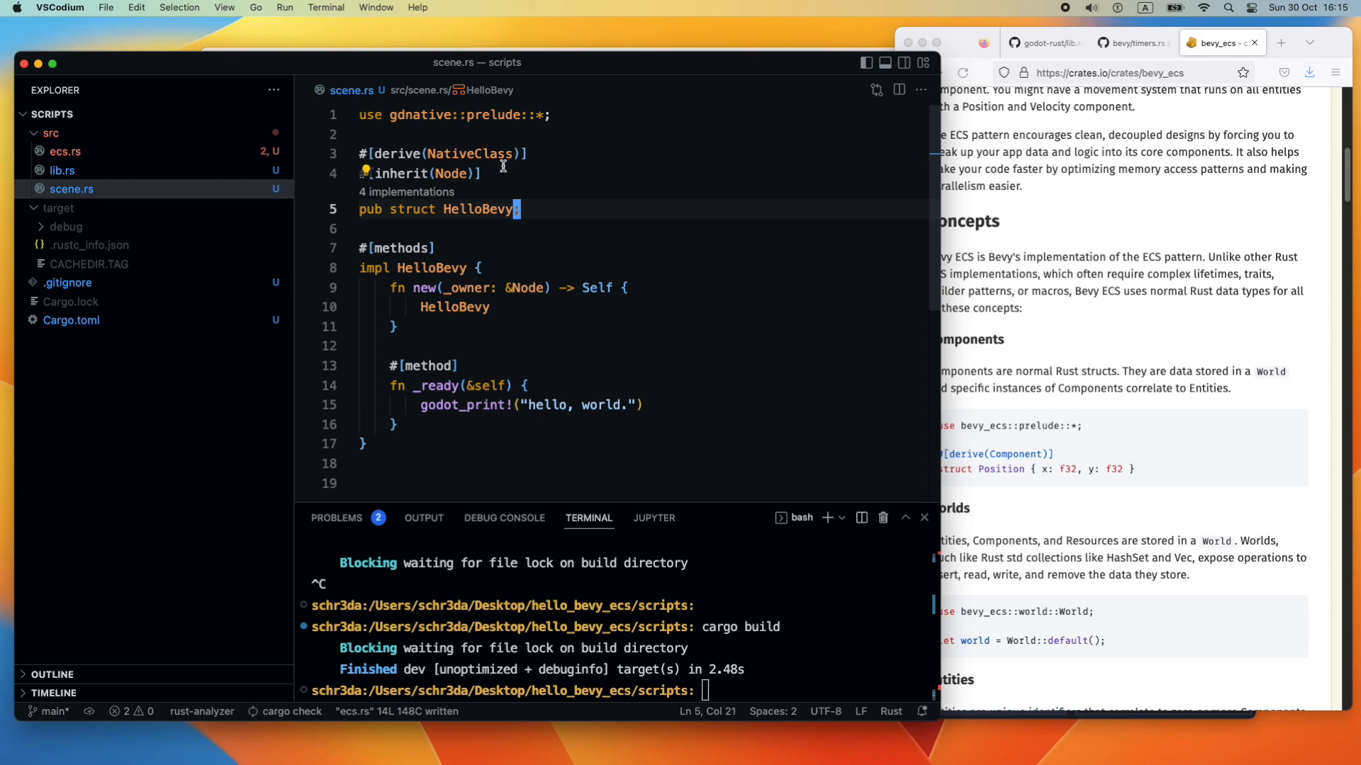
click(390, 135)
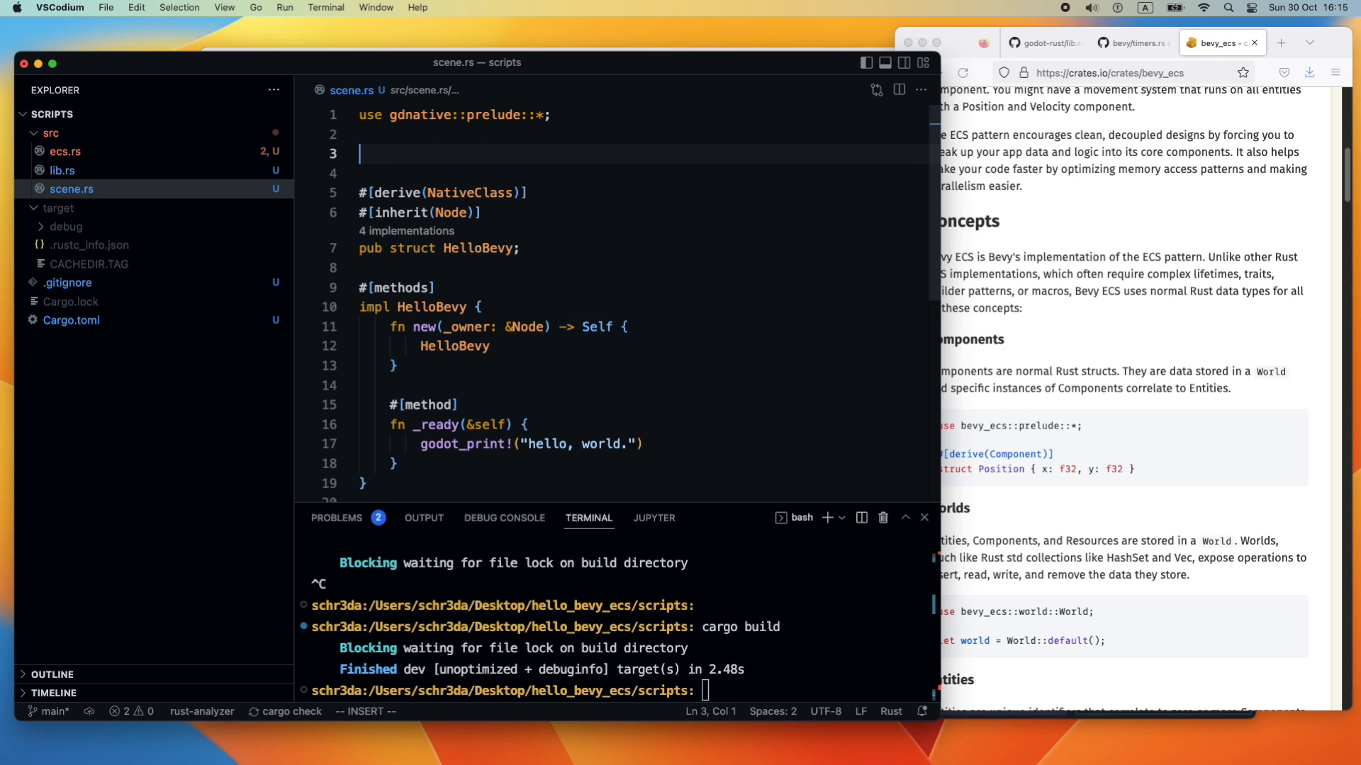
text(use c)
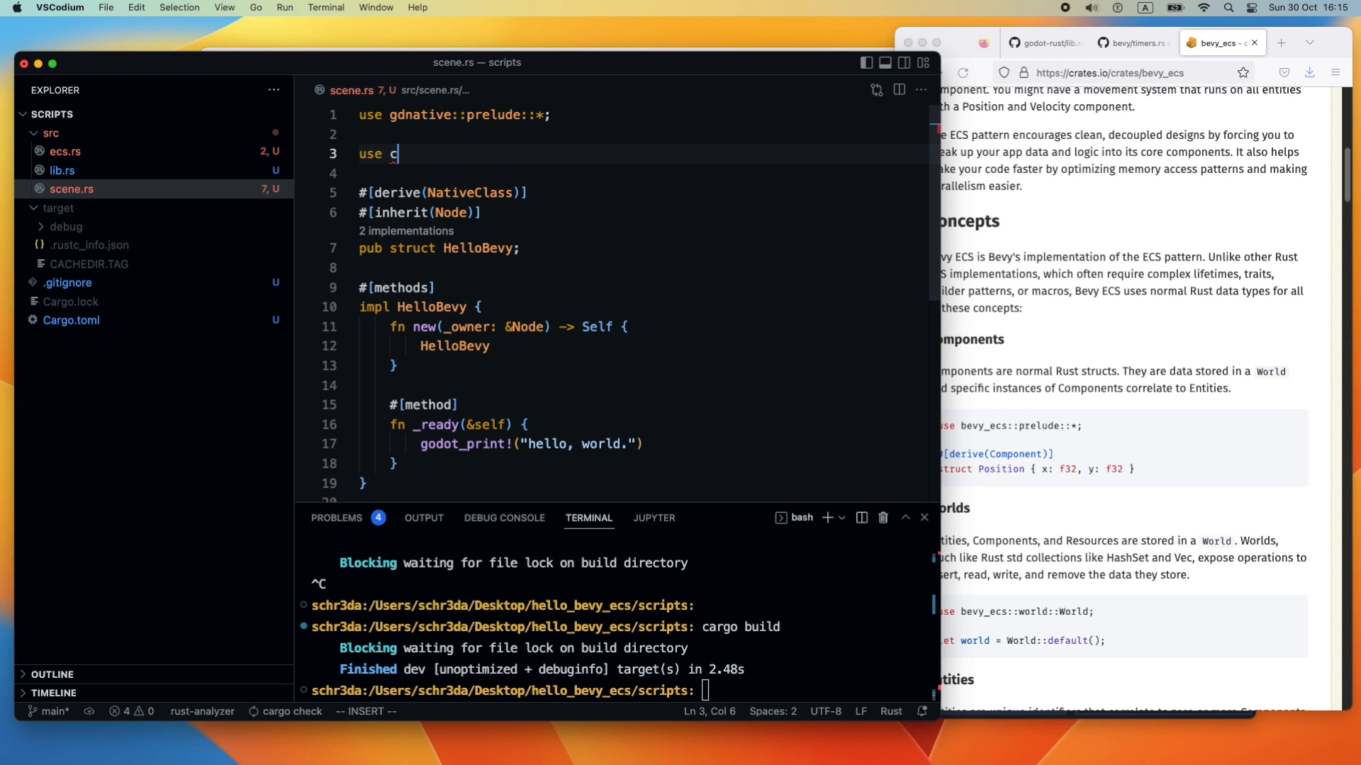
text(rate::ec)
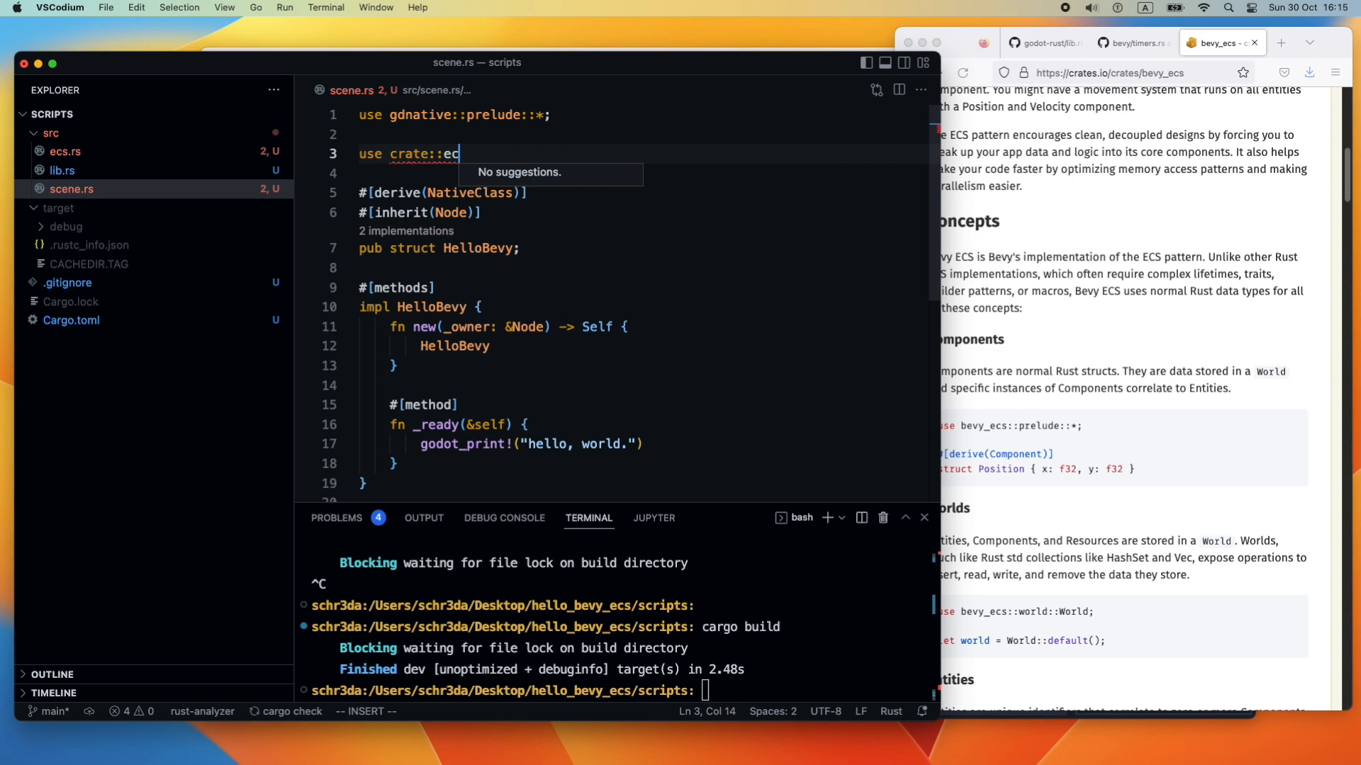
text(s)
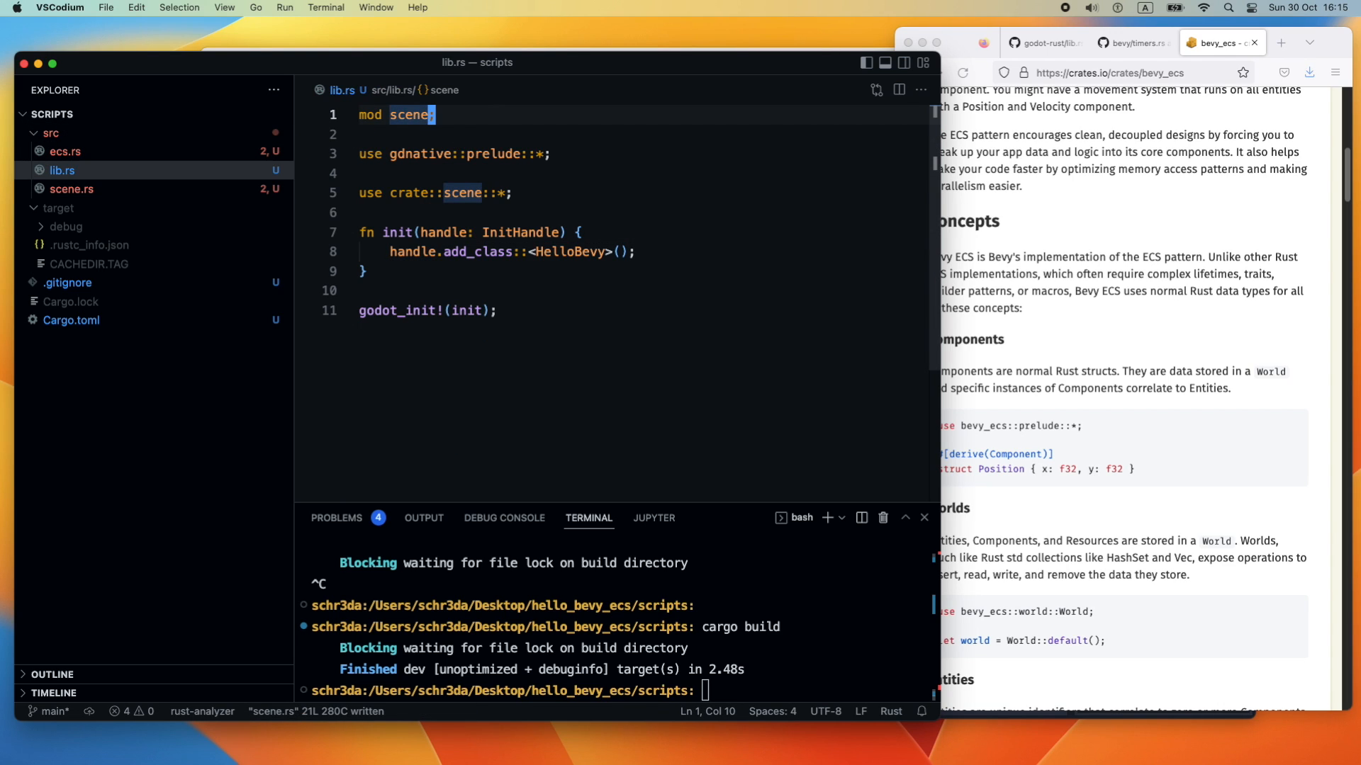
text(mod Ecs;)
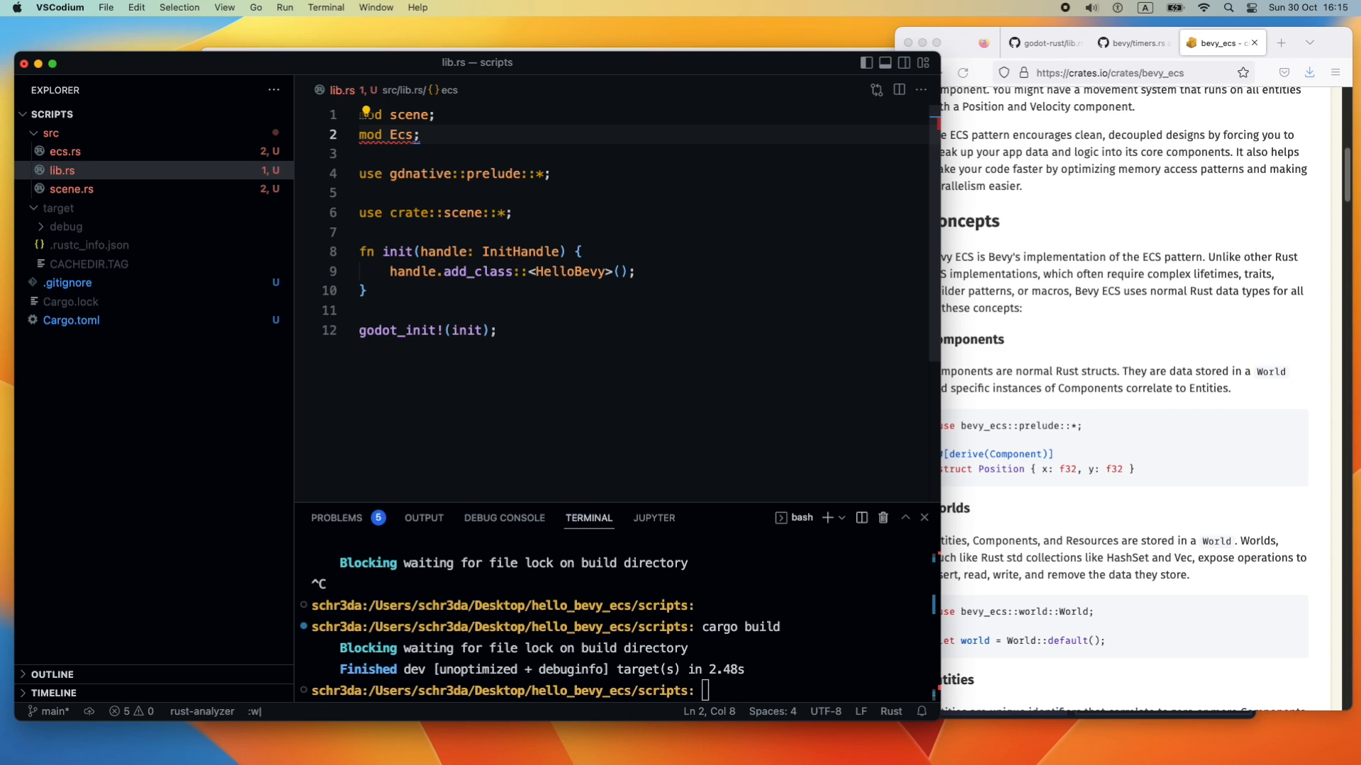
double_click(401, 135)
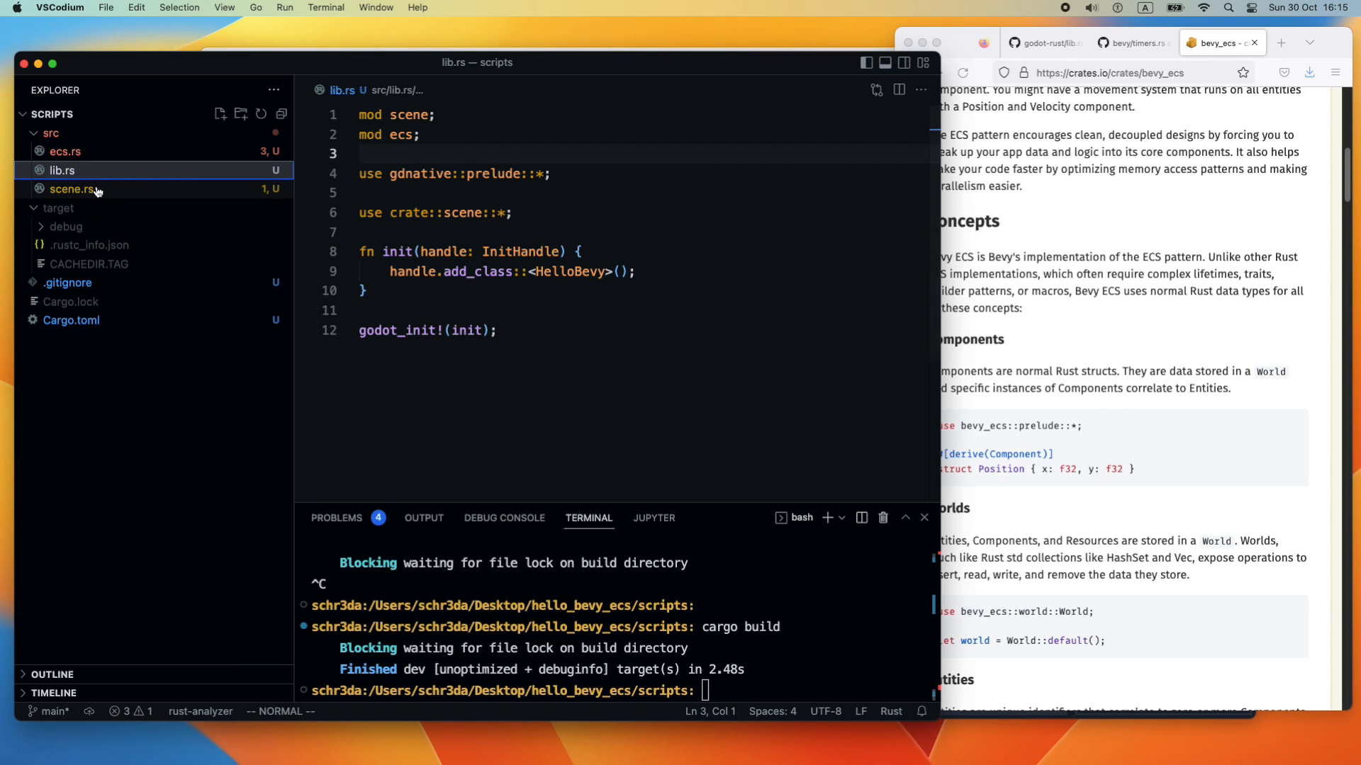
Initialize the HelloBevy constructor's ecs field with Ecs::default() in scene.rs
click(71, 190)
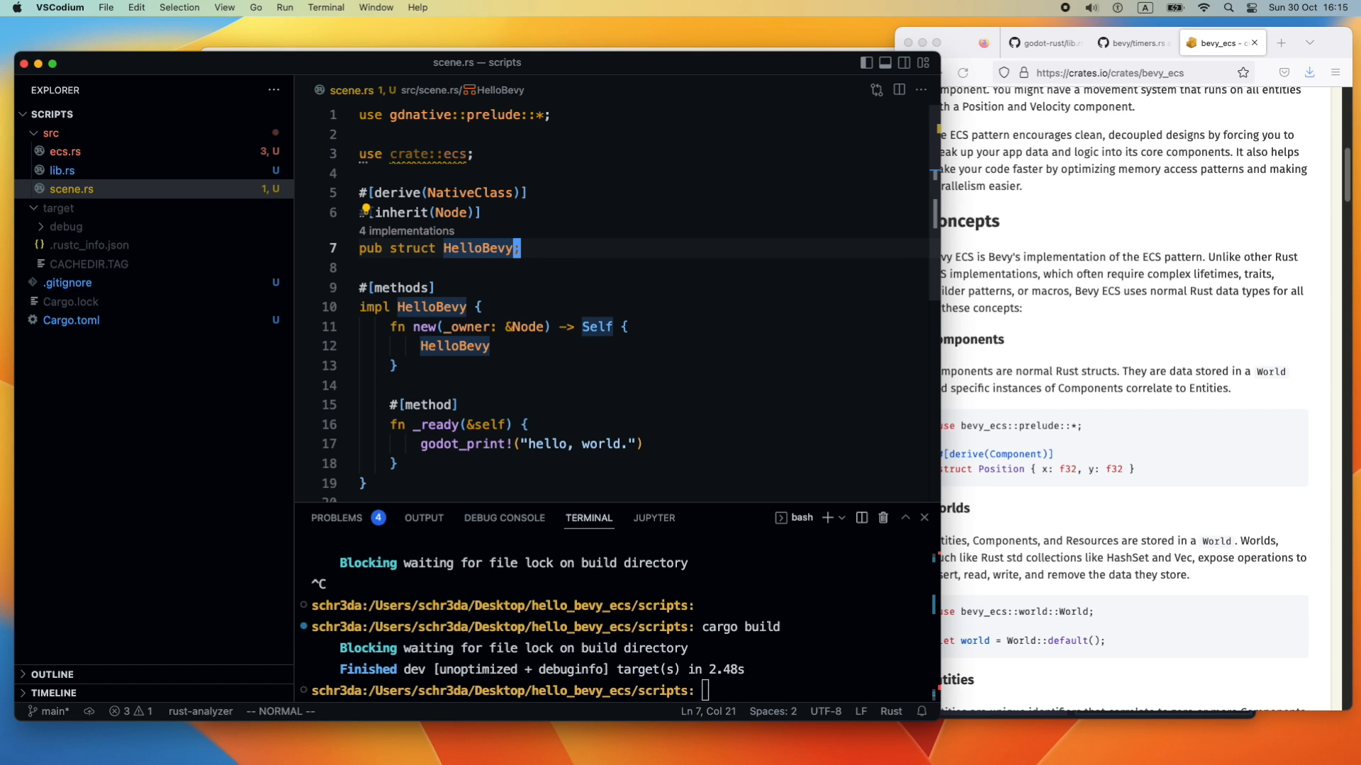
text({)
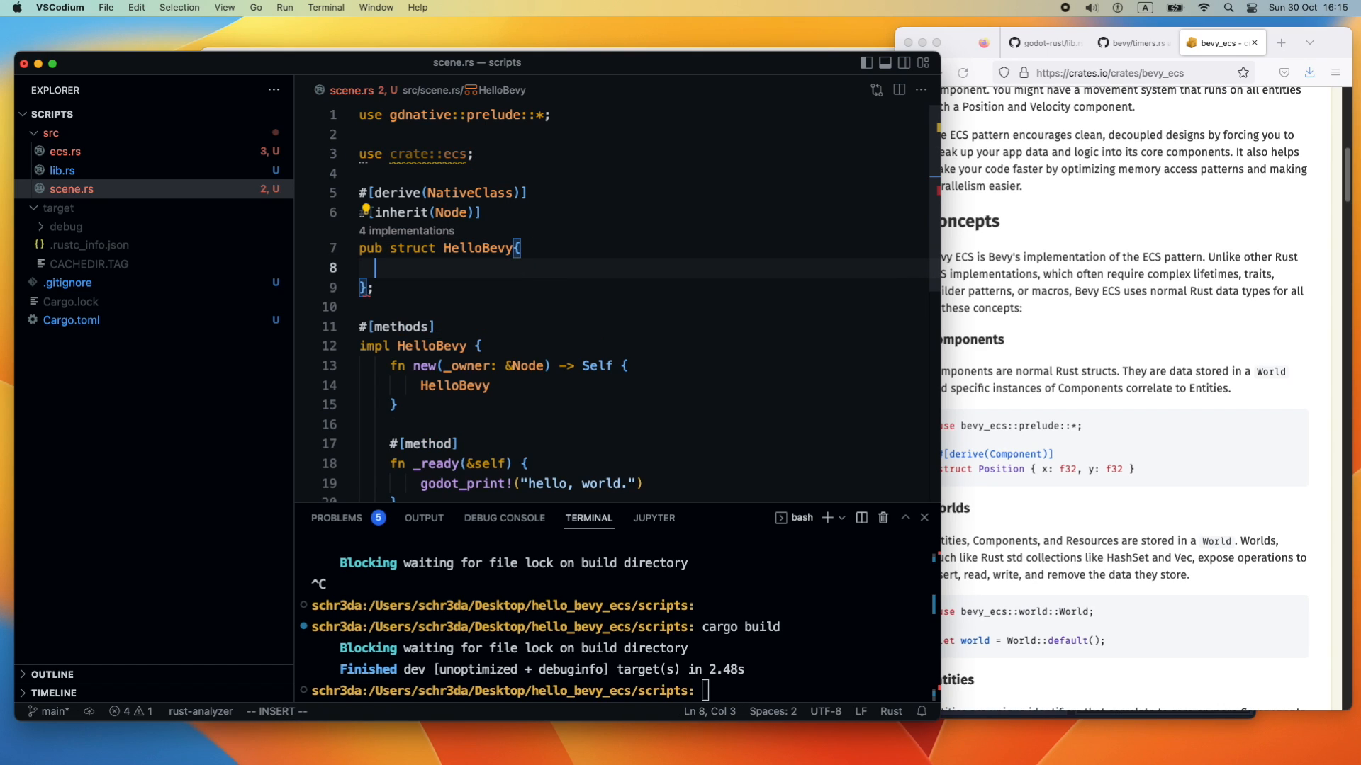
text(ecs:)
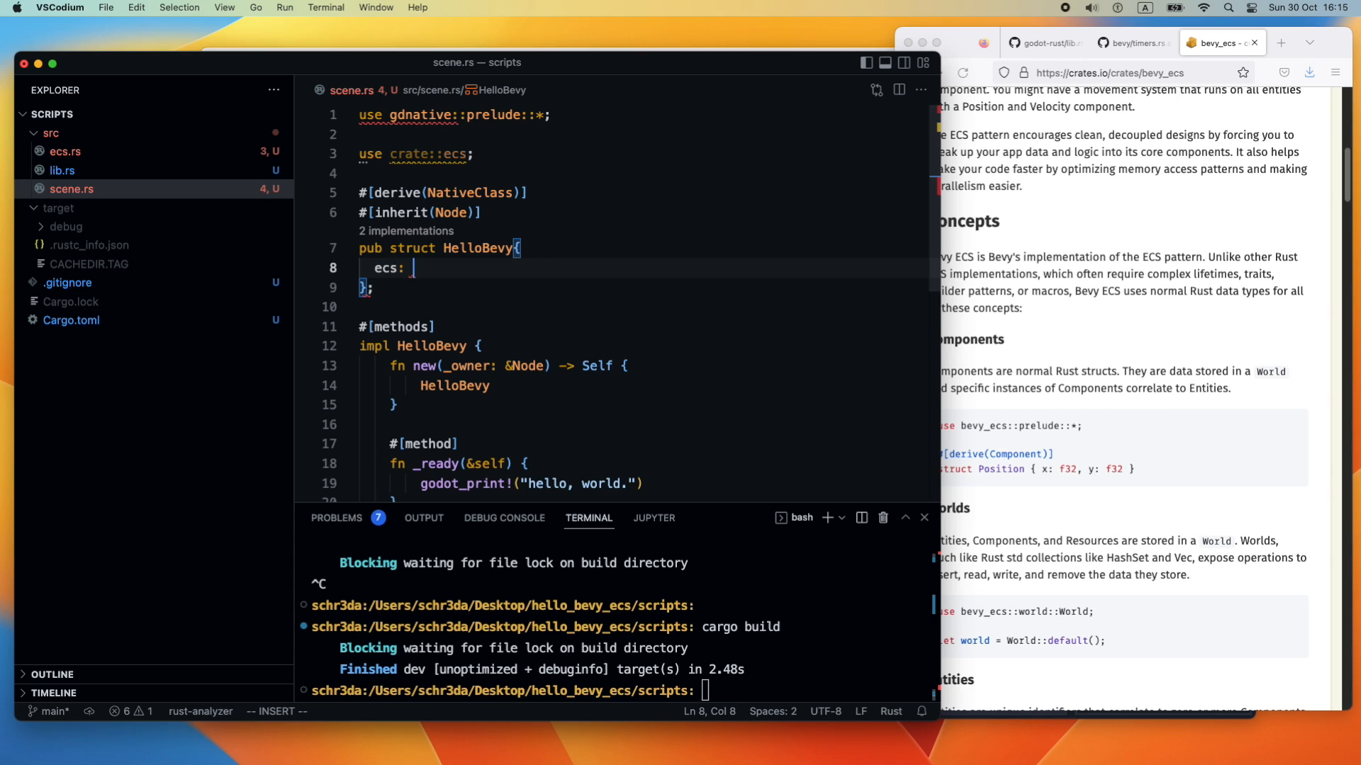
text(Ecs,)
click(642, 386)
text( {)
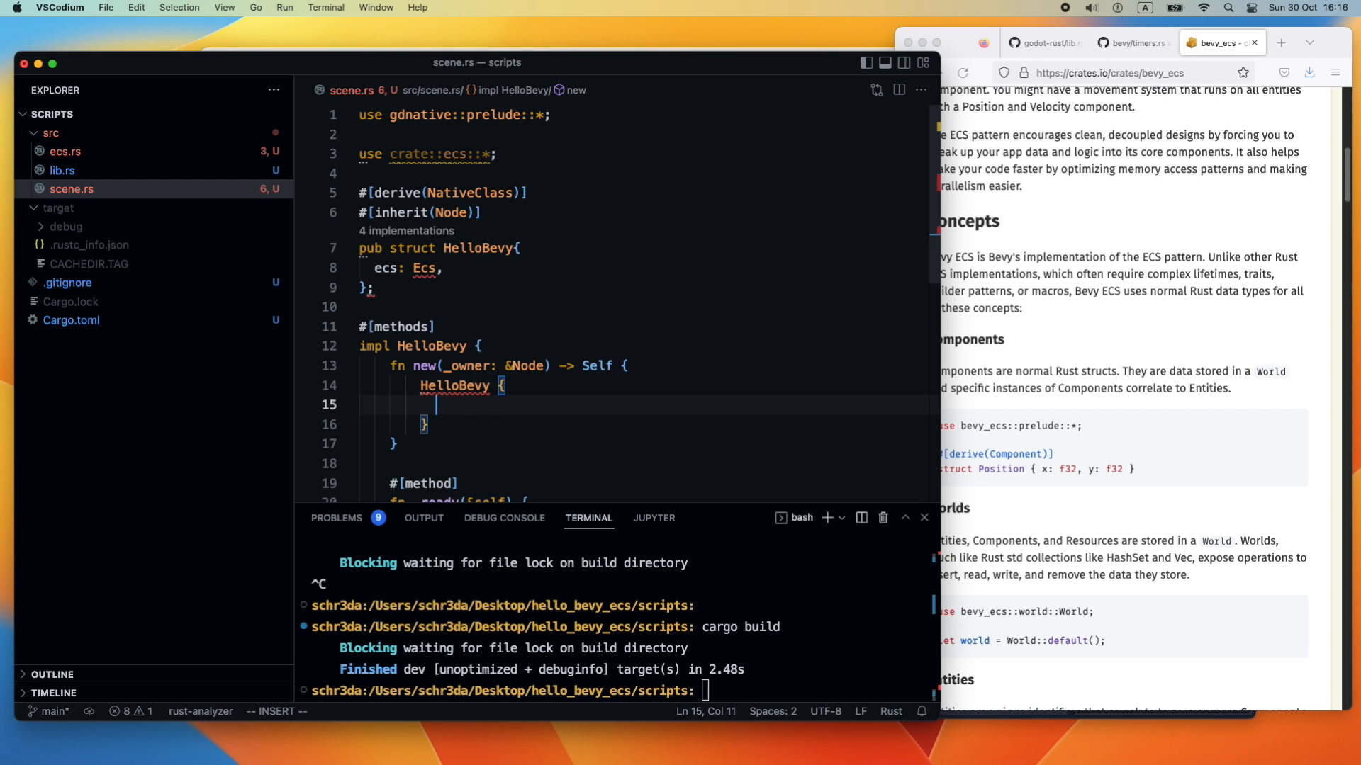
text(e)
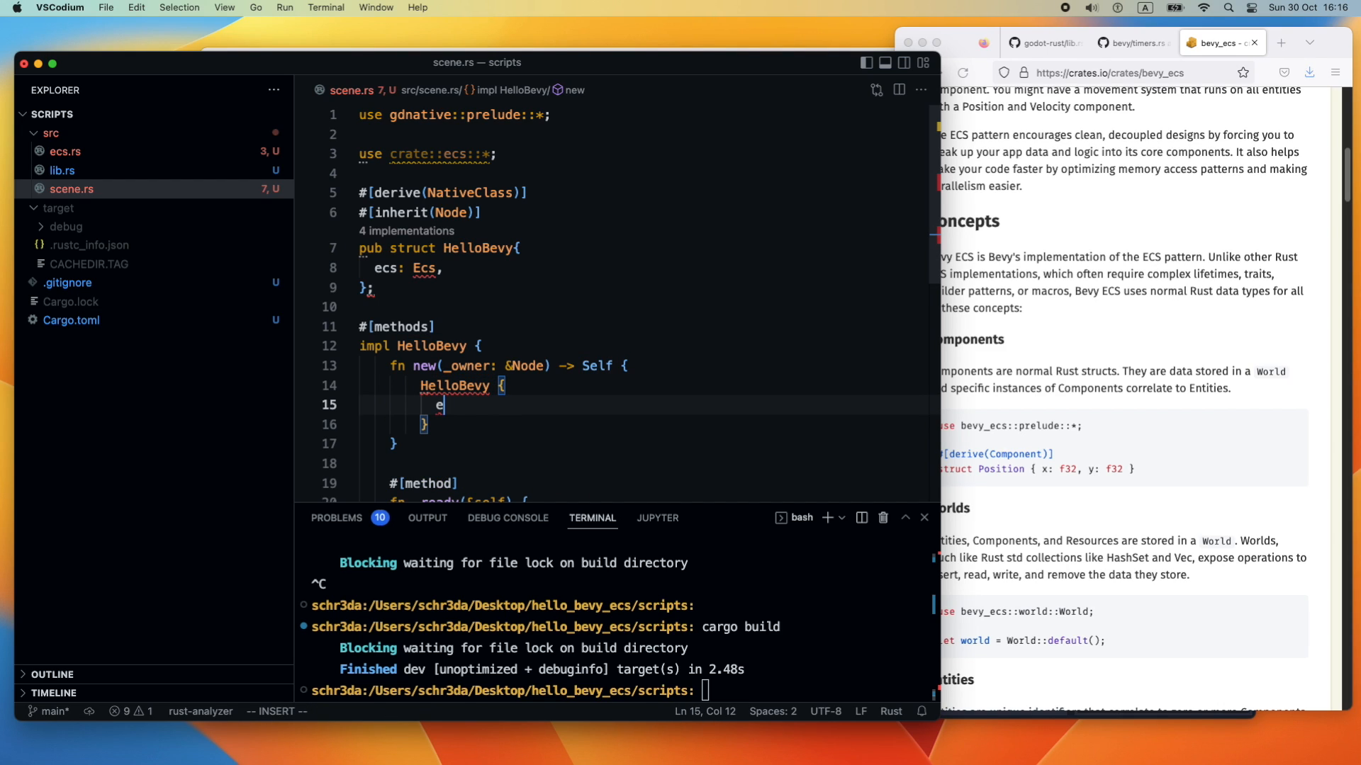
text(cs:)
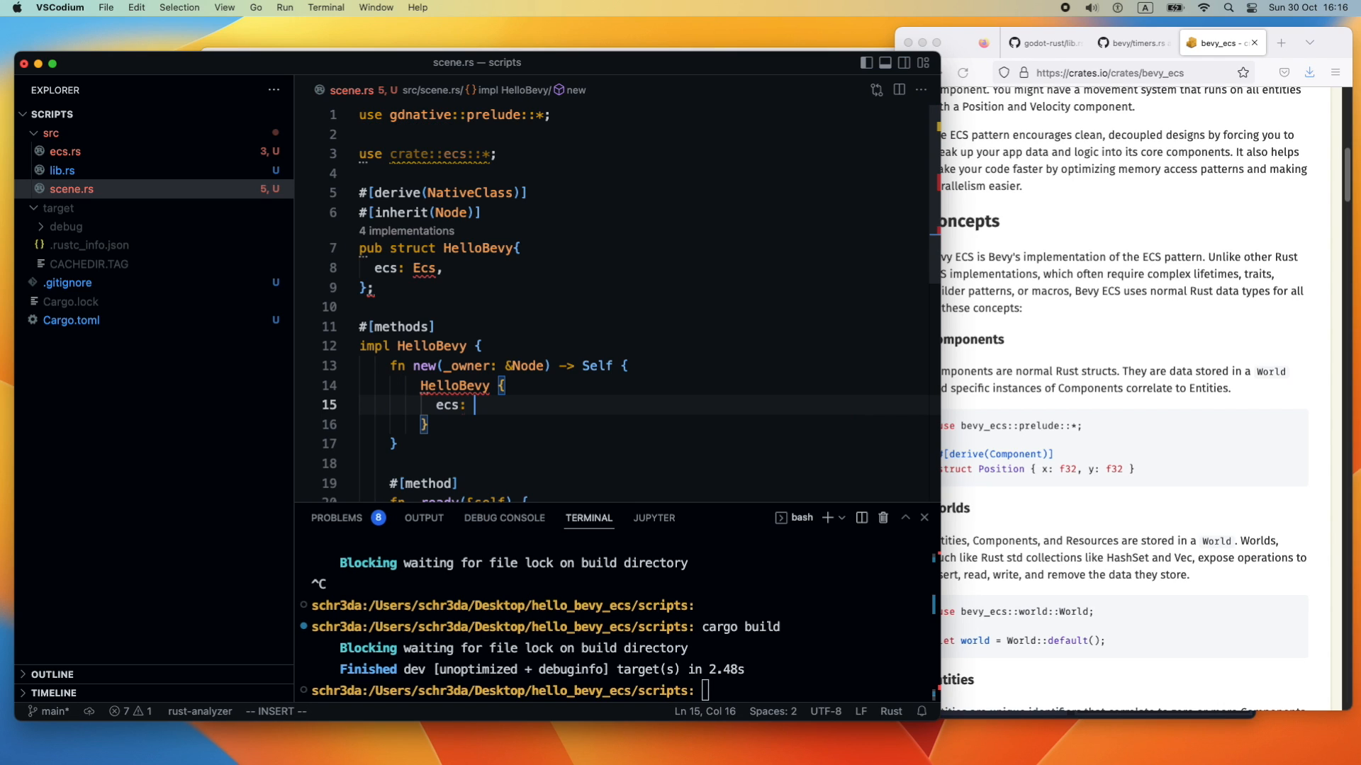
text(E)
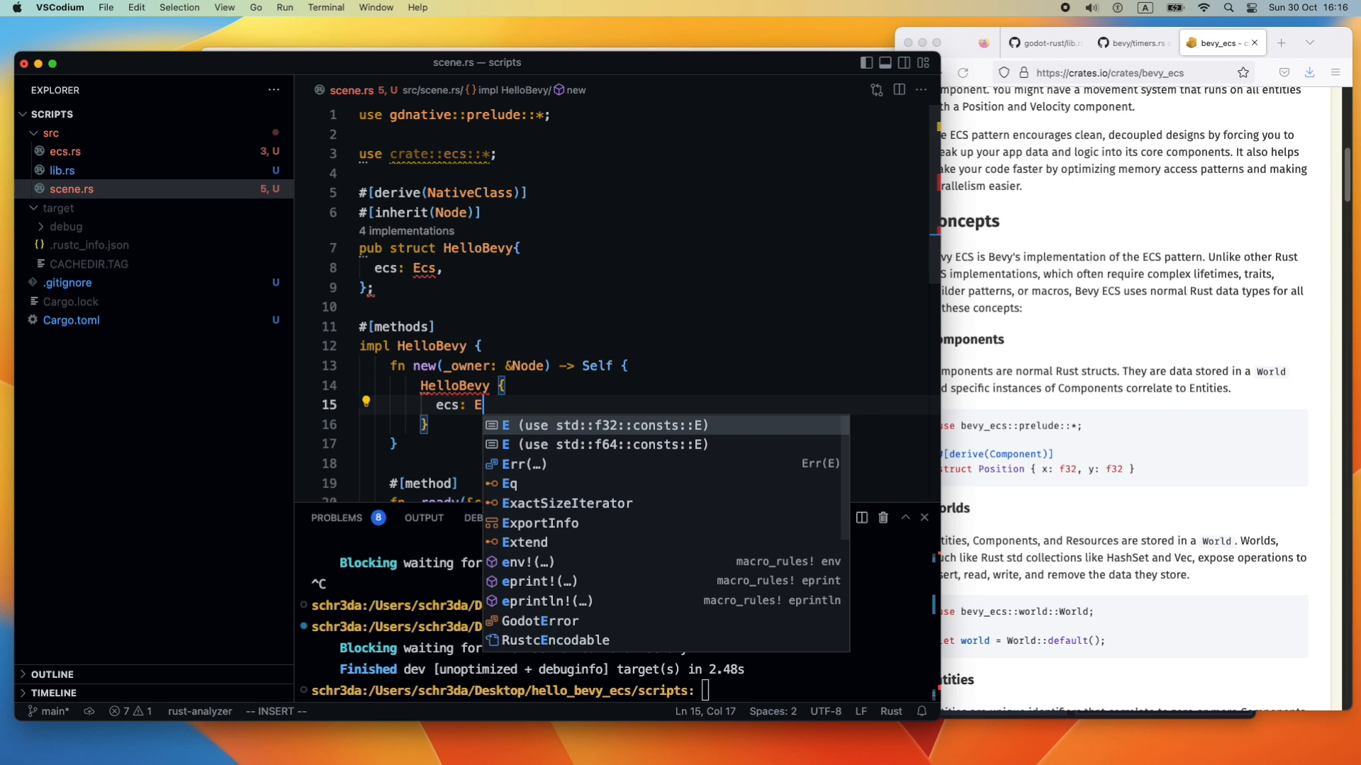
text(cs::def)
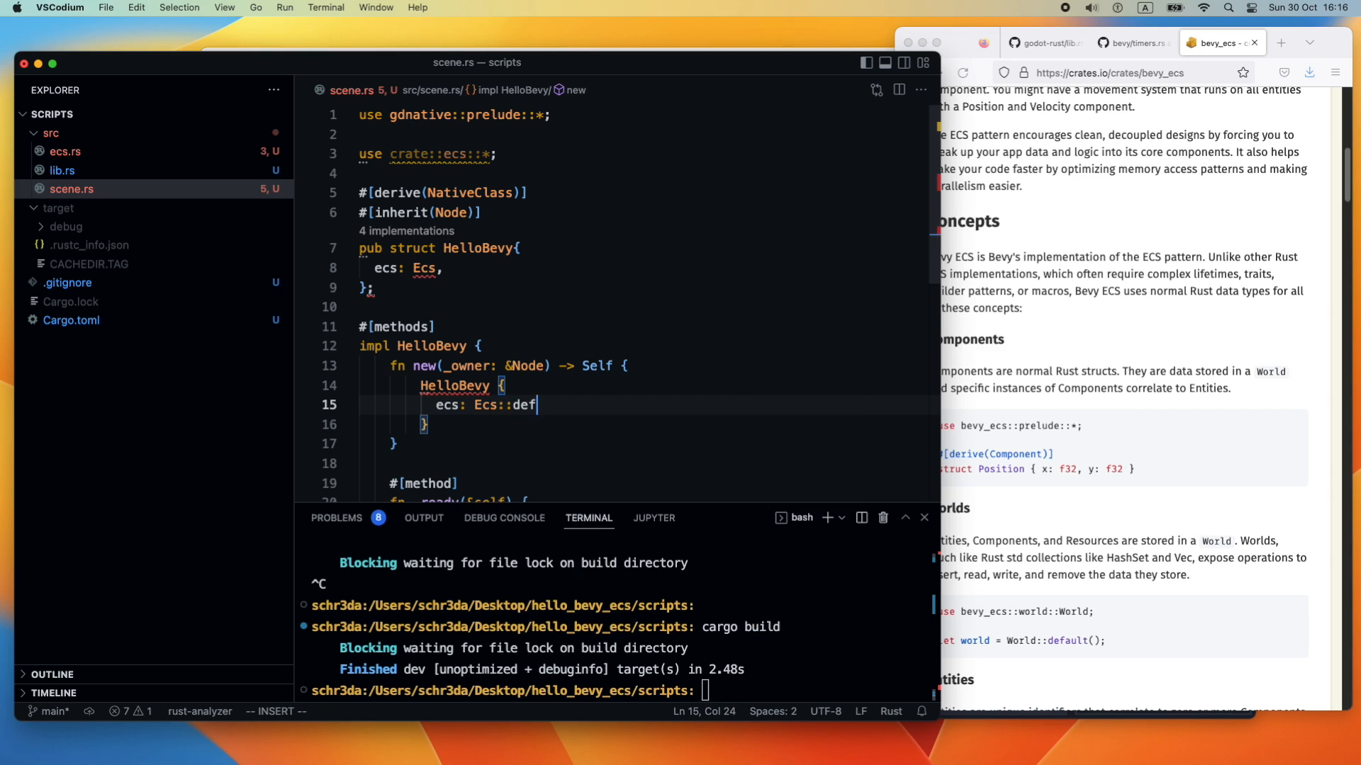
text(ault())
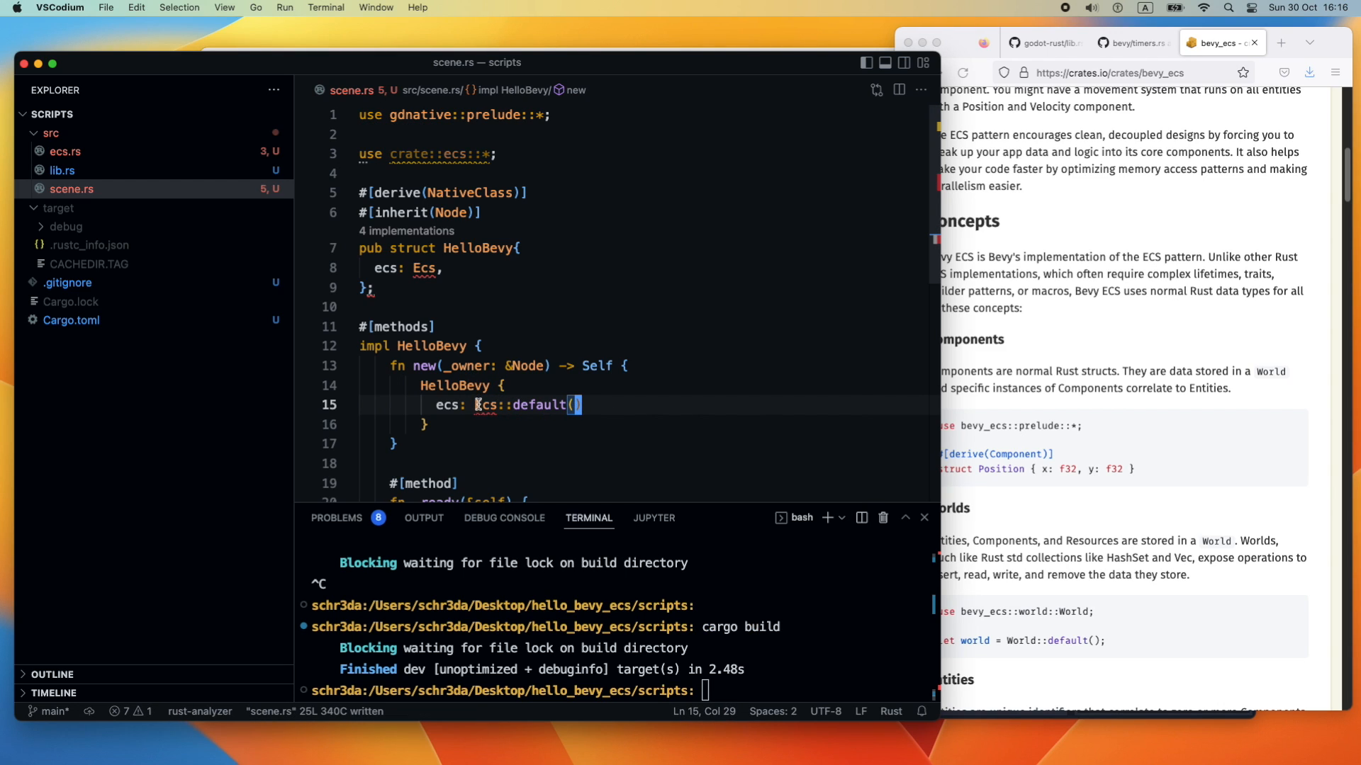
In ecs.rs, make struct Ecs public and drop the semicolon after World::default()
click(65, 151)
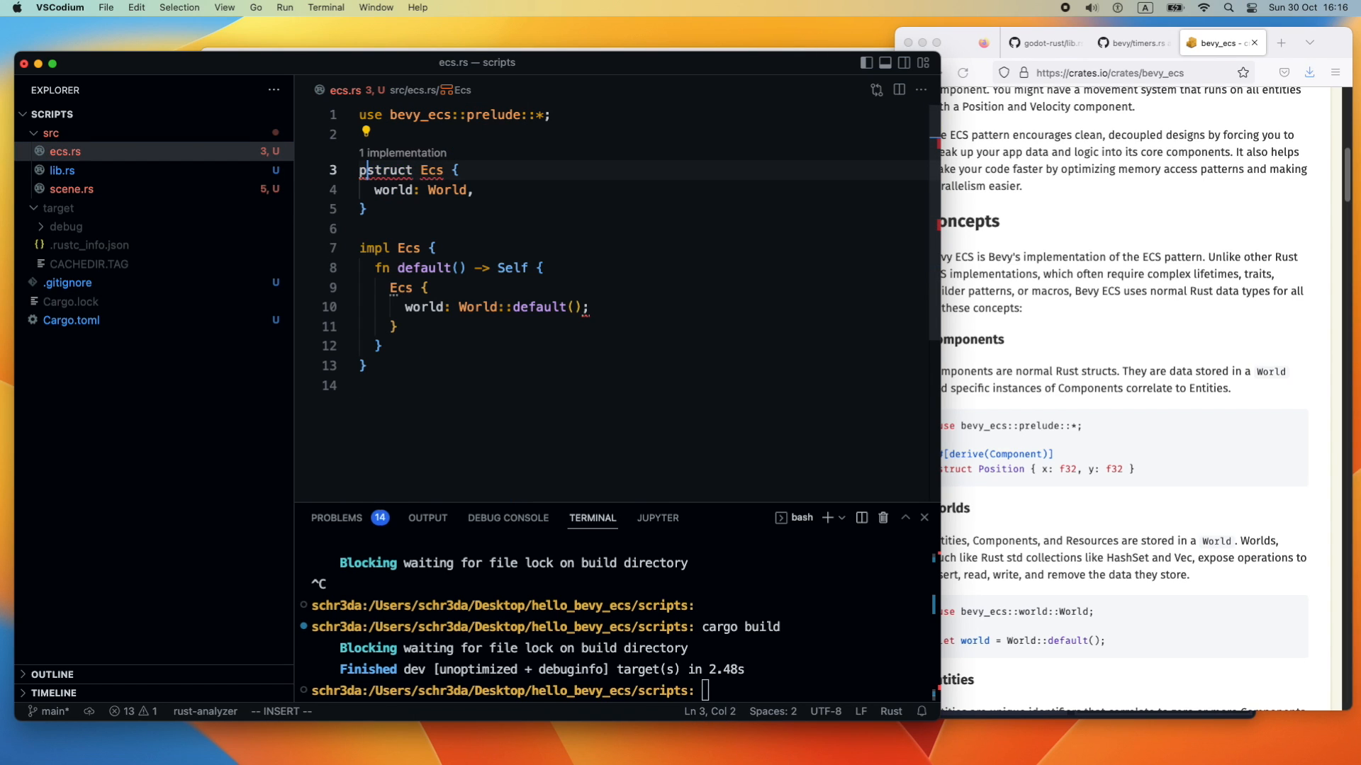
text(ub)
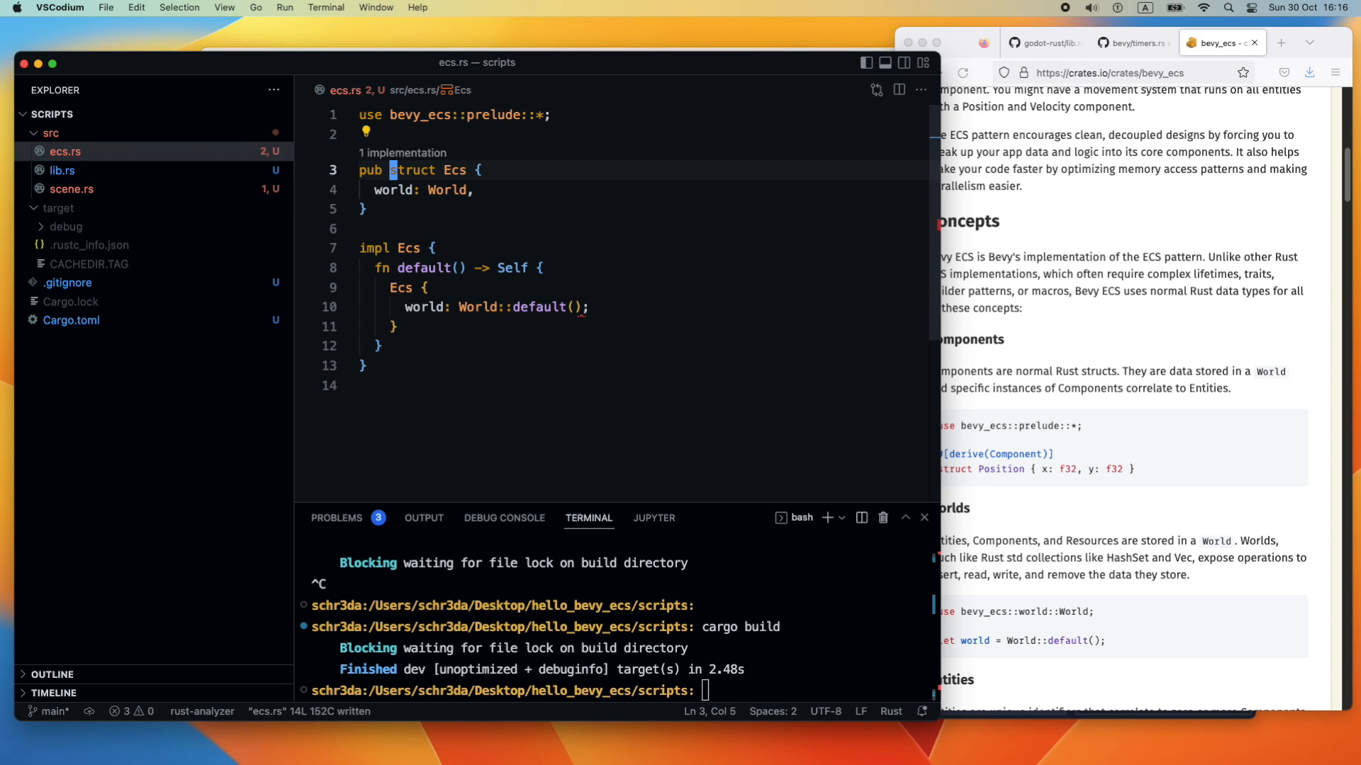
click(73, 189)
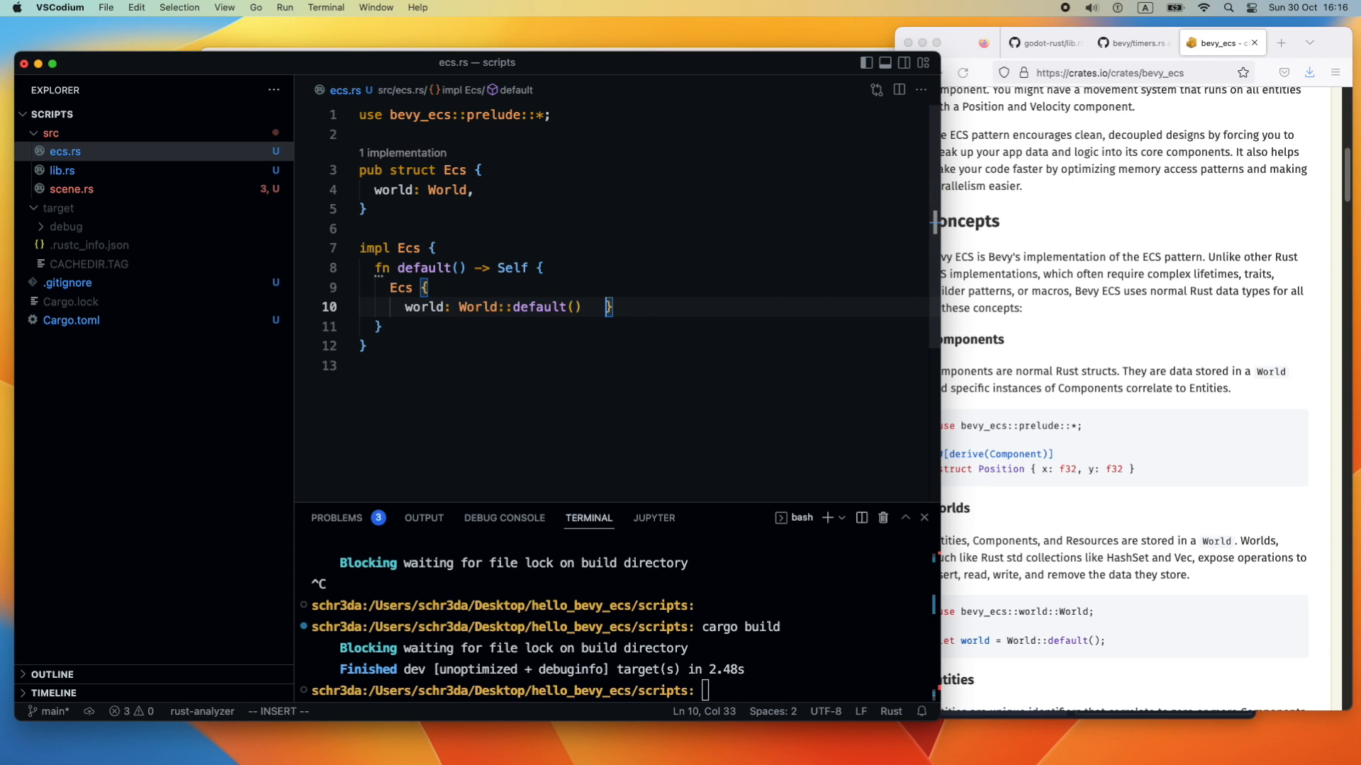
Rewrite 'impl Ecs' as 'impl Default for Ecs' in ecs.rs, then return to scene.rs
click(71, 189)
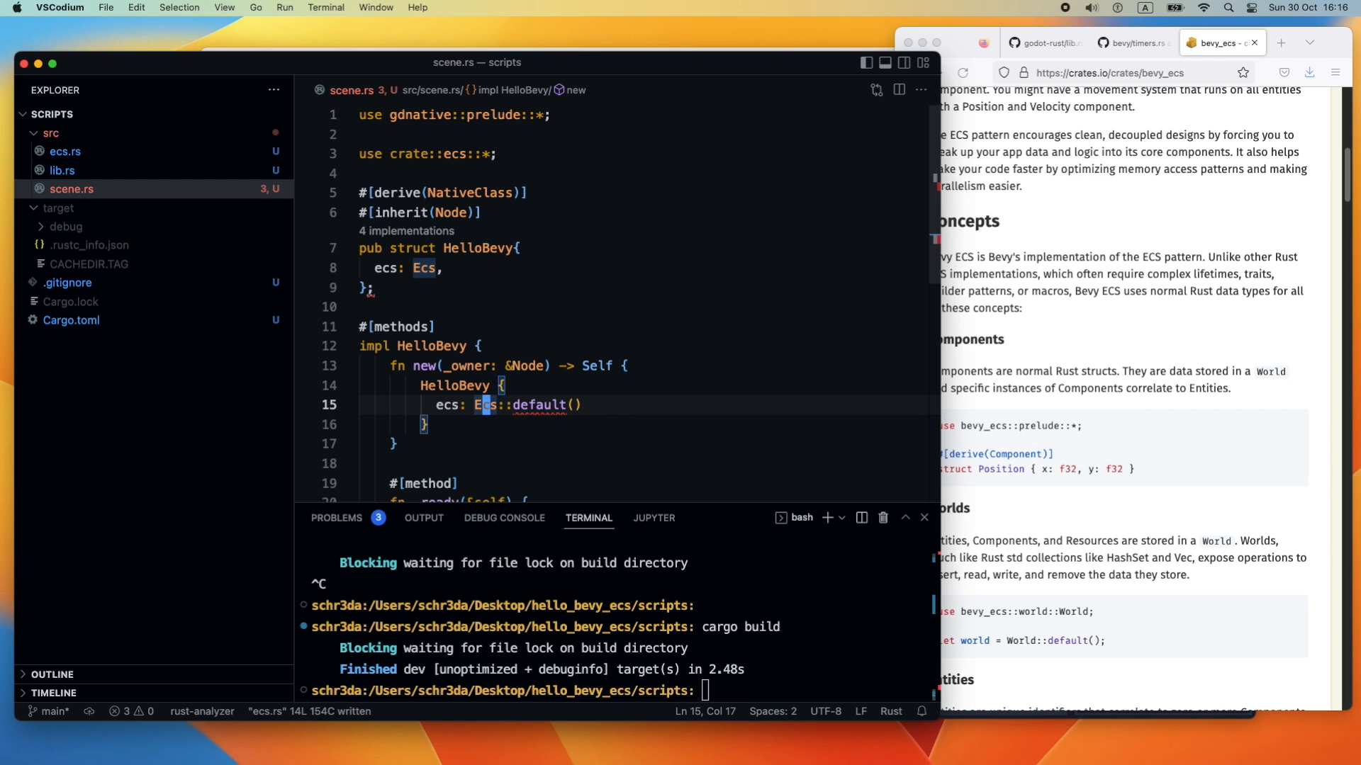
click(65, 151)
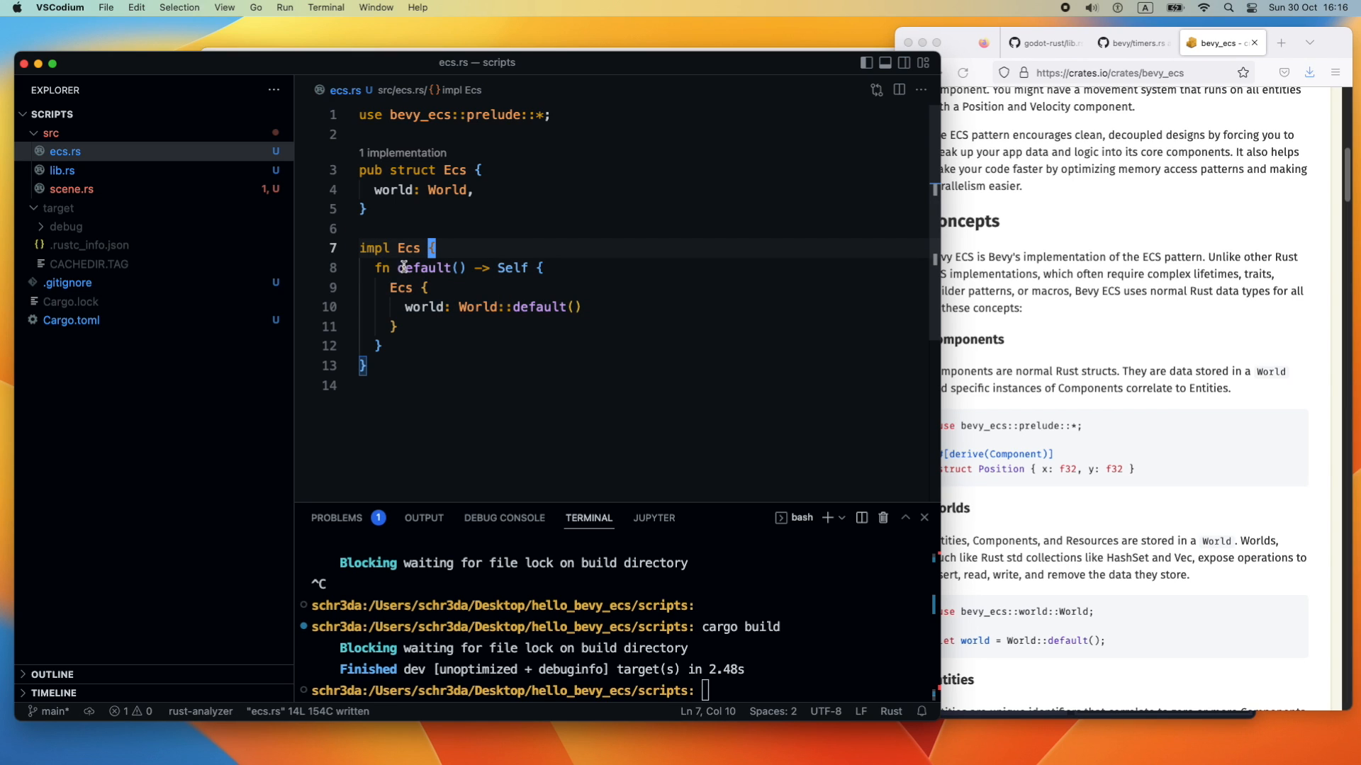
mouse_move(379, 267)
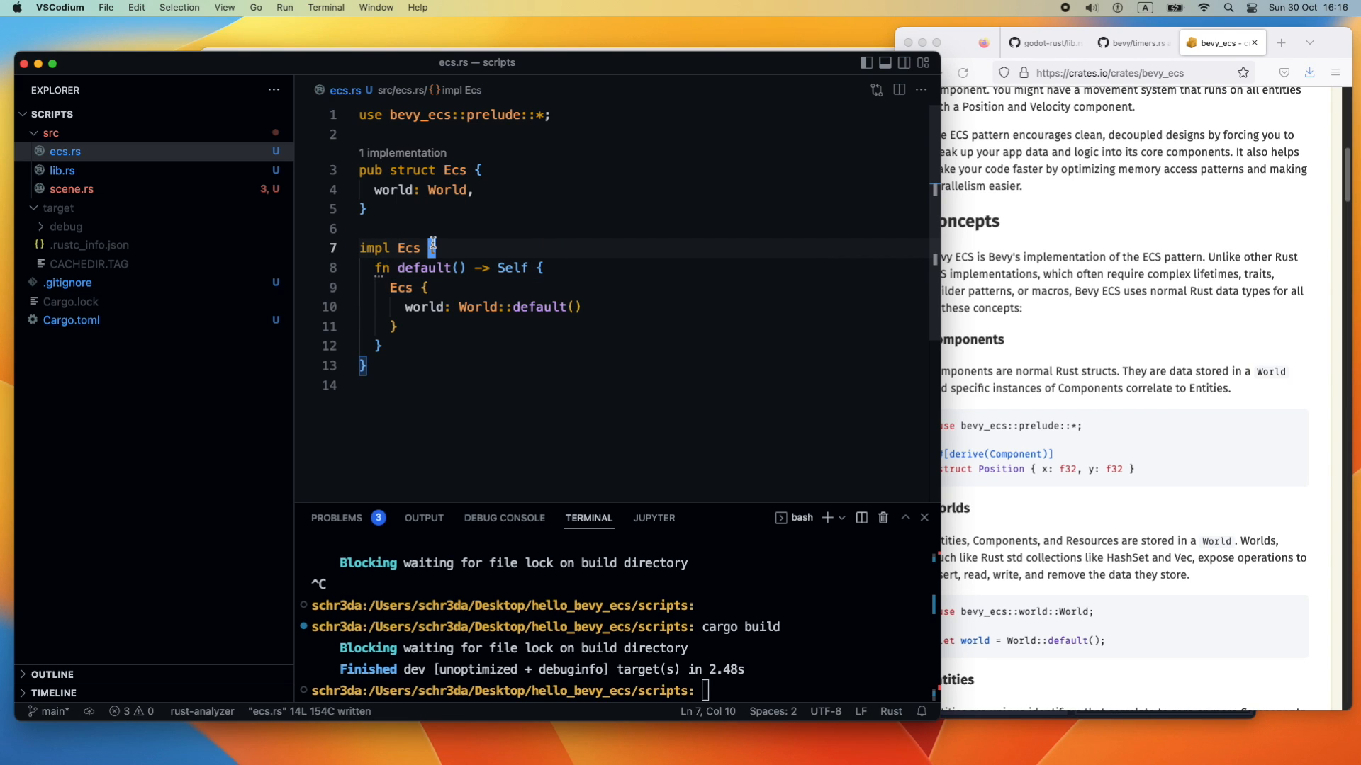
text(Default)
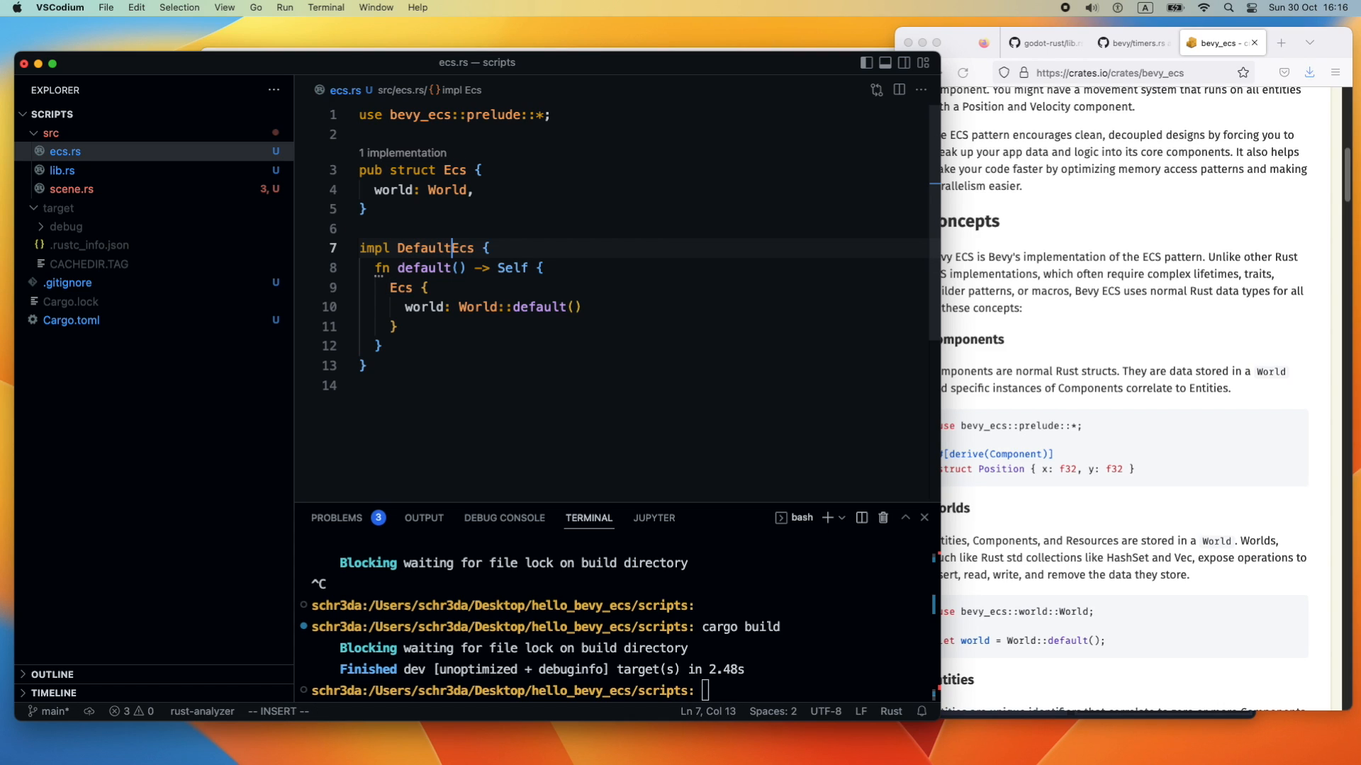
text(for)
click(281, 710)
text(:w)
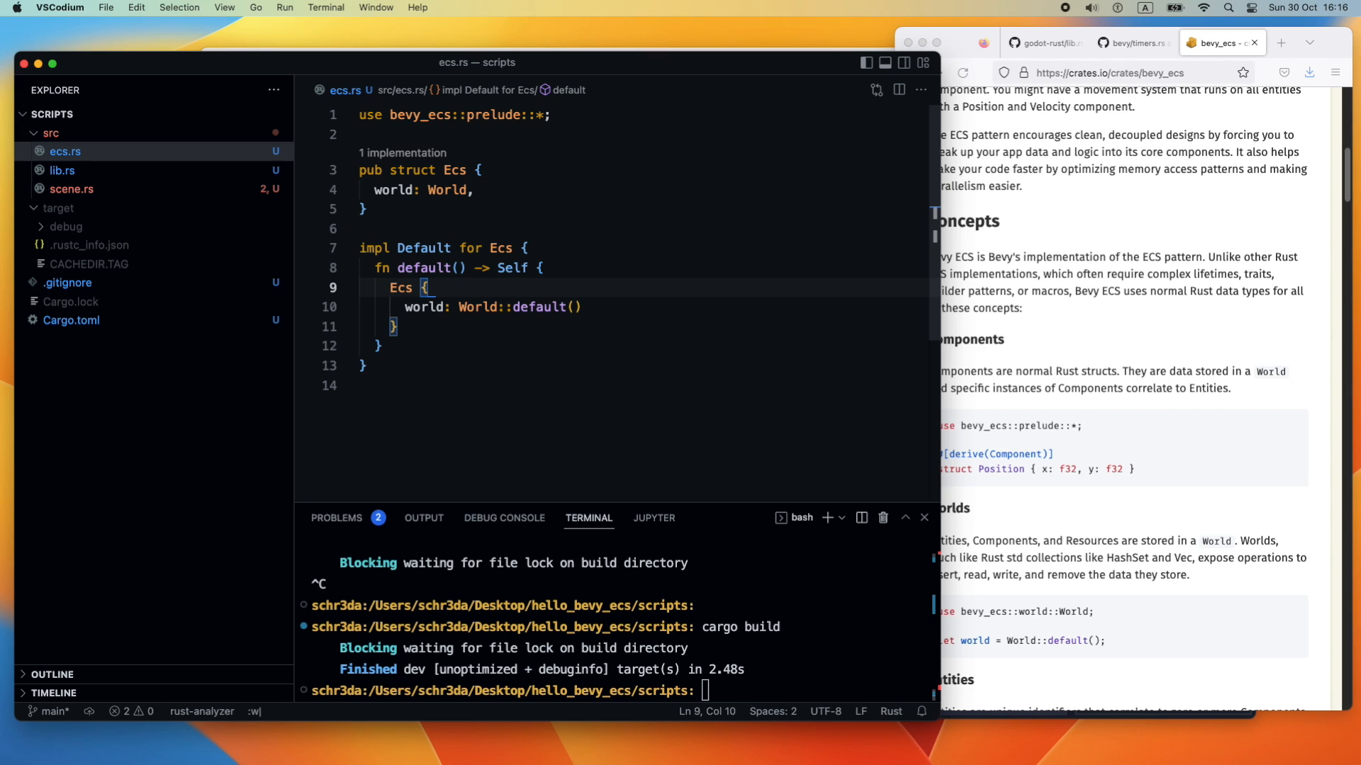
click(73, 188)
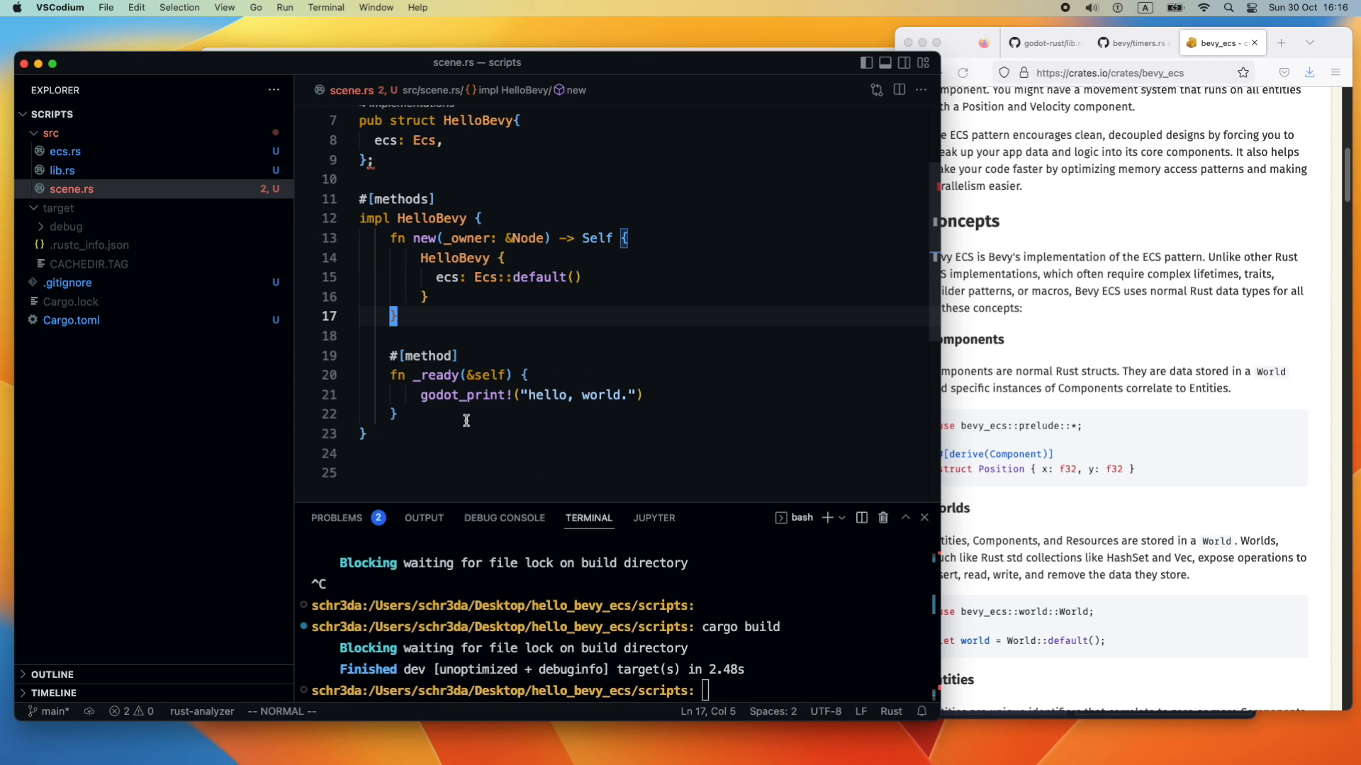
mouse_move(700, 484)
text(cargo build)
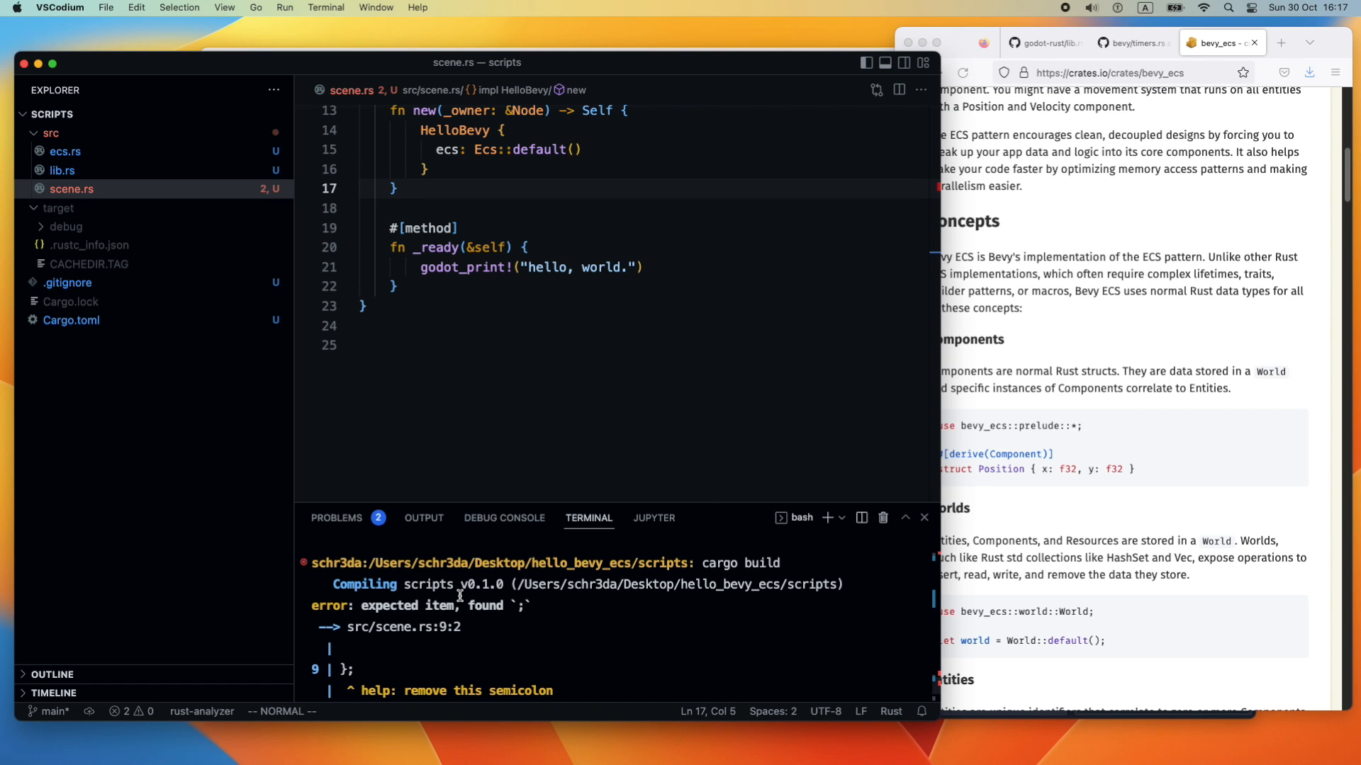
Remove the stray semicolon after HelloBevy and rebuild, leaving only the never-read world warning
scroll(up, 3)
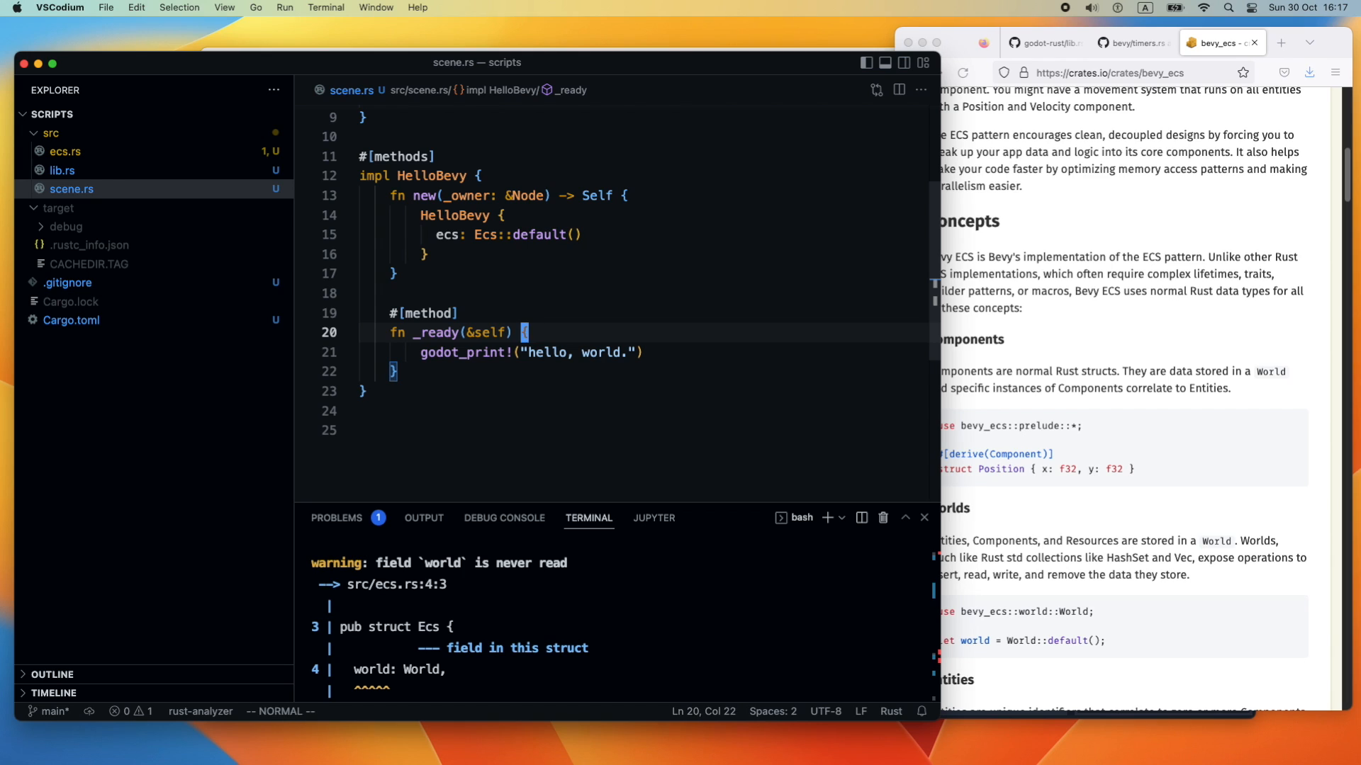
text(self.)
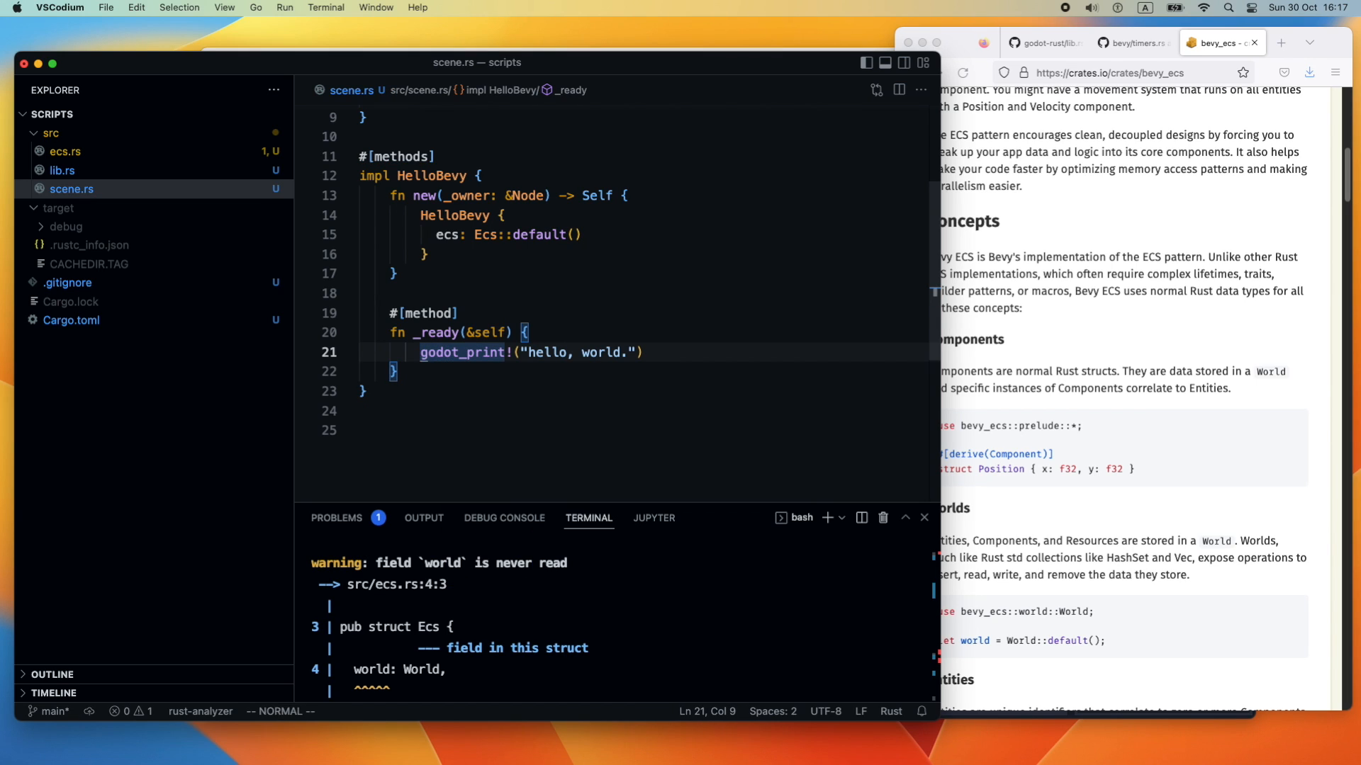
click(463, 371)
text(:w)
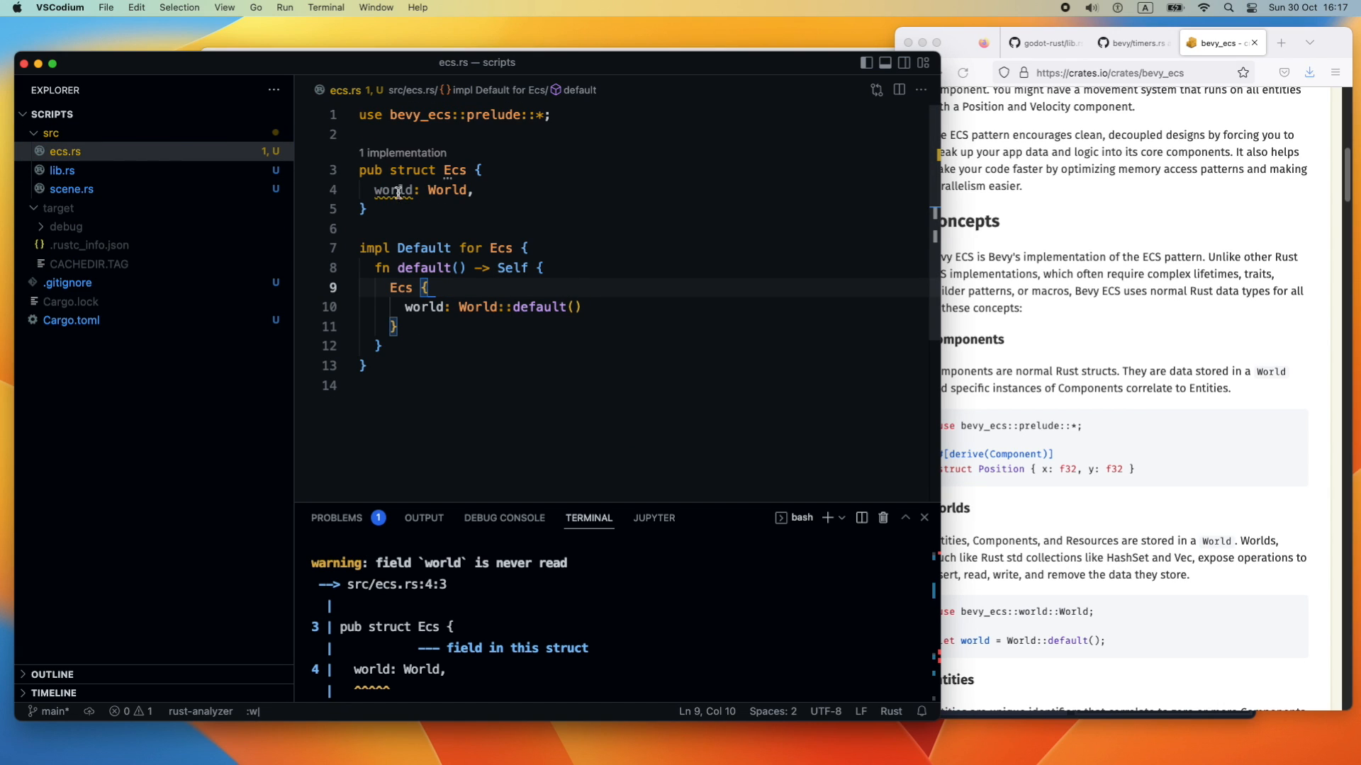
Add an empty 'impl Ecs {}' block below the Default impl in ecs.rs
click(433, 326)
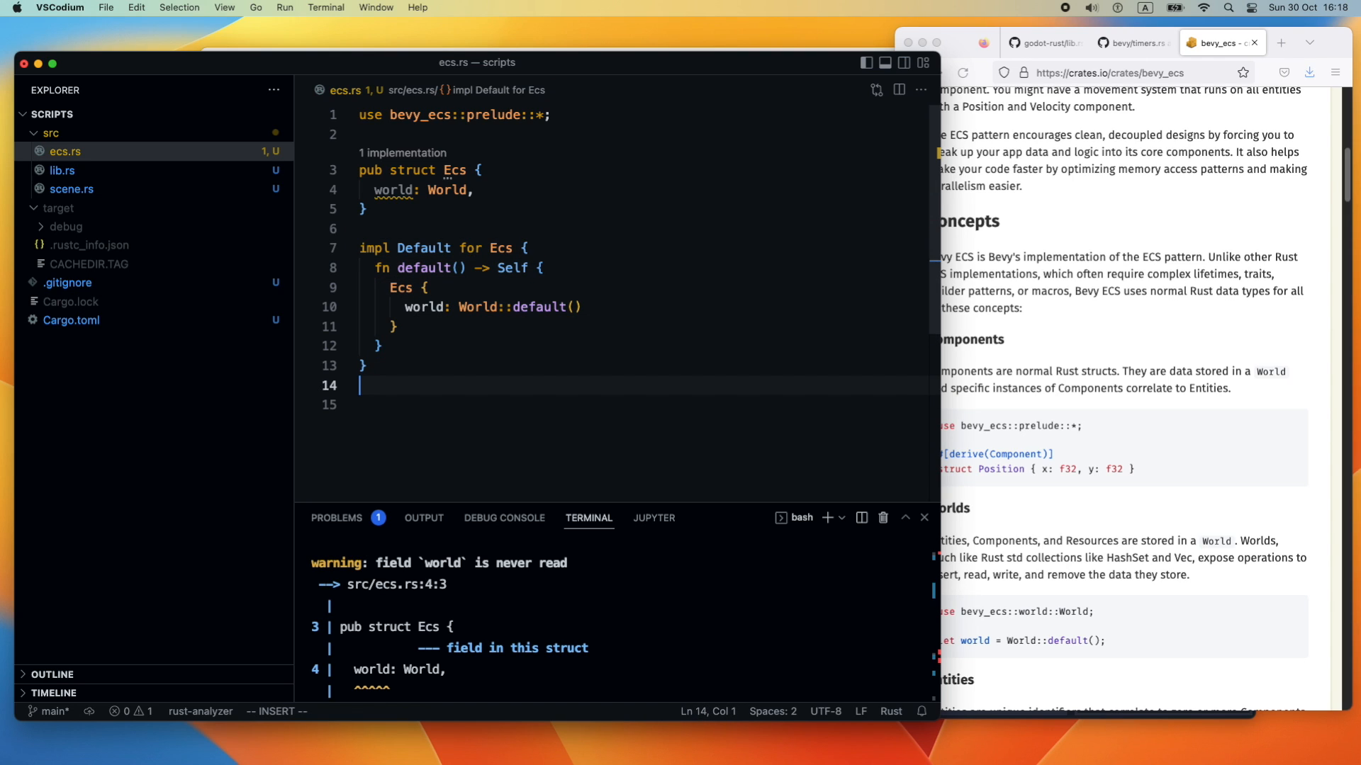
text(impl)
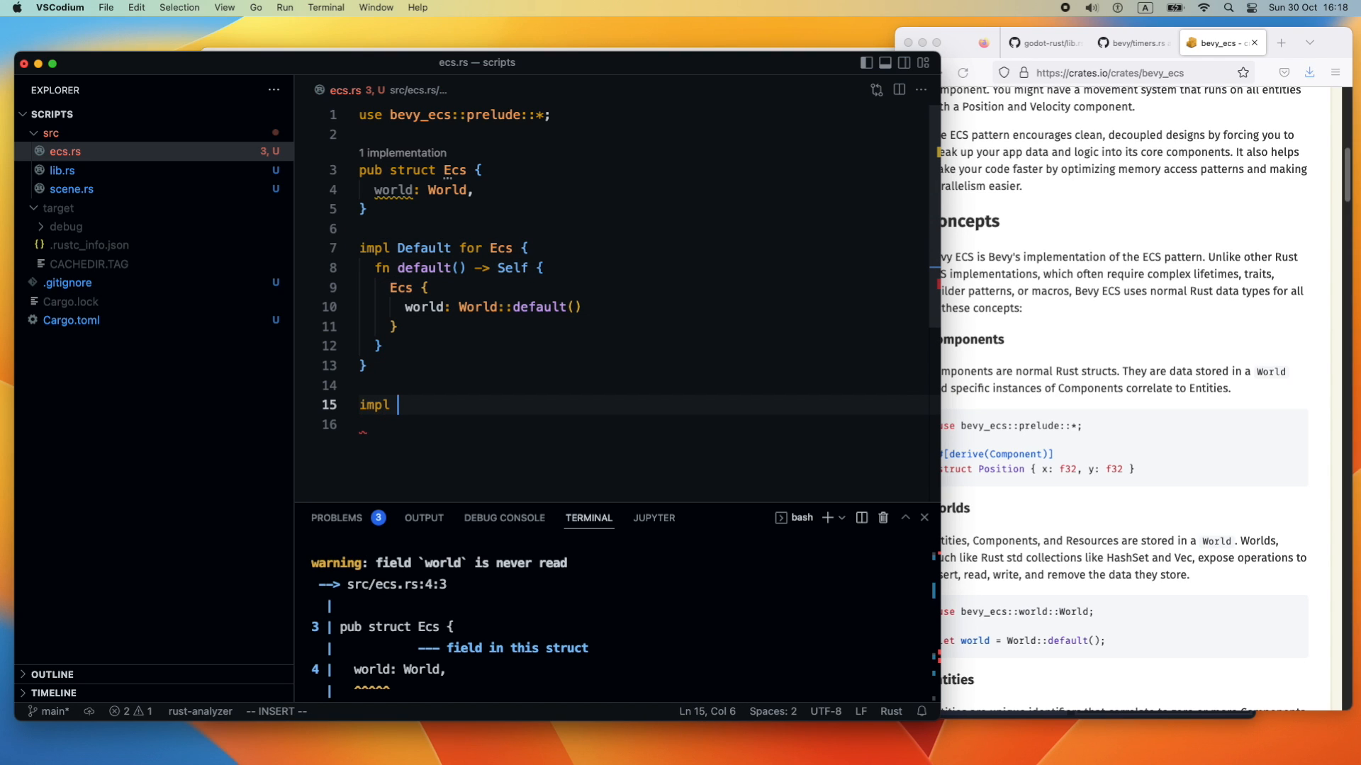
text(Ecs {)
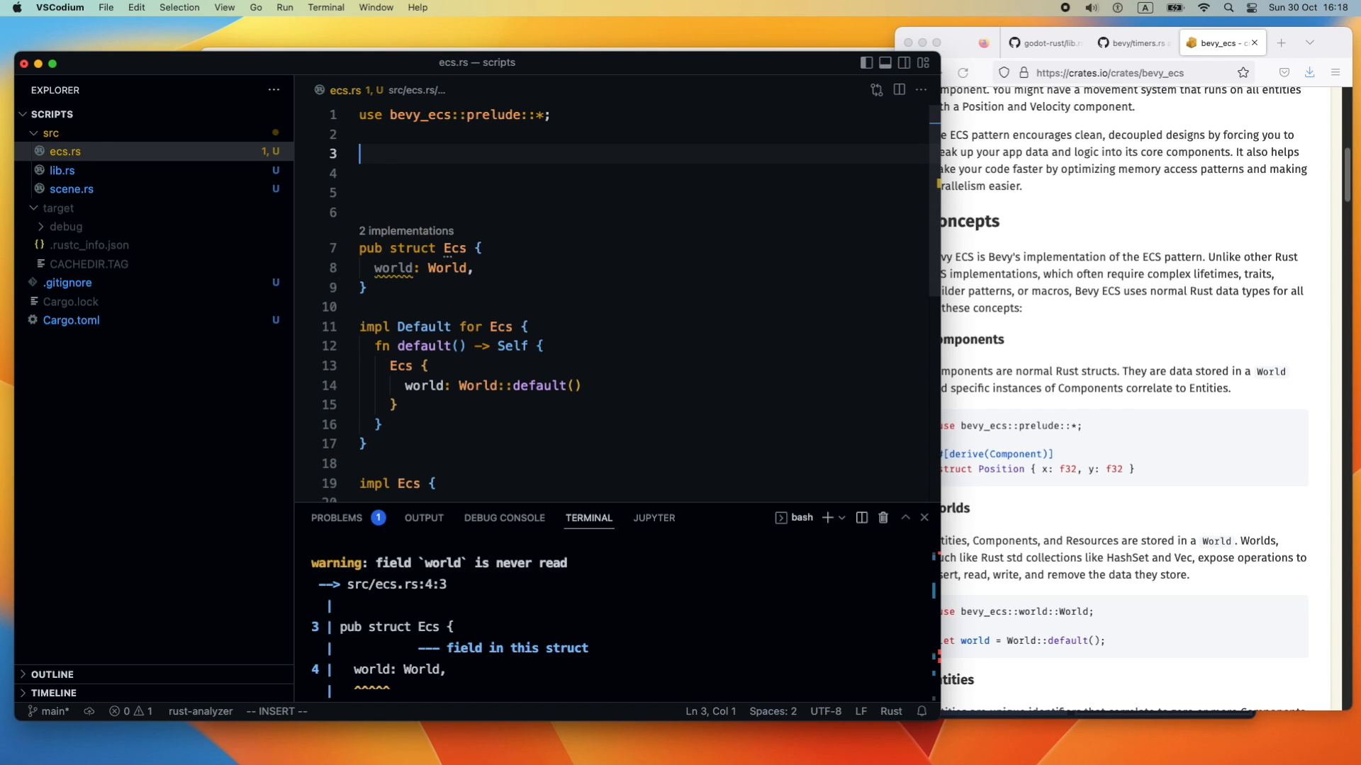
Define 'pub struct SceneEntity { x: f32, y: f32 }' with #[derive(Component)] above it
text(pub str)
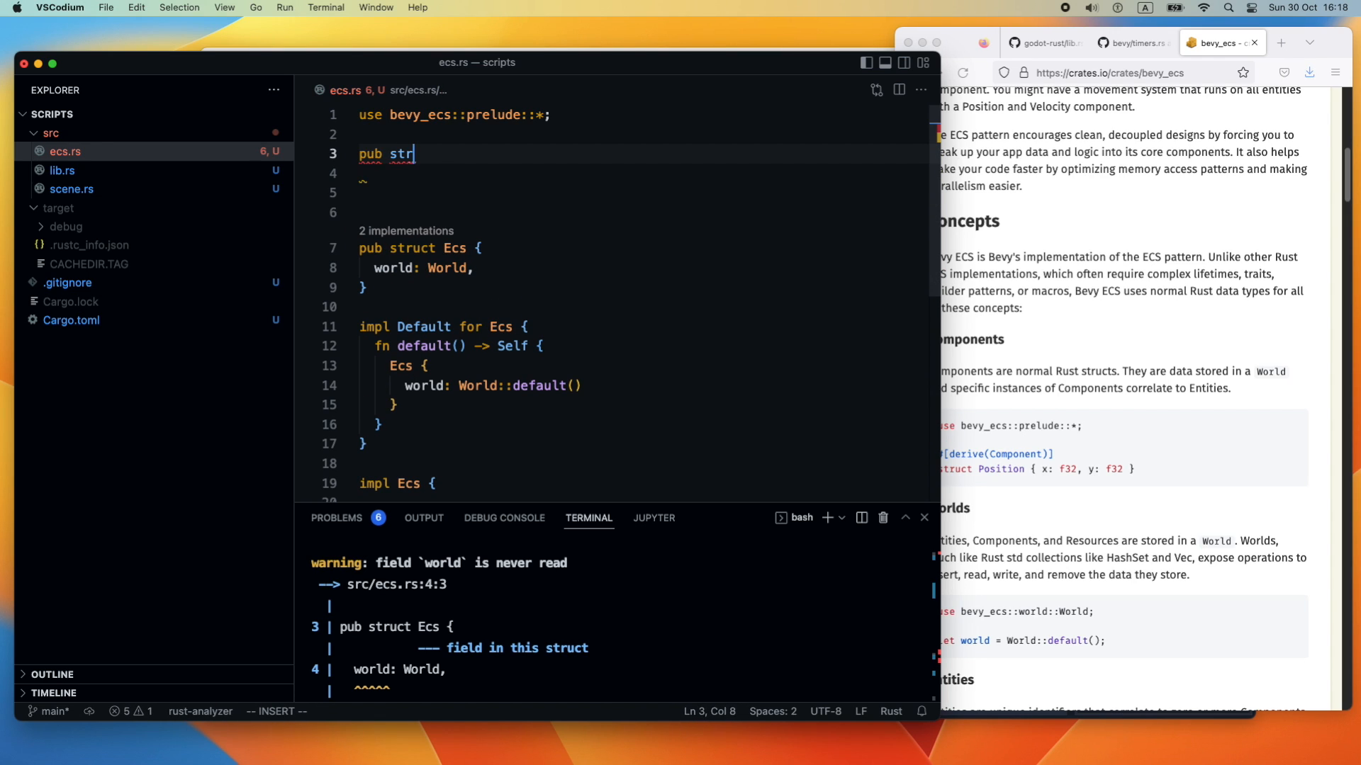
text(uct)
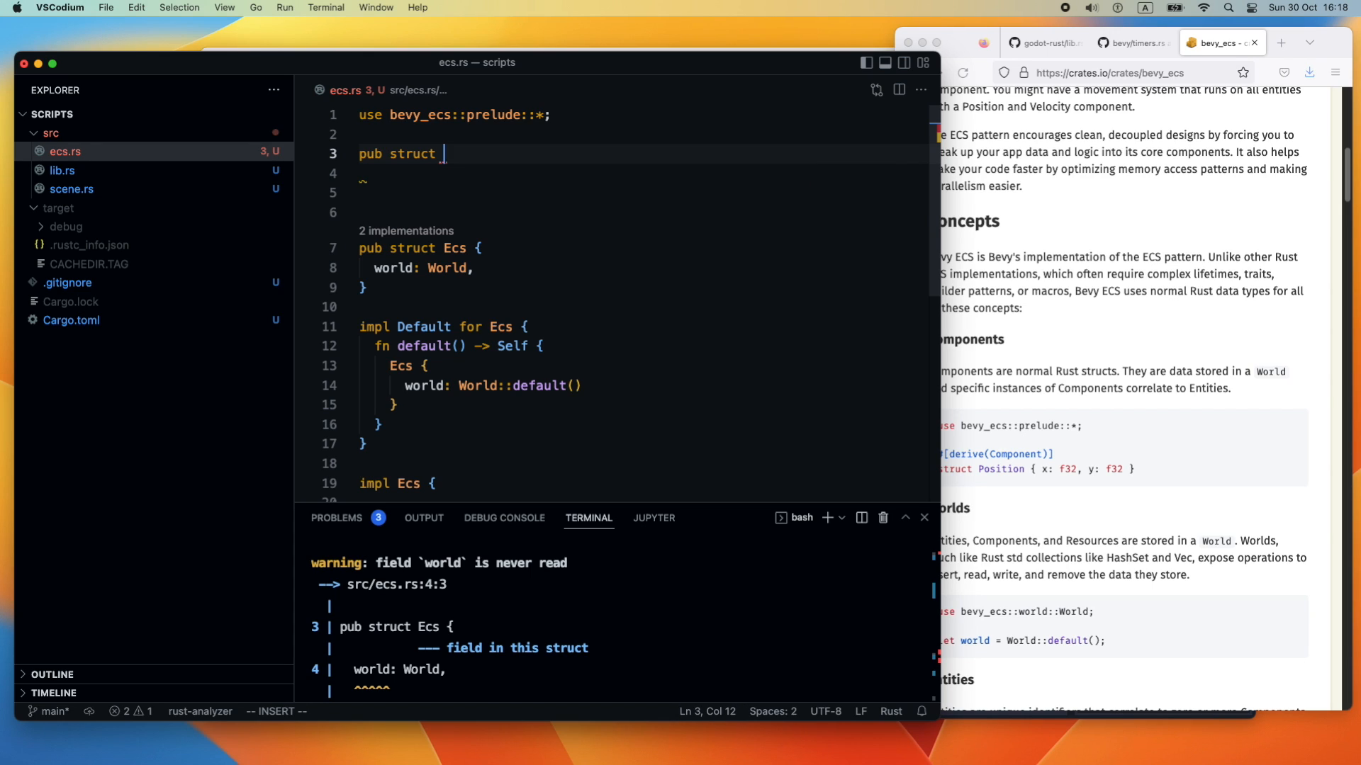
text(SceneEntity)
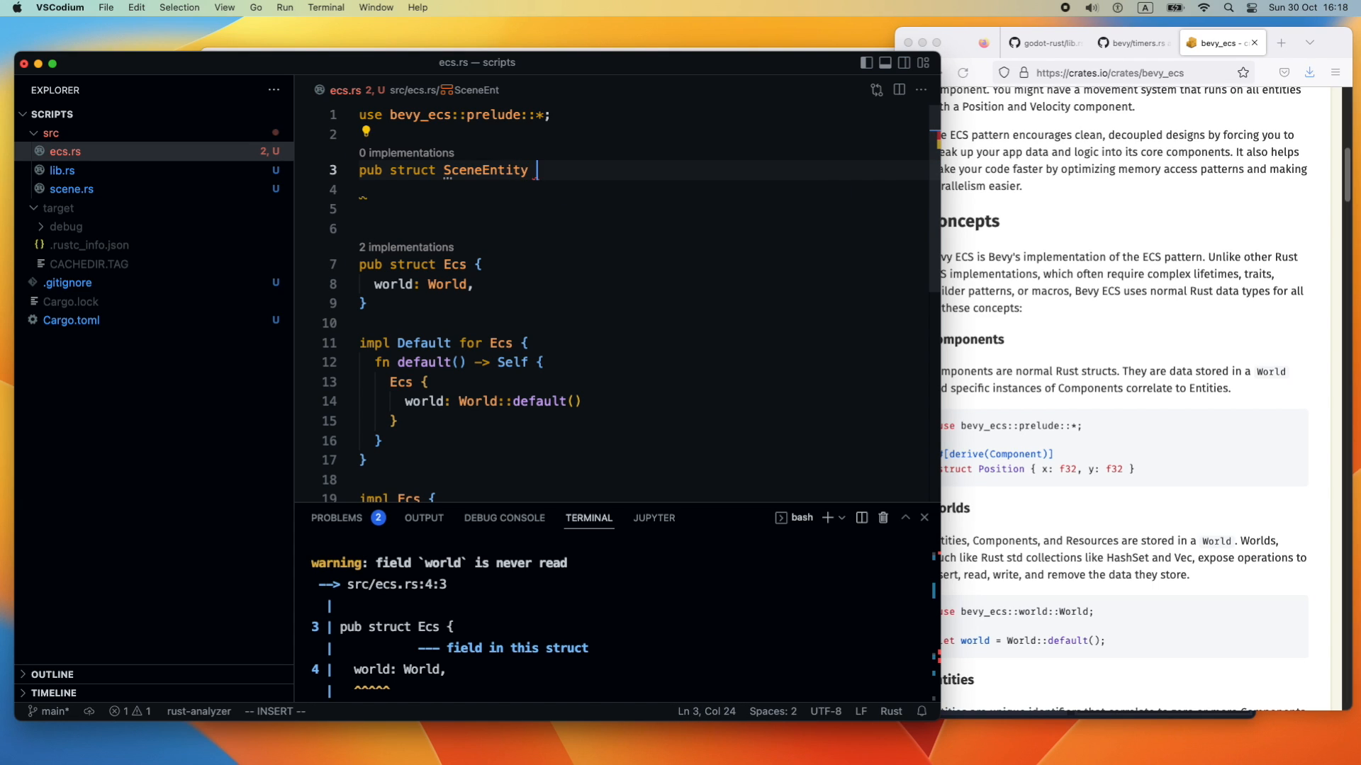
text({)
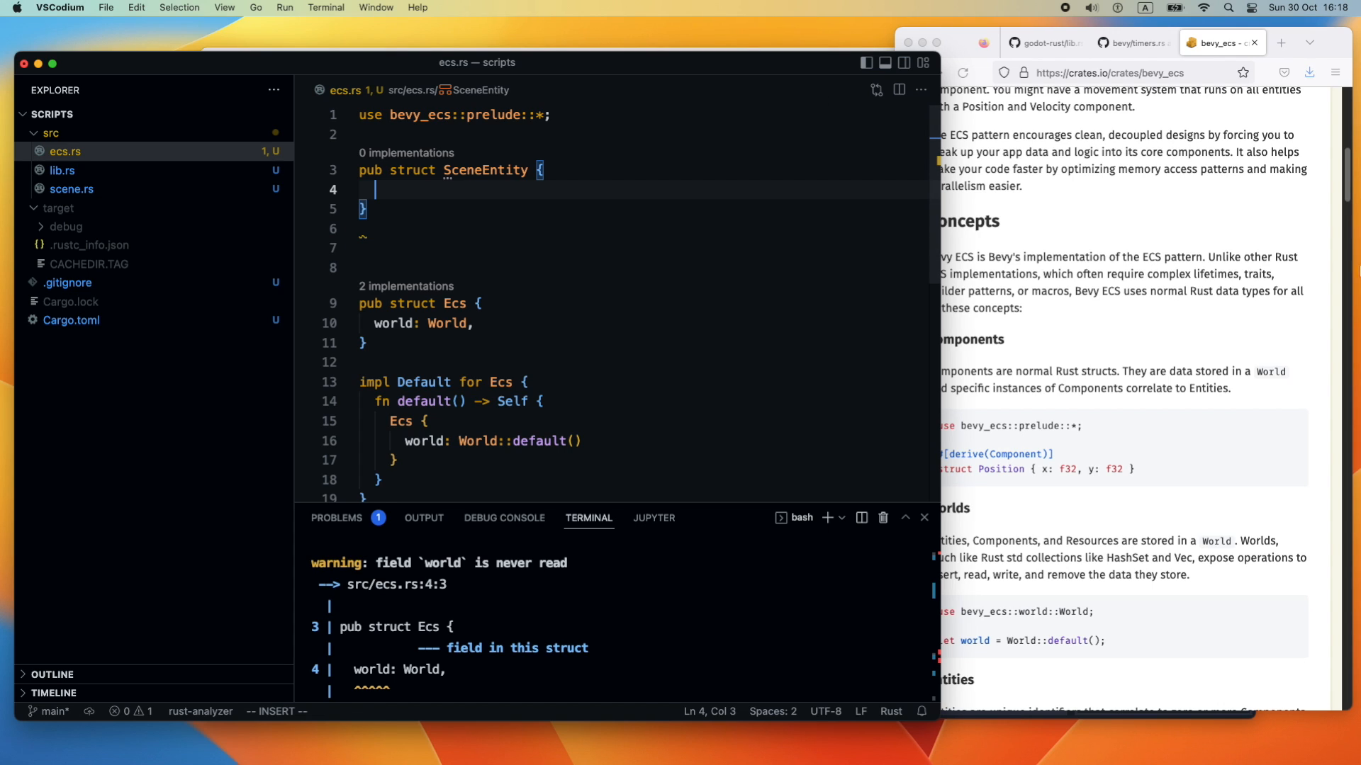
mouse_move(494, 228)
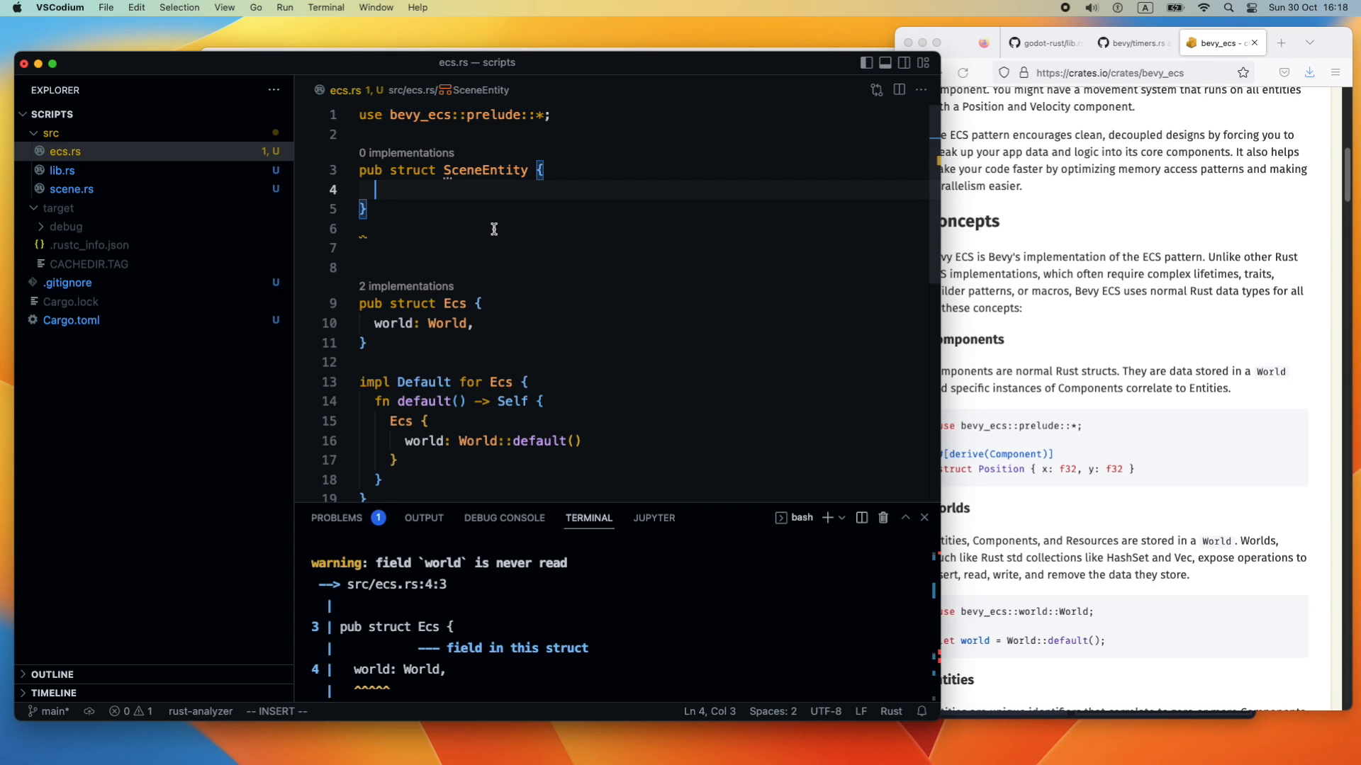
text(x: f32,)
text(y: f32,)
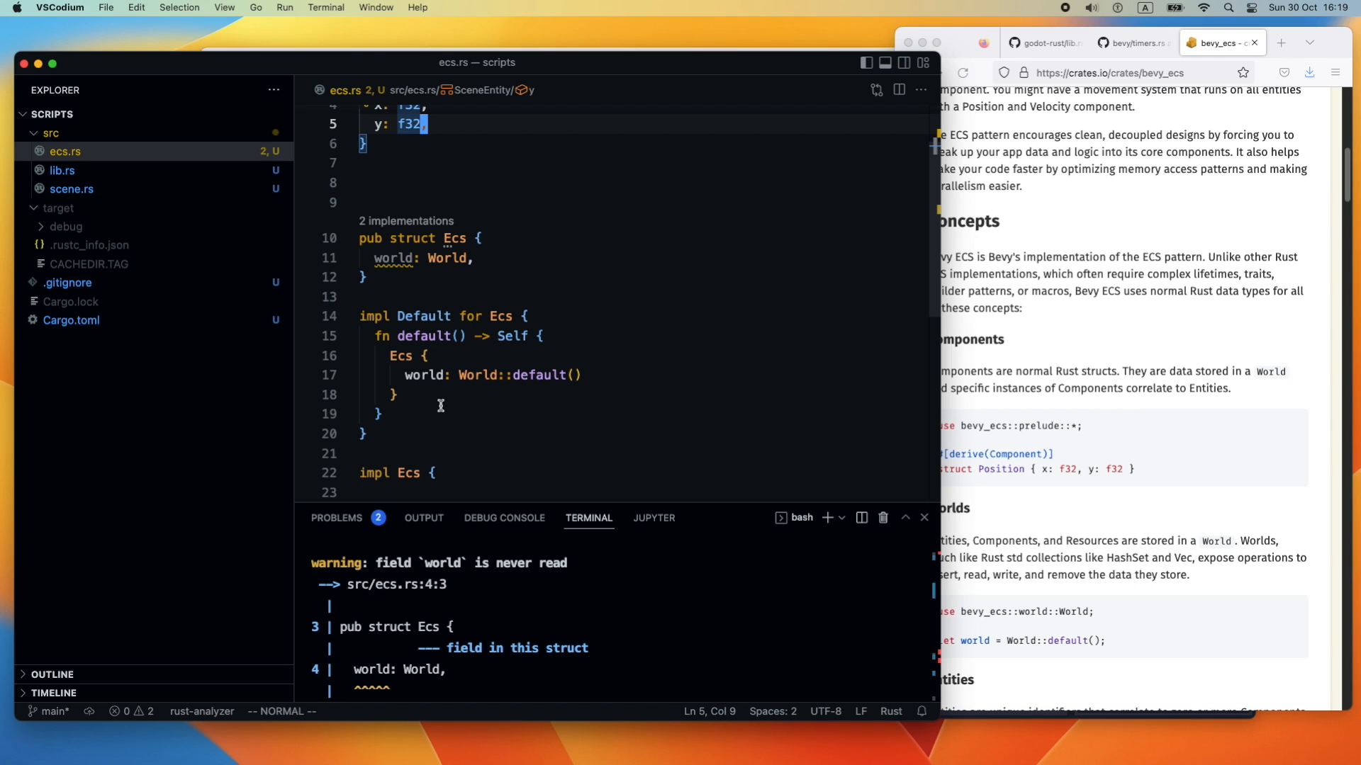
scroll(down, 3)
text([)
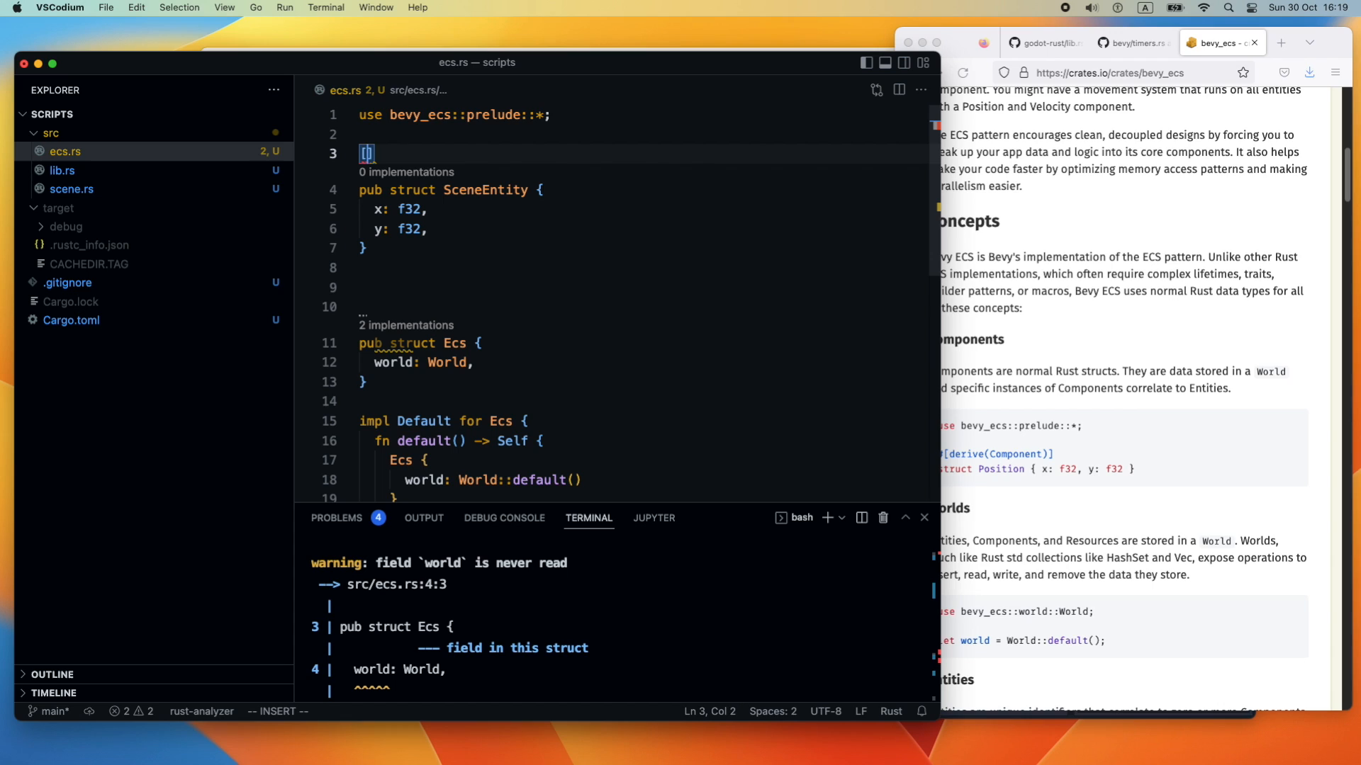
text(#)
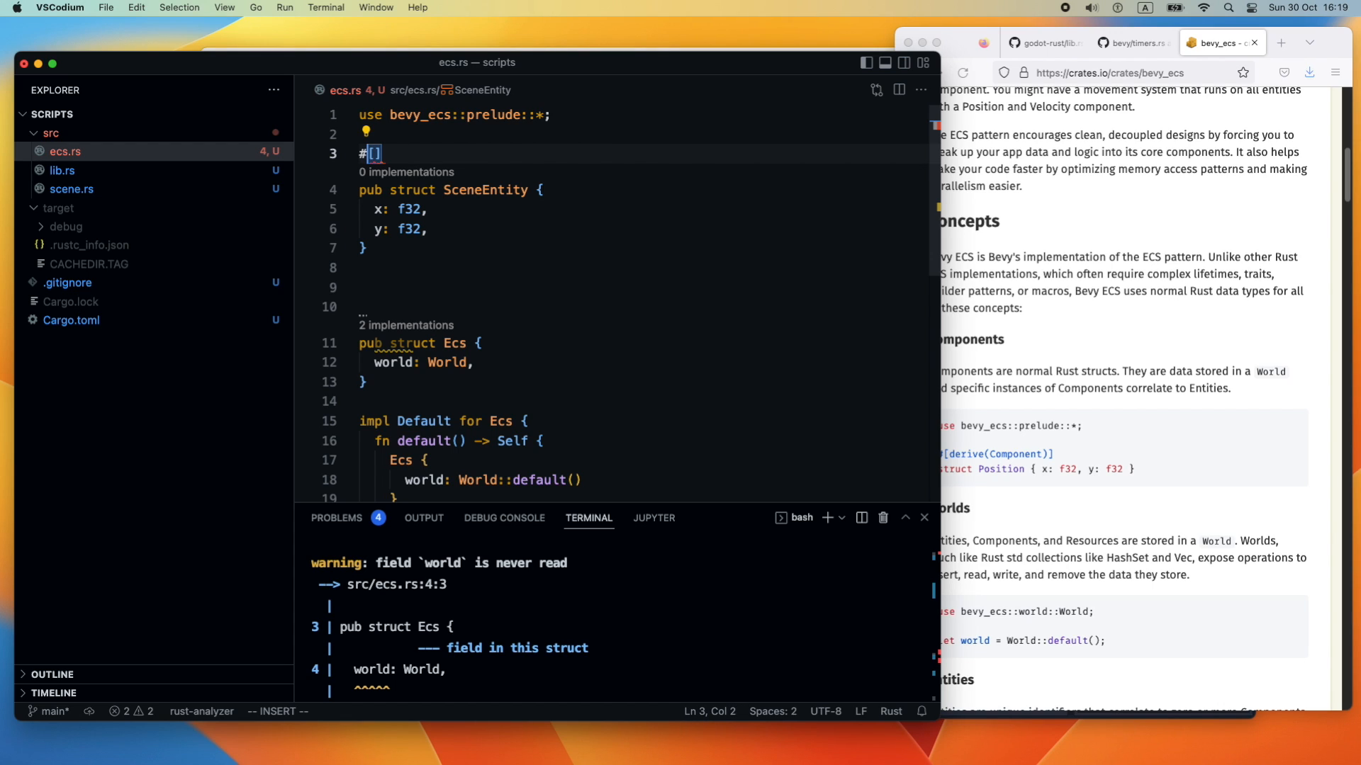
text(derive()
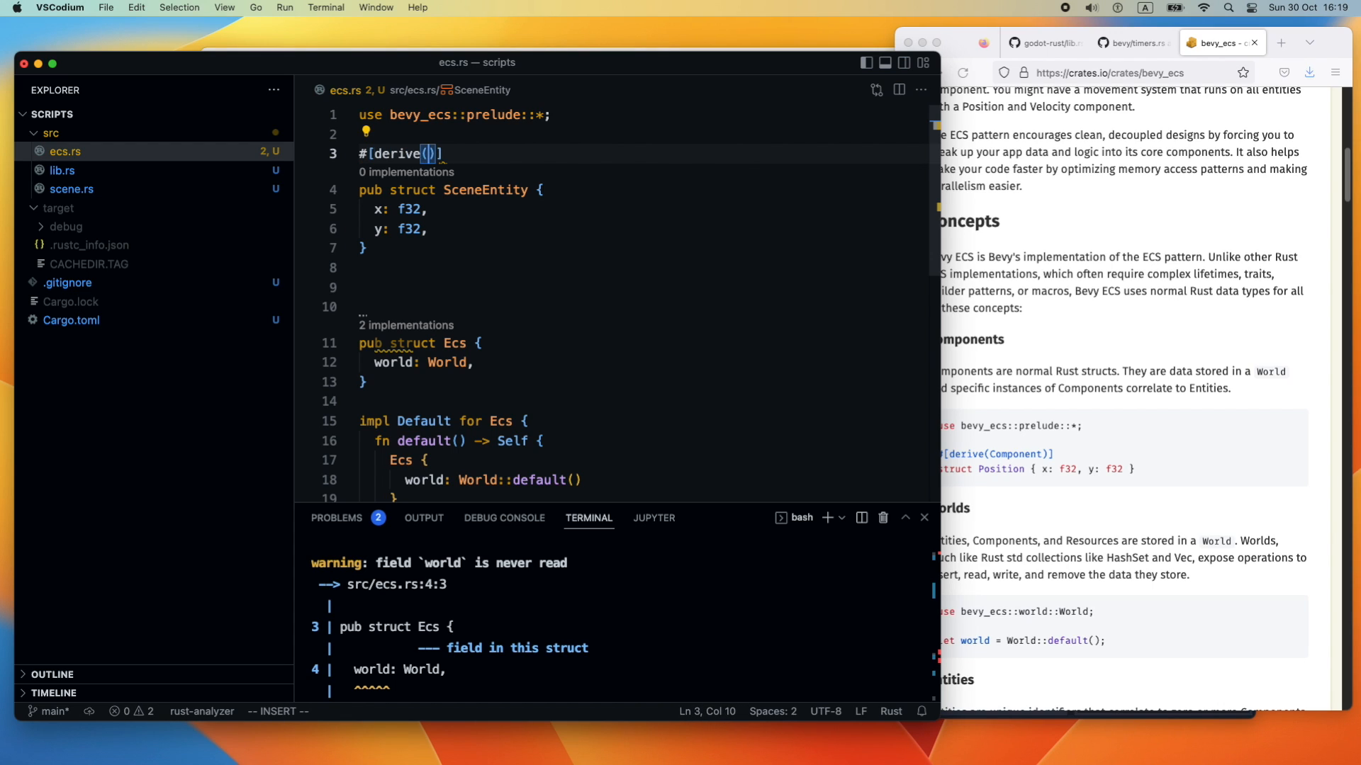
text(Component)
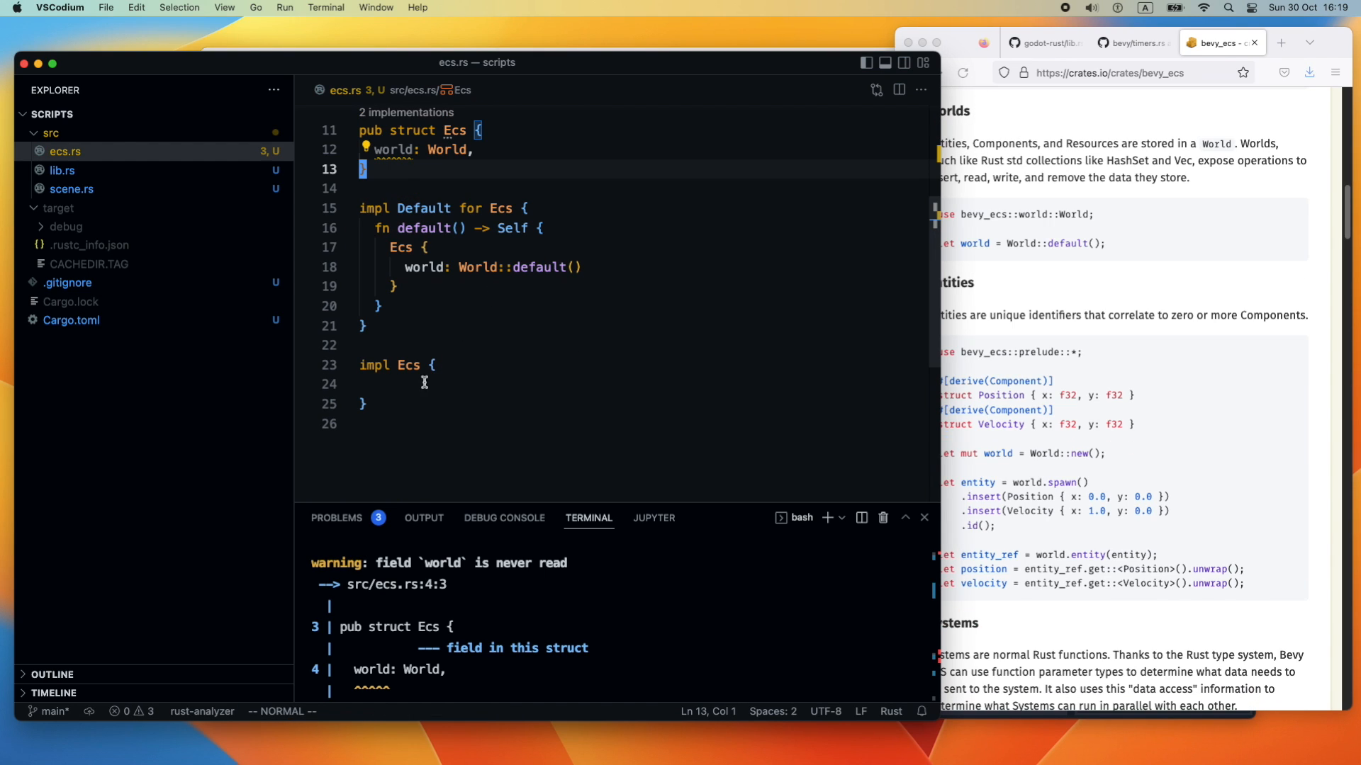
Declare 'pub fn spawn_some_entities(&mut self)' inside the impl Ecs block
click(423, 383)
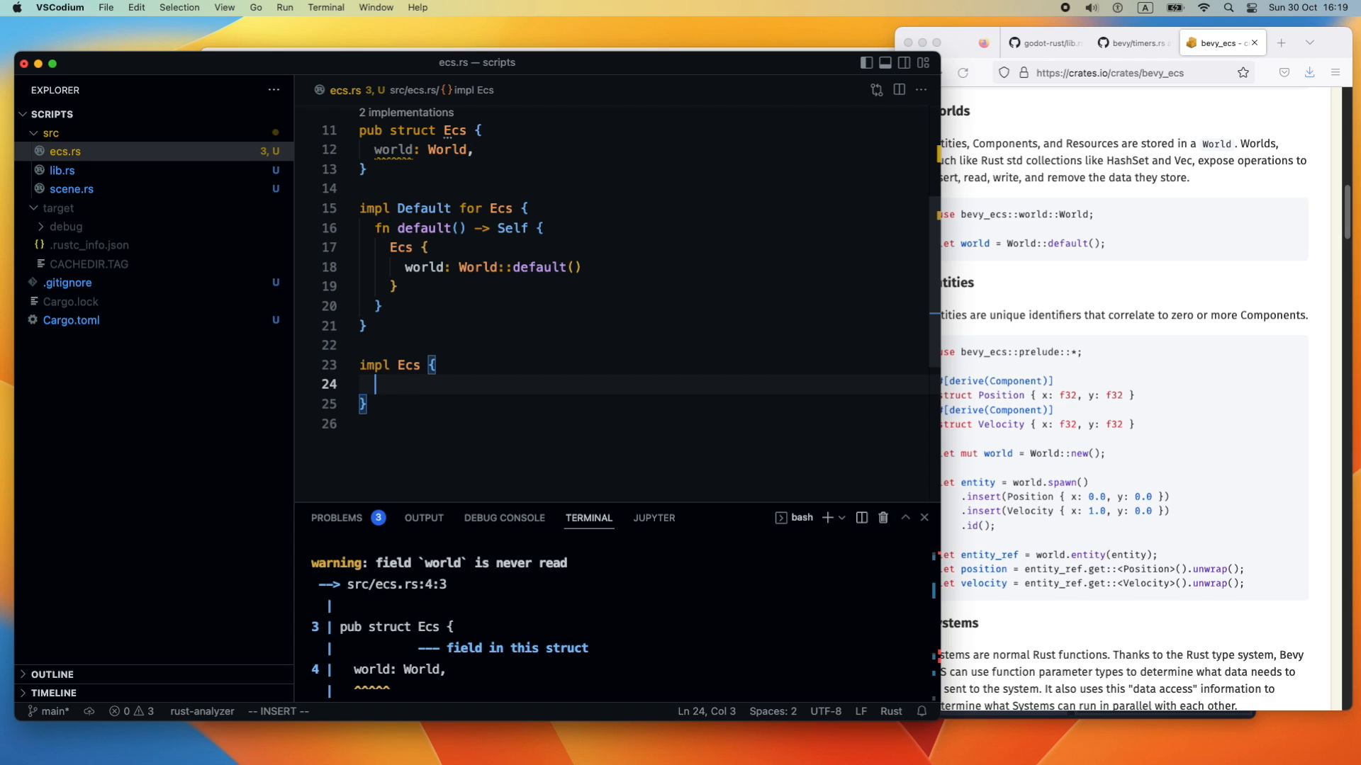
text(fn spawn)
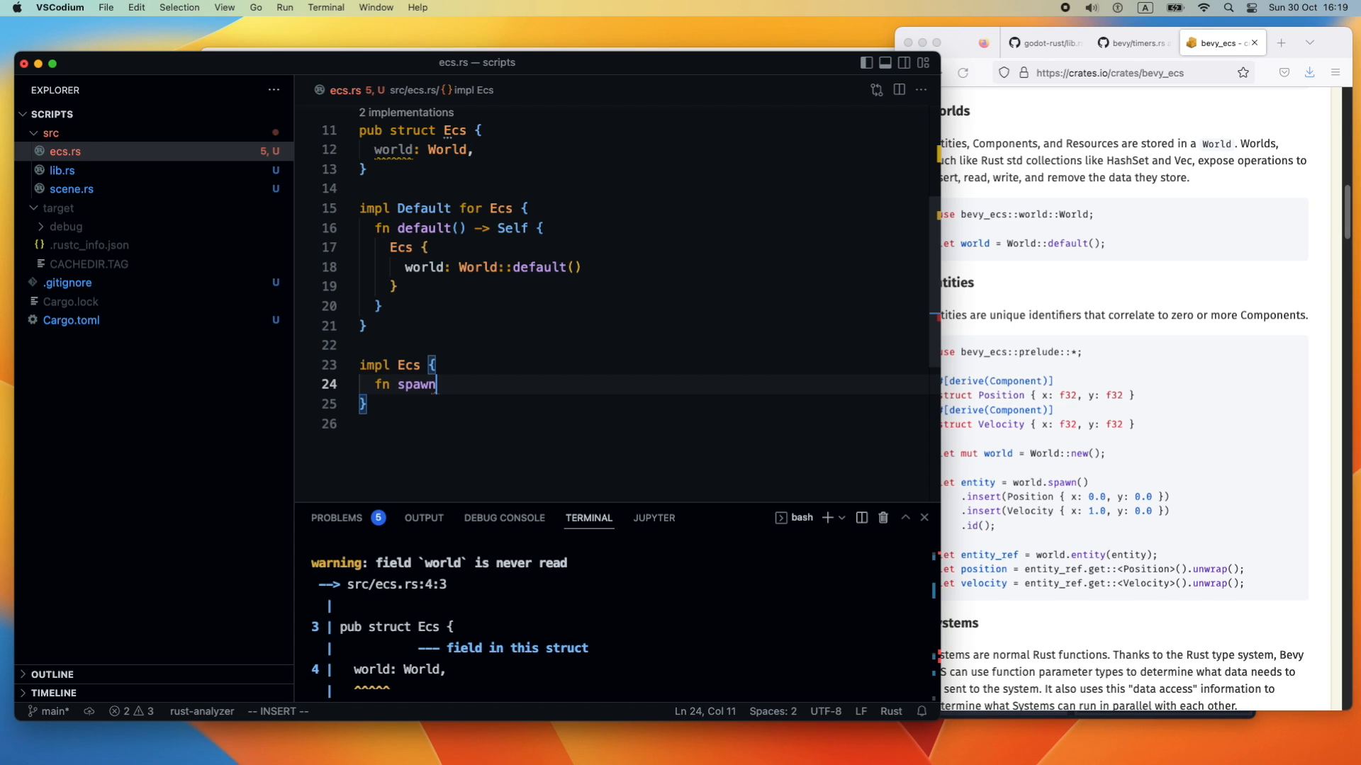
double_click(417, 384)
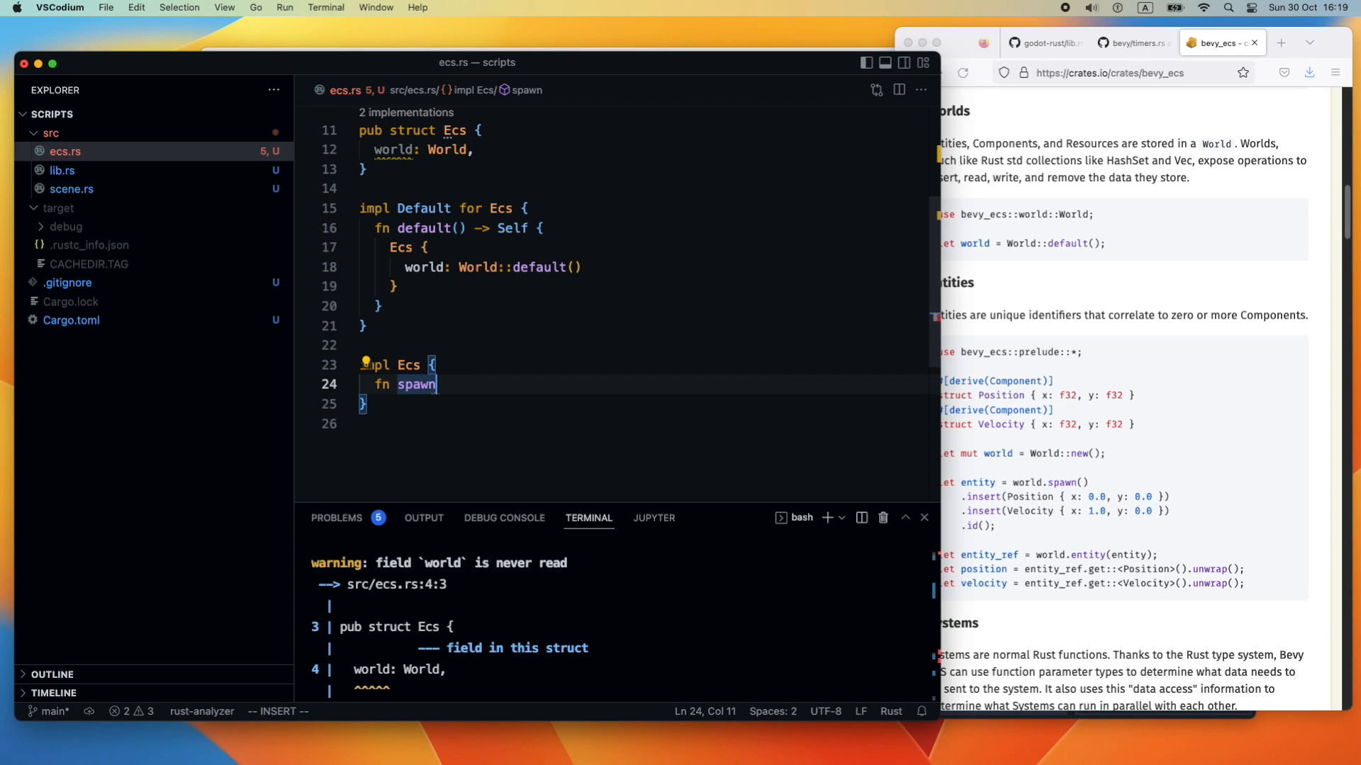
text(_s)
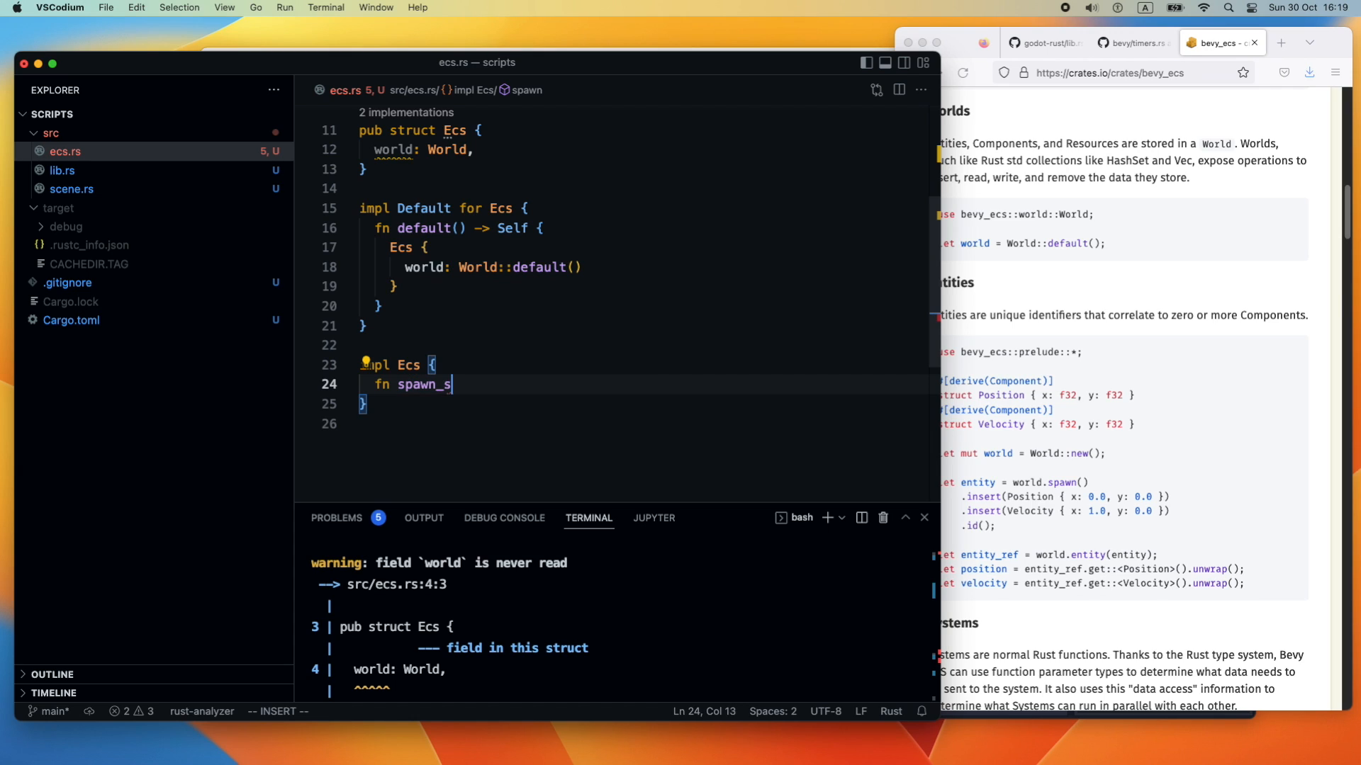
text(ome_entit)
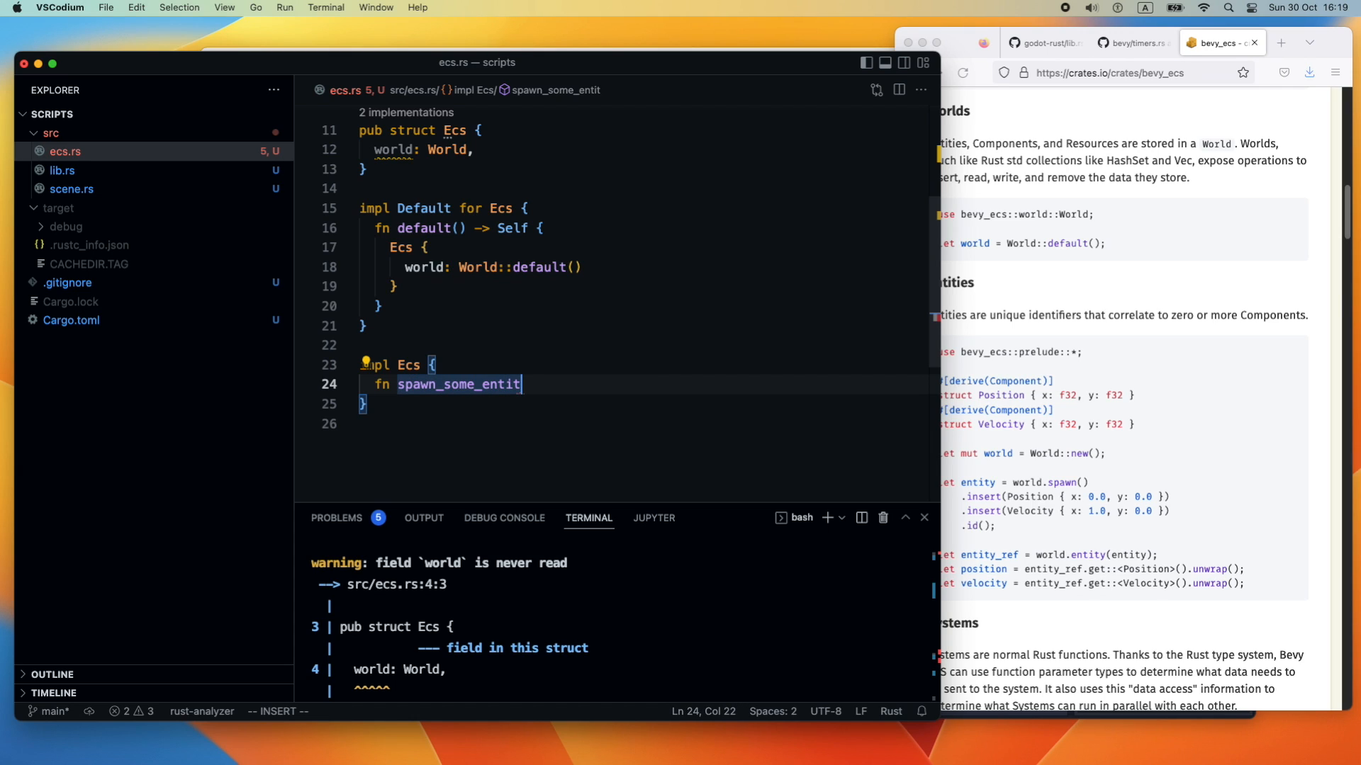
text(ies() {)
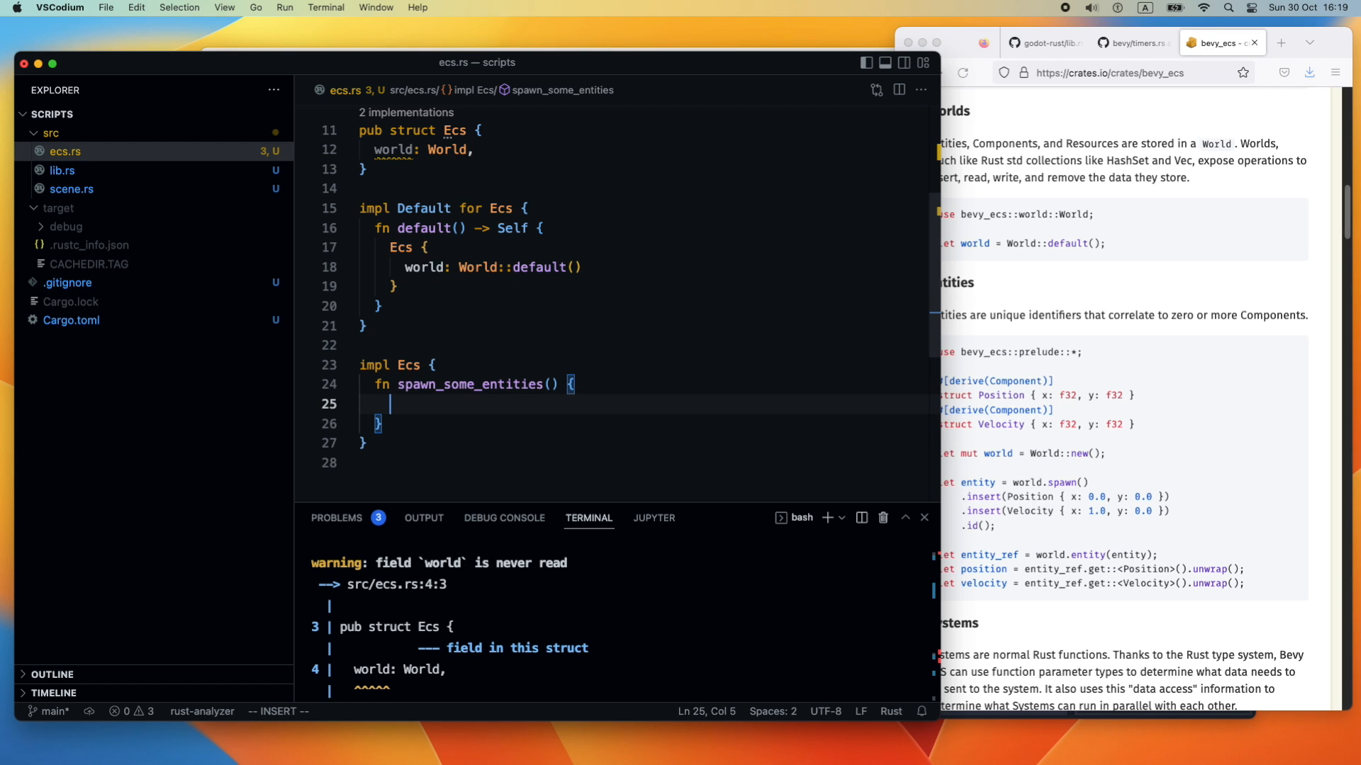
text(self)
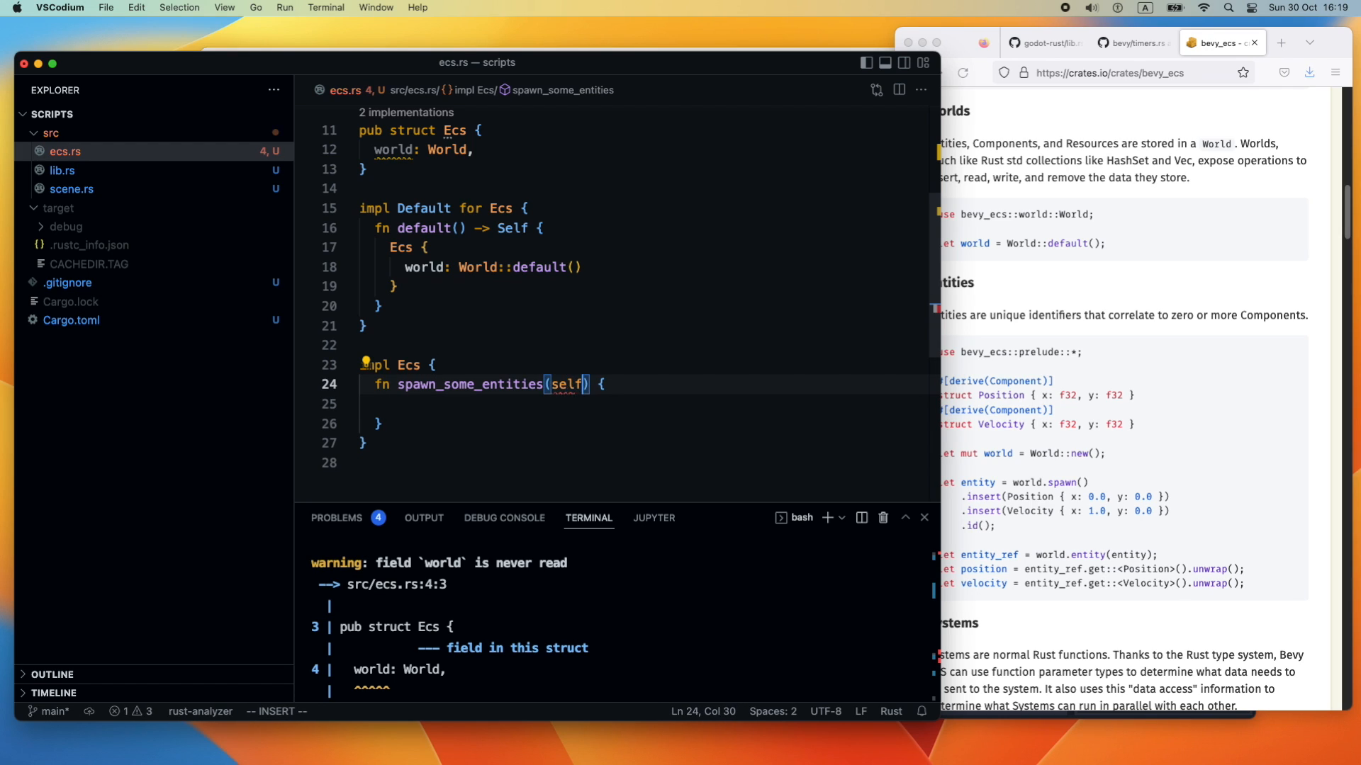
text(&mut)
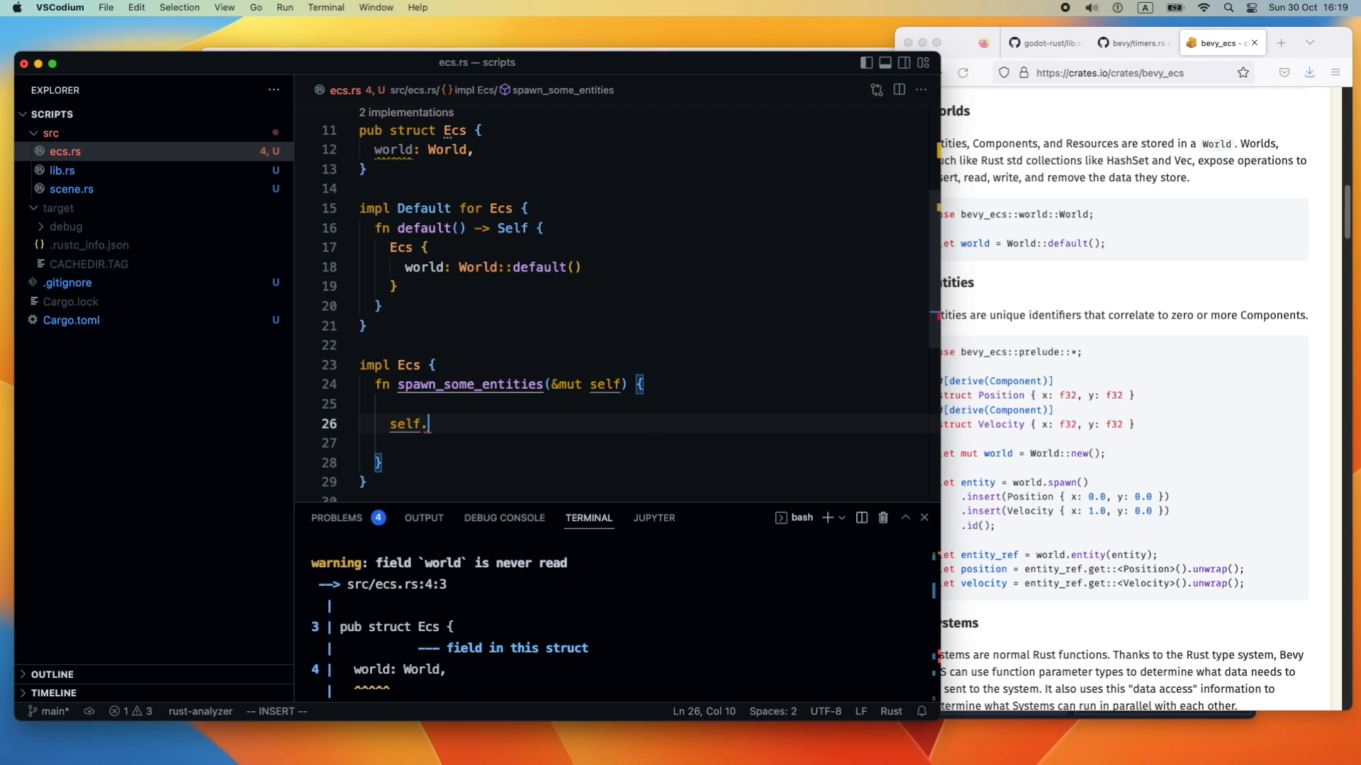
Spawn three SceneEntity values at (0,0), (40,40) and (80,80) via self.world.spawn().insert, and save
text(.)
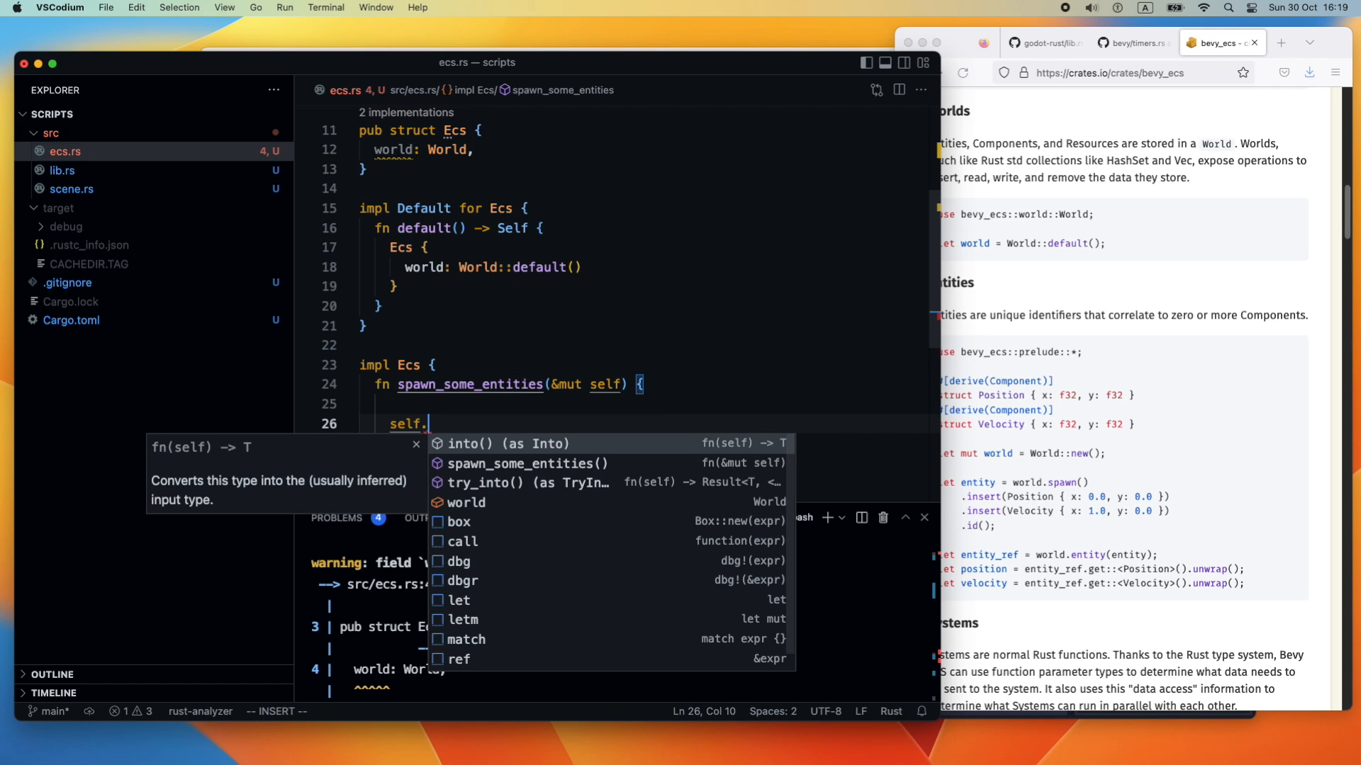
text(world.)
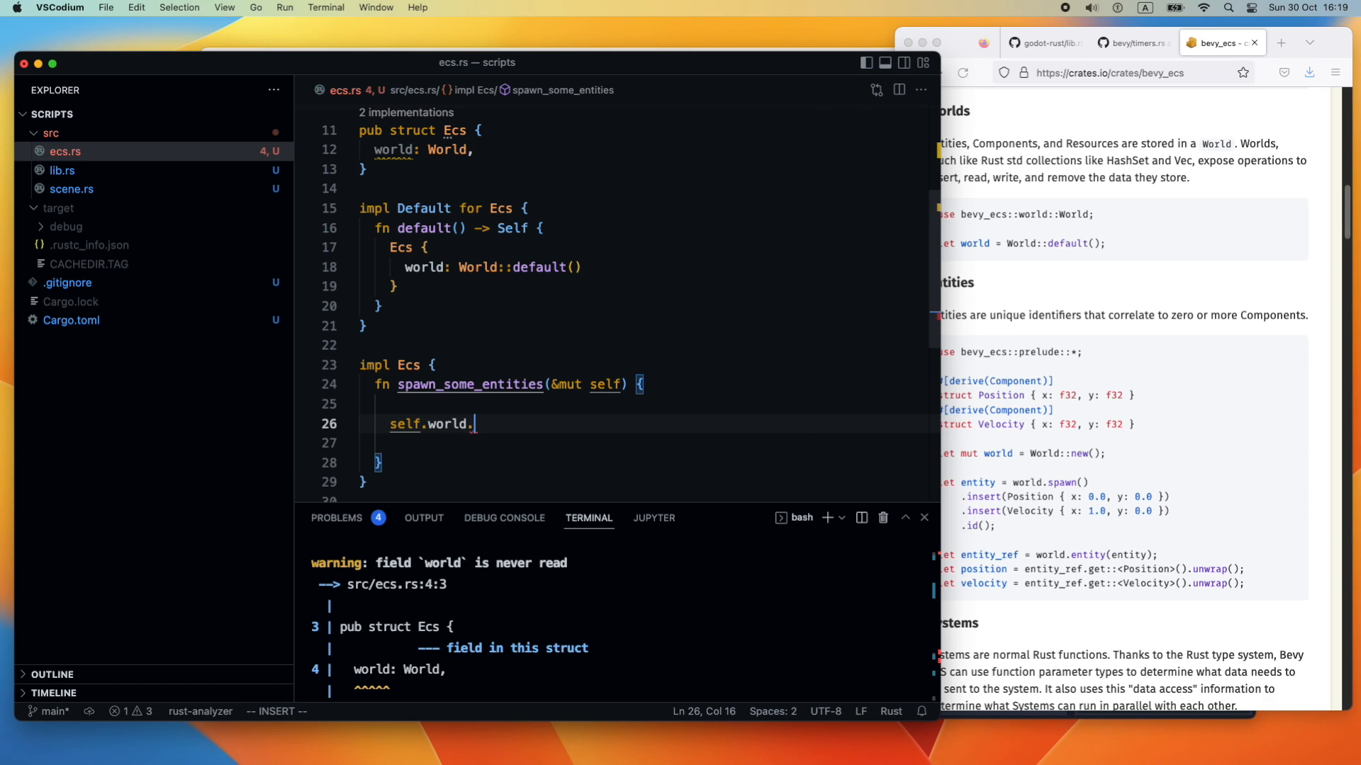
text(.)
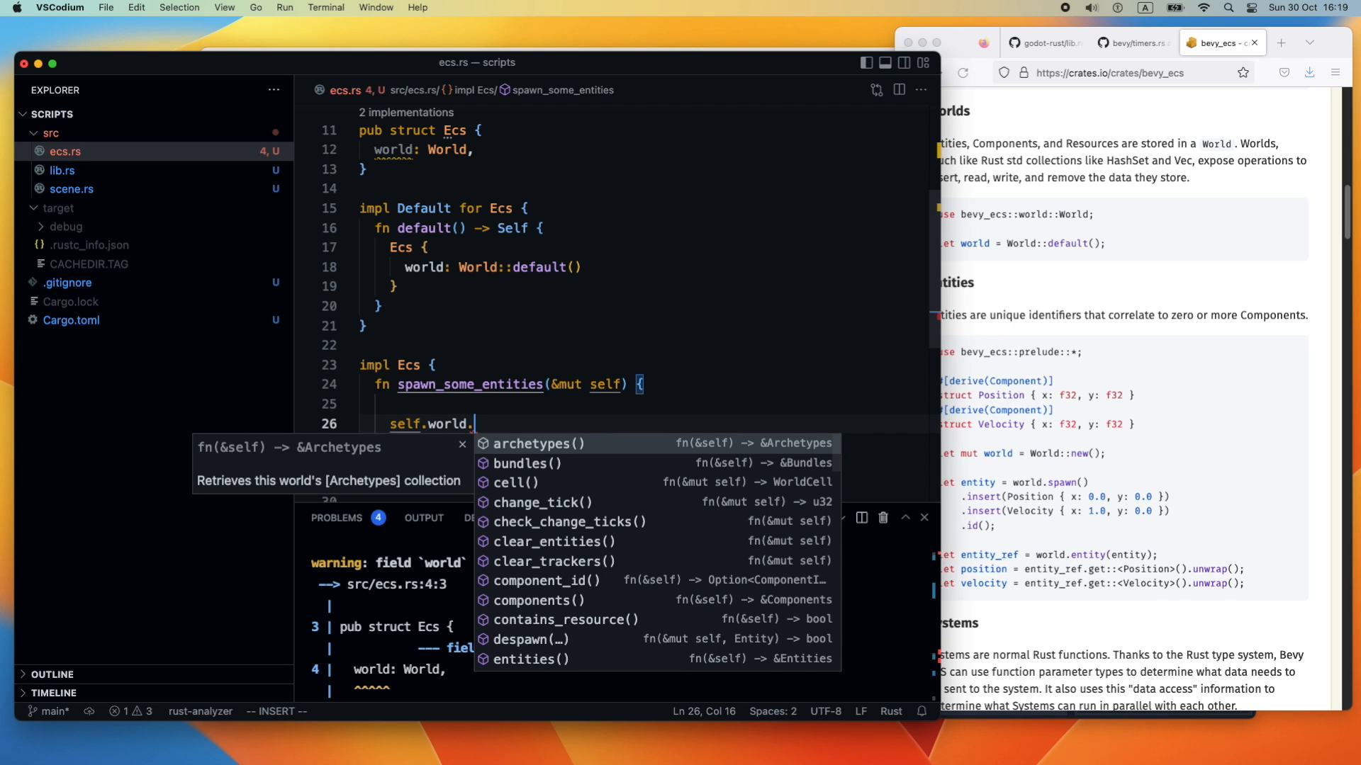
text(s)
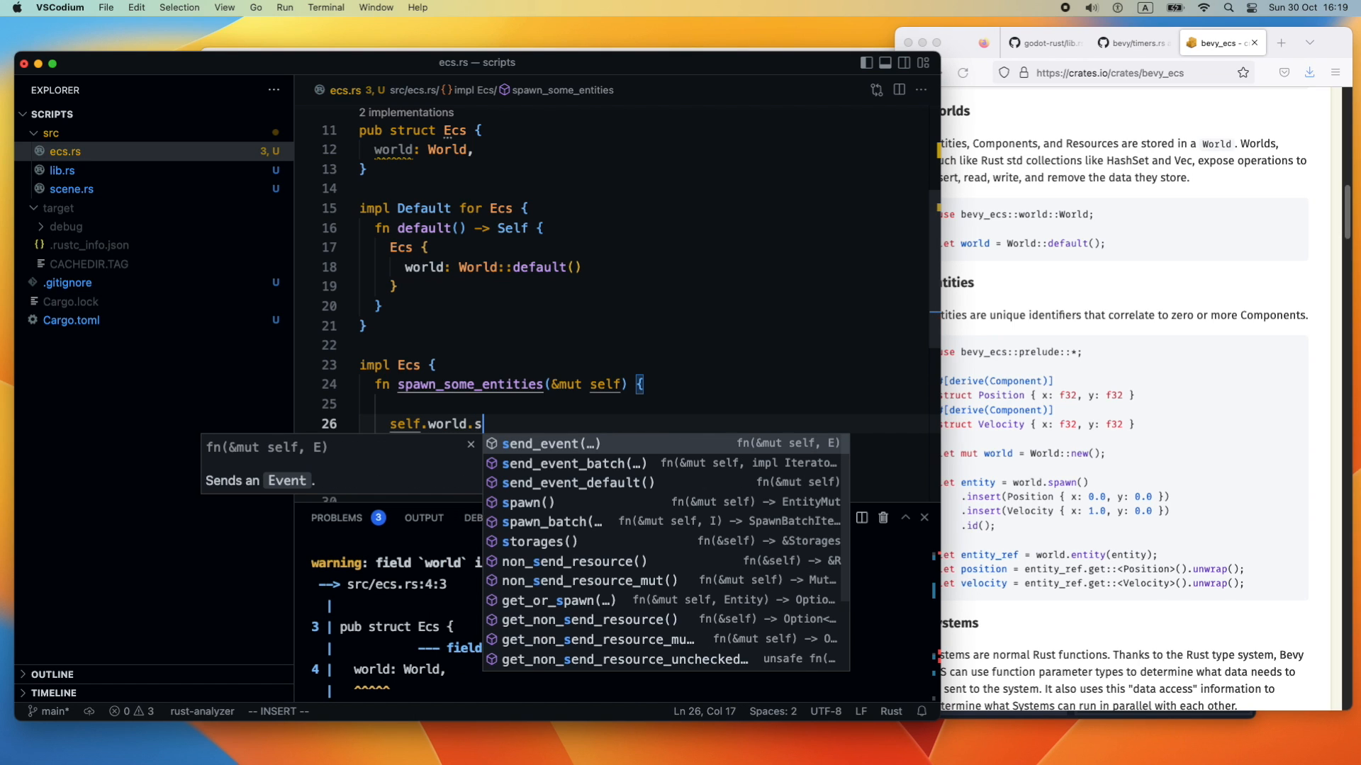
text(pawn().)
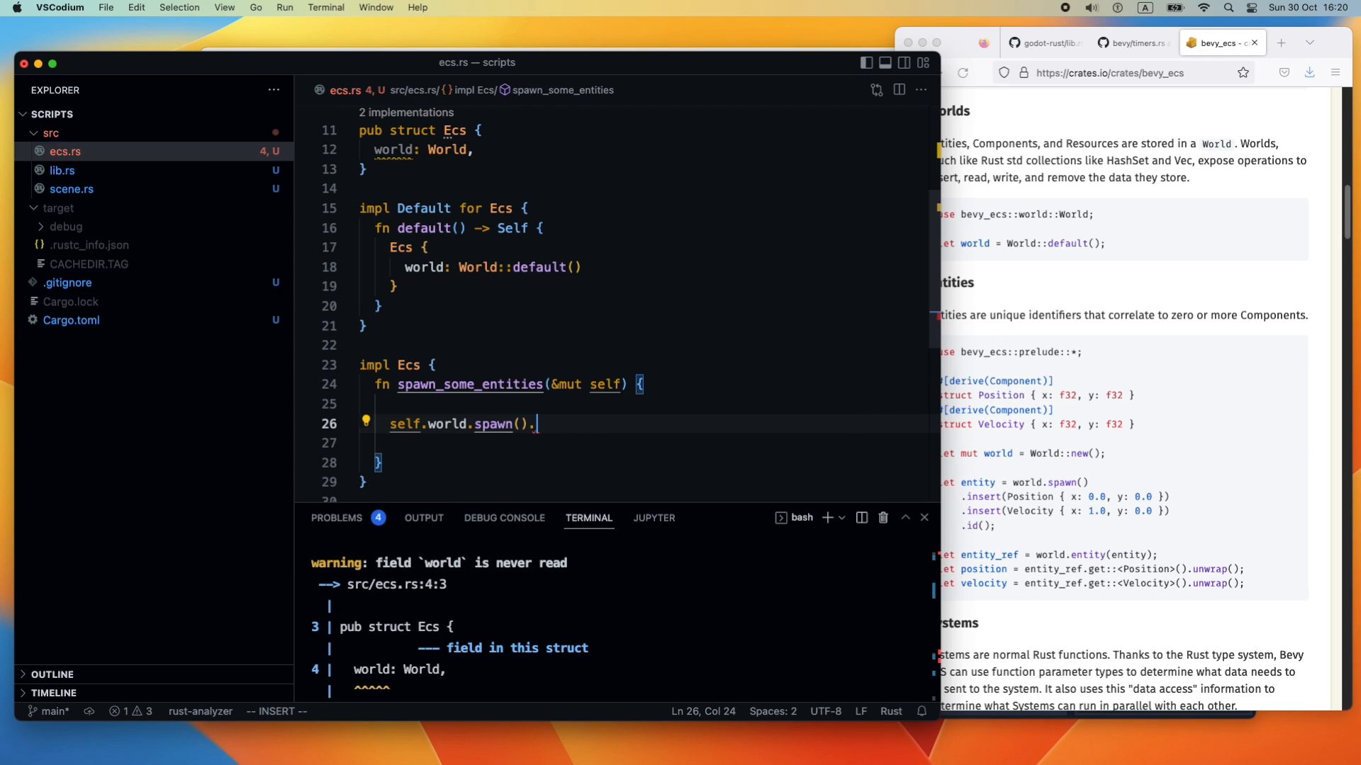
text(insert)
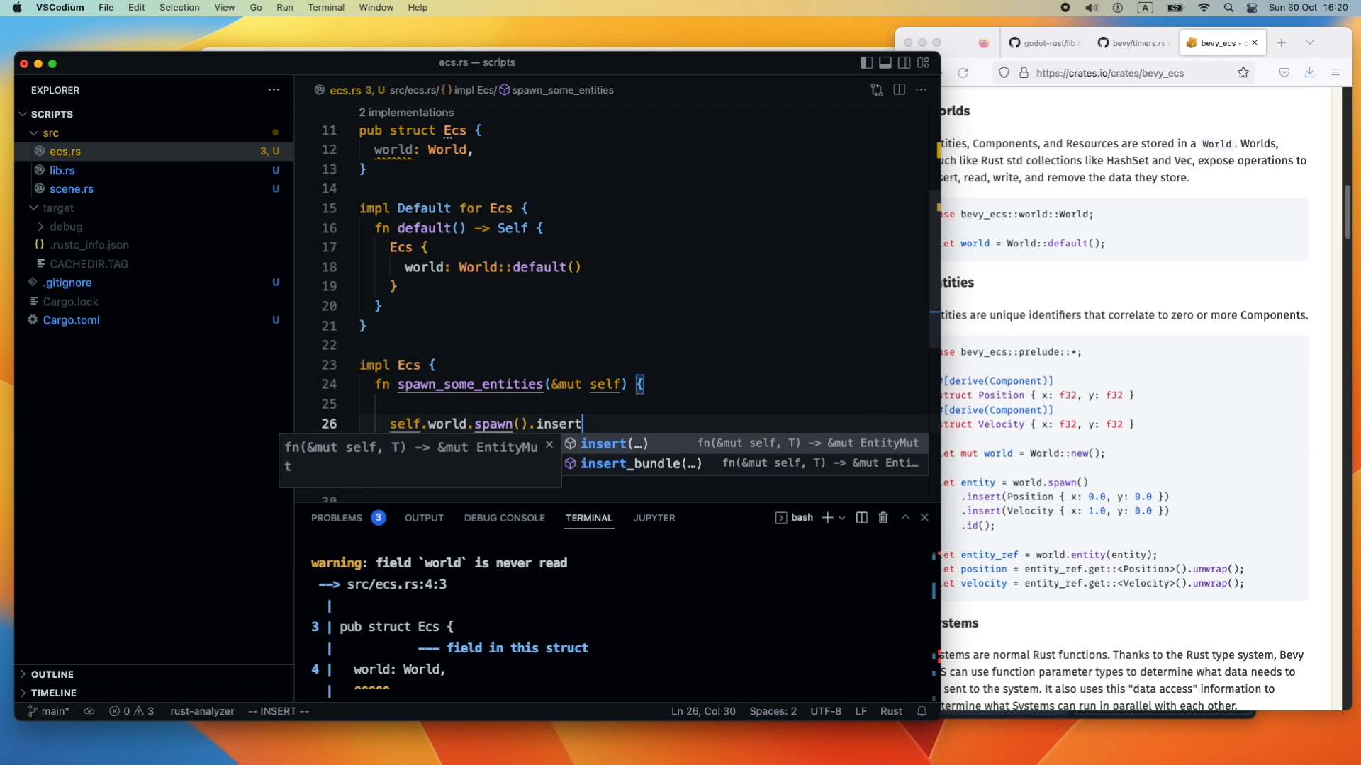
text(()
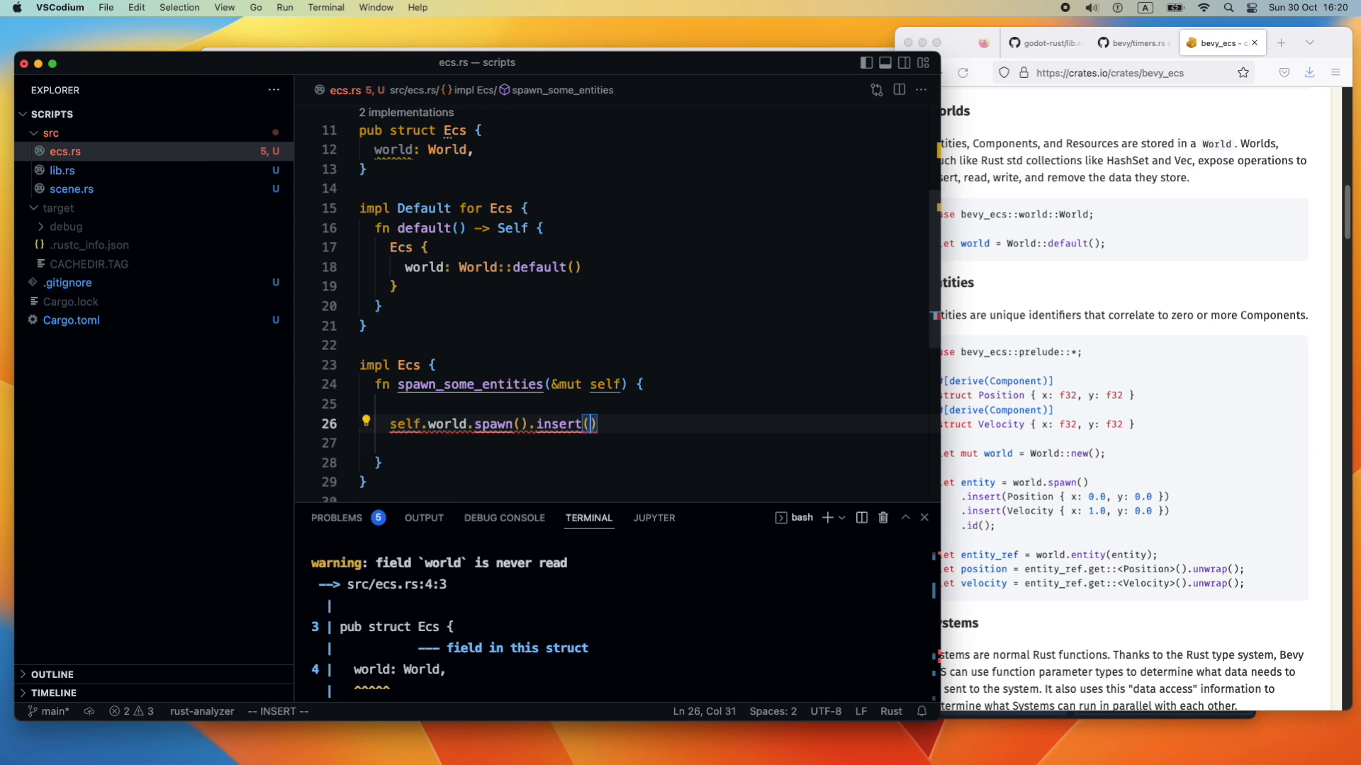
text(Scne)
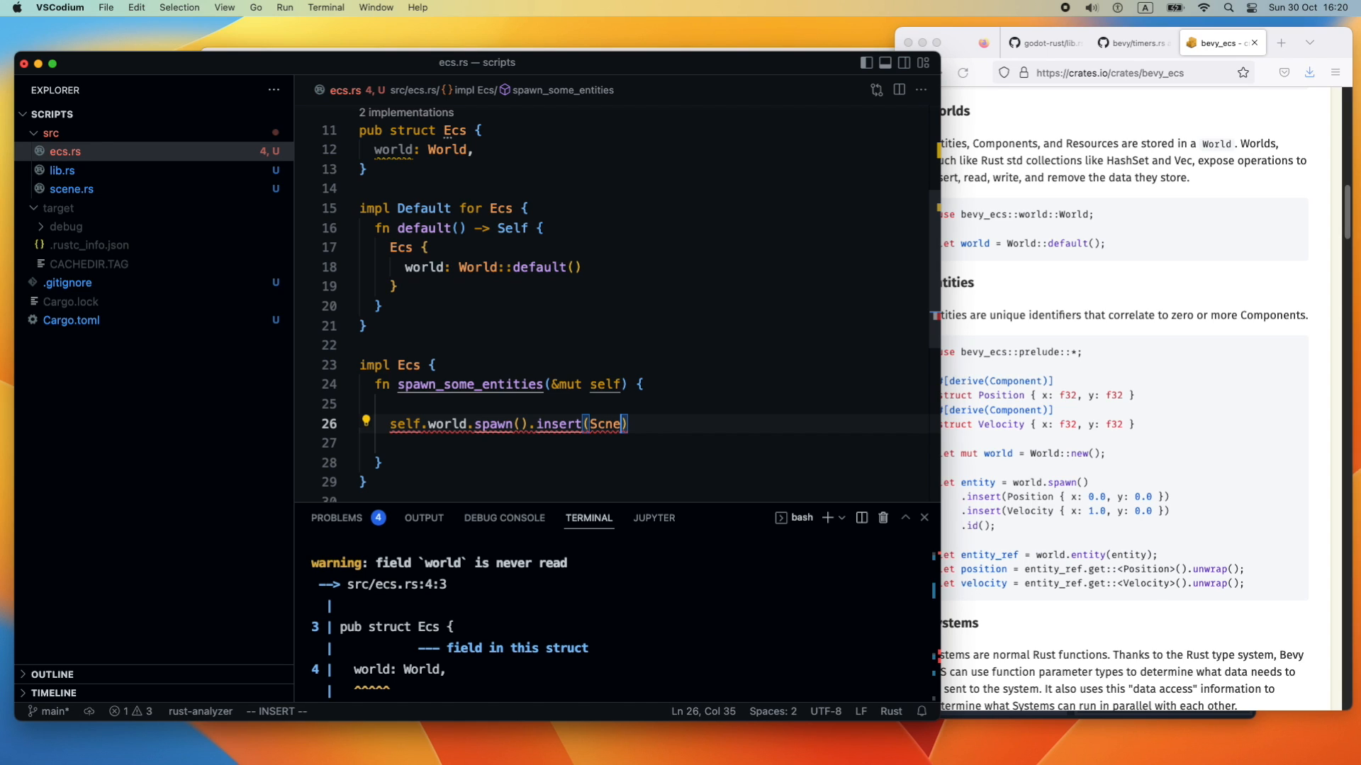
text(Entity)
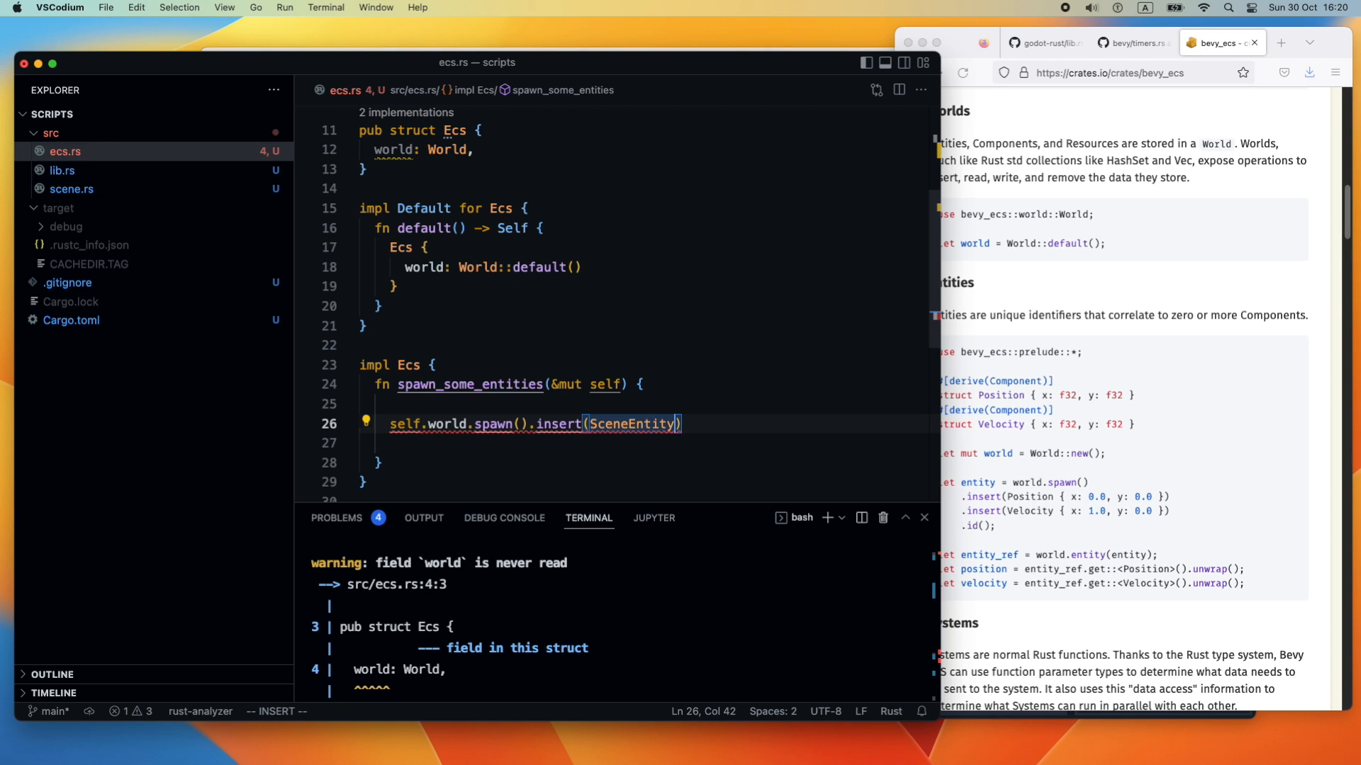
text(" ")
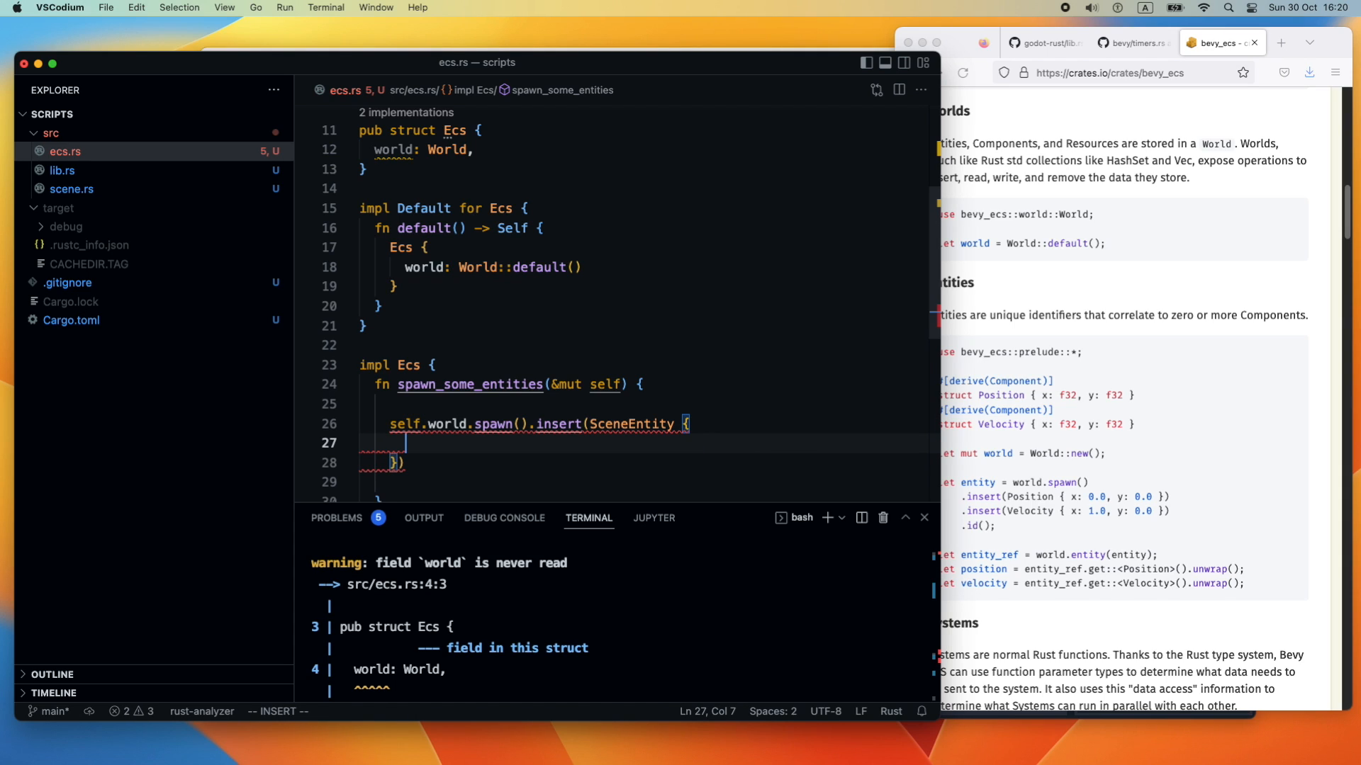
text(x: 0.)
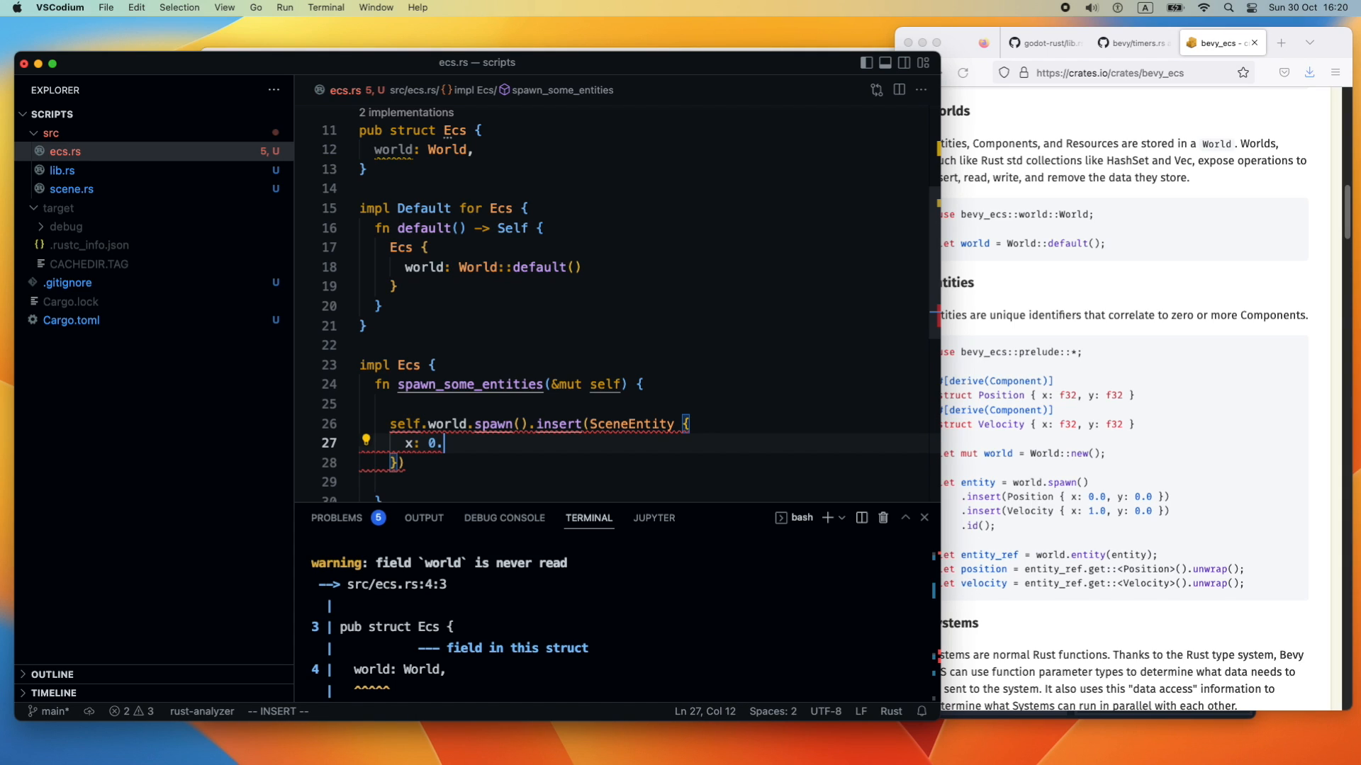
text(0, y.)
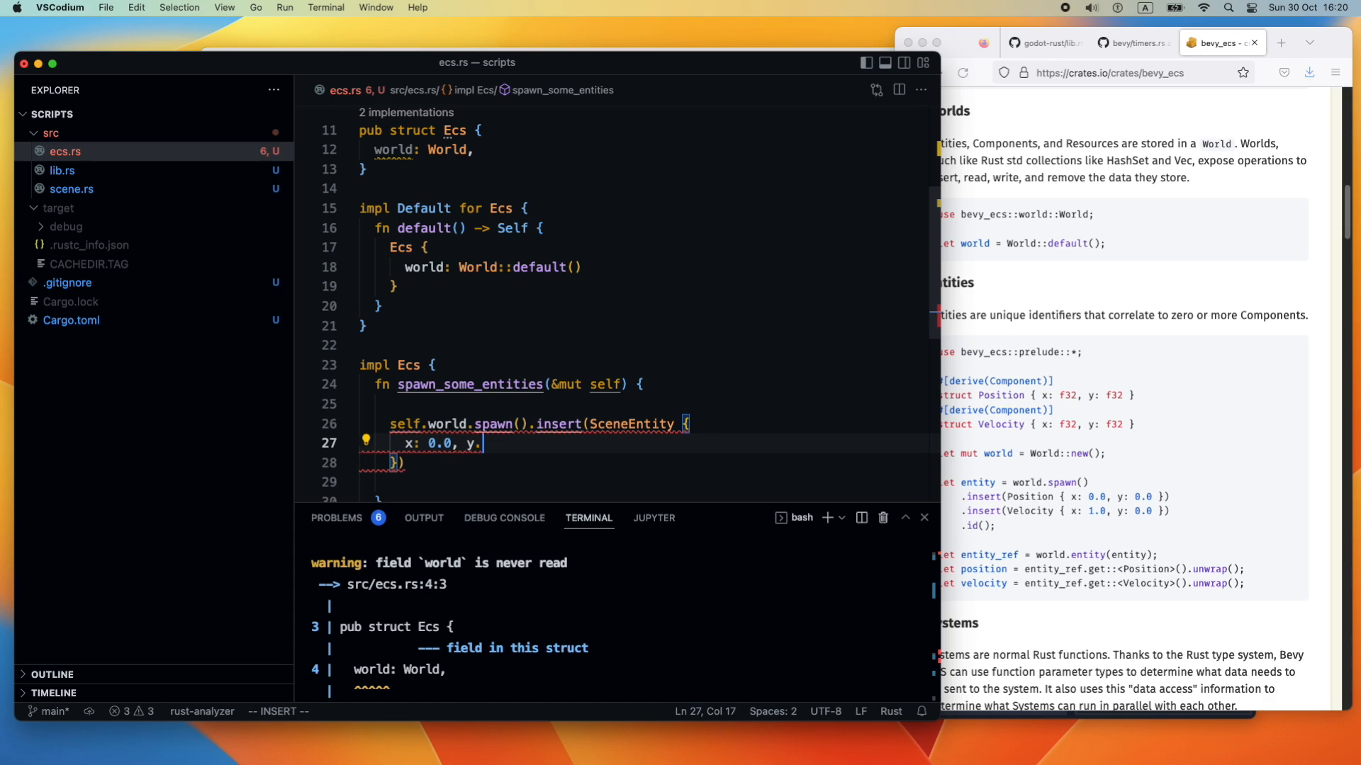
text(0.)
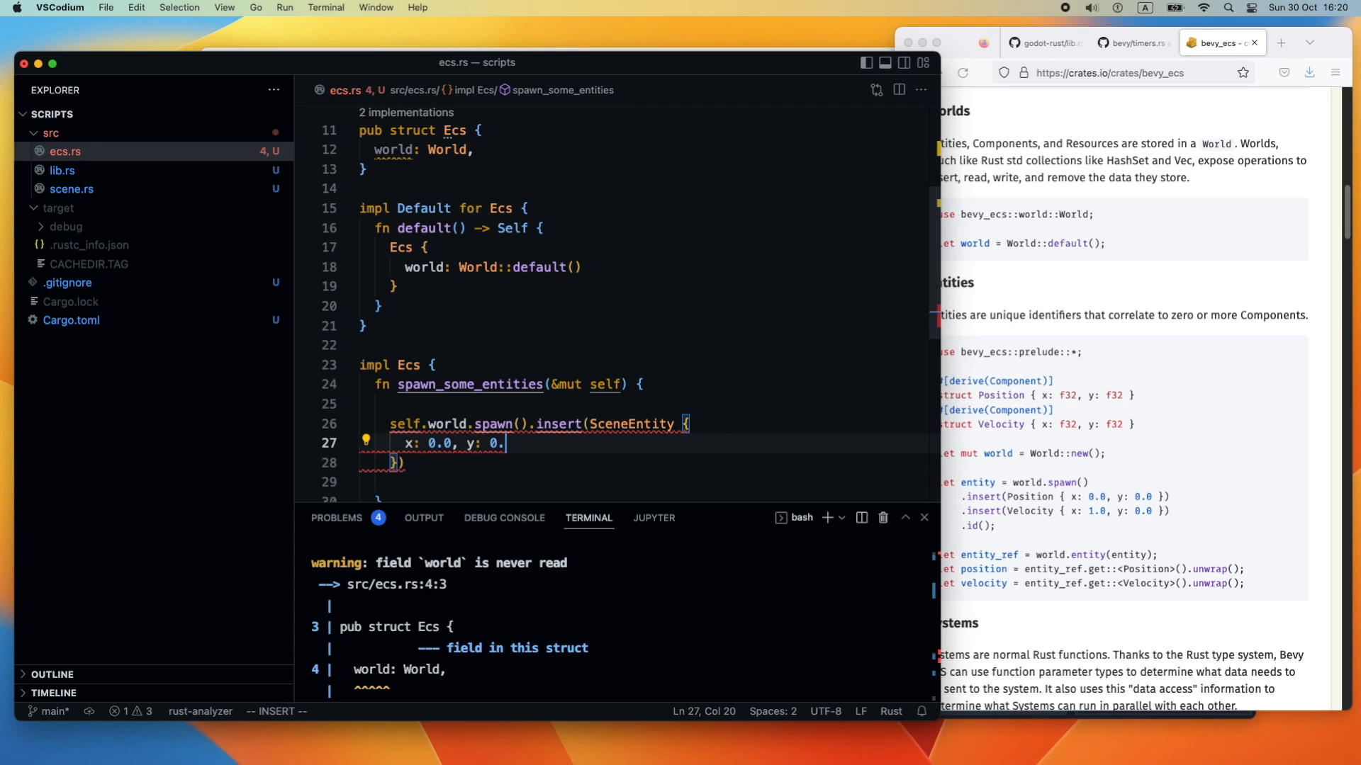
text(0)
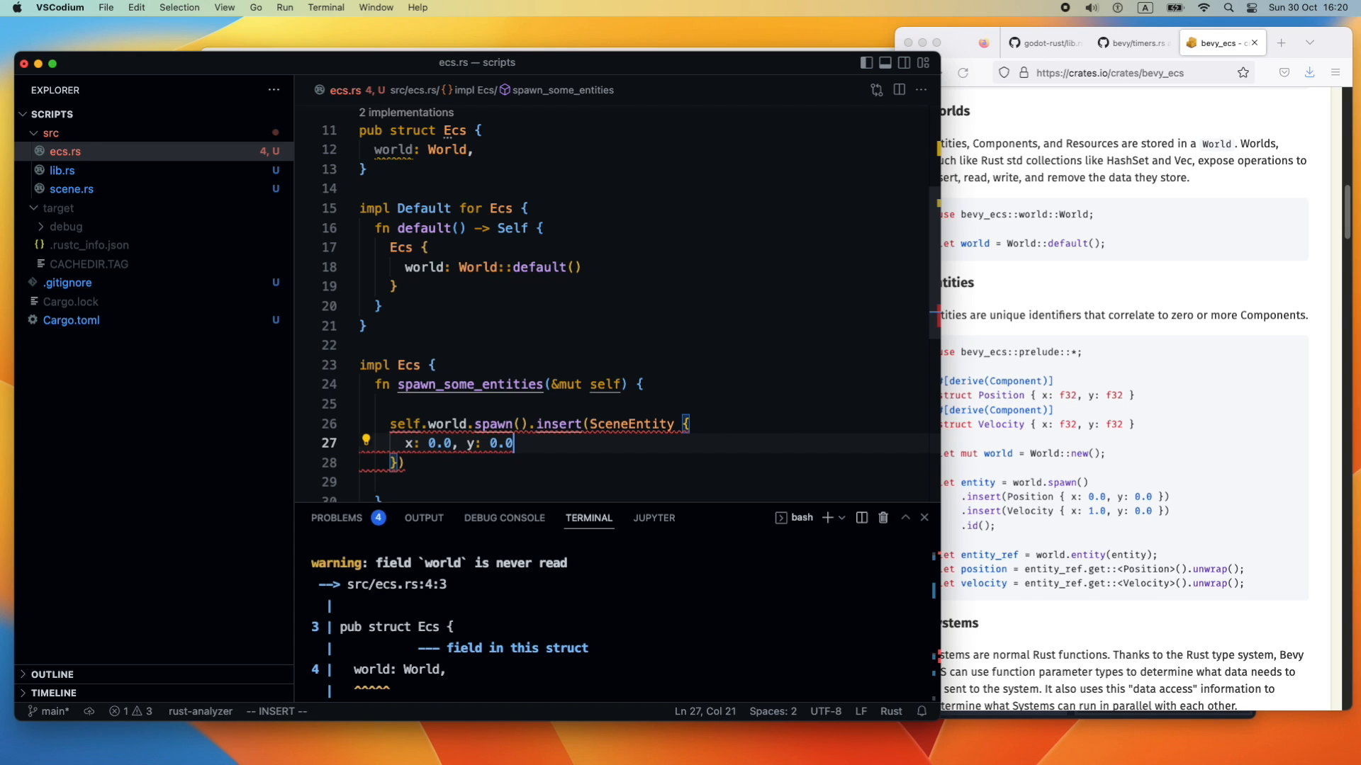
key(Escape)
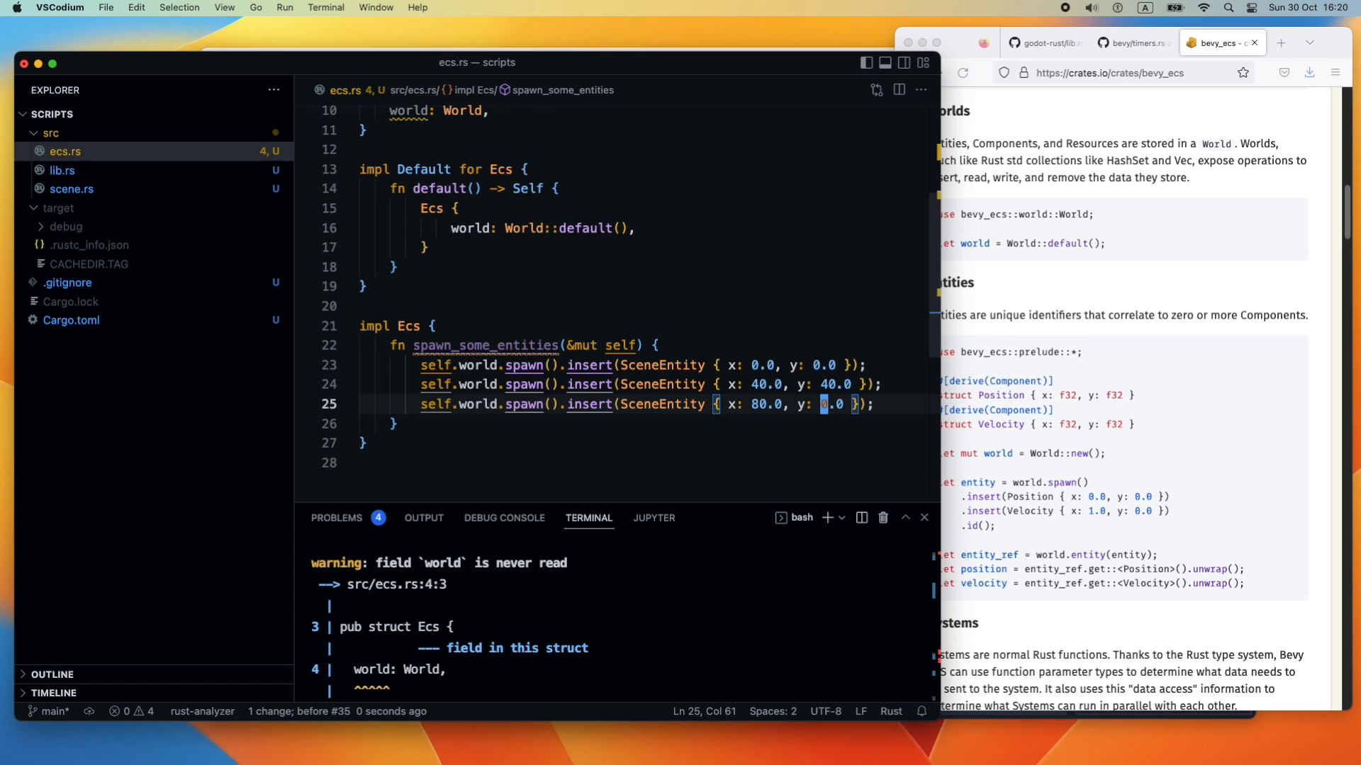
text(8)
click(530, 346)
text(pub )
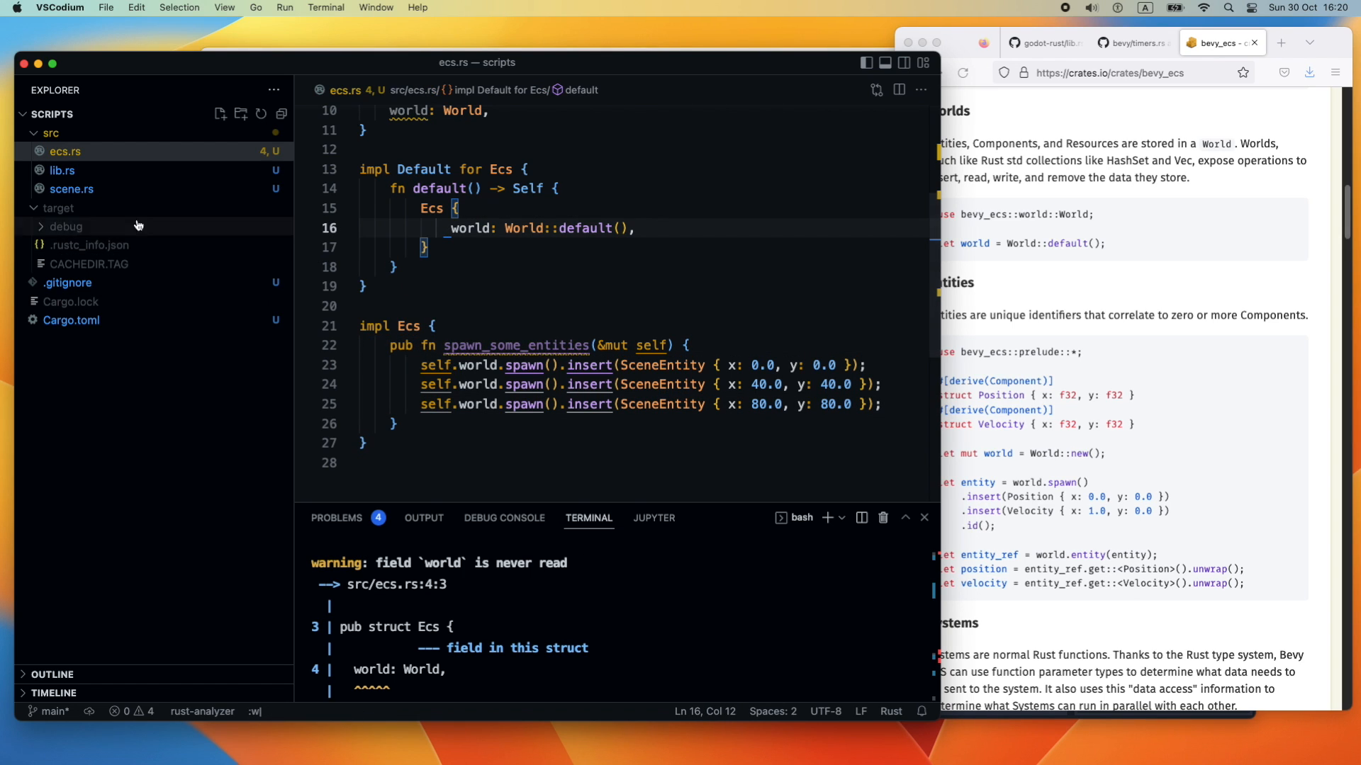
Make _ready take &mut self, call self.ecs.spawn_some_entities(), and save scene.rs
click(72, 188)
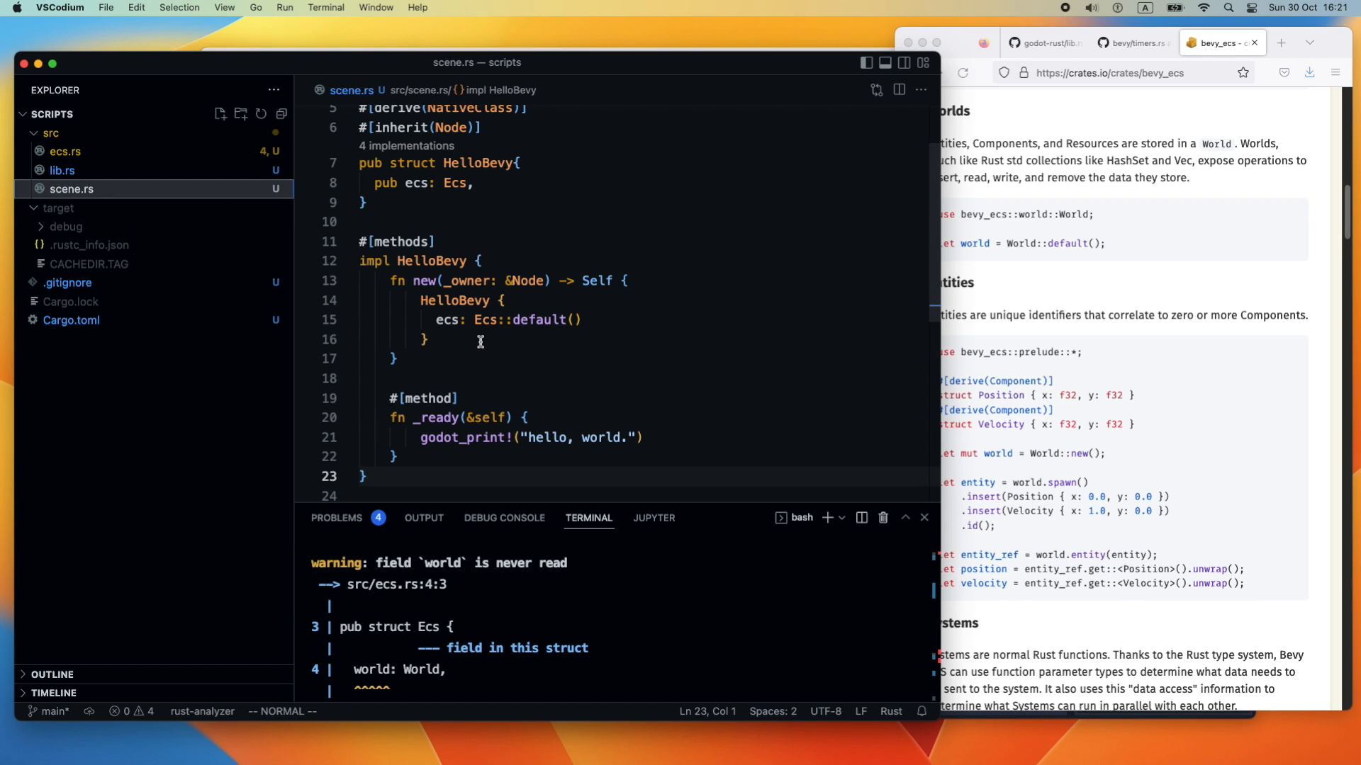
scroll(down, 3)
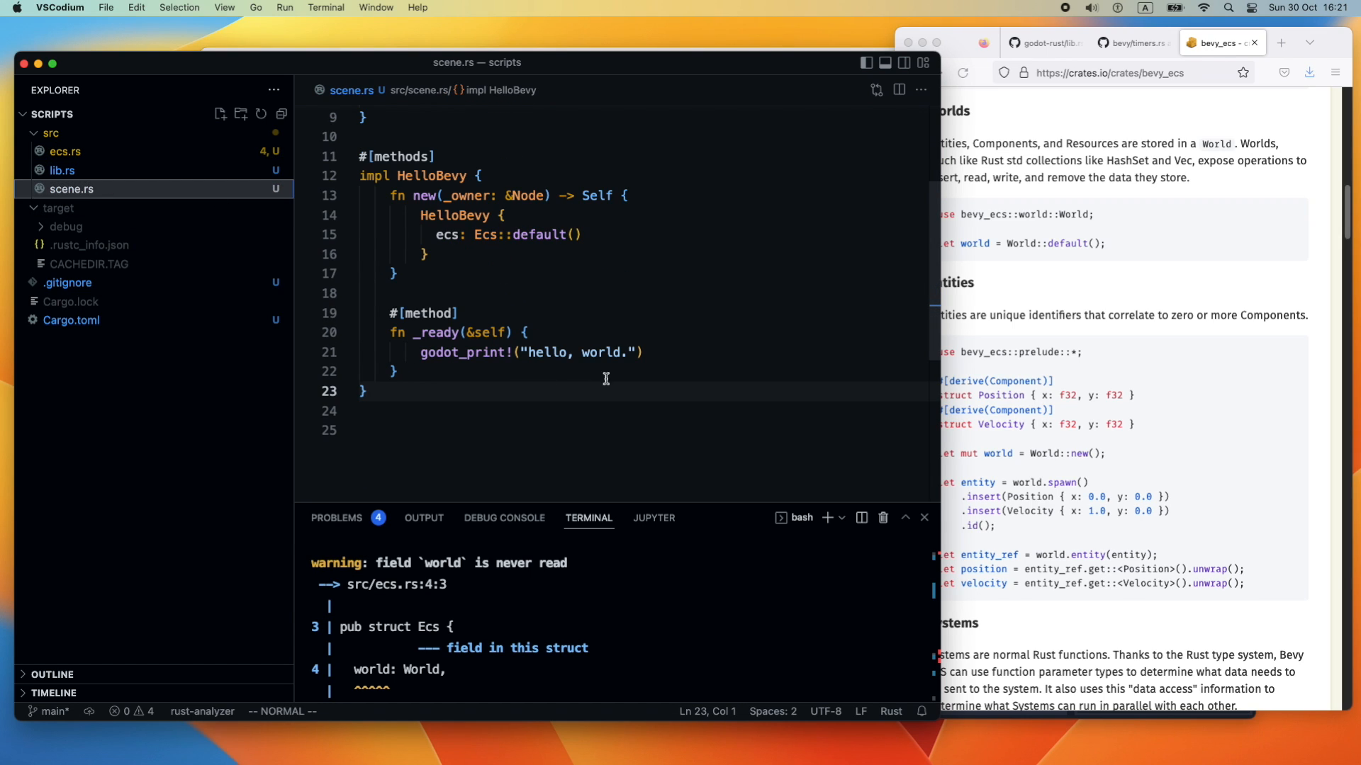
text(self.)
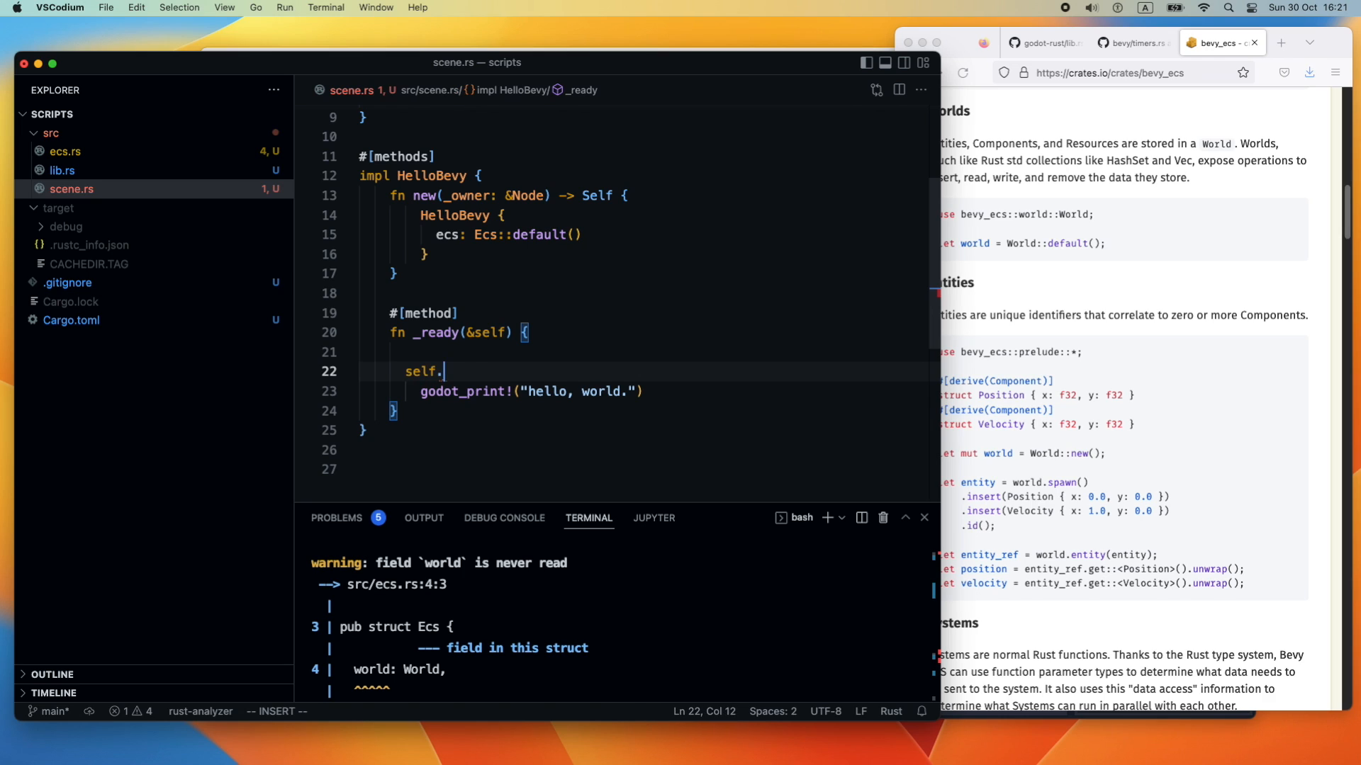
text(ec)
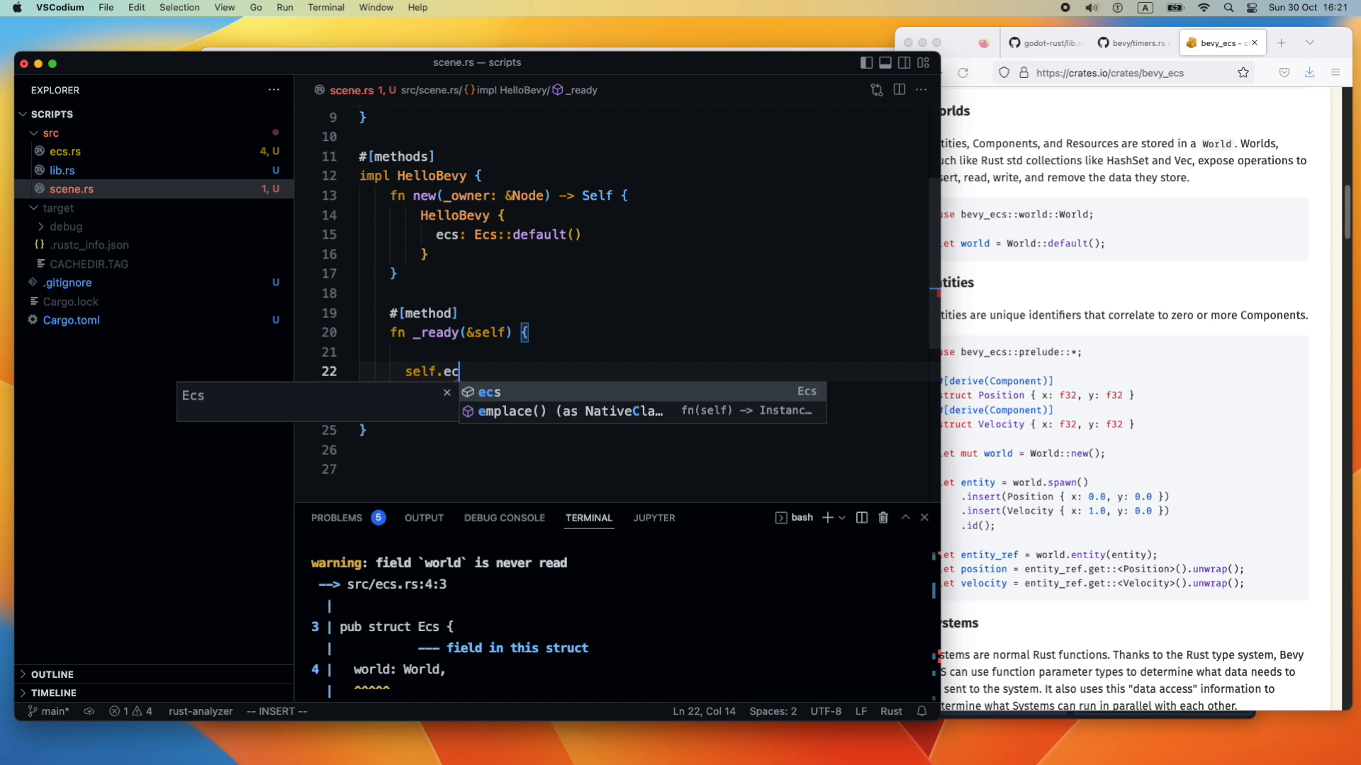
text(s.spawn_some_entities();)
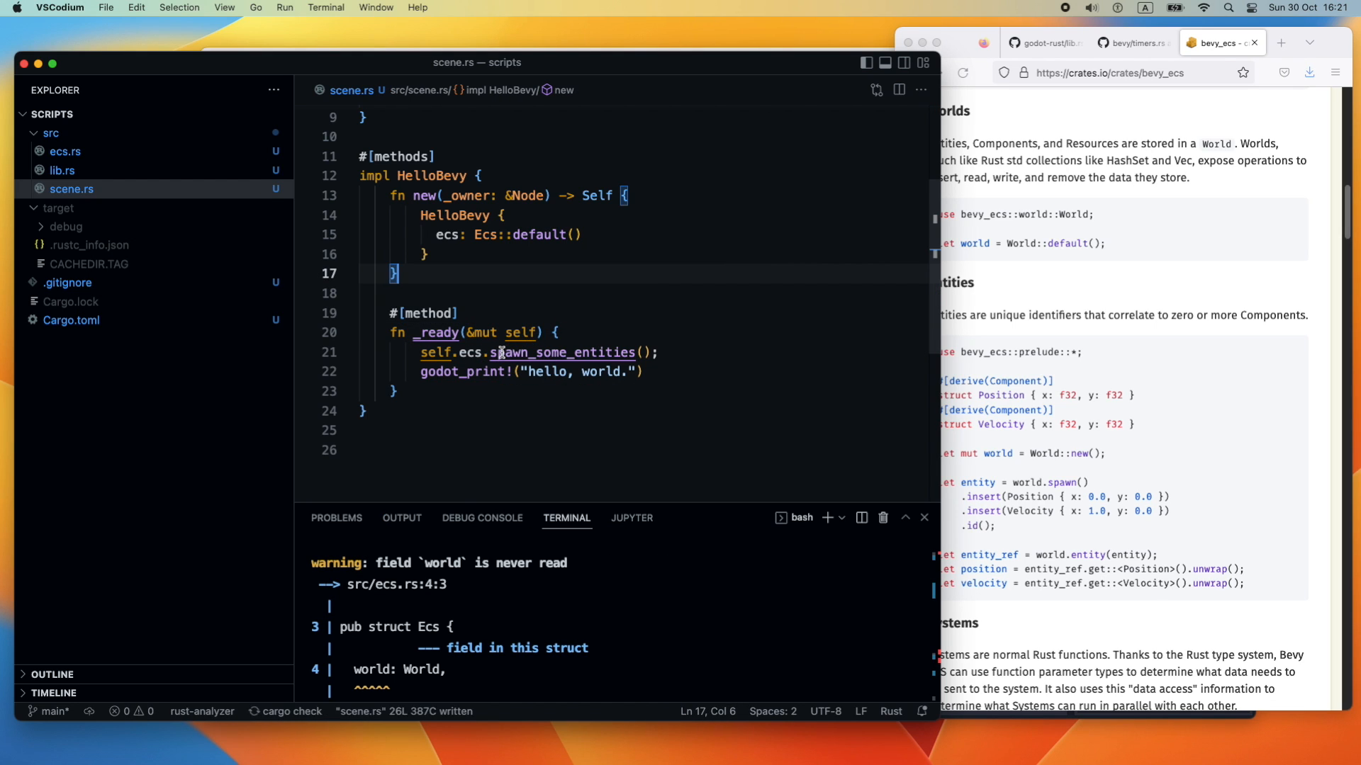
mouse_move(436, 352)
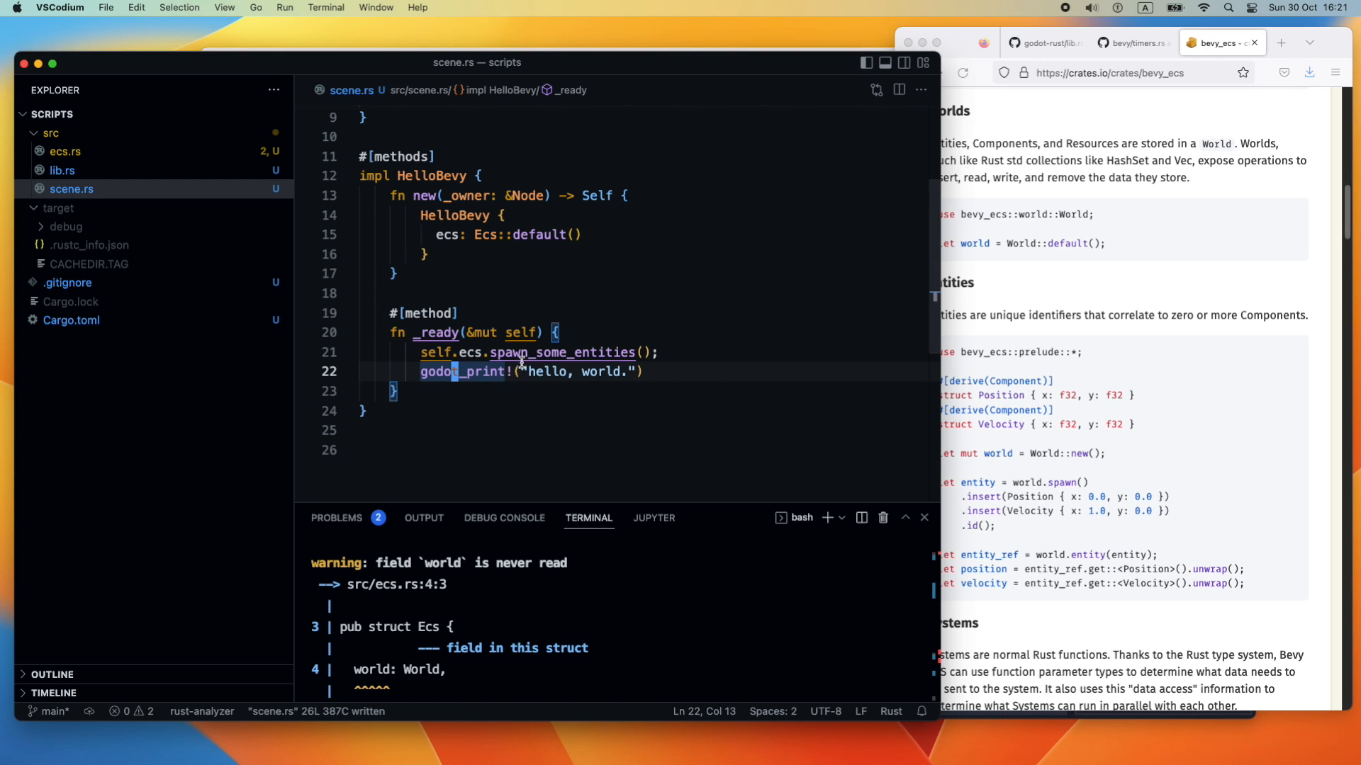
Declare 'pub fn get_entities(&mut self)' in the impl Ecs block of ecs.rs
click(65, 151)
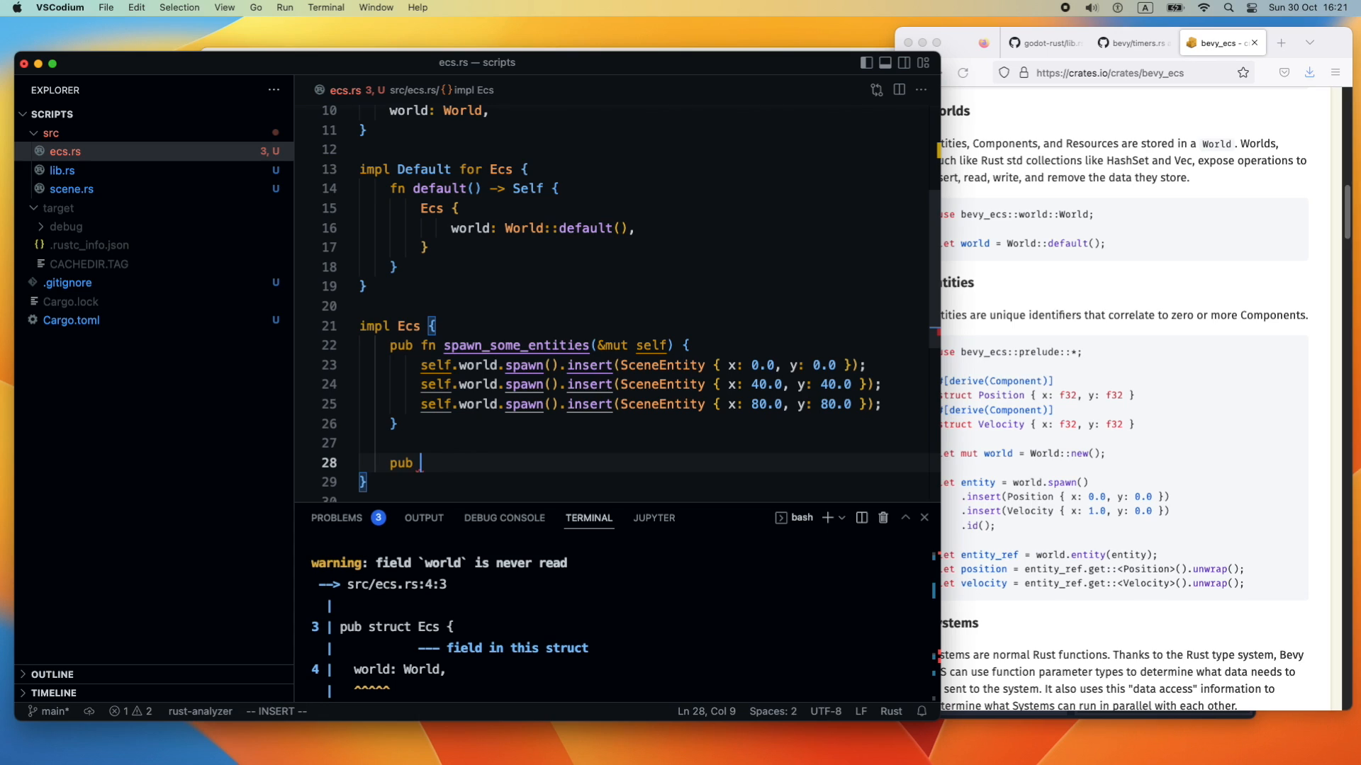
text(fn)
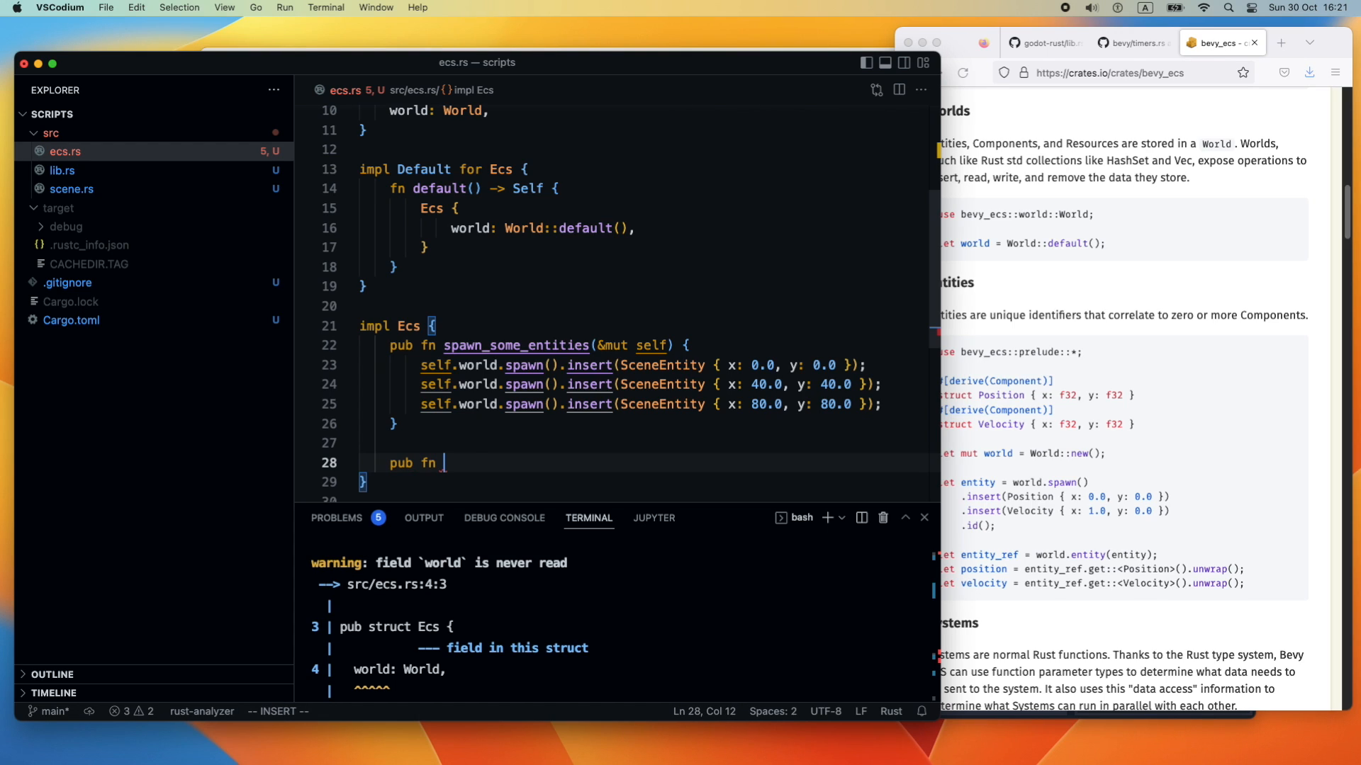
text(get)
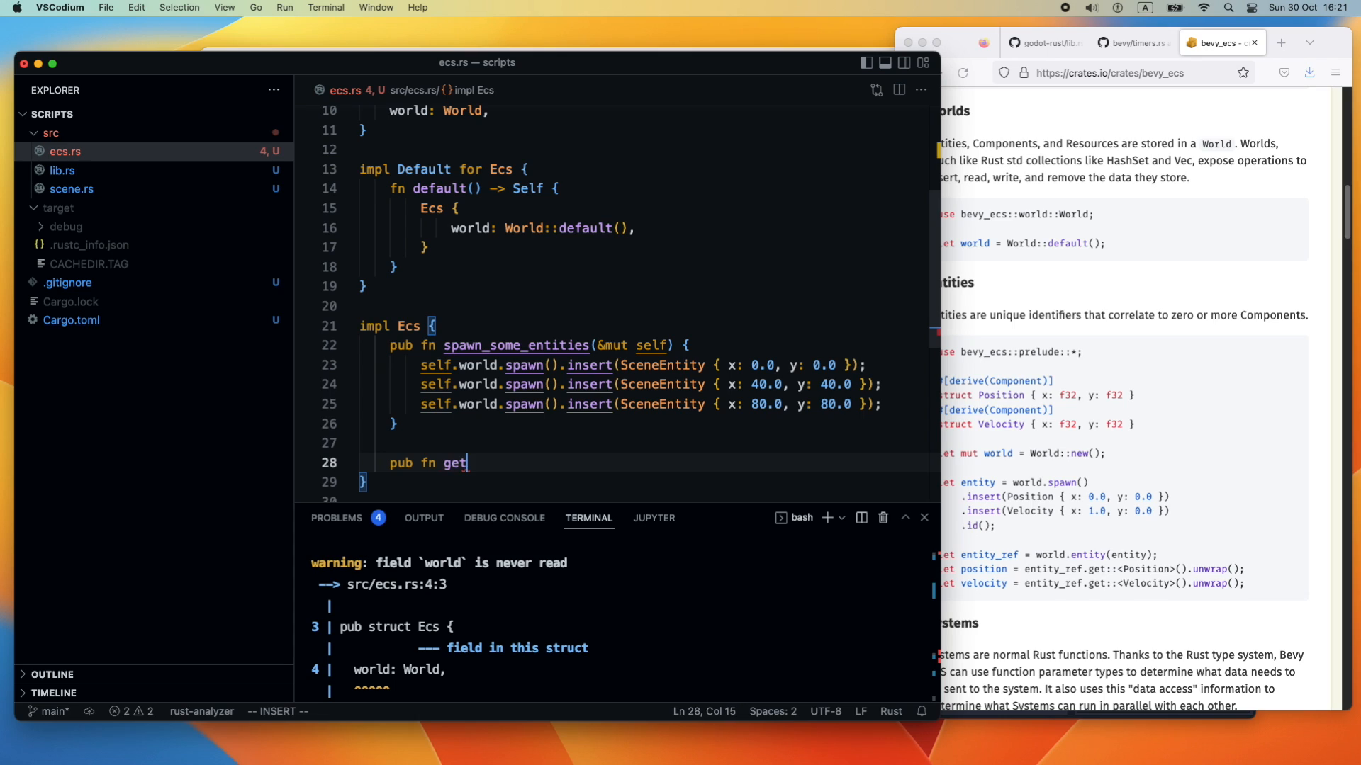
text(_en)
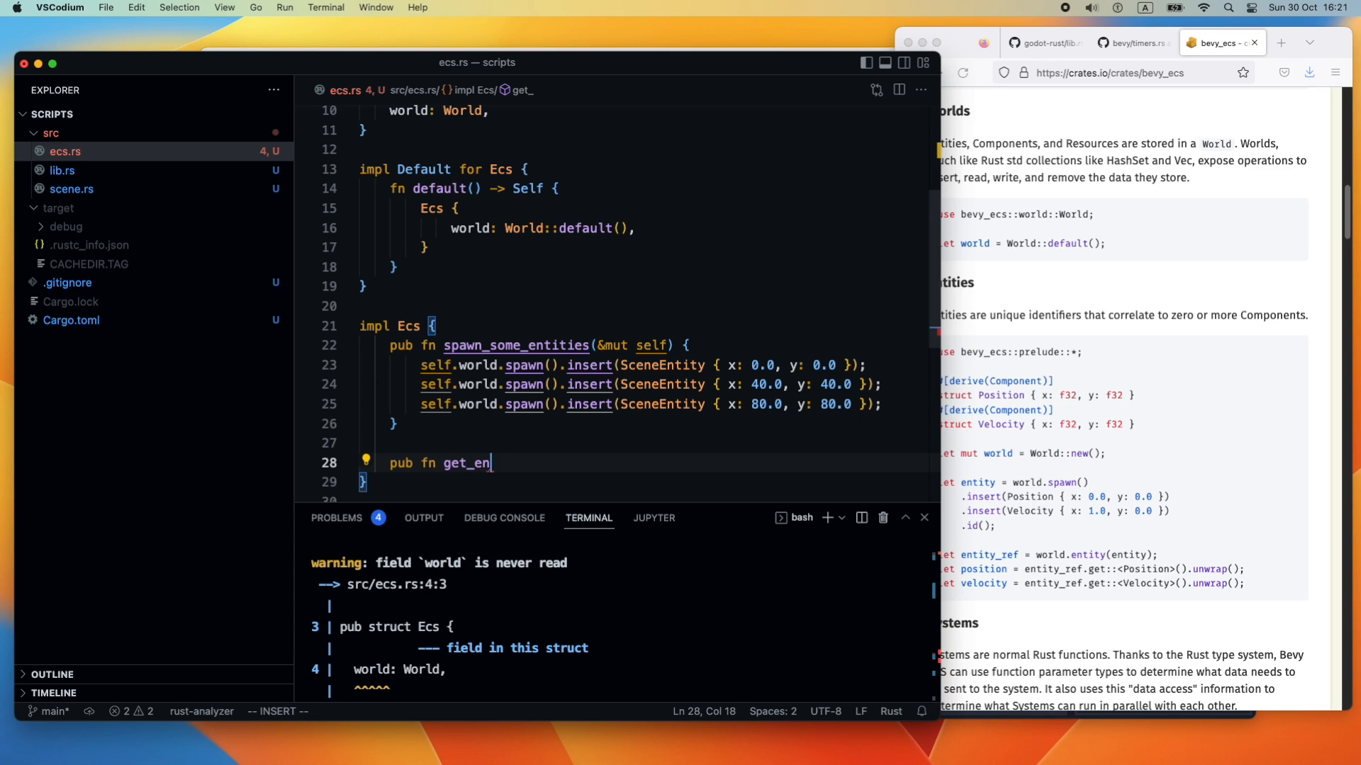
text(itie)
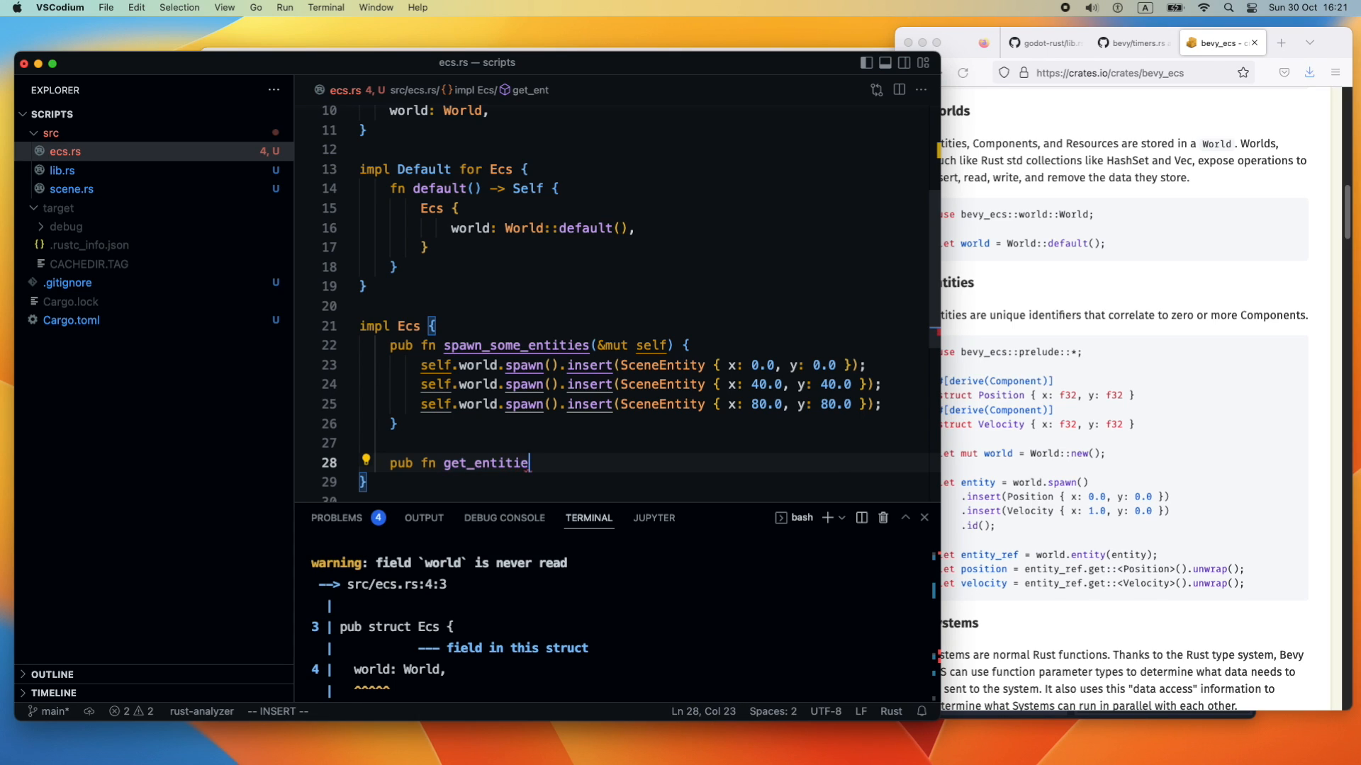
text(s())
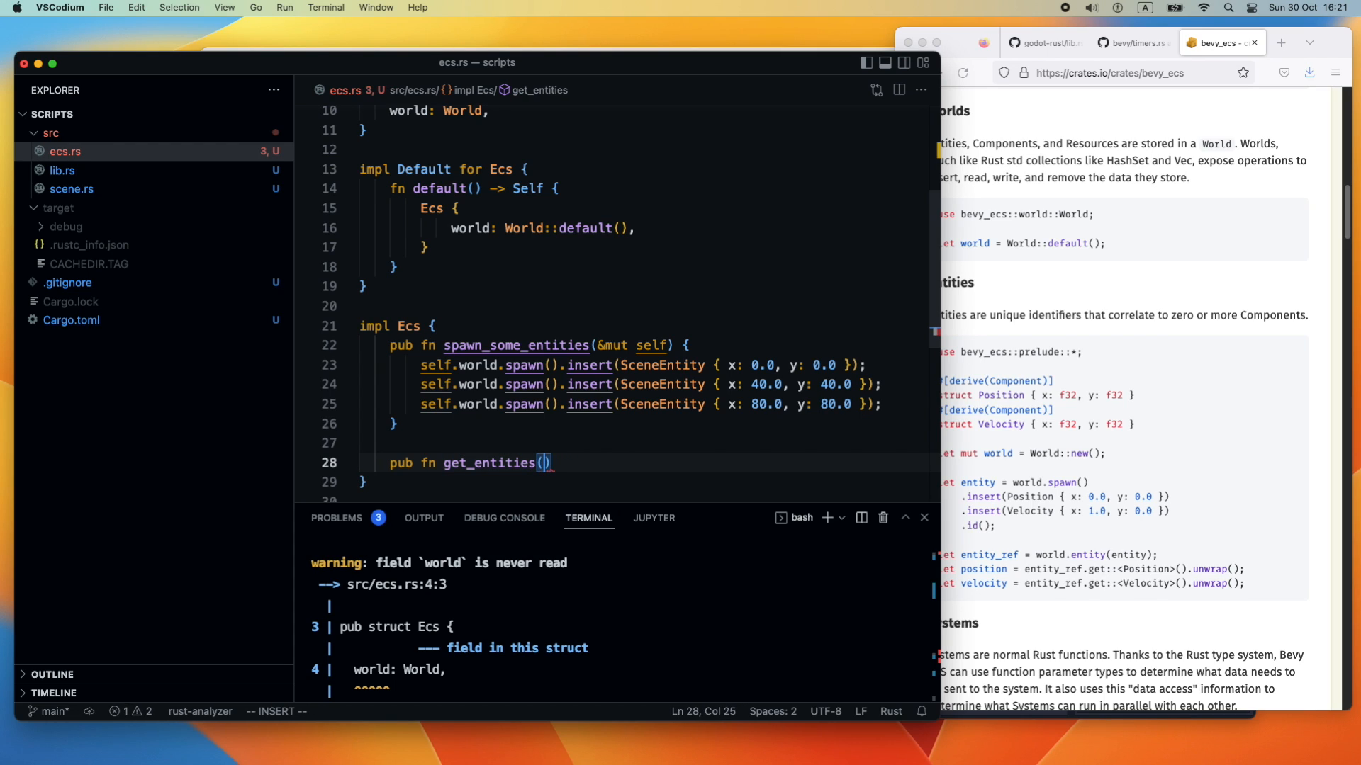
text(e)
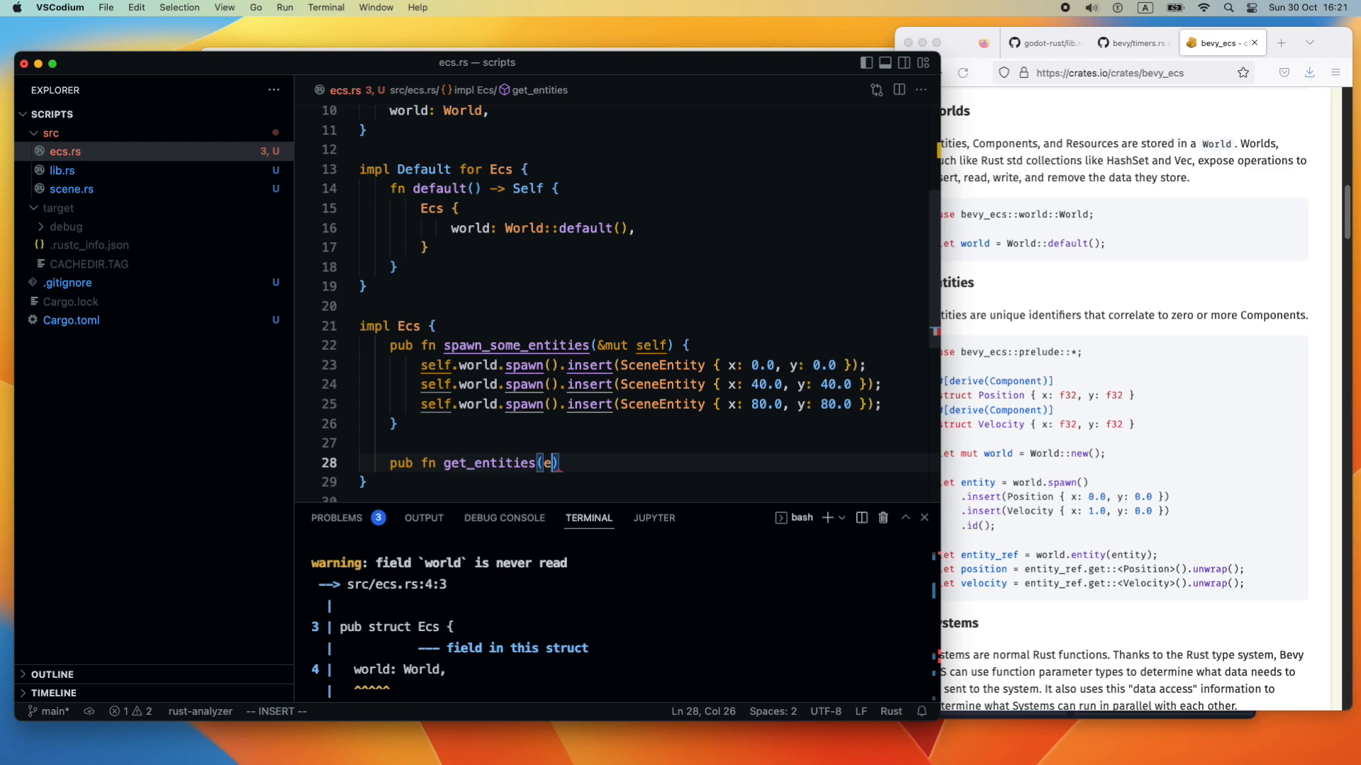
text(self)
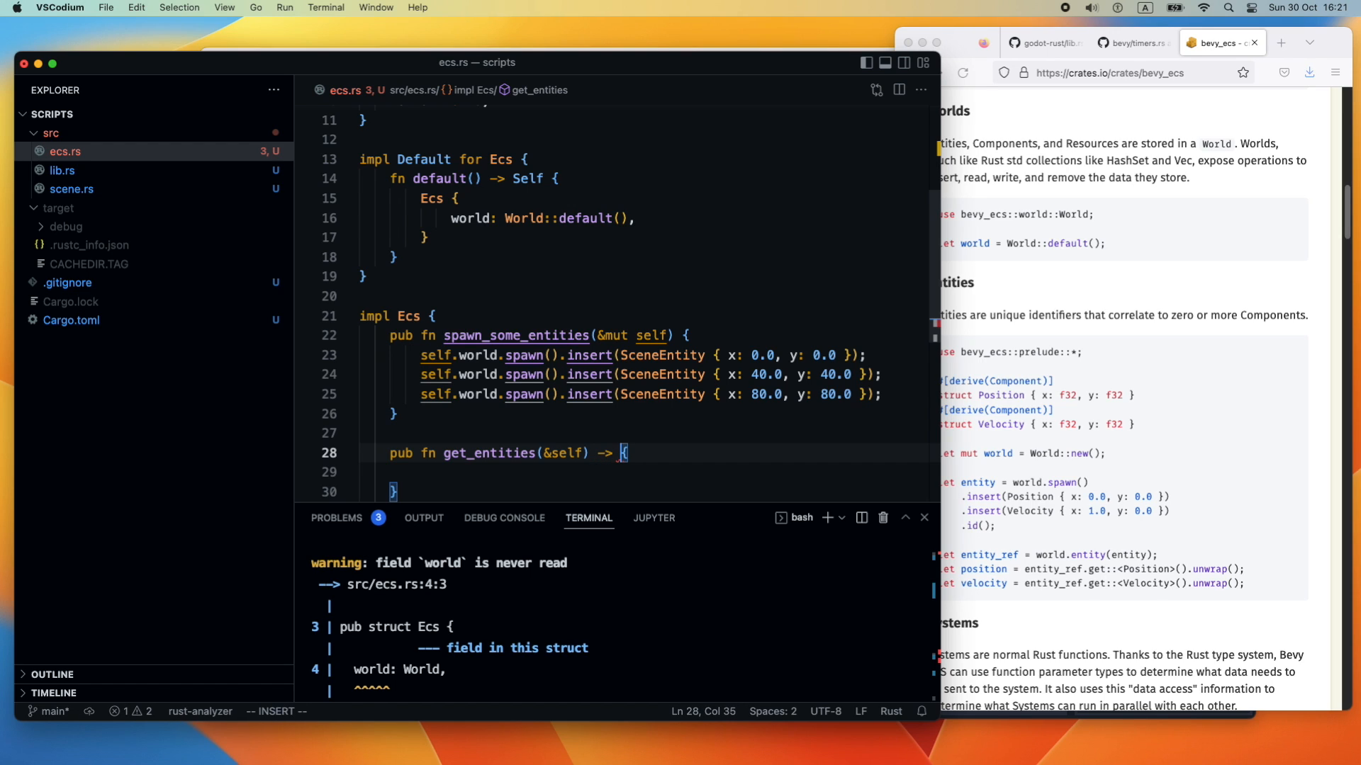
Give get_entities a Vec<SceneEntity> return type and a 'return Vec::new()' body
text(Scne)
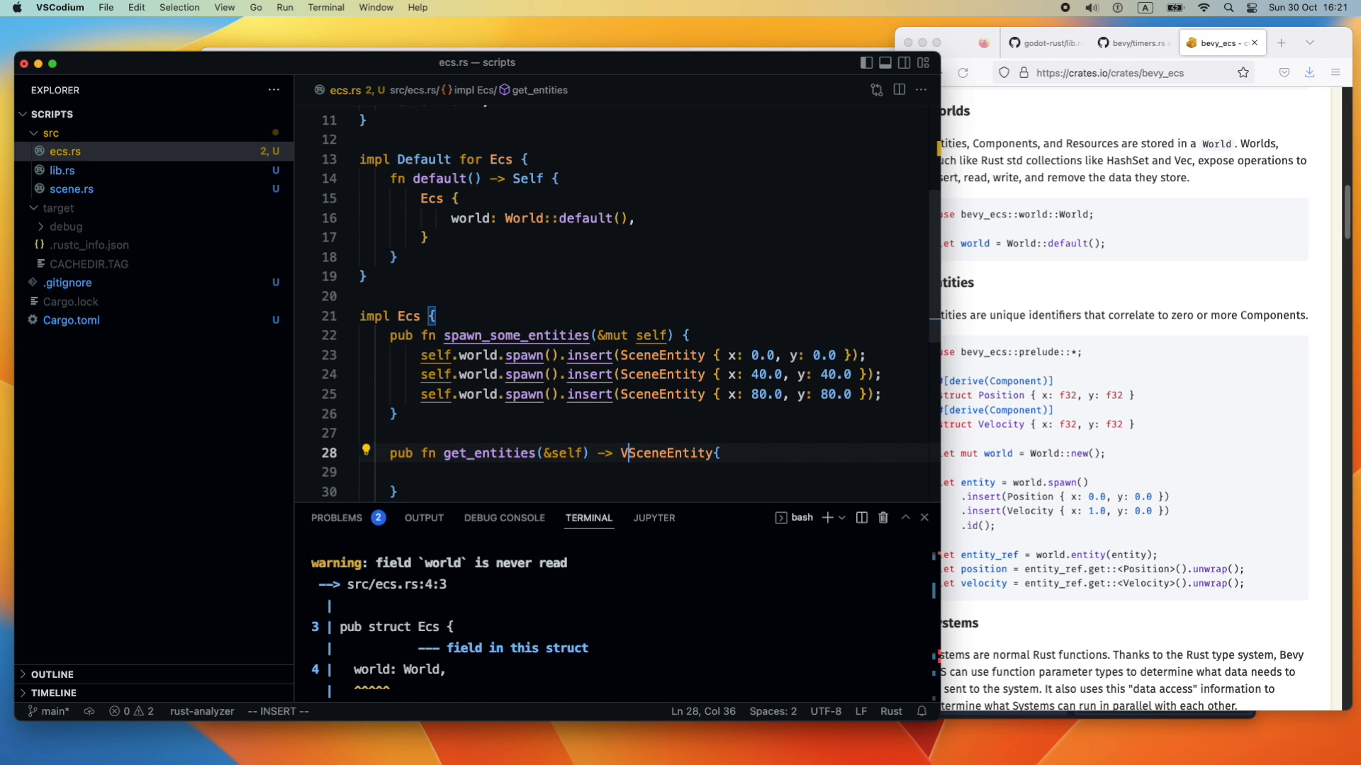
text(ec<)
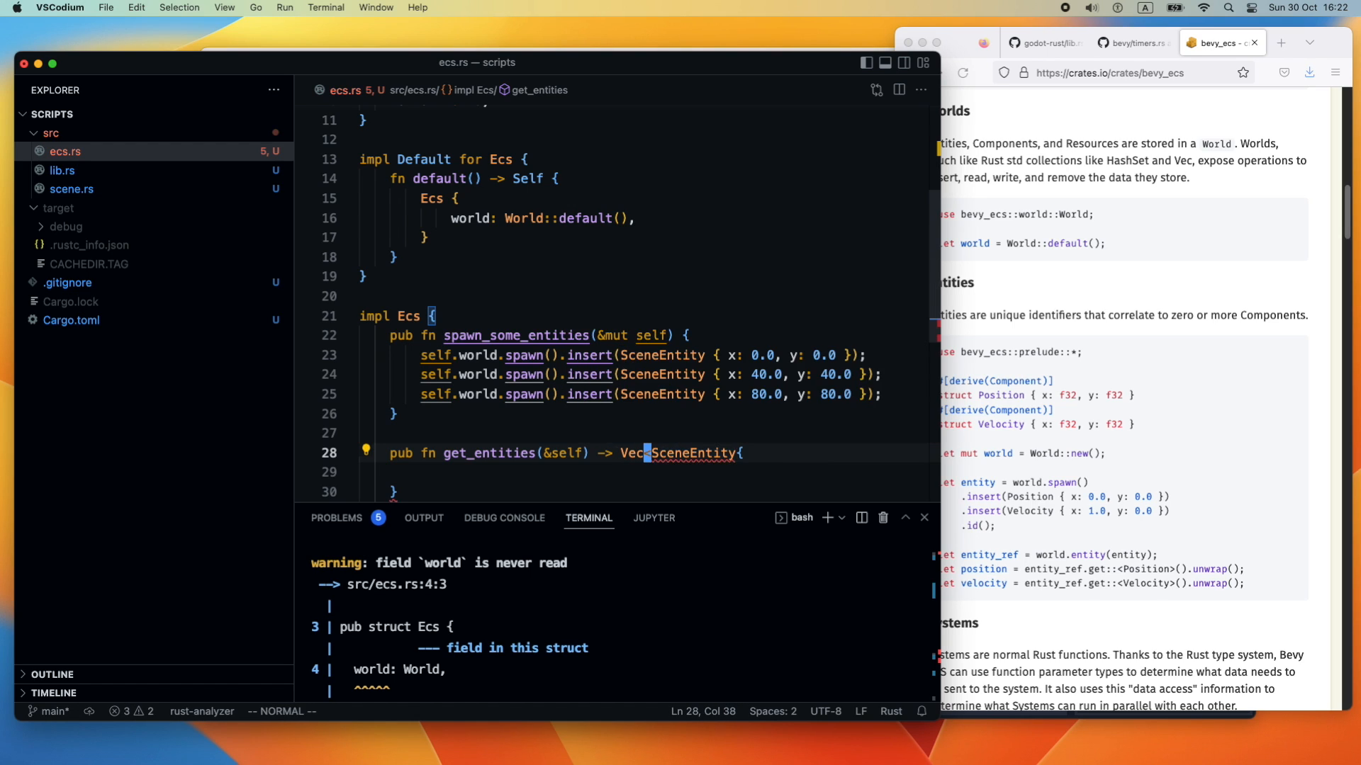
text(SceneEntity>)
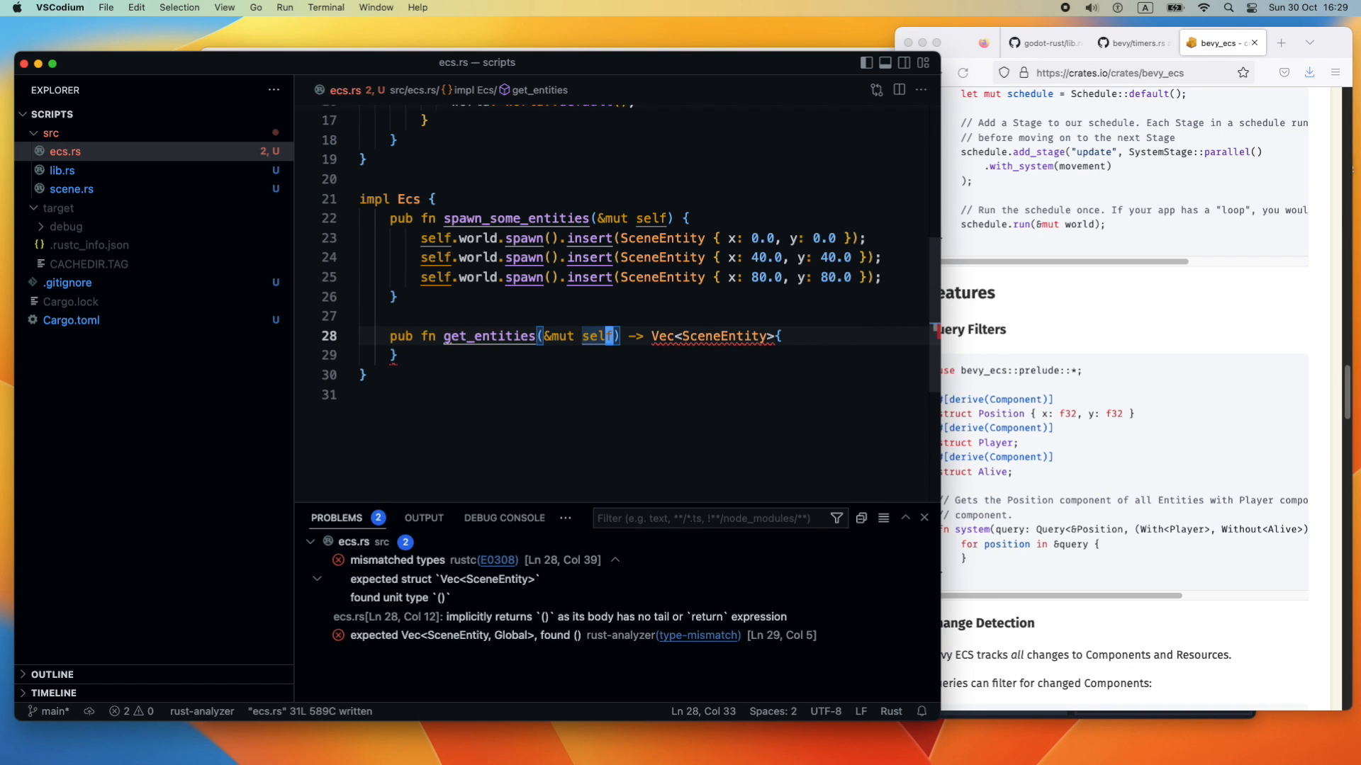
text(retu)
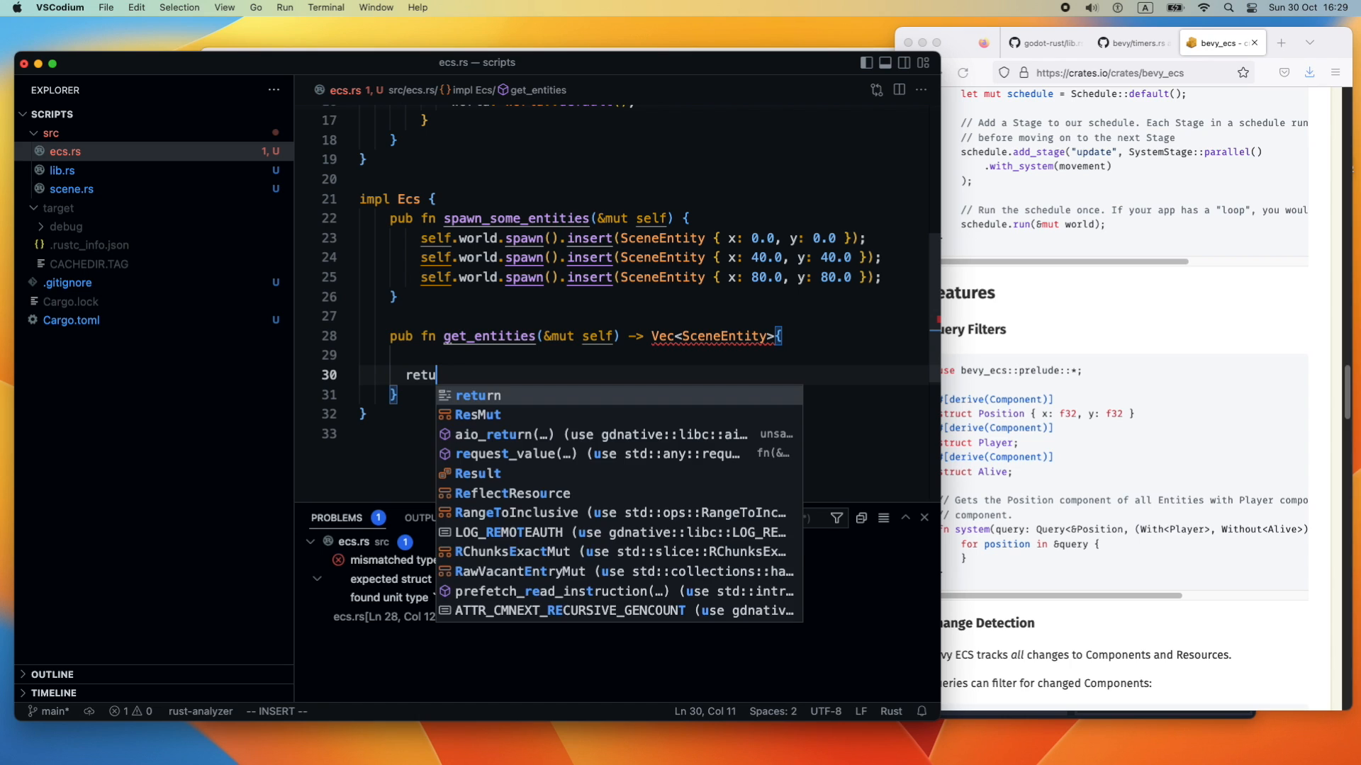
text(rn Vec:new)
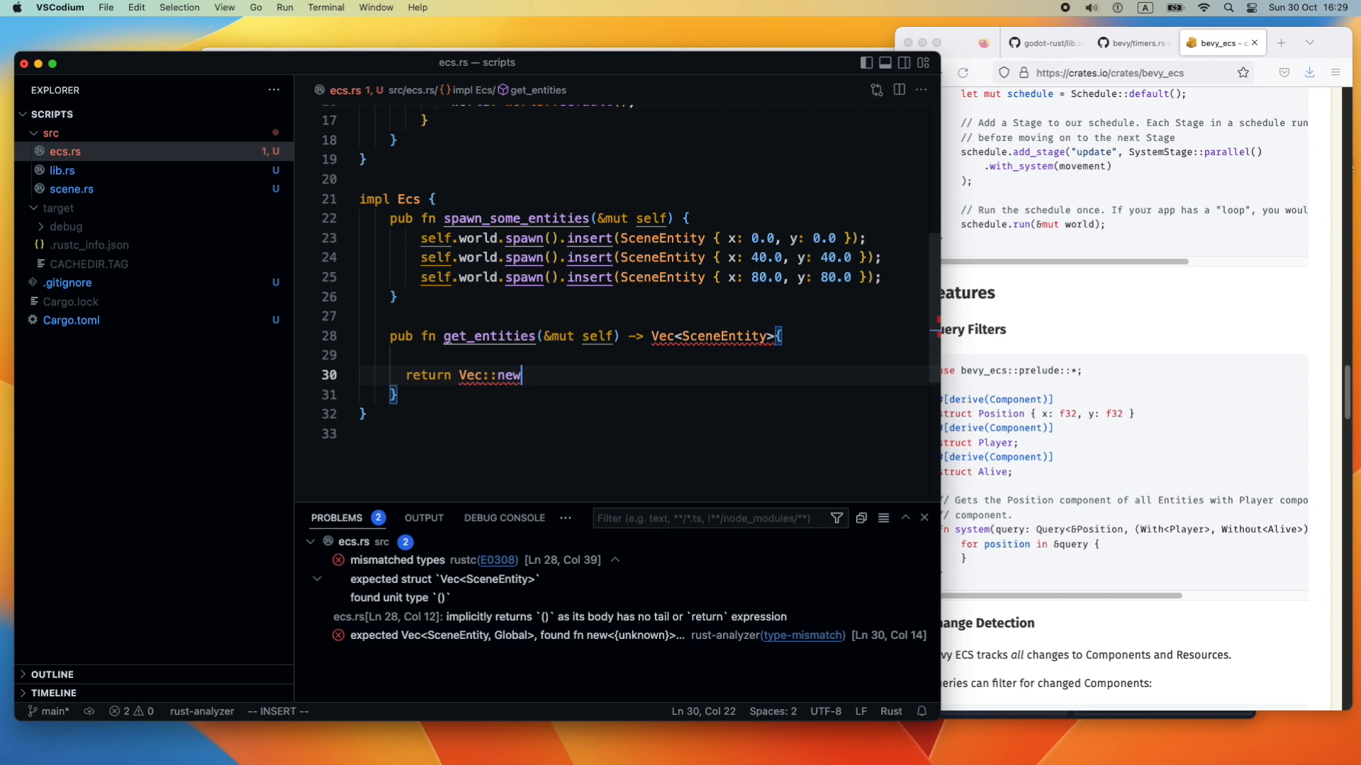
text(())
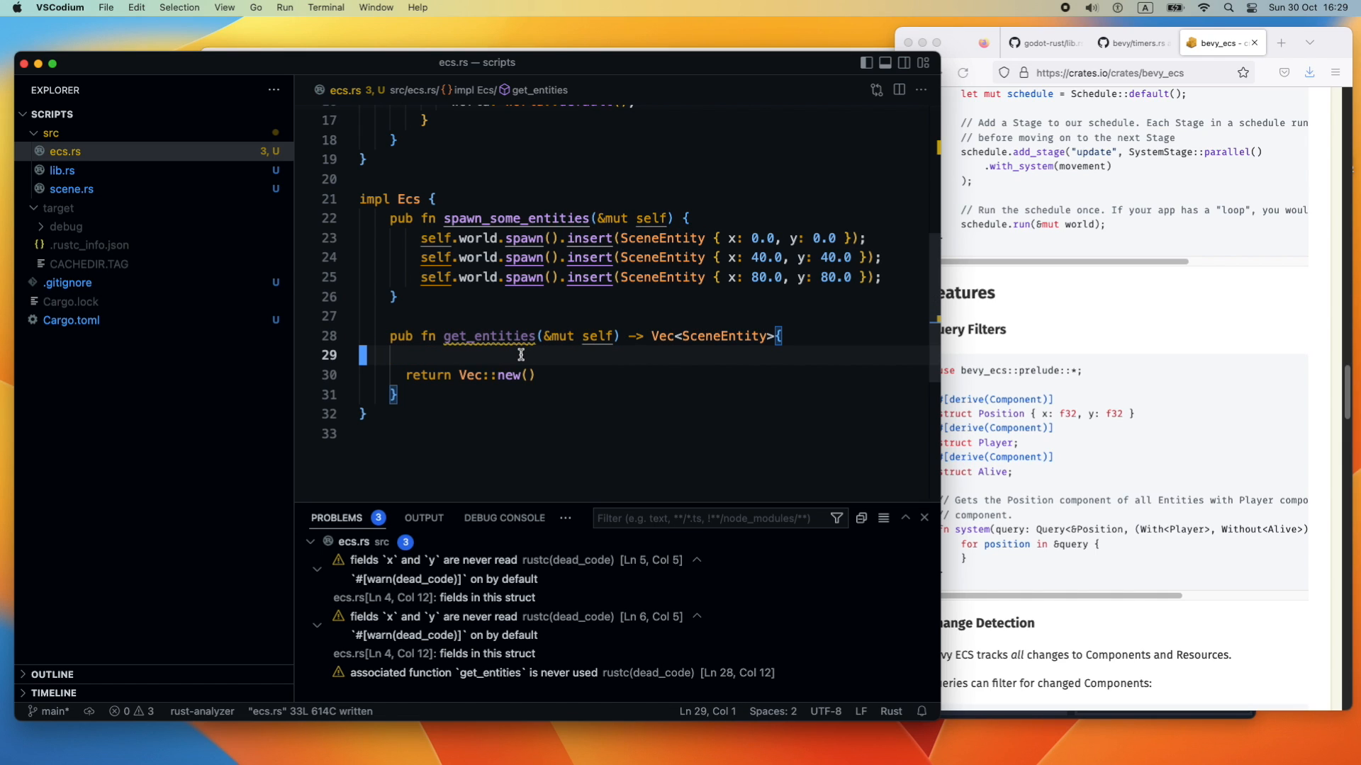
Store 'let mut query = self.world.query::<&SceneEntity>();' in get_entities
key(Enter)
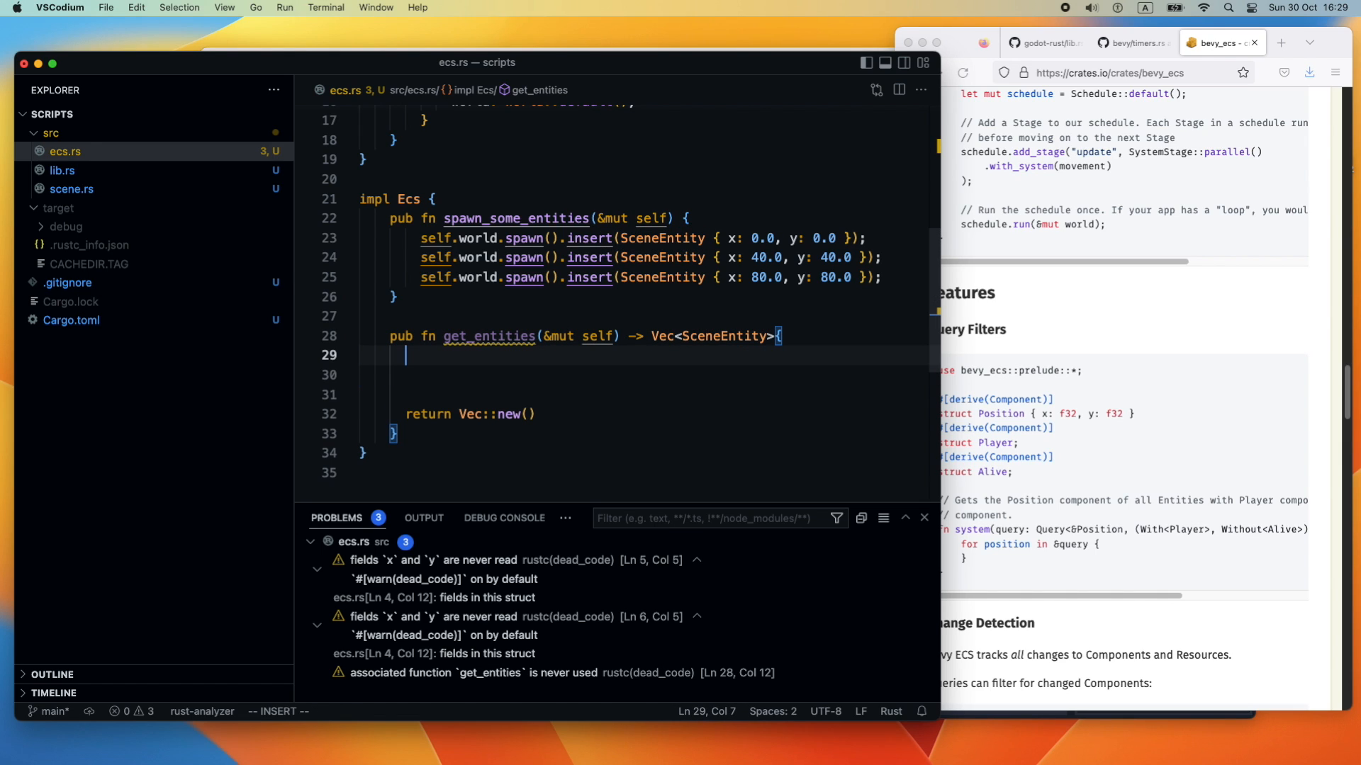
text(self.)
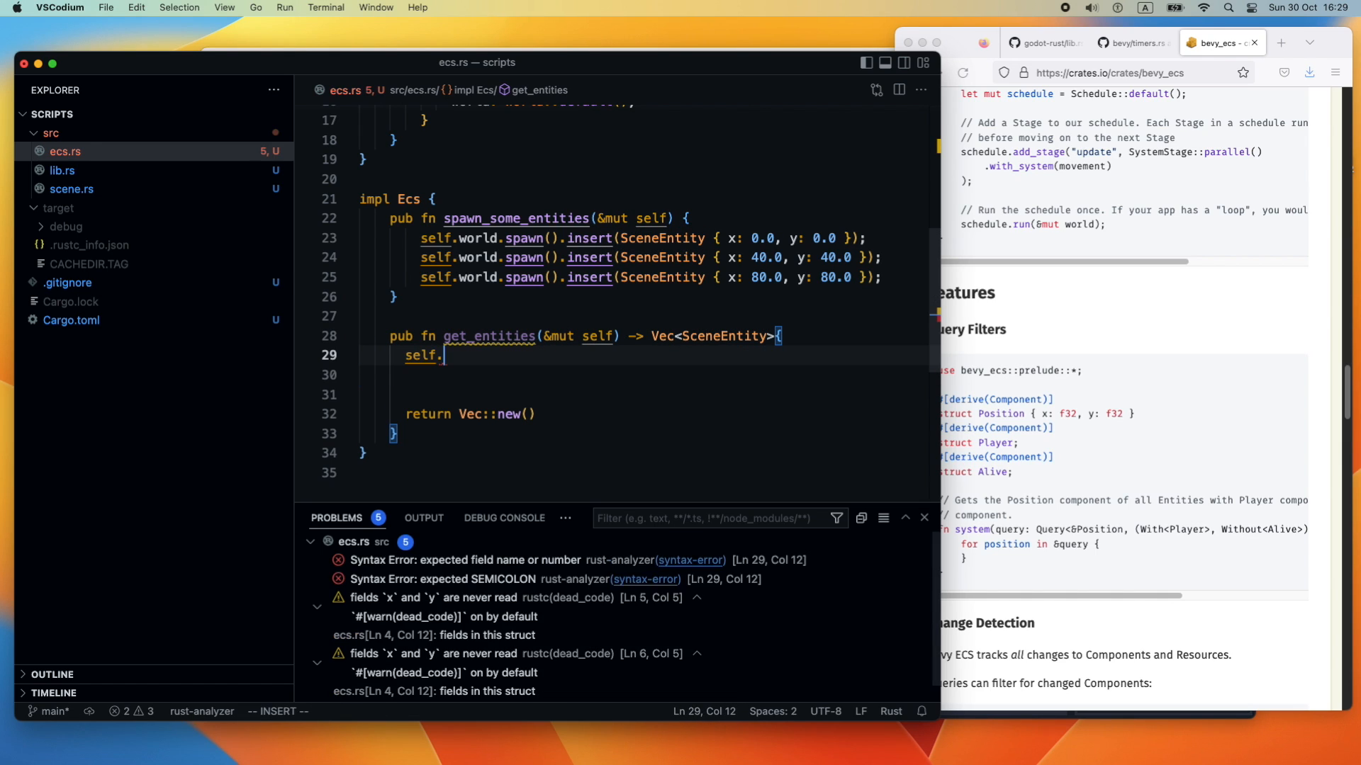
text(wo)
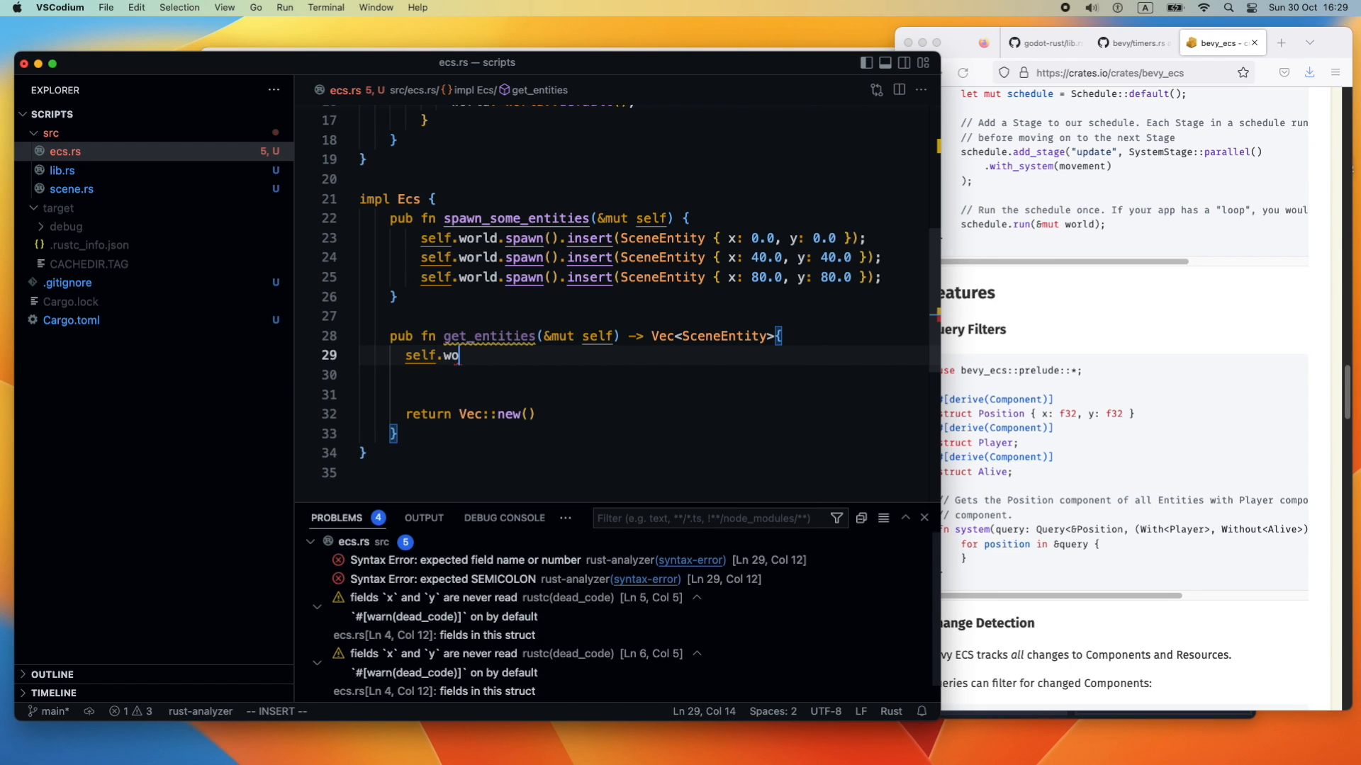
text(rld.query::<>()
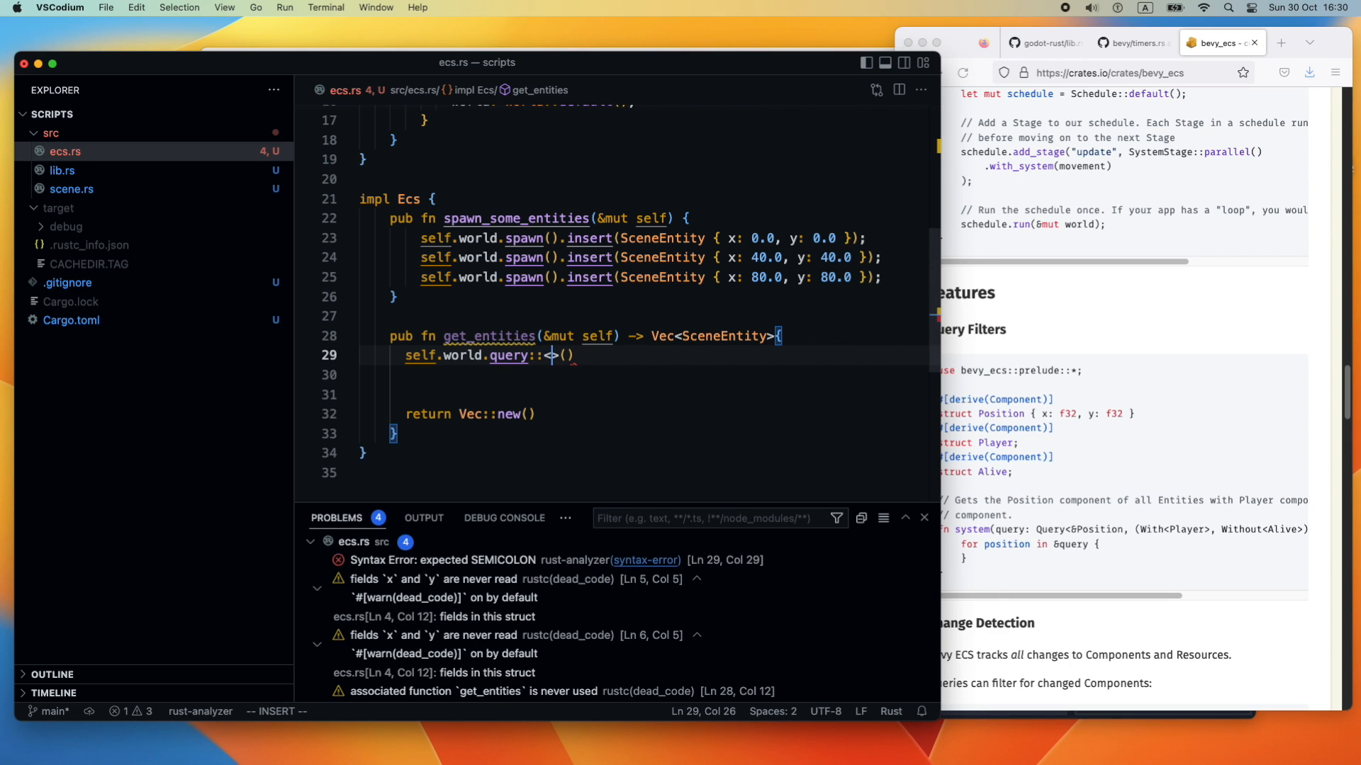
text(SceneEntity)
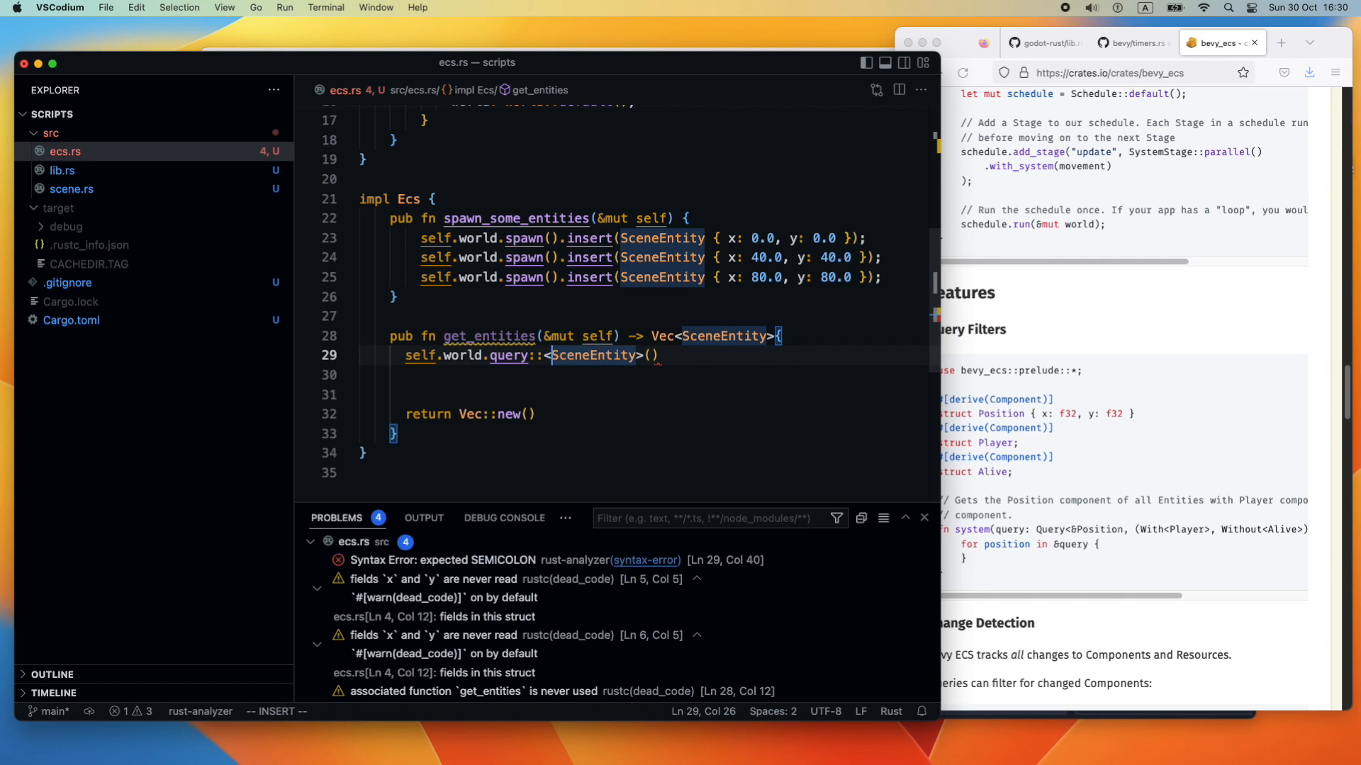
text(&)
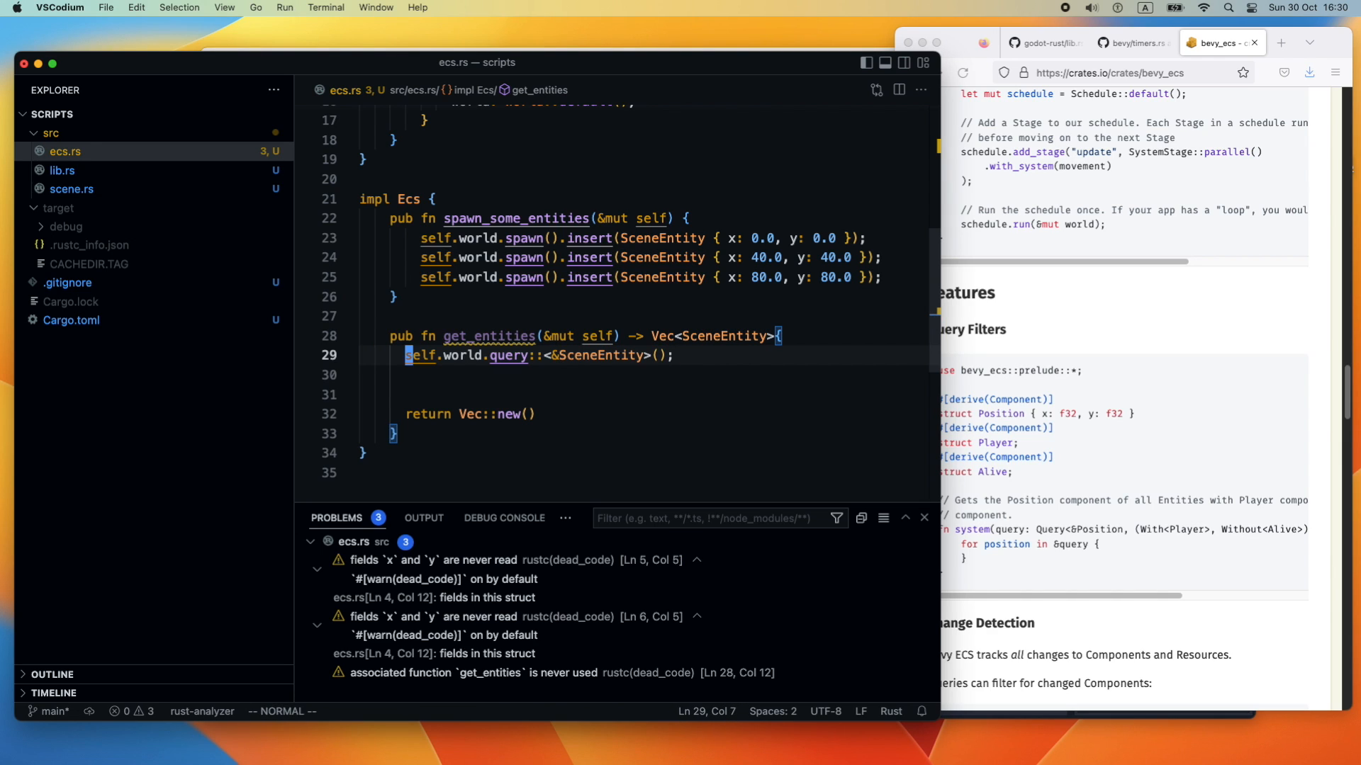
text(let query =)
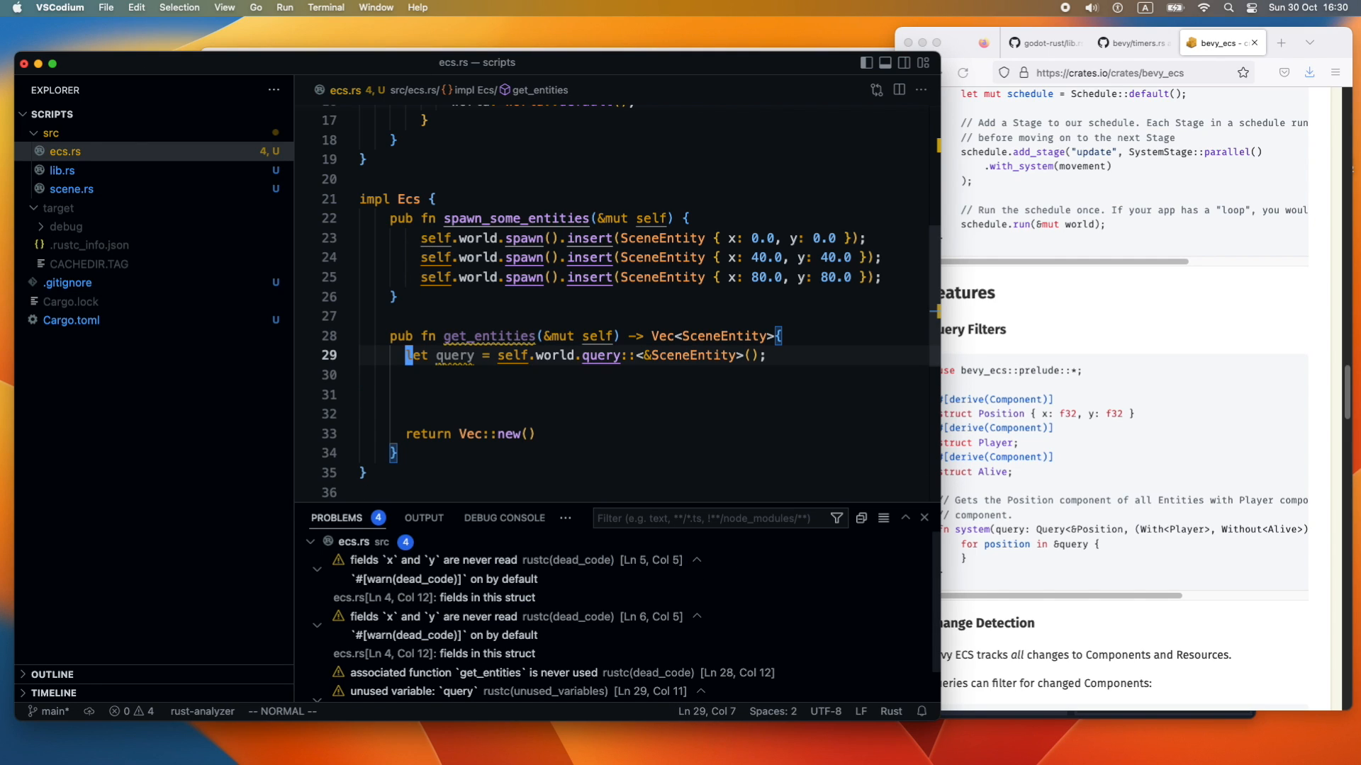
text(mut)
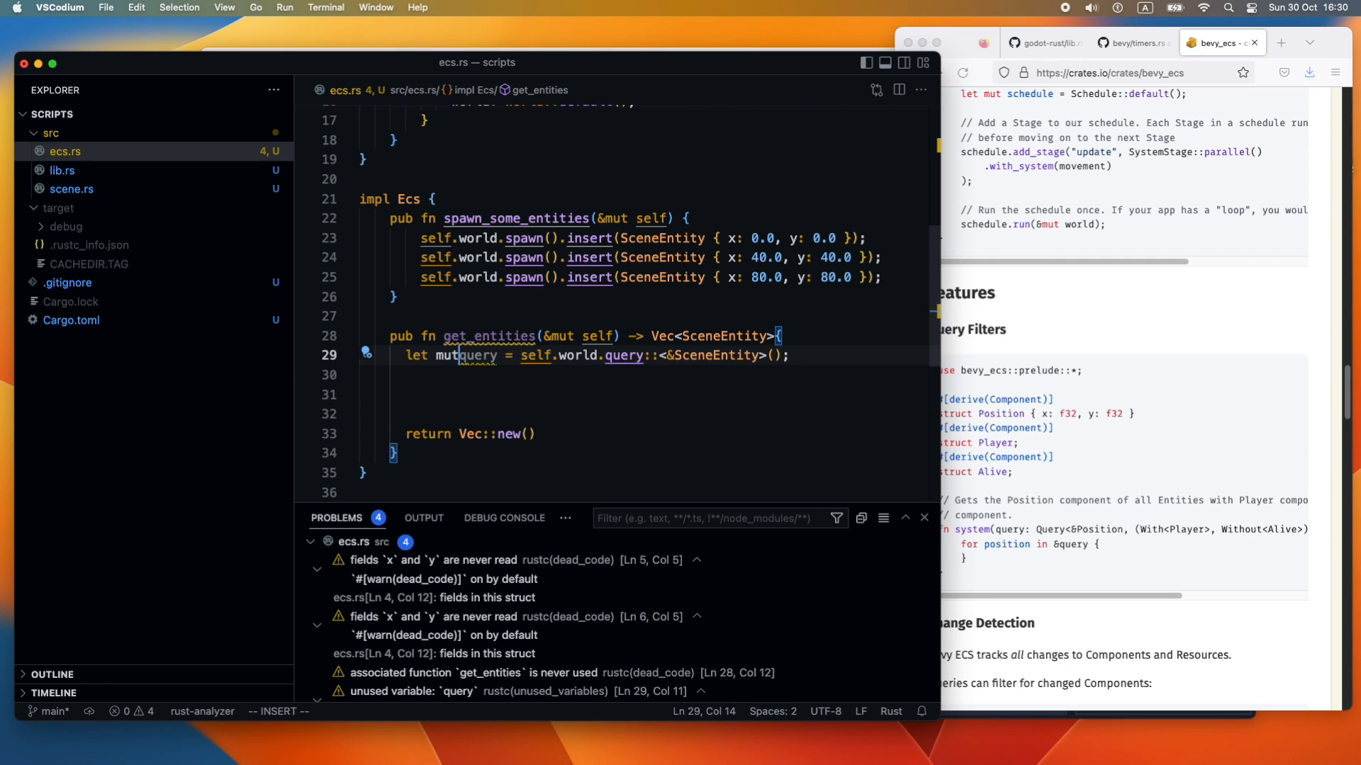
key(Escape)
text(for)
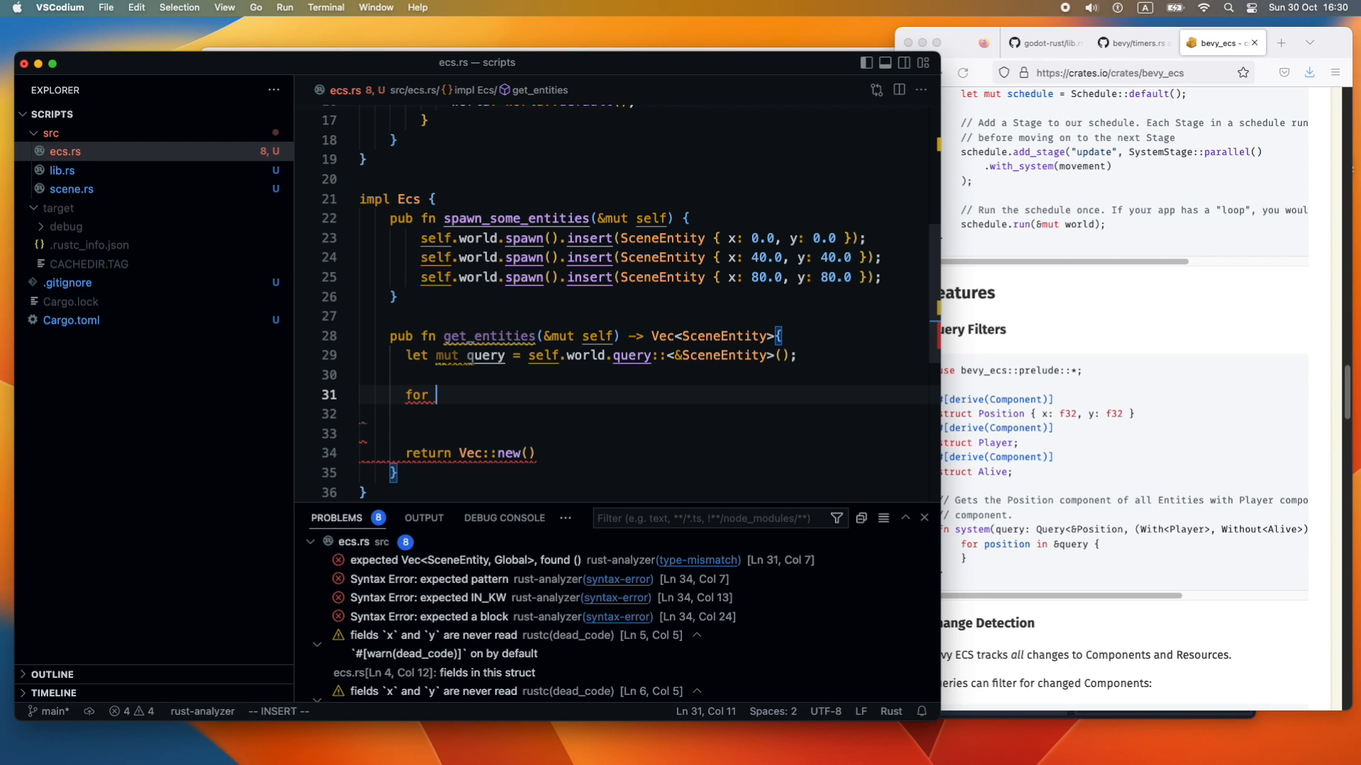
Loop over query.iter(&self.world), printing each entity with godot_print!("{}", entity)
text(entity in quer)
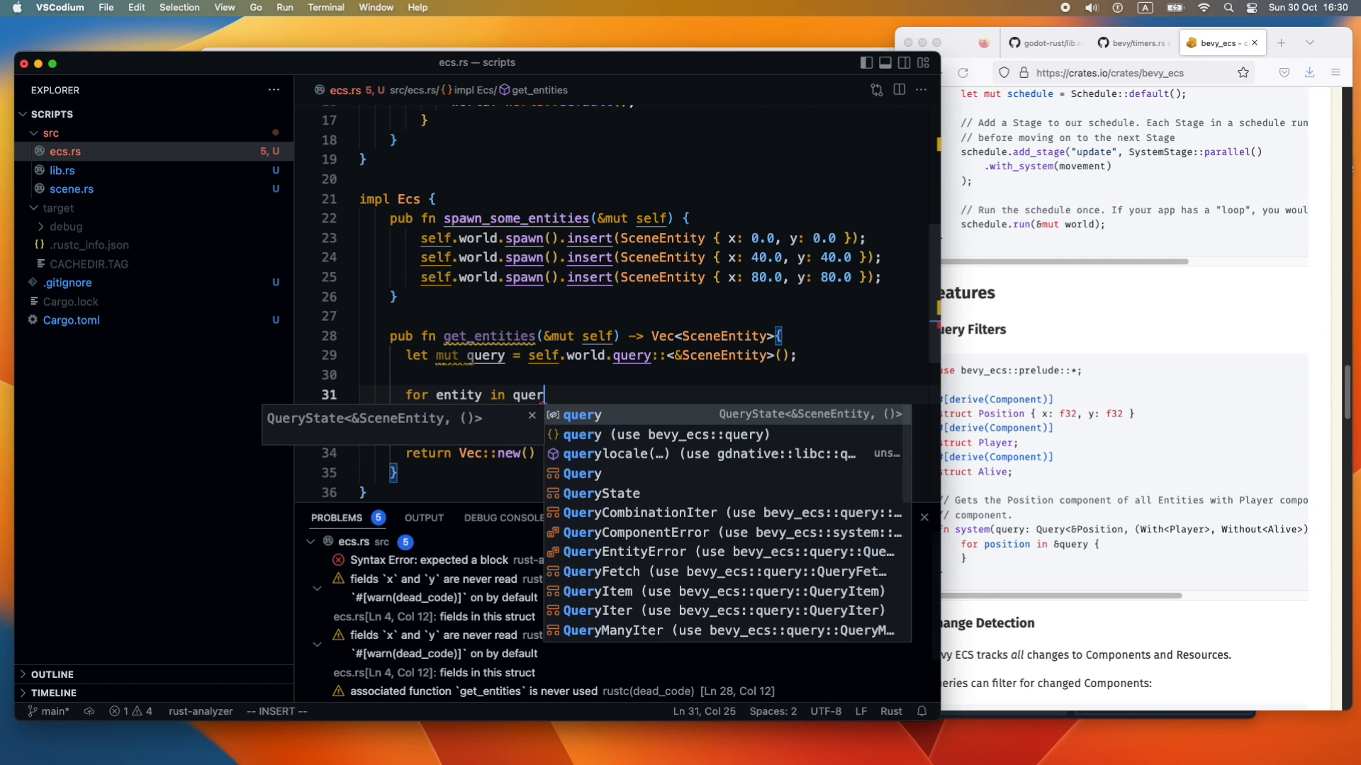
text(.iter(world)
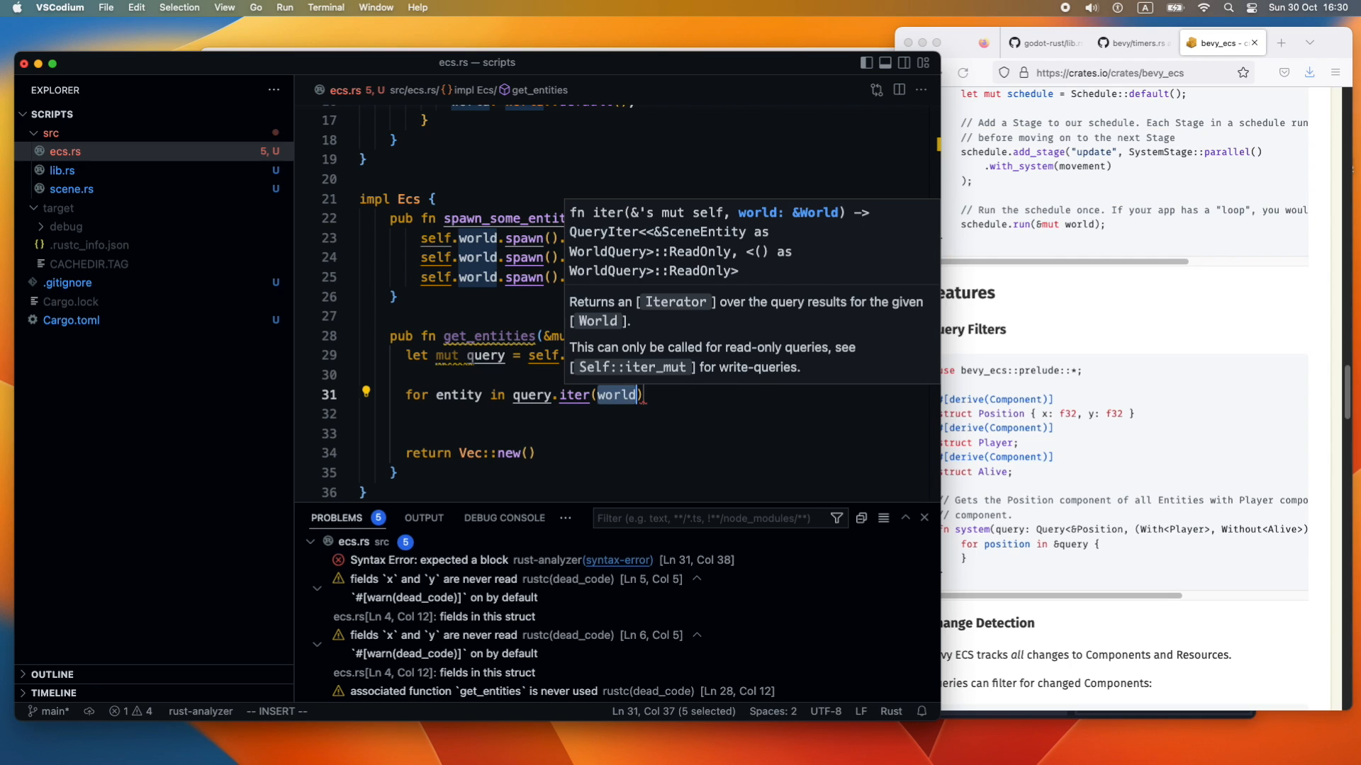
text(self.)
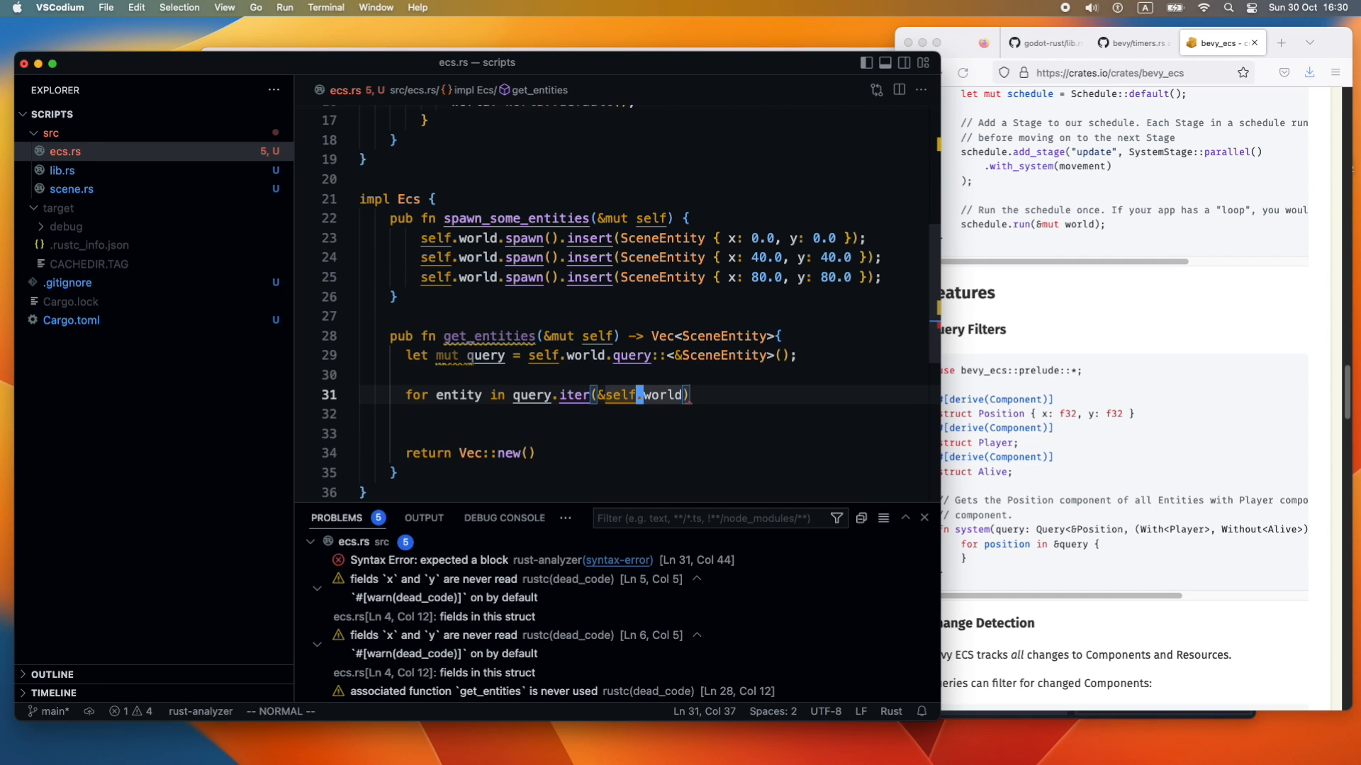
mouse_move(575, 395)
text( {)
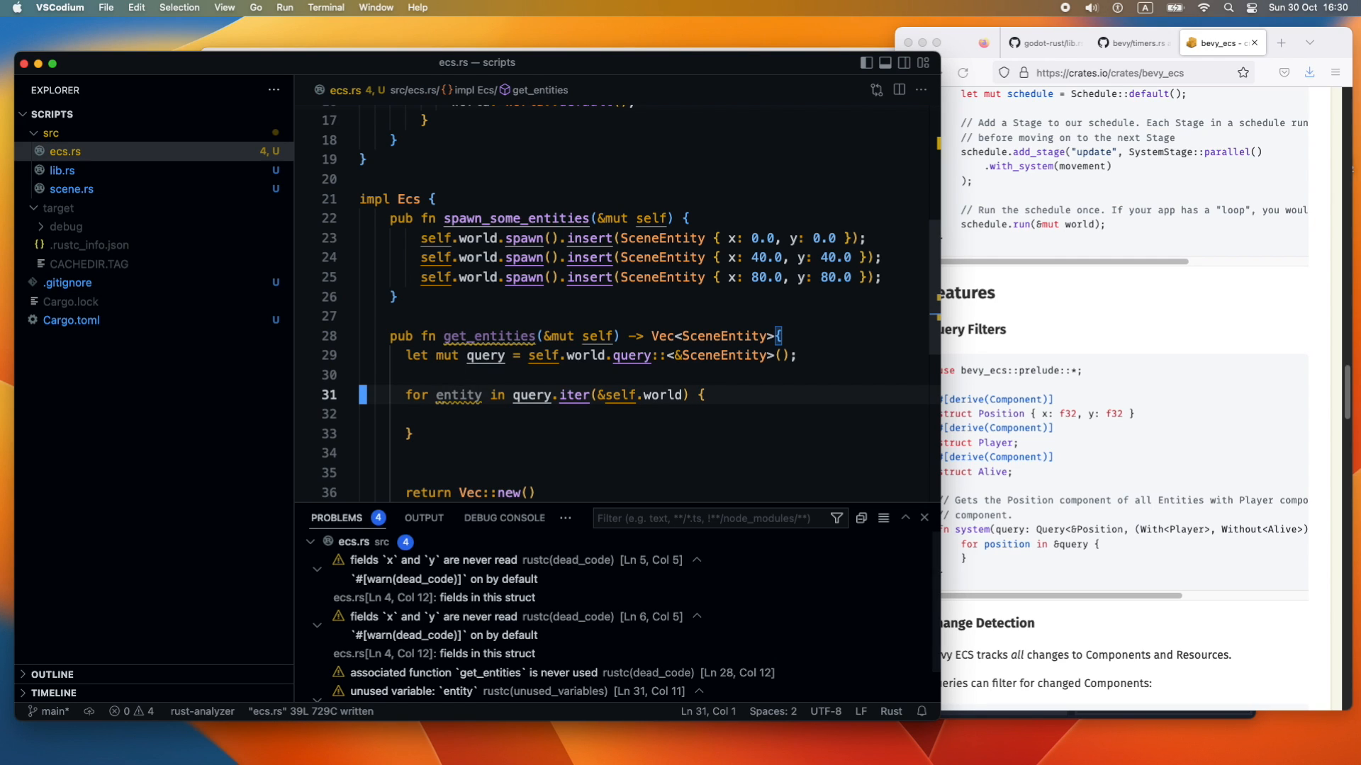
text(godot_print!("hello, world."))
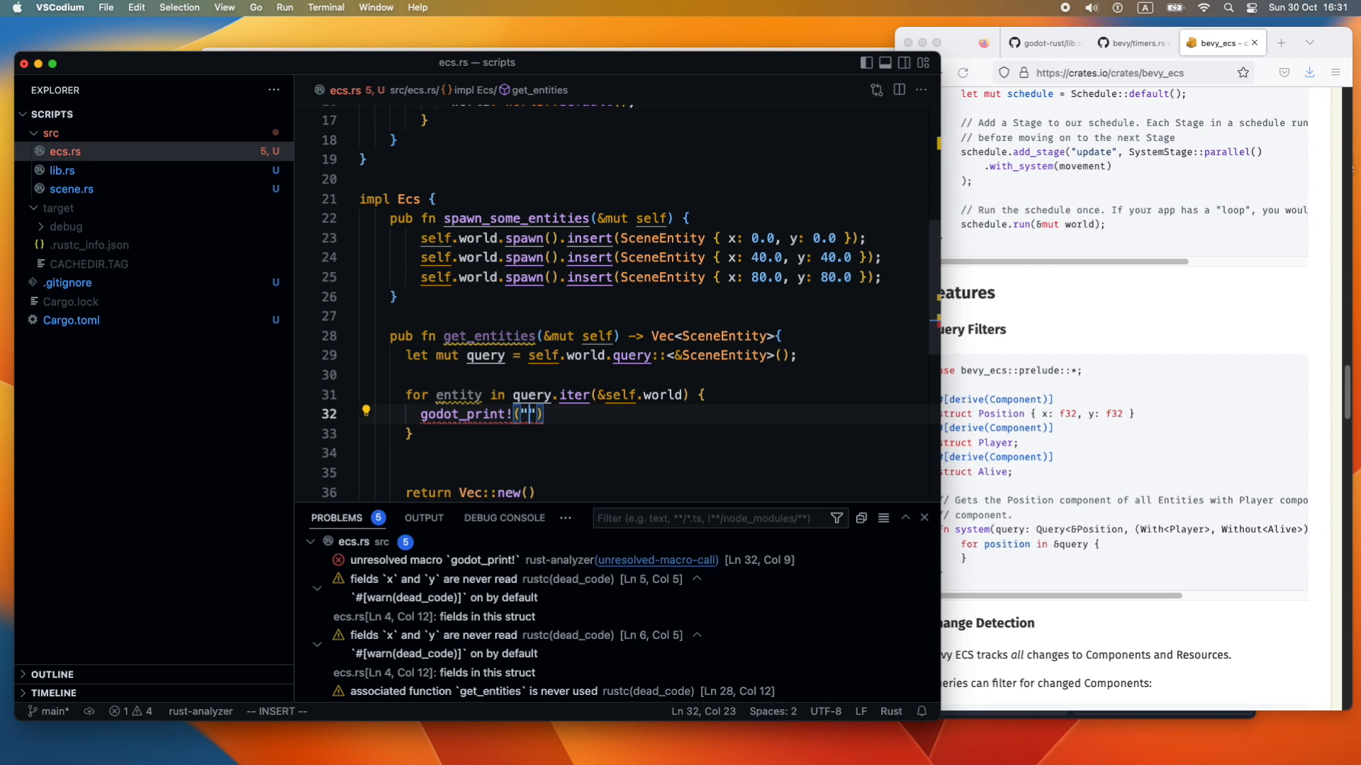
text({)
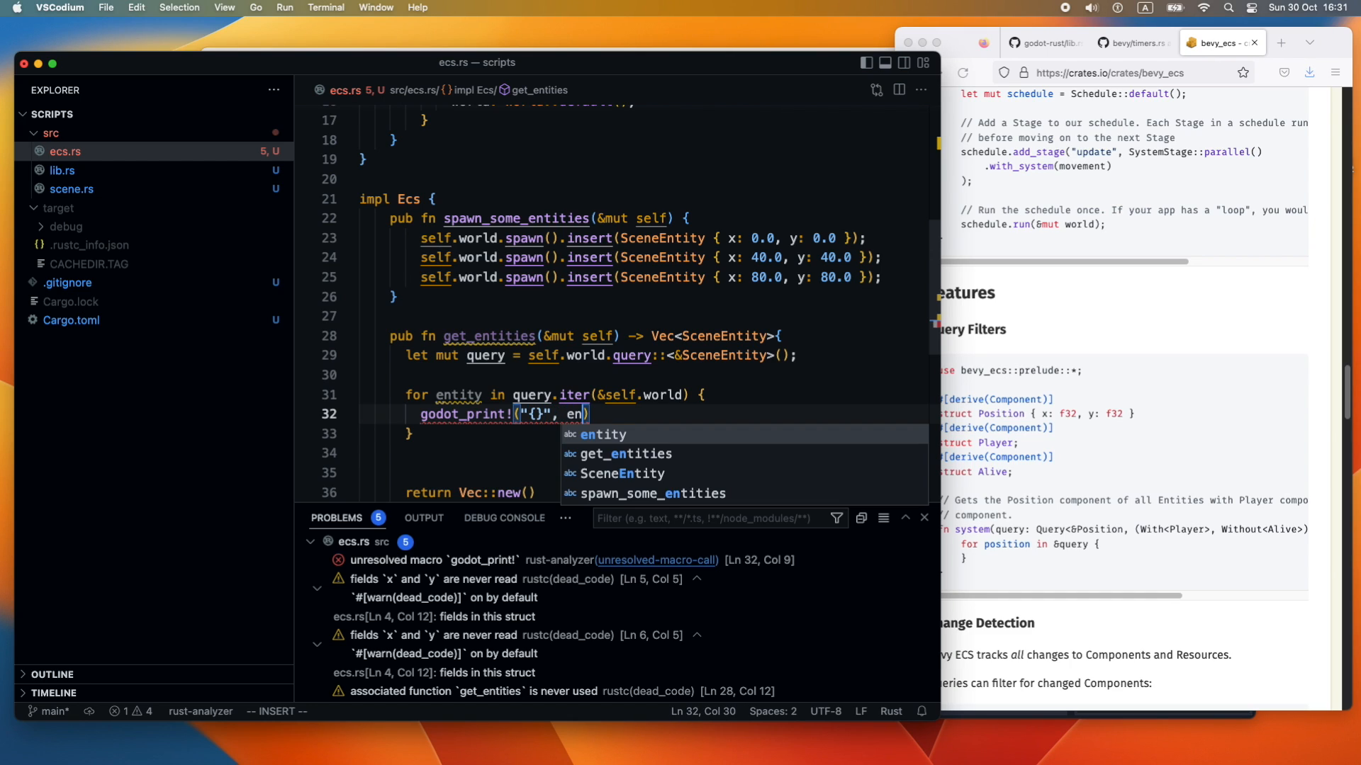
key(Tab)
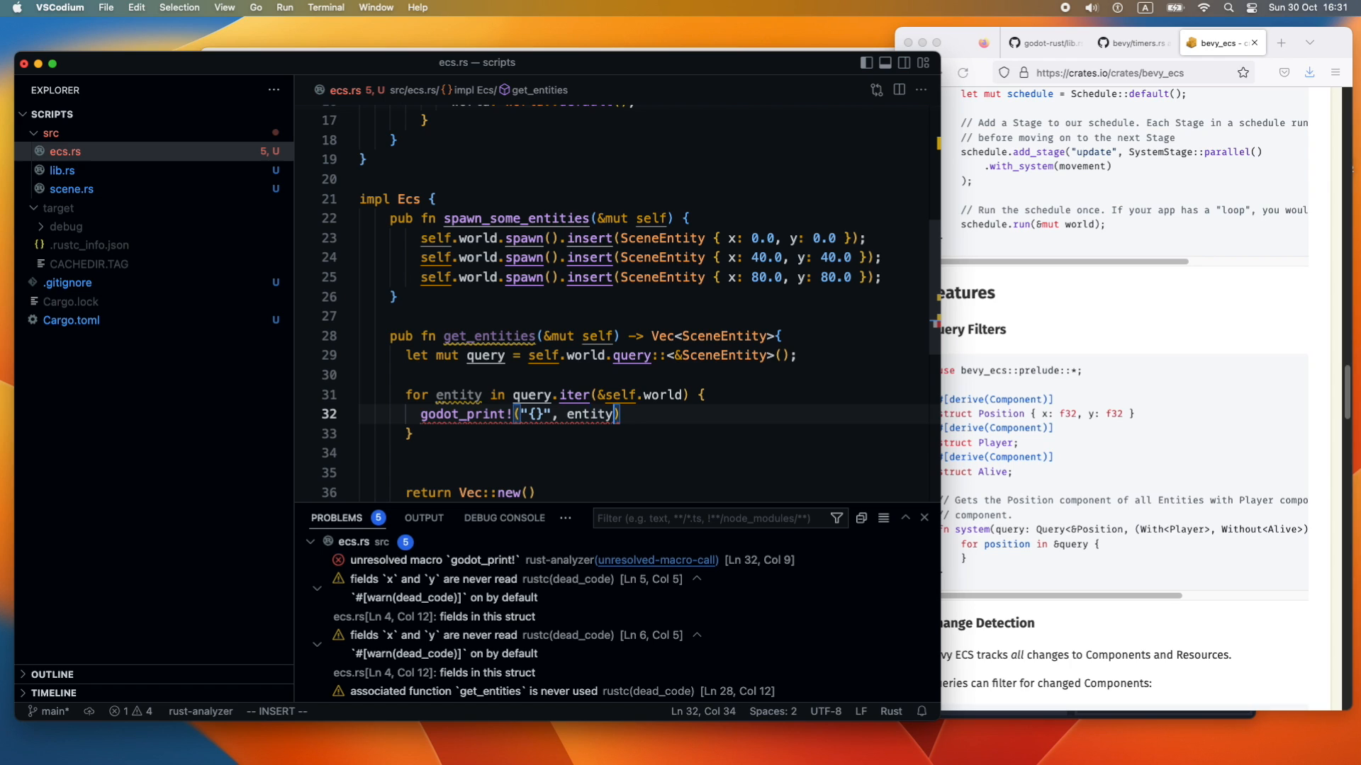
text(;)
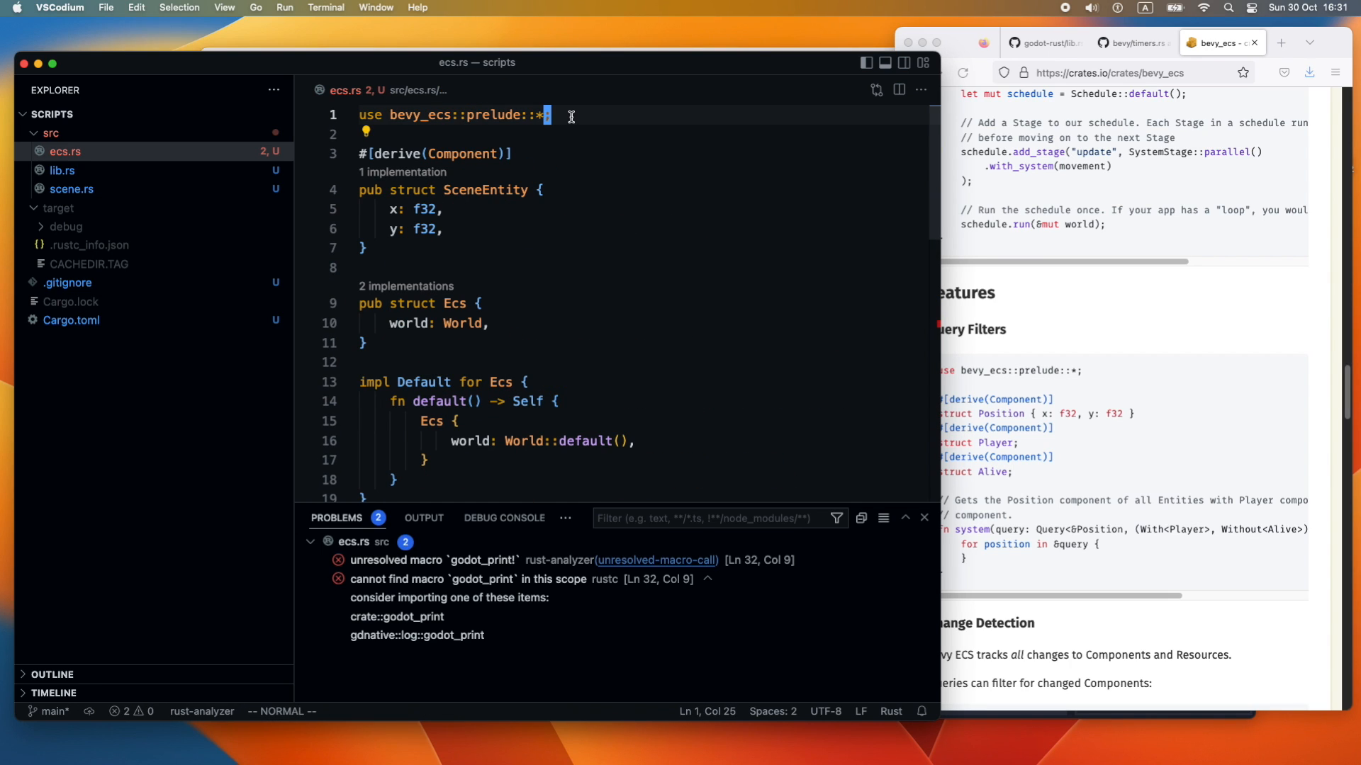
Import 'gdnative::prelude::*' at the top of ecs.rs
text(use god)
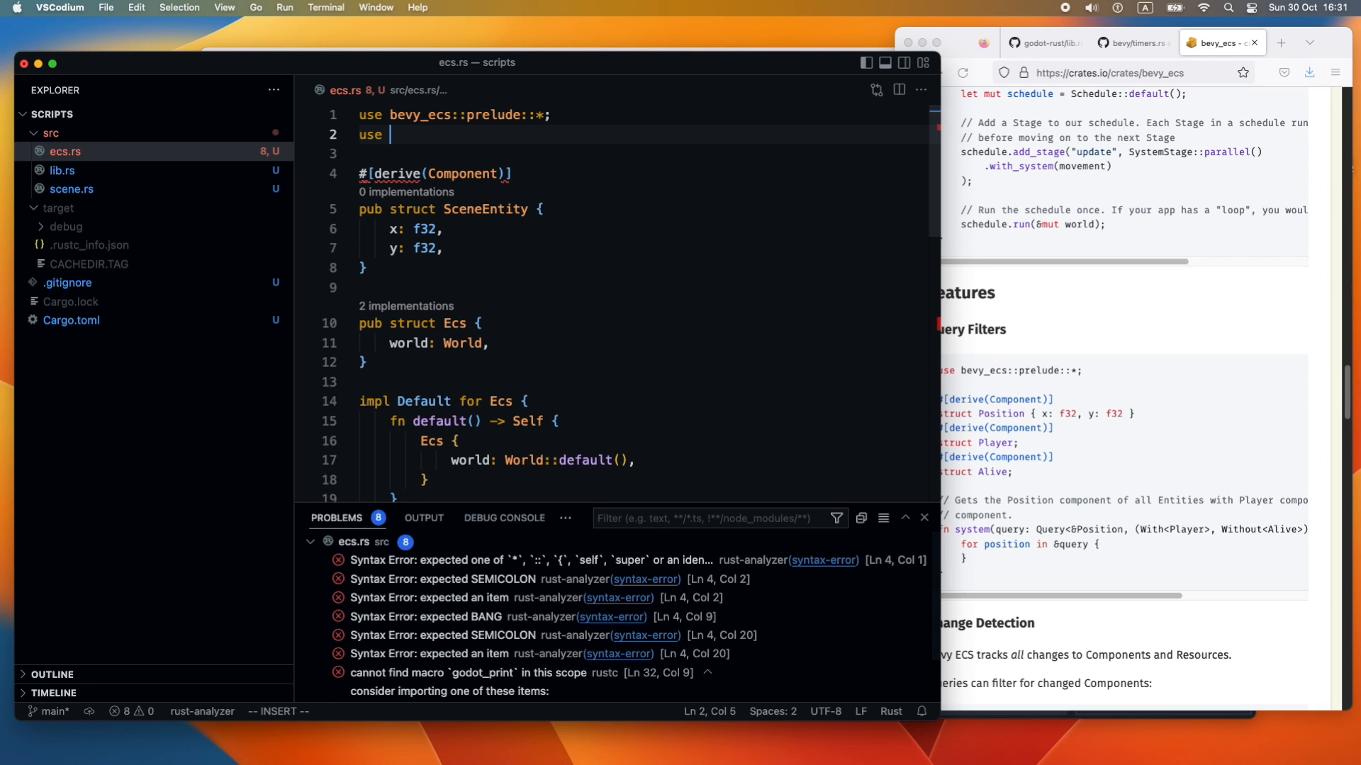
text(gdnative::p)
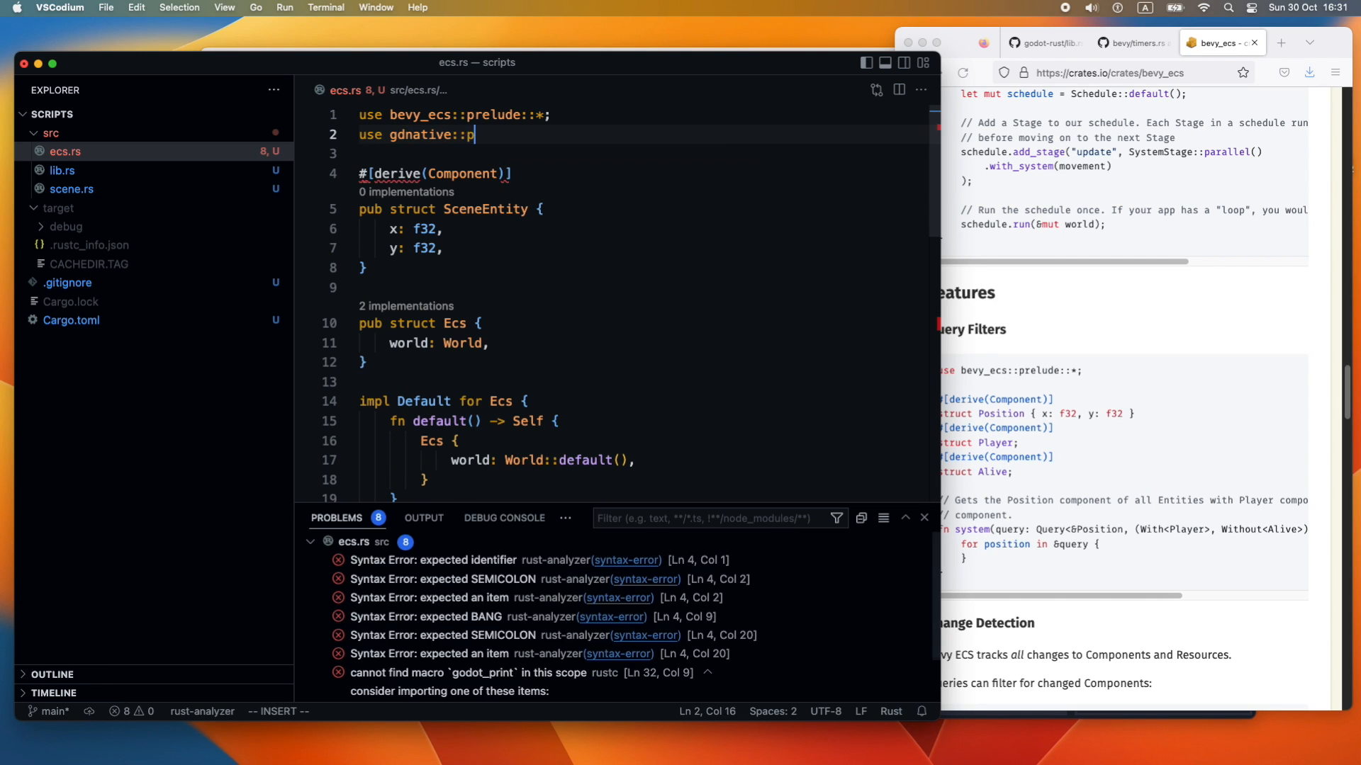
text(relude::*;)
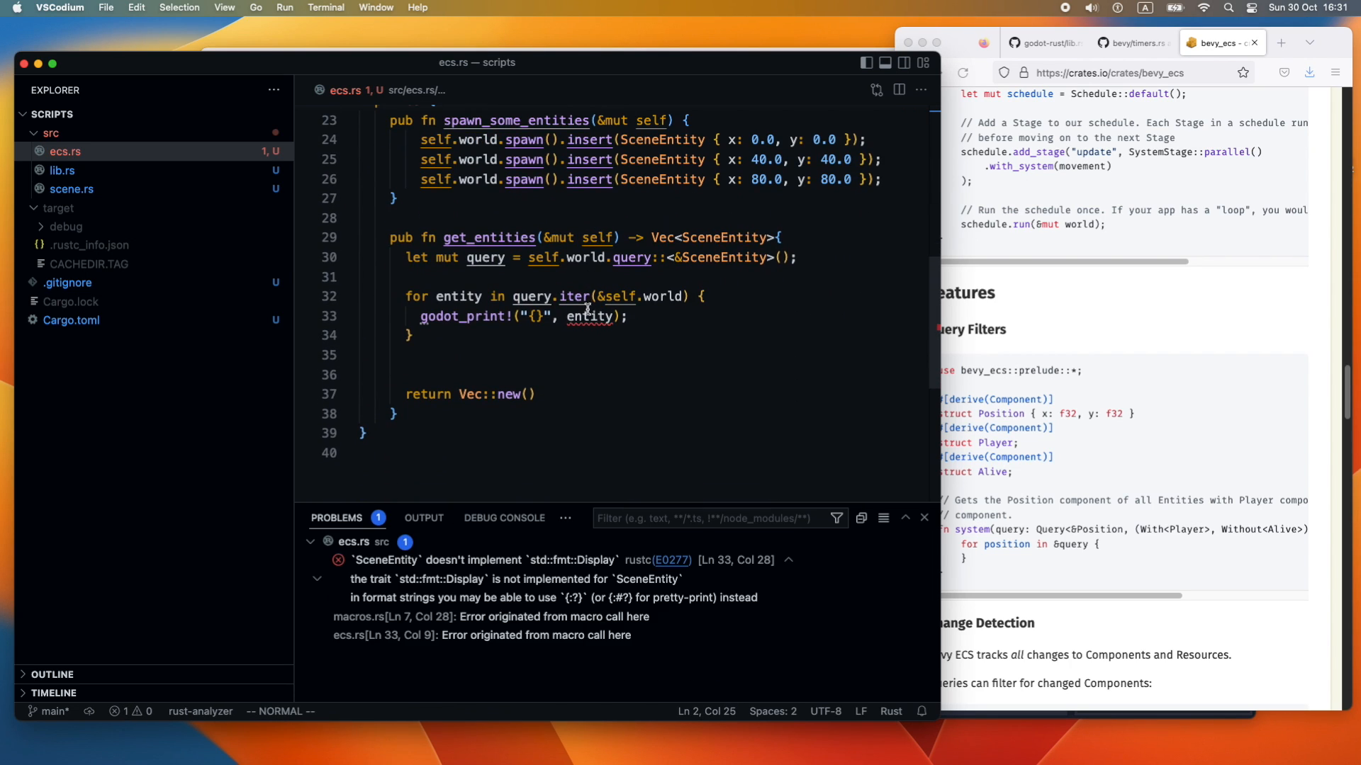
Add Debug and Clone to SceneEntity's derive list and print entities with "{:?}"
double_click(591, 316)
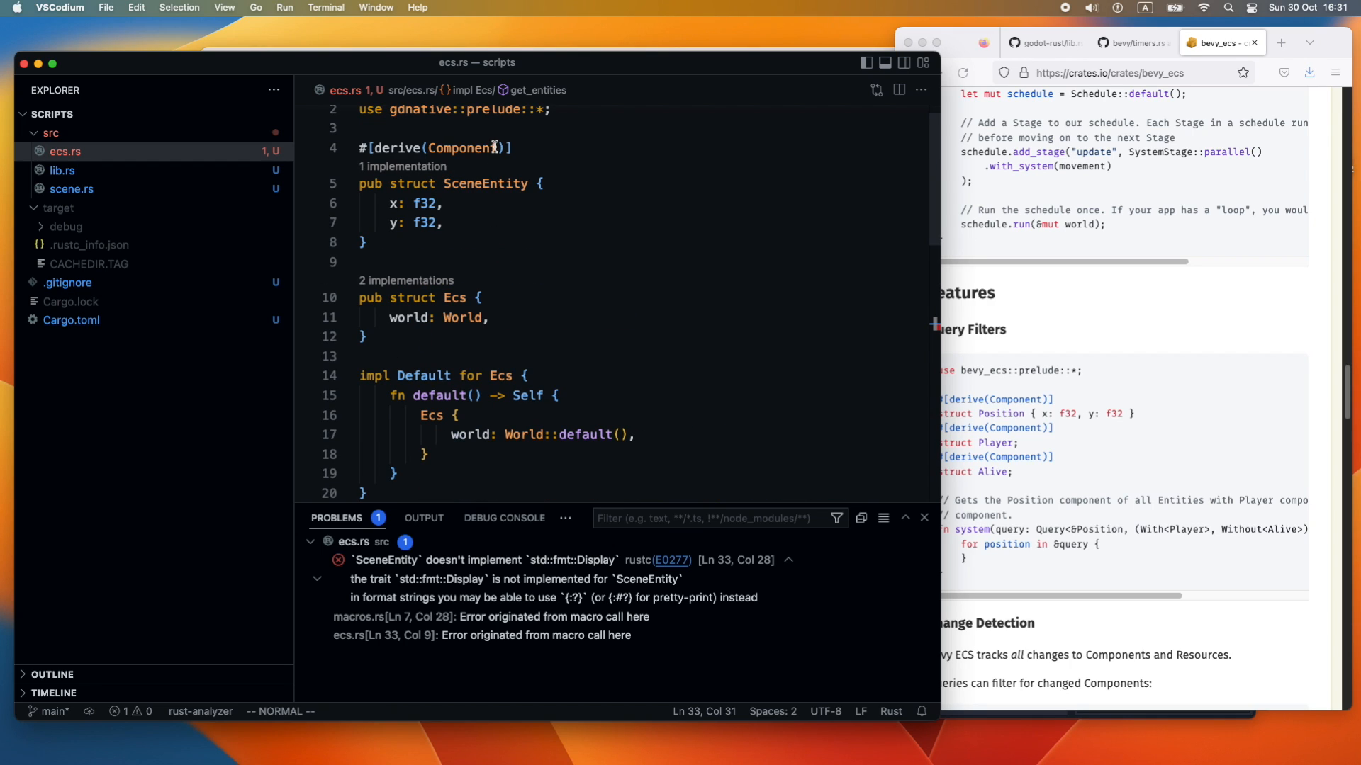
double_click(464, 147)
text(, )
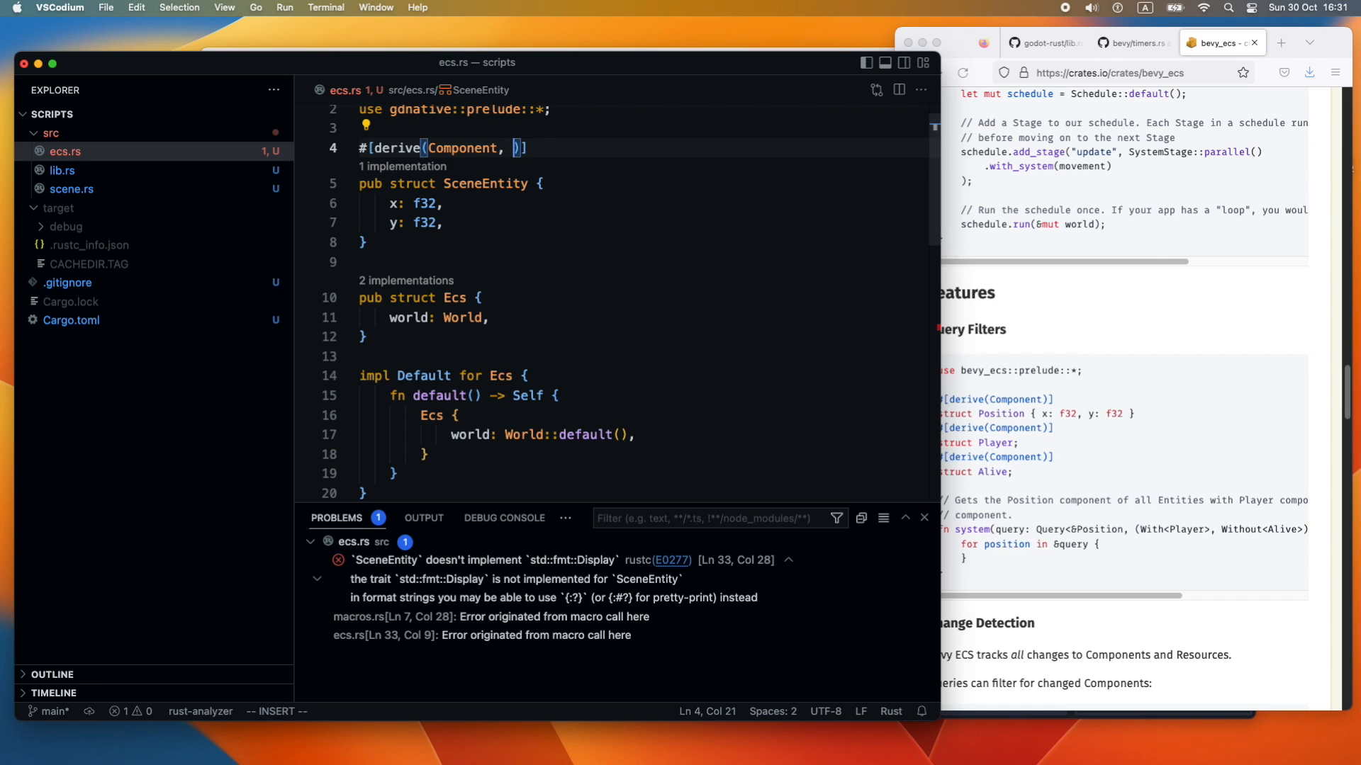
text(Debug)
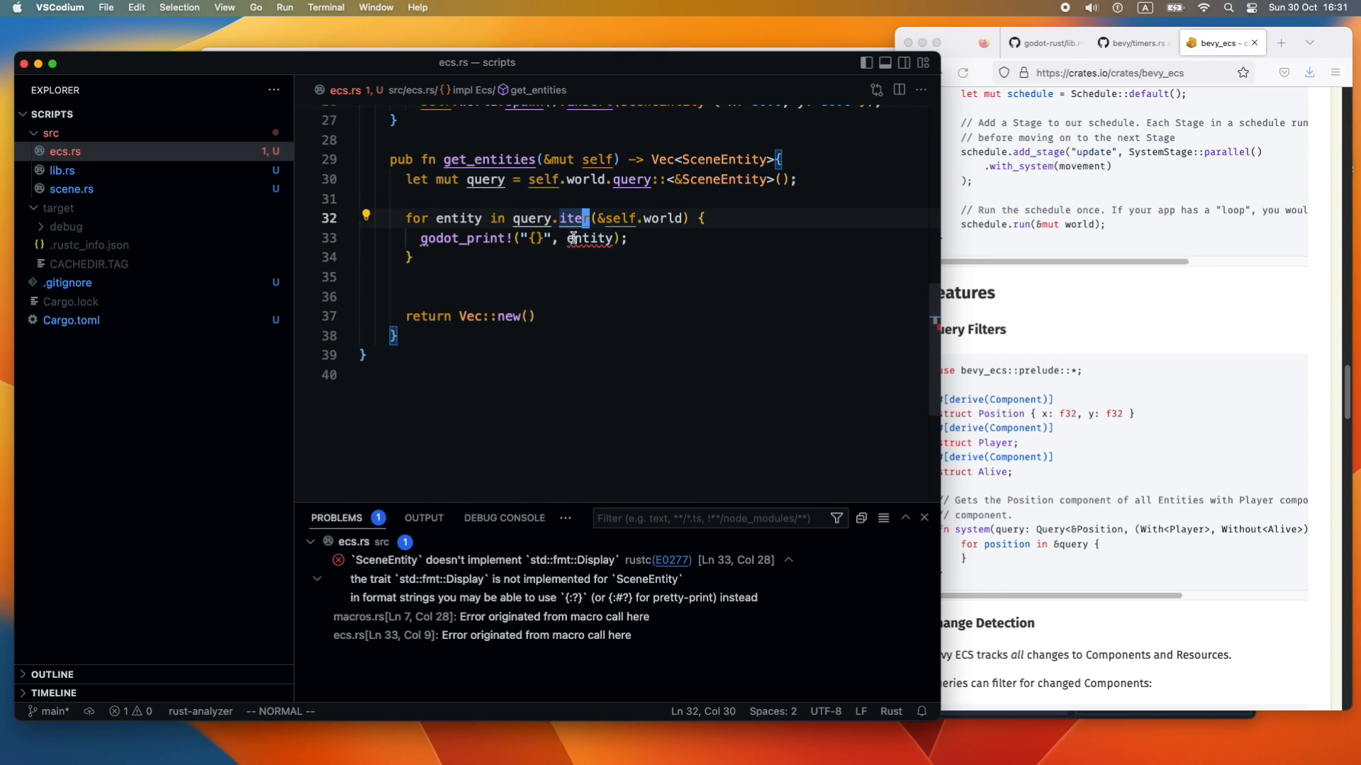
mouse_move(590, 238)
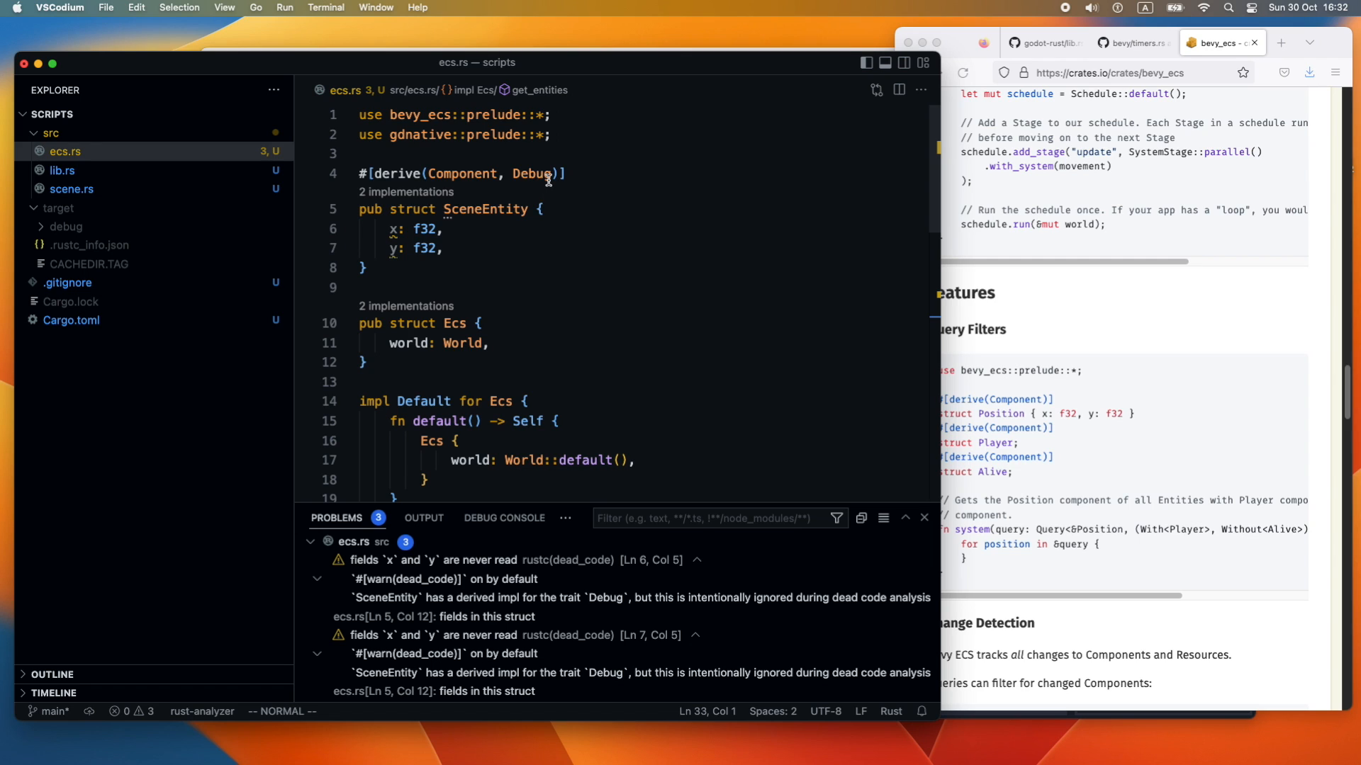
click(554, 173)
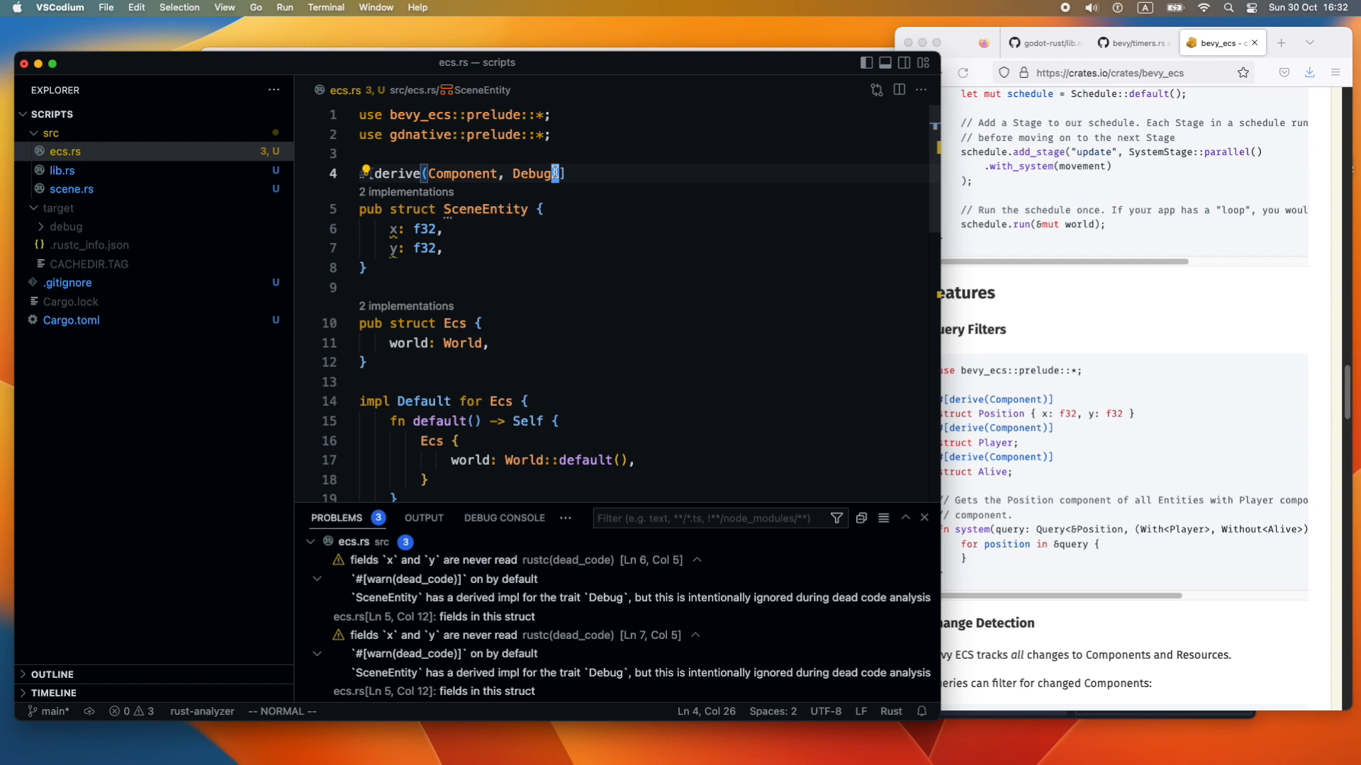
text(, Clone)
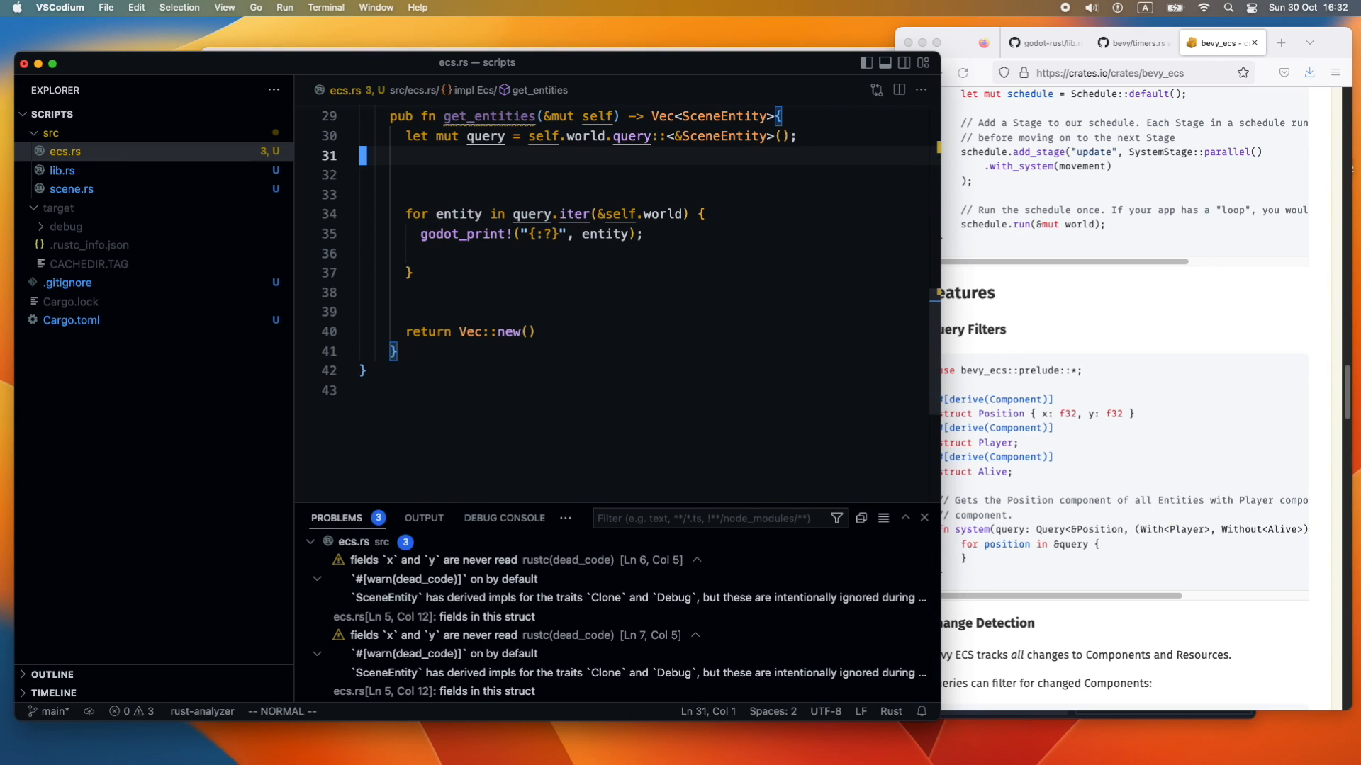
In get_entities, create `let mut result = Vec::new();` and change the return to `return result;`
text(let result)
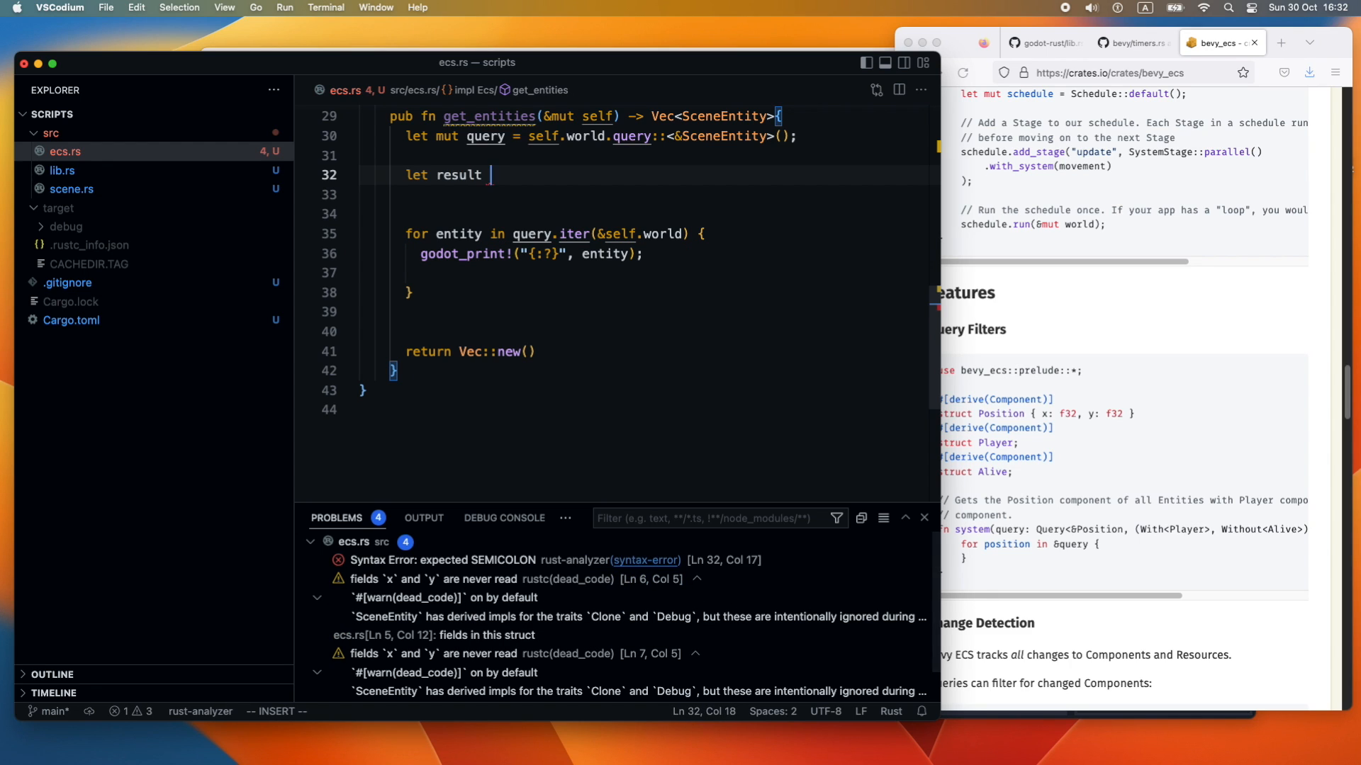
text(= Vec::n)
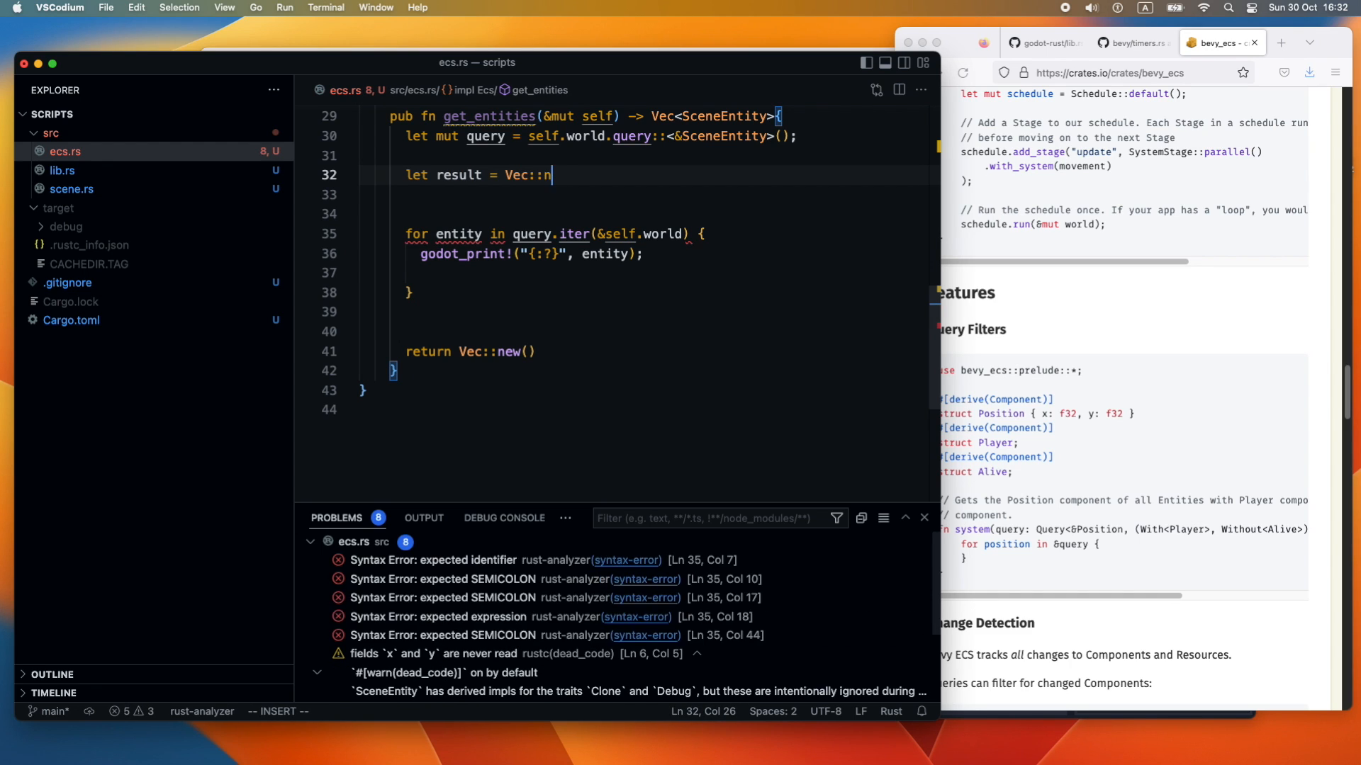
text(ew();)
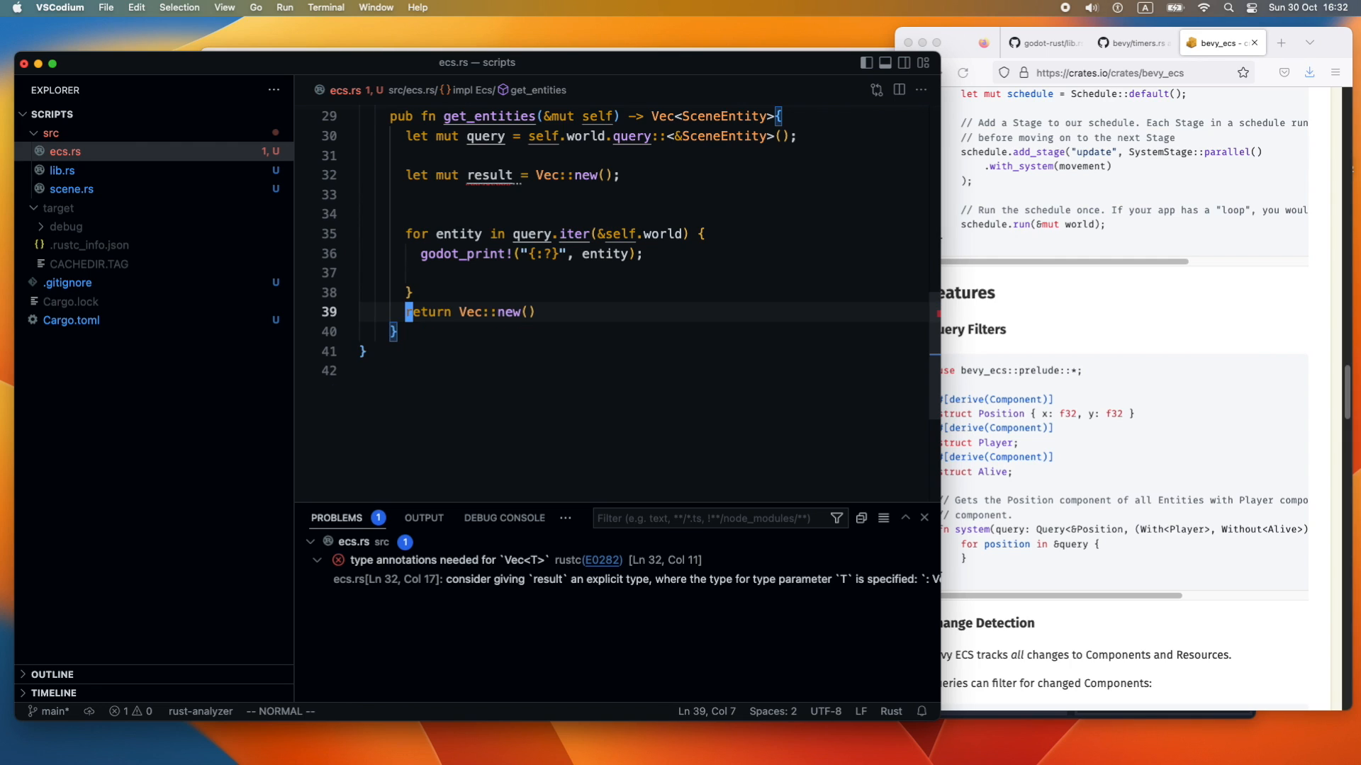
text(result)
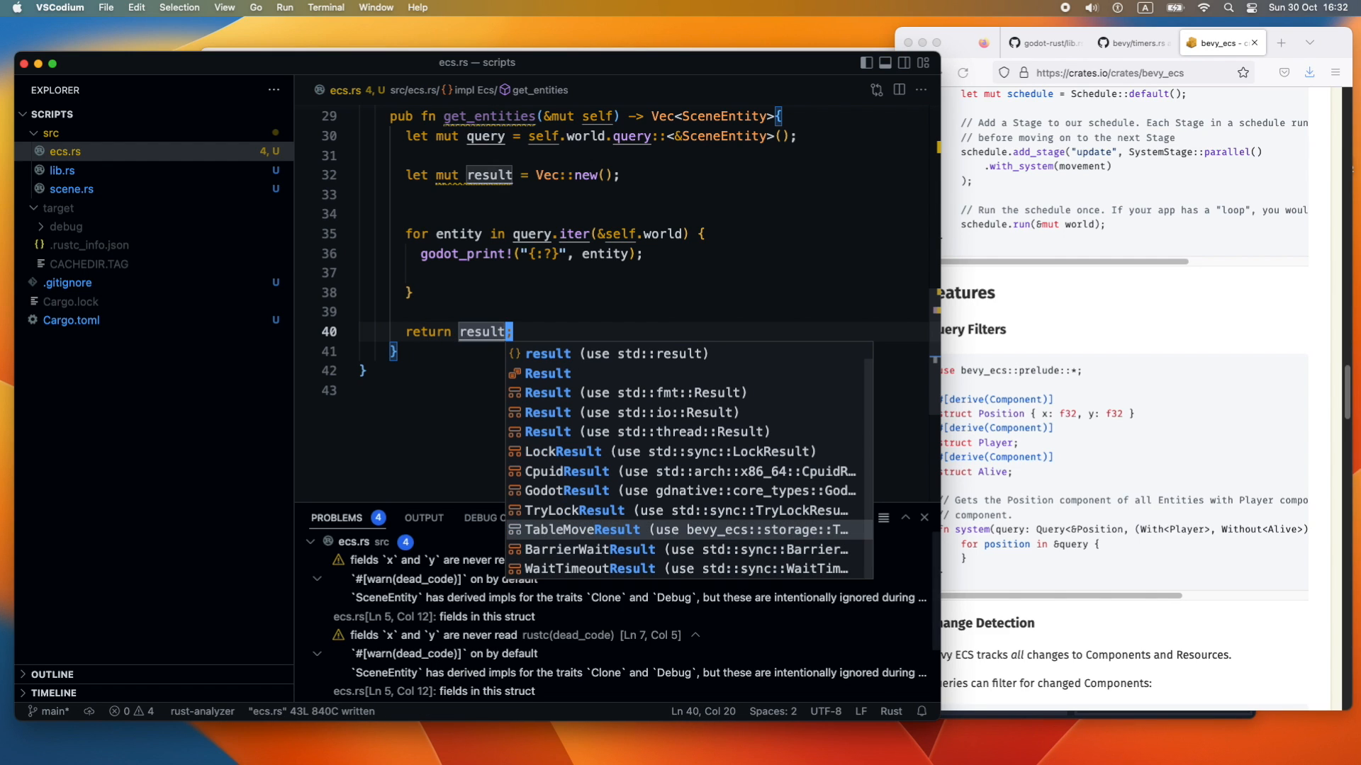
Inside the for loop, push `entity.clone()` into result
click(493, 233)
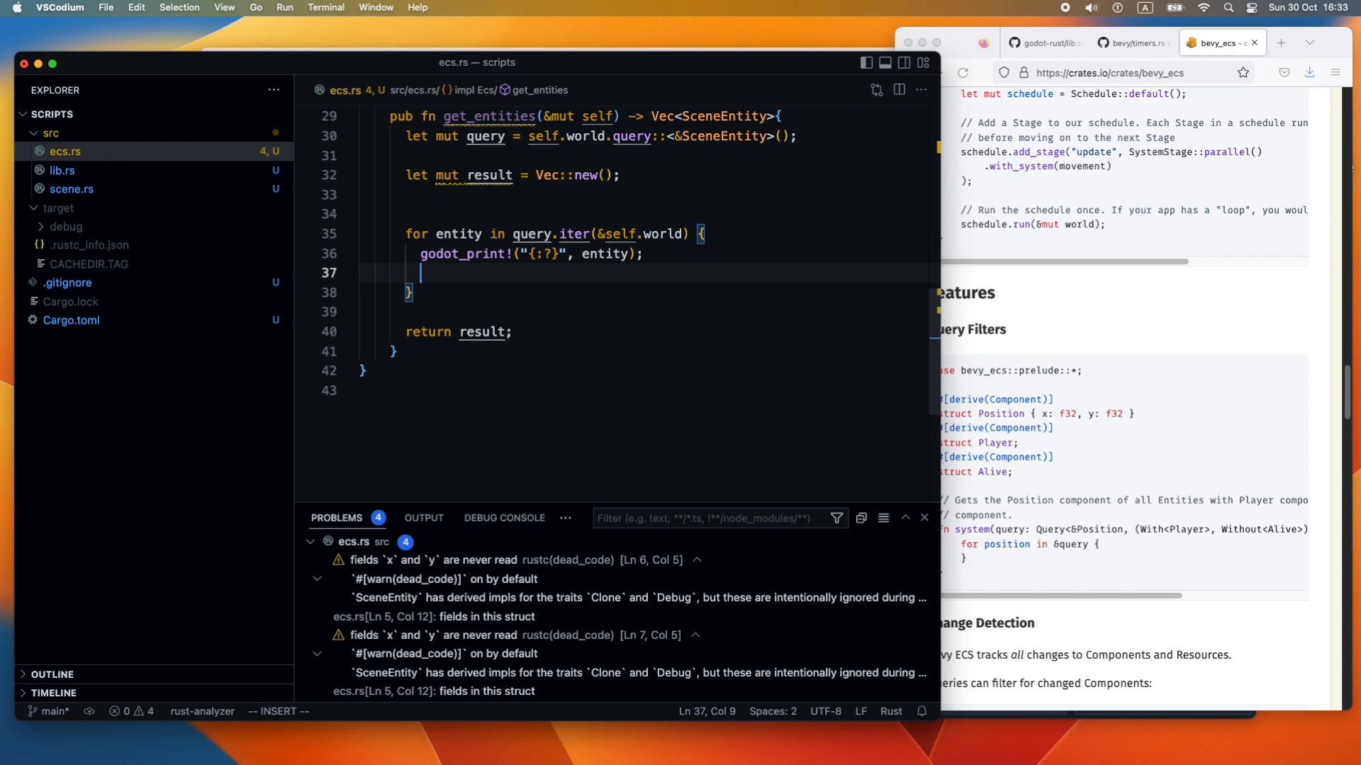
text(result.push(value)
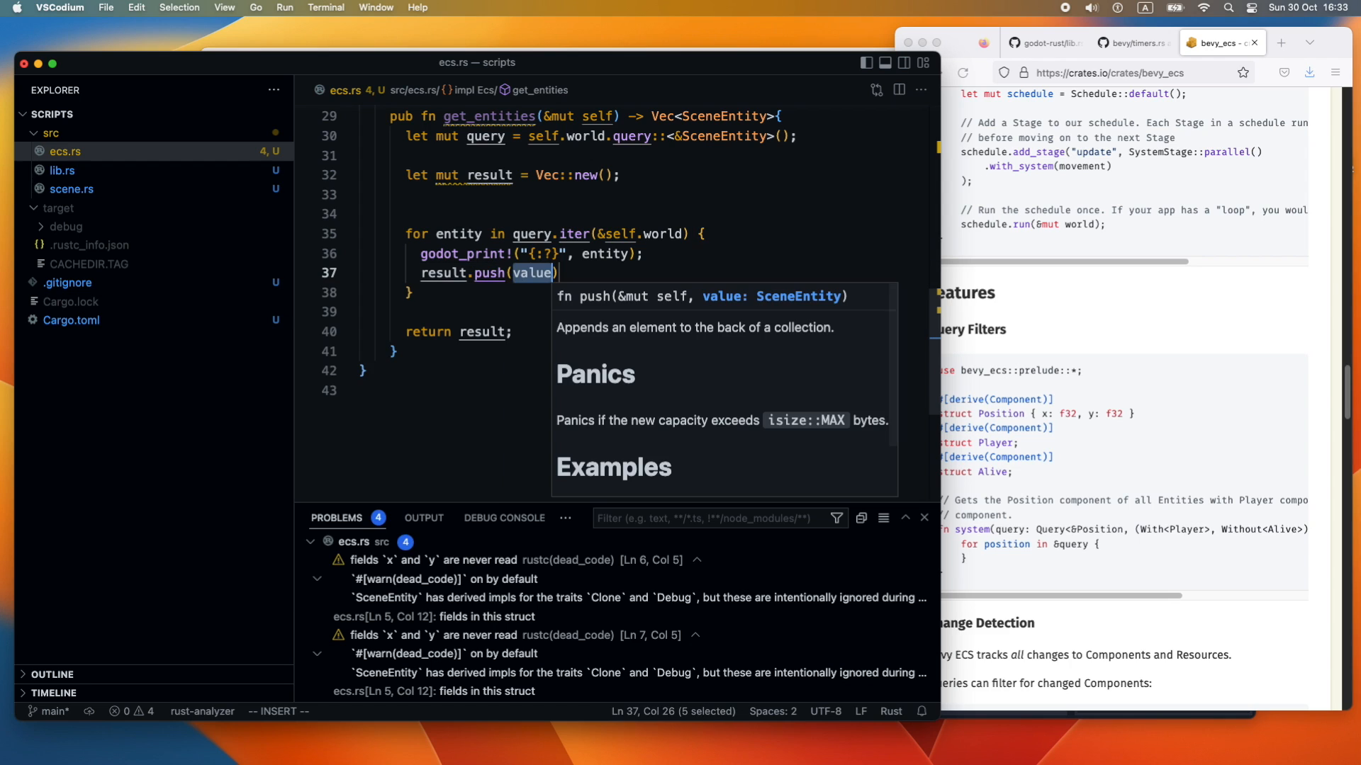
text(entity.clone()
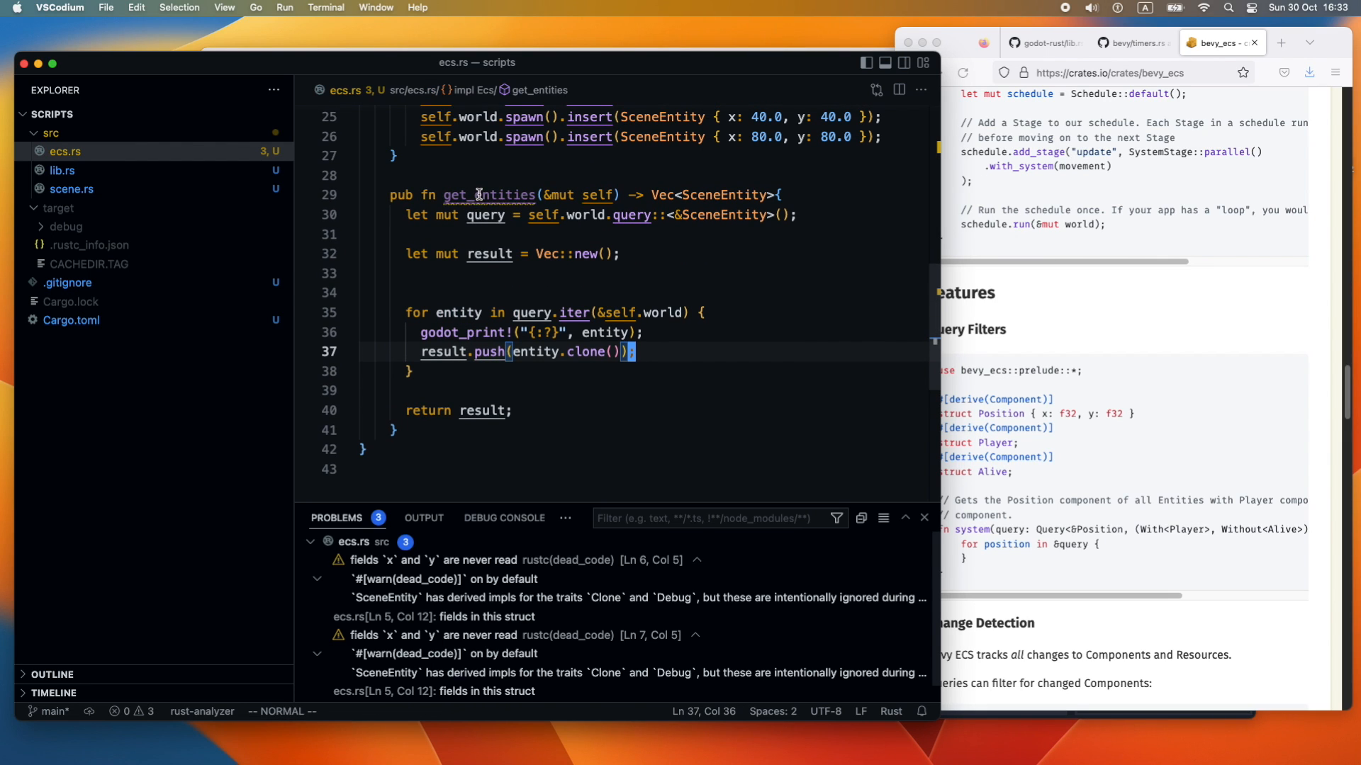
In scene.rs's _ready, store `self.ecs.get_entities()` in `entities`
click(63, 170)
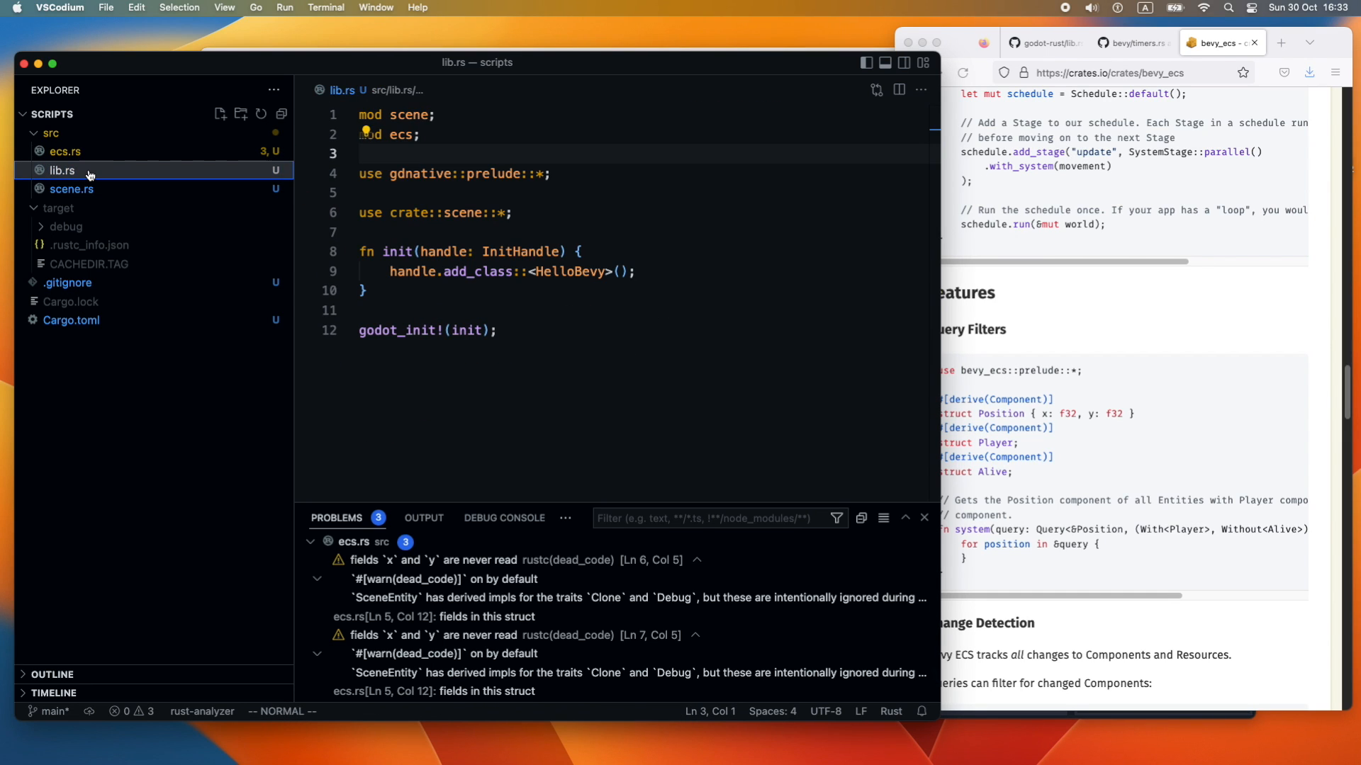
click(73, 188)
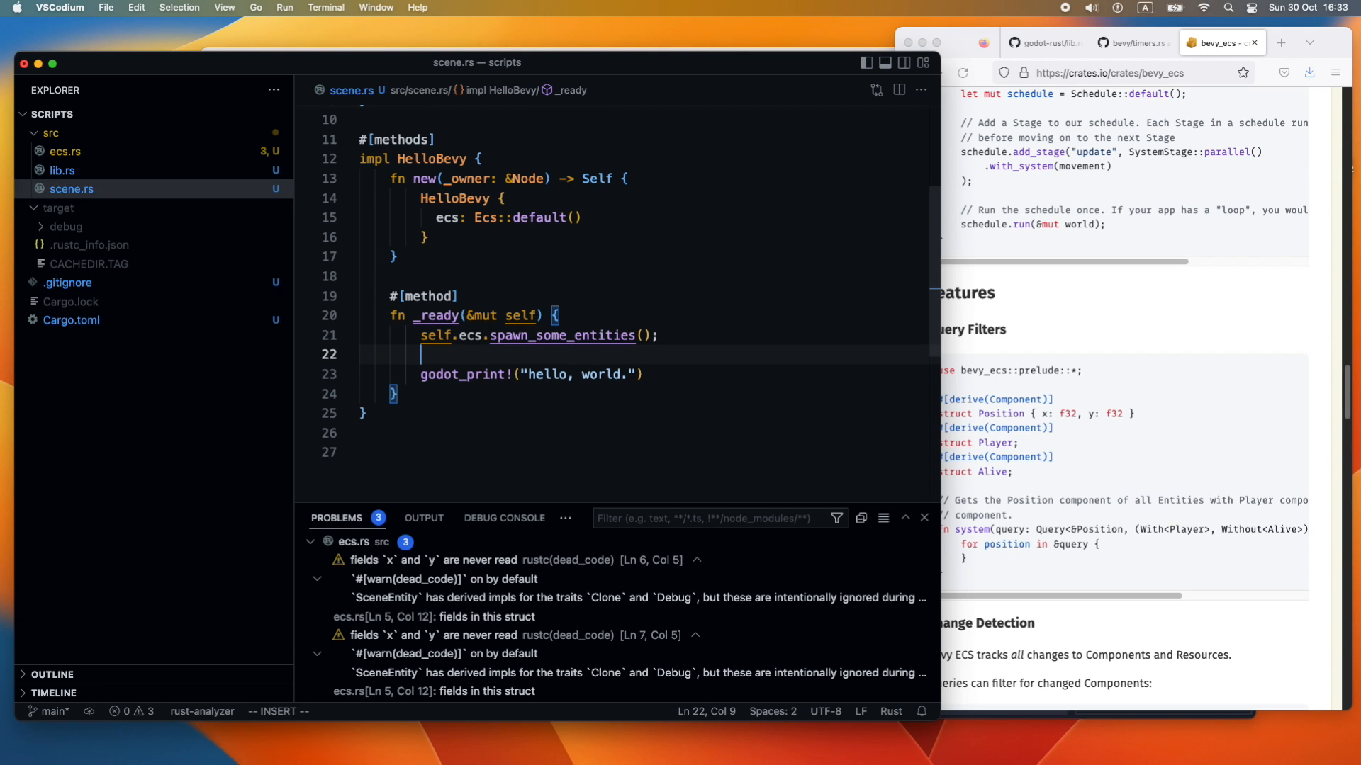
text(self)
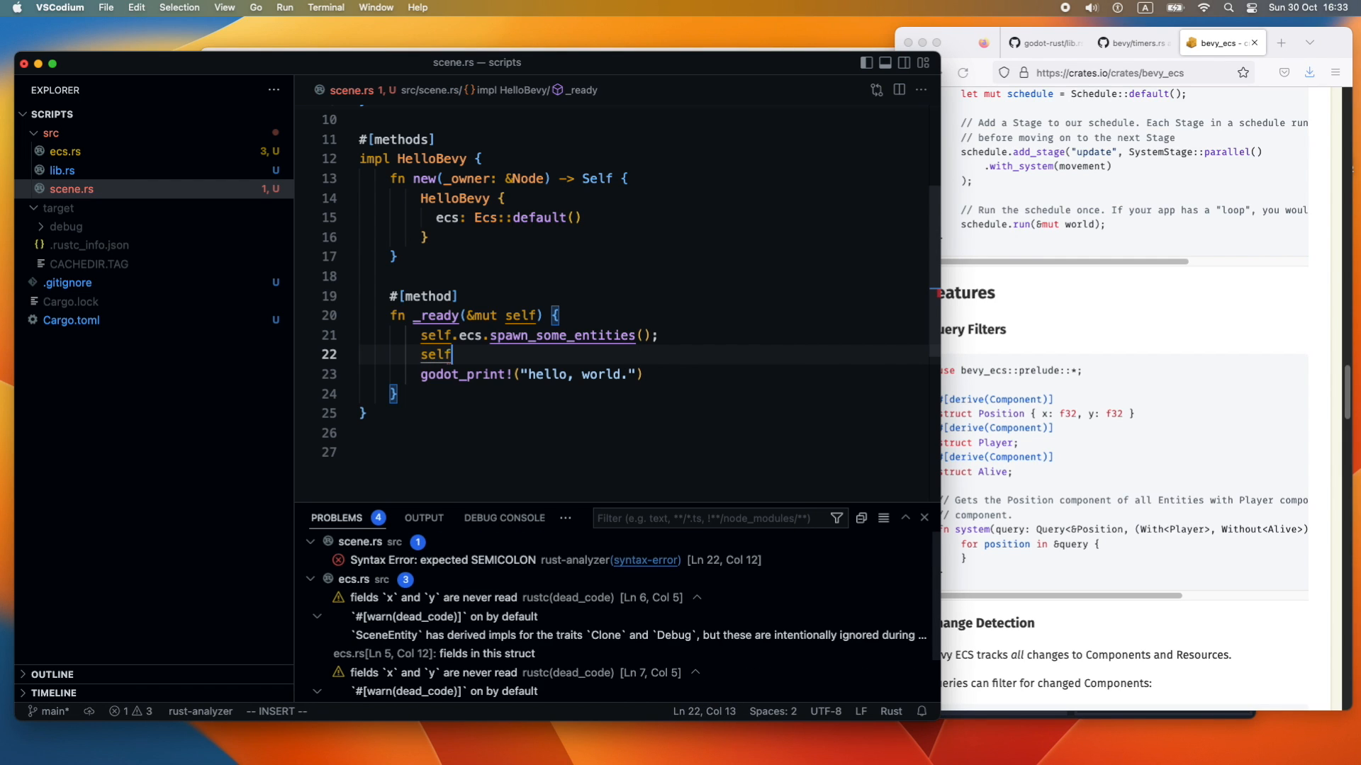
text(.ecs.get_entities();)
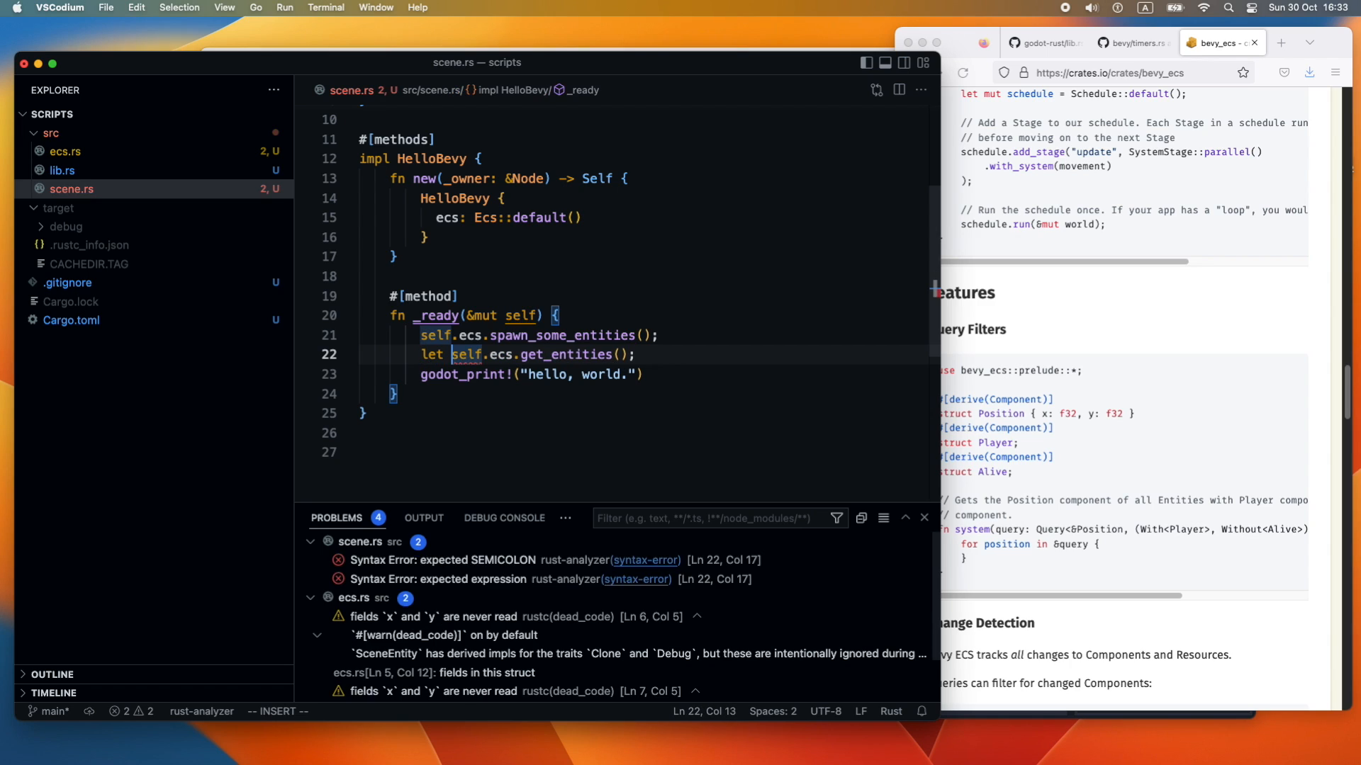
text(entities = self)
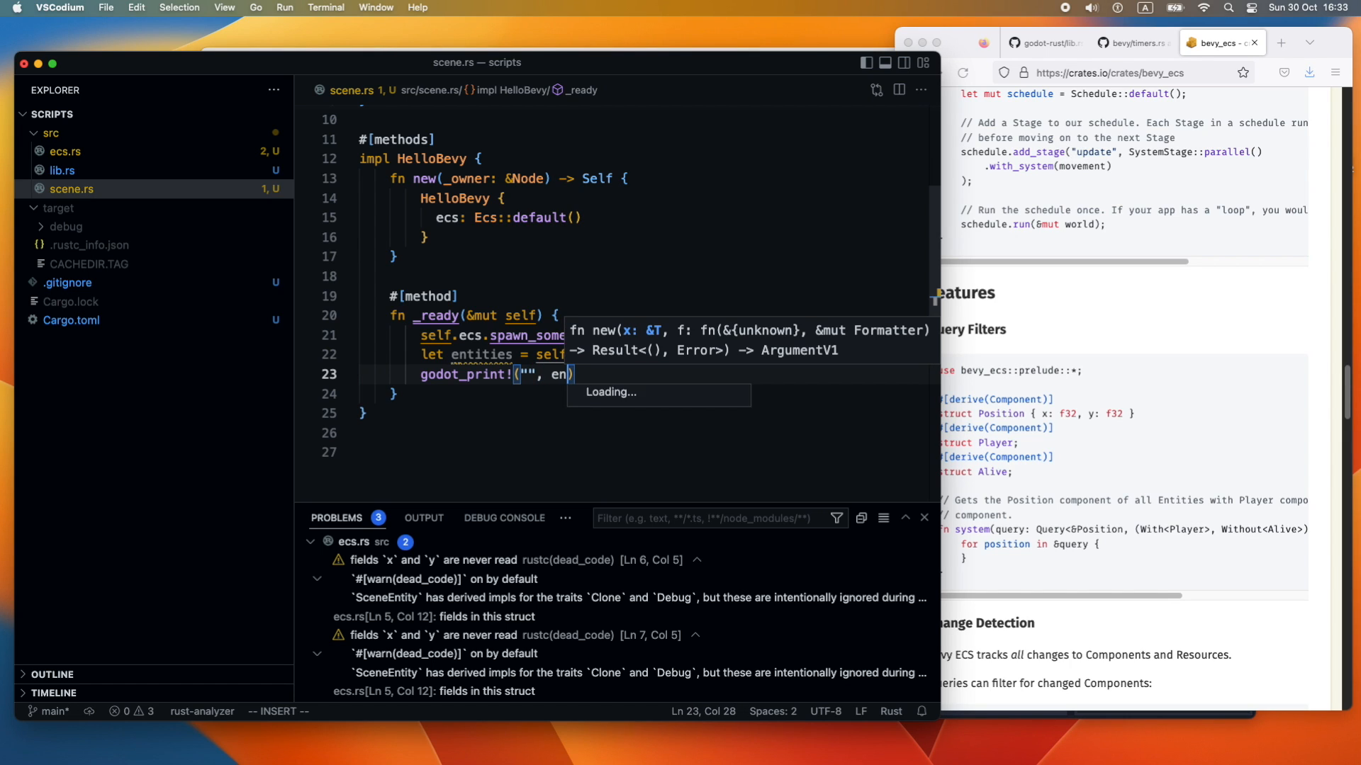
Print `entities.len()` with godot_print!, save, and clear the integrated terminal
text(entities.)
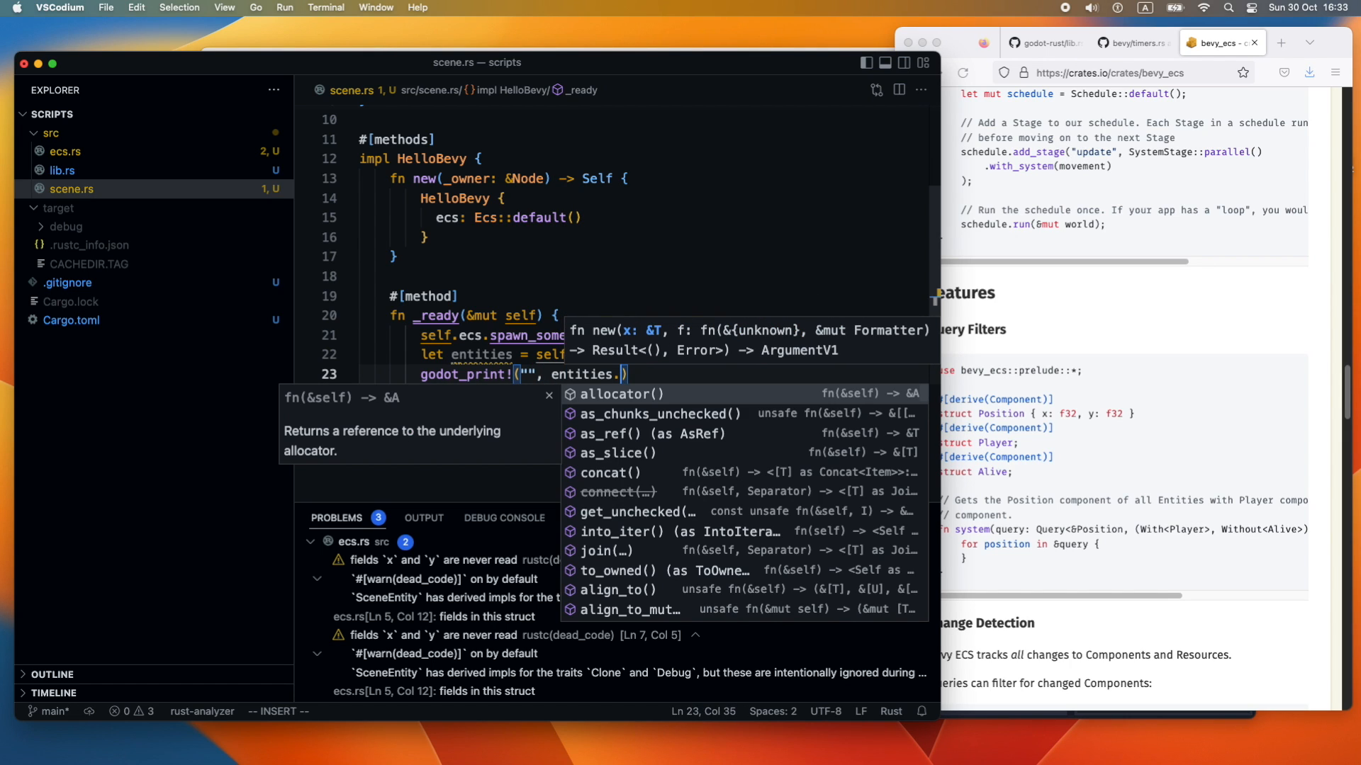
text(co)
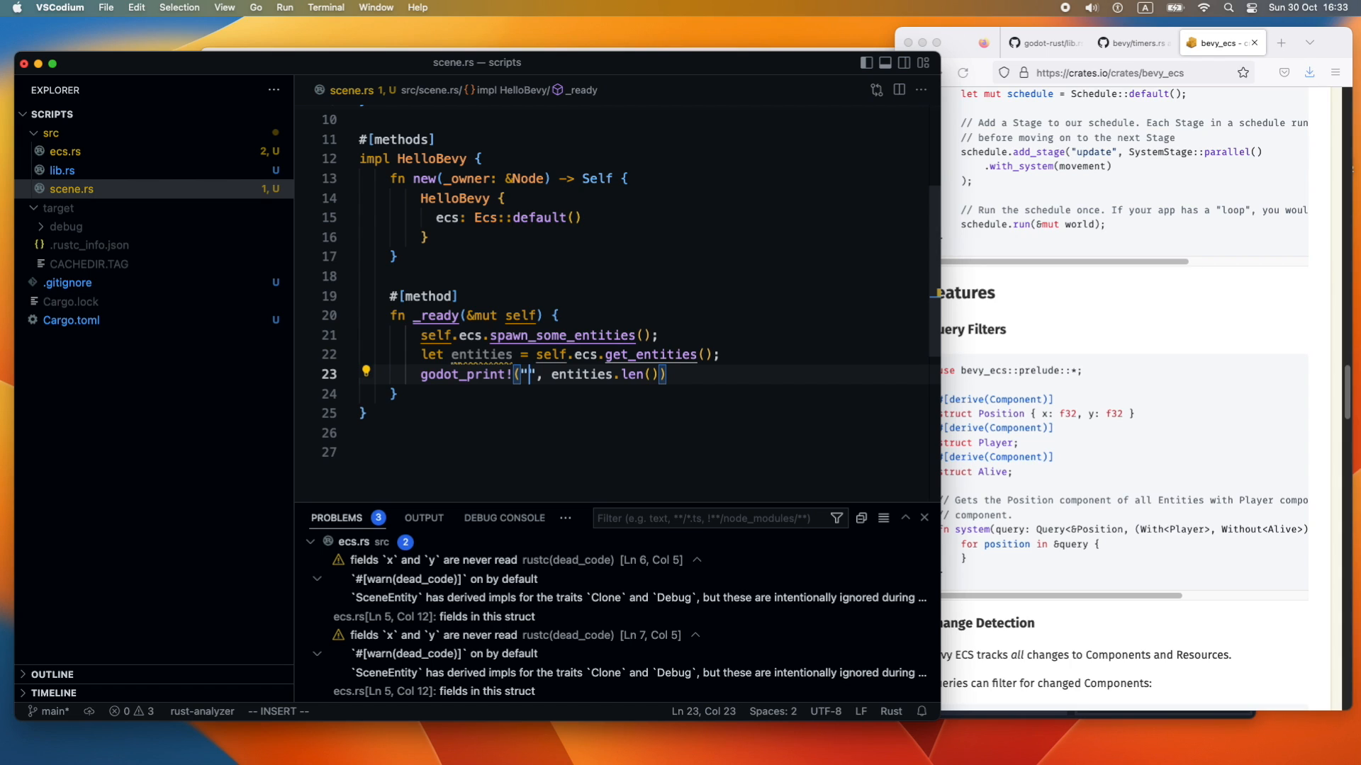
text({})
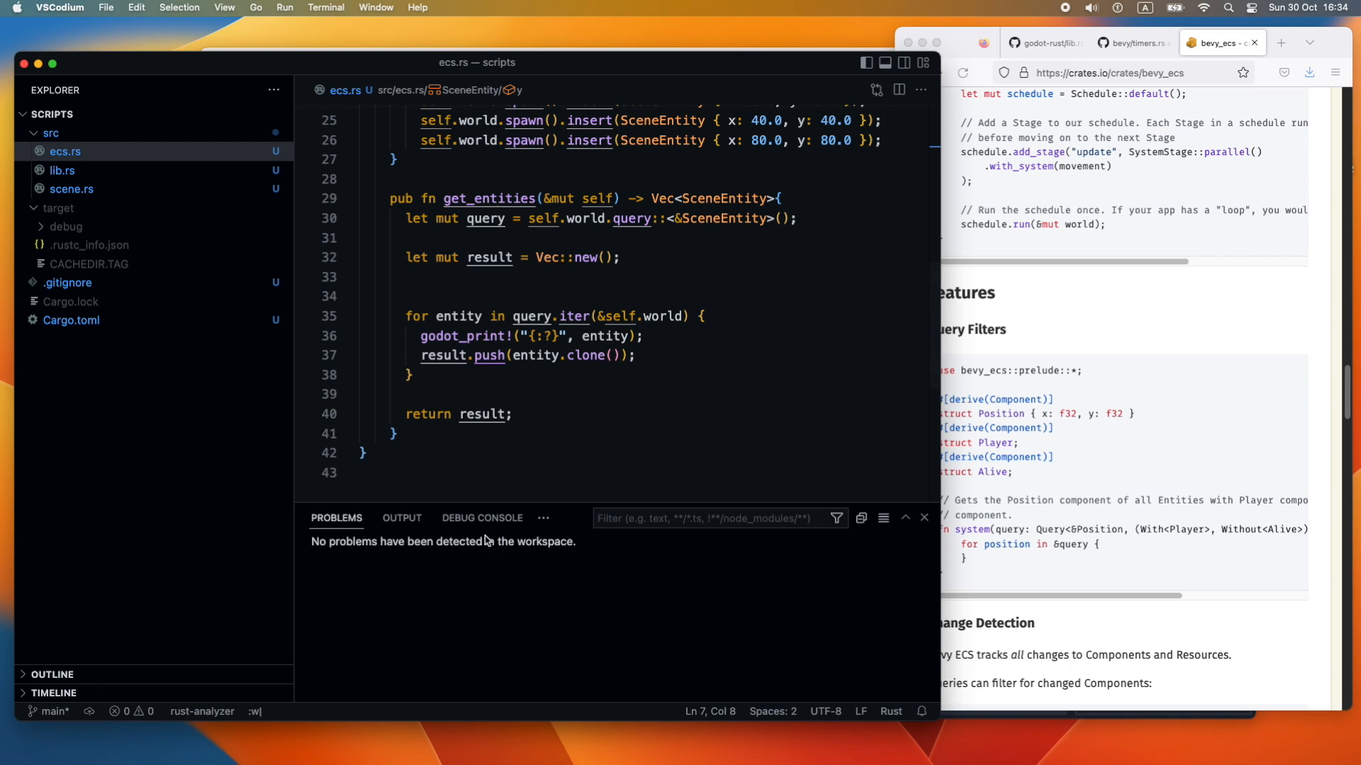
mouse_move(544, 518)
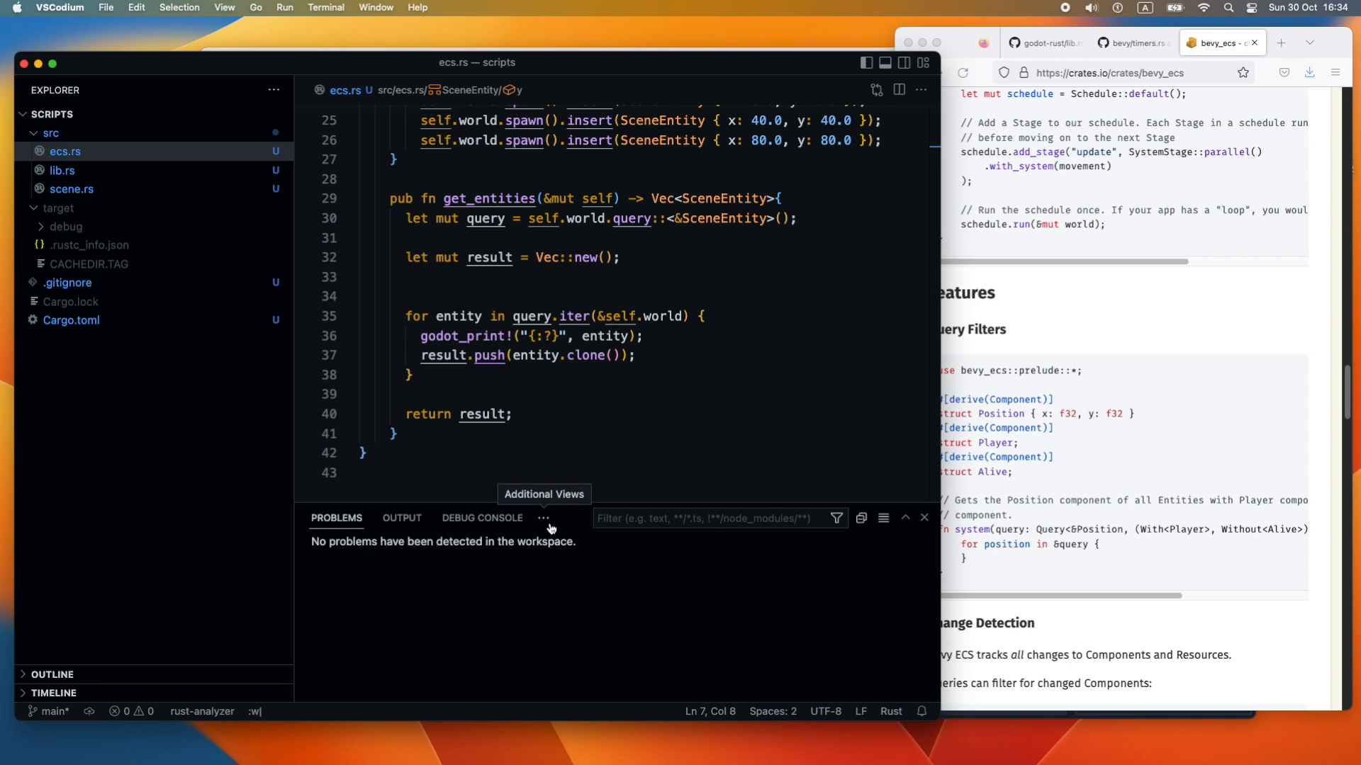
click(566, 518)
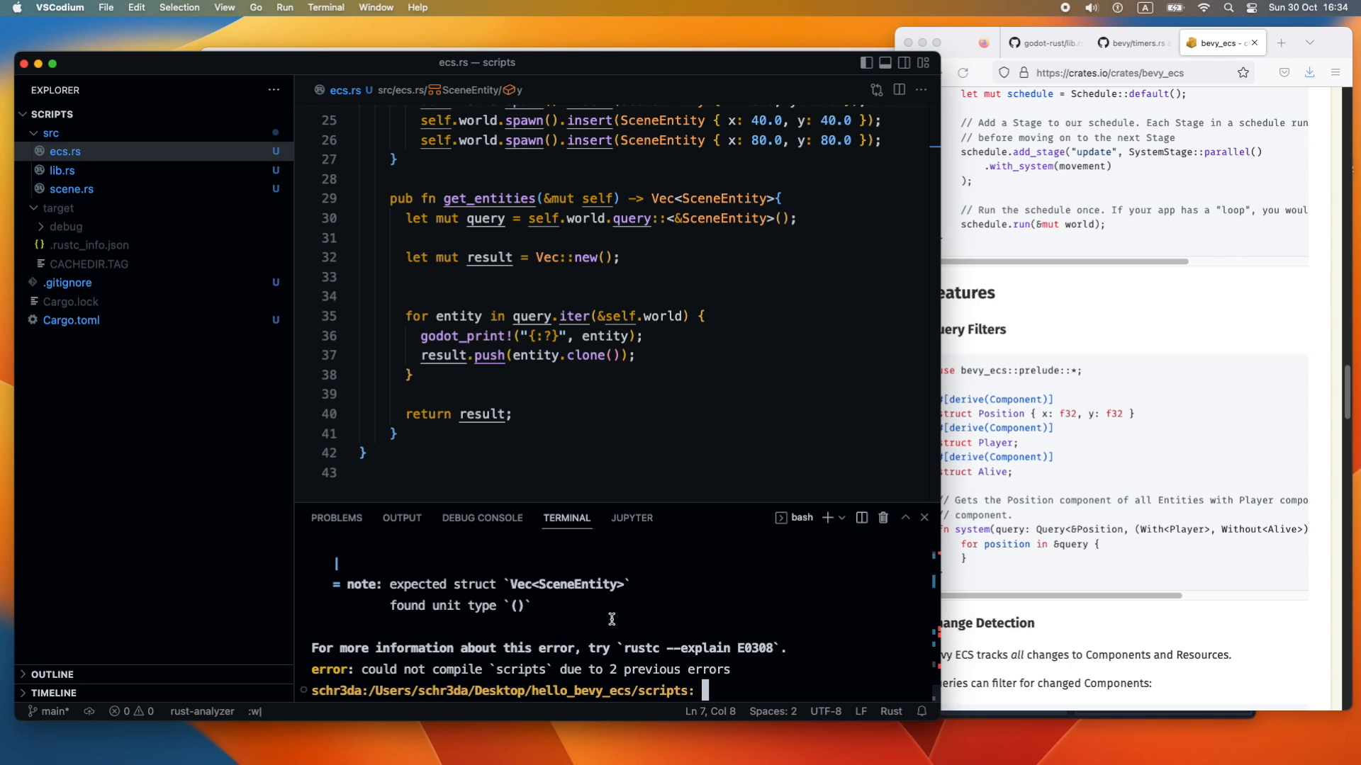
text(clear)
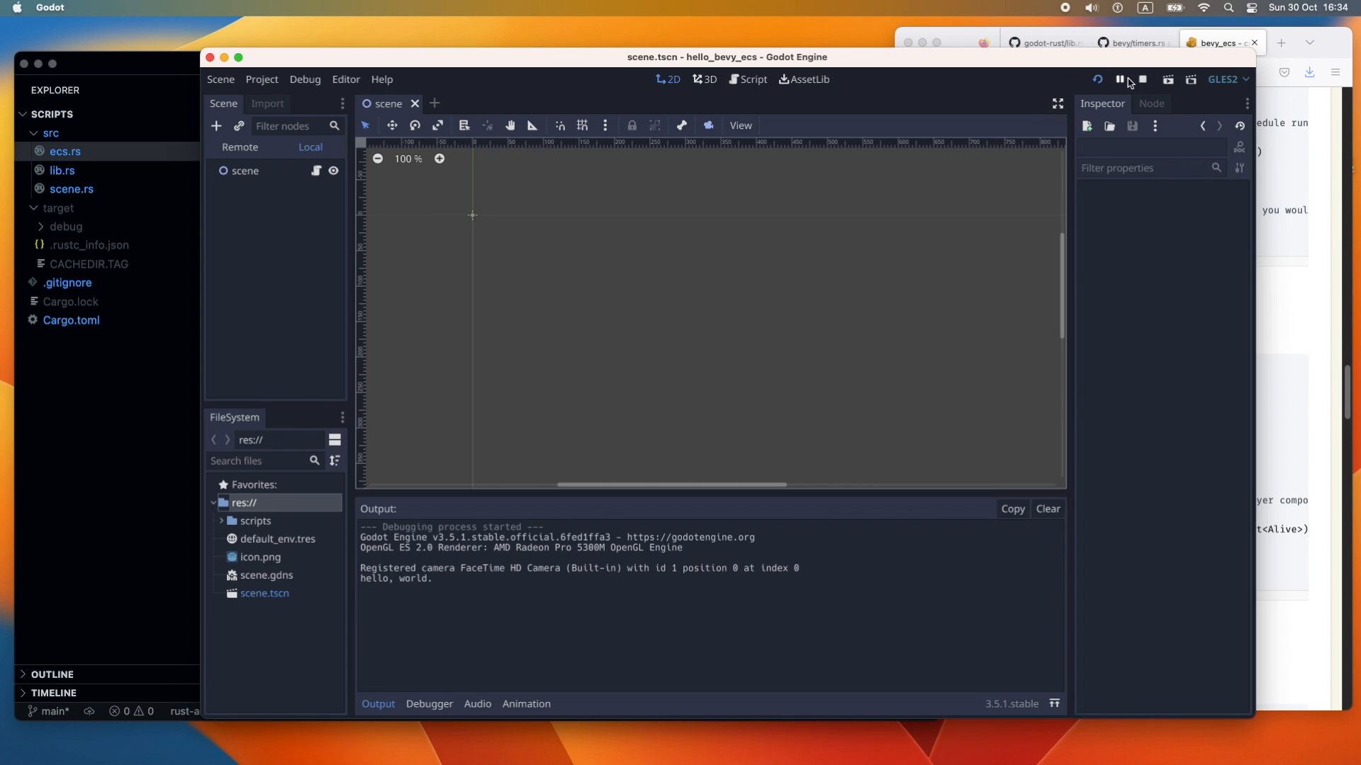
Restart the Godot scene to print three SceneEntity values at 0, 40, 80 and count 3
click(1097, 80)
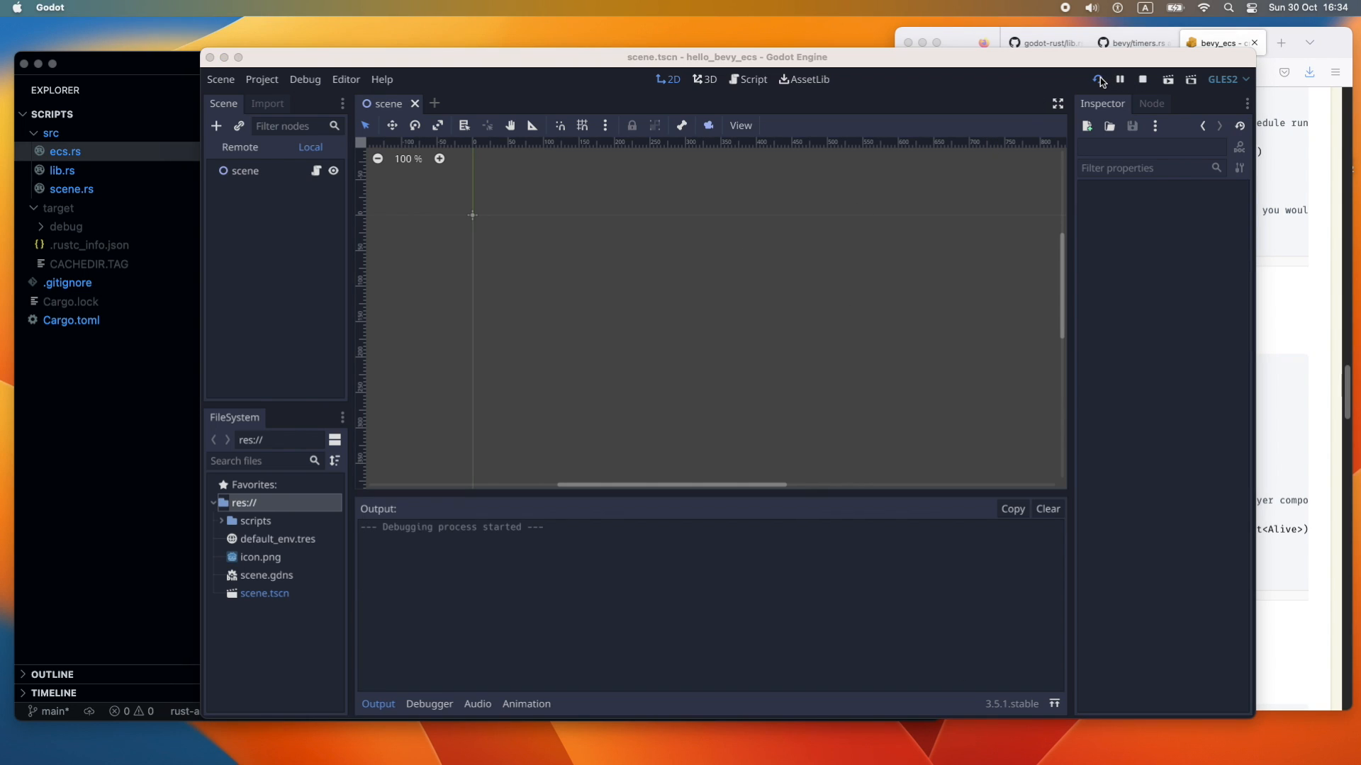
click(1099, 79)
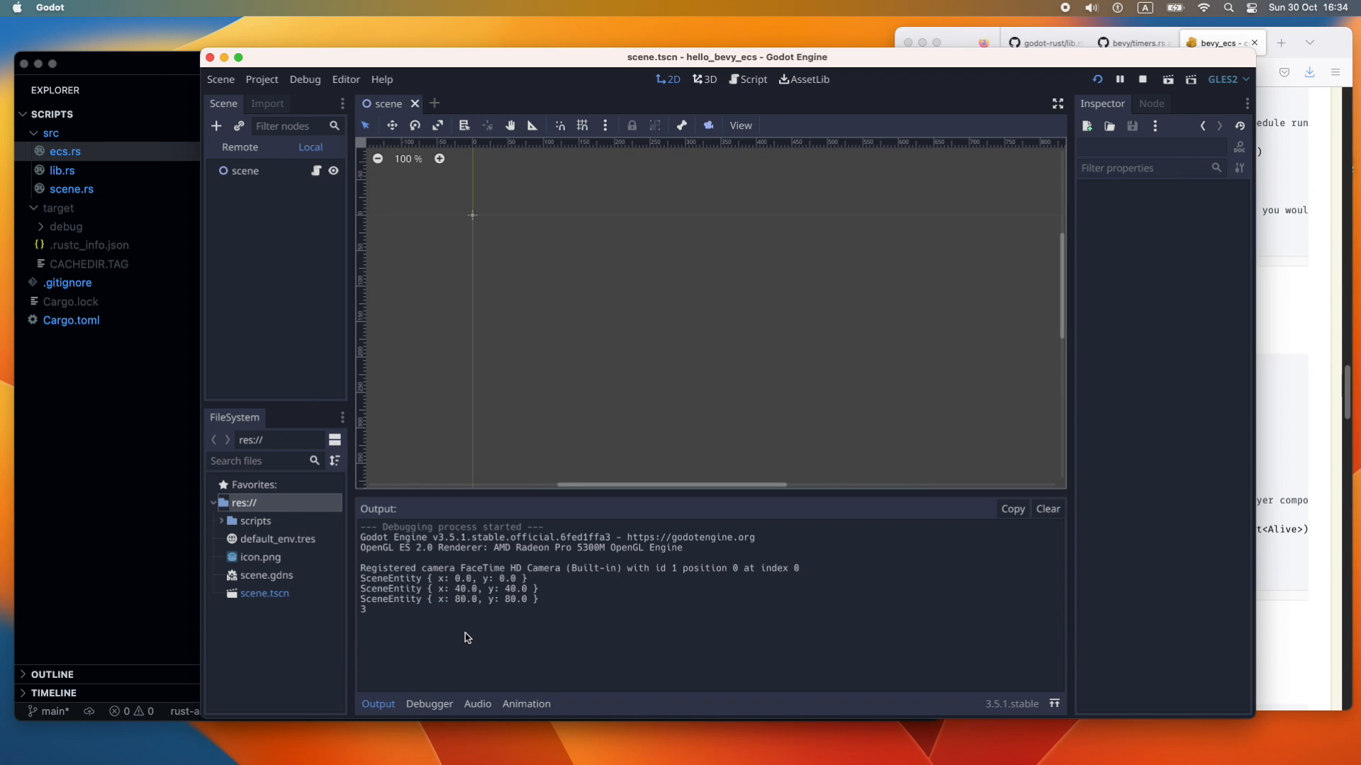